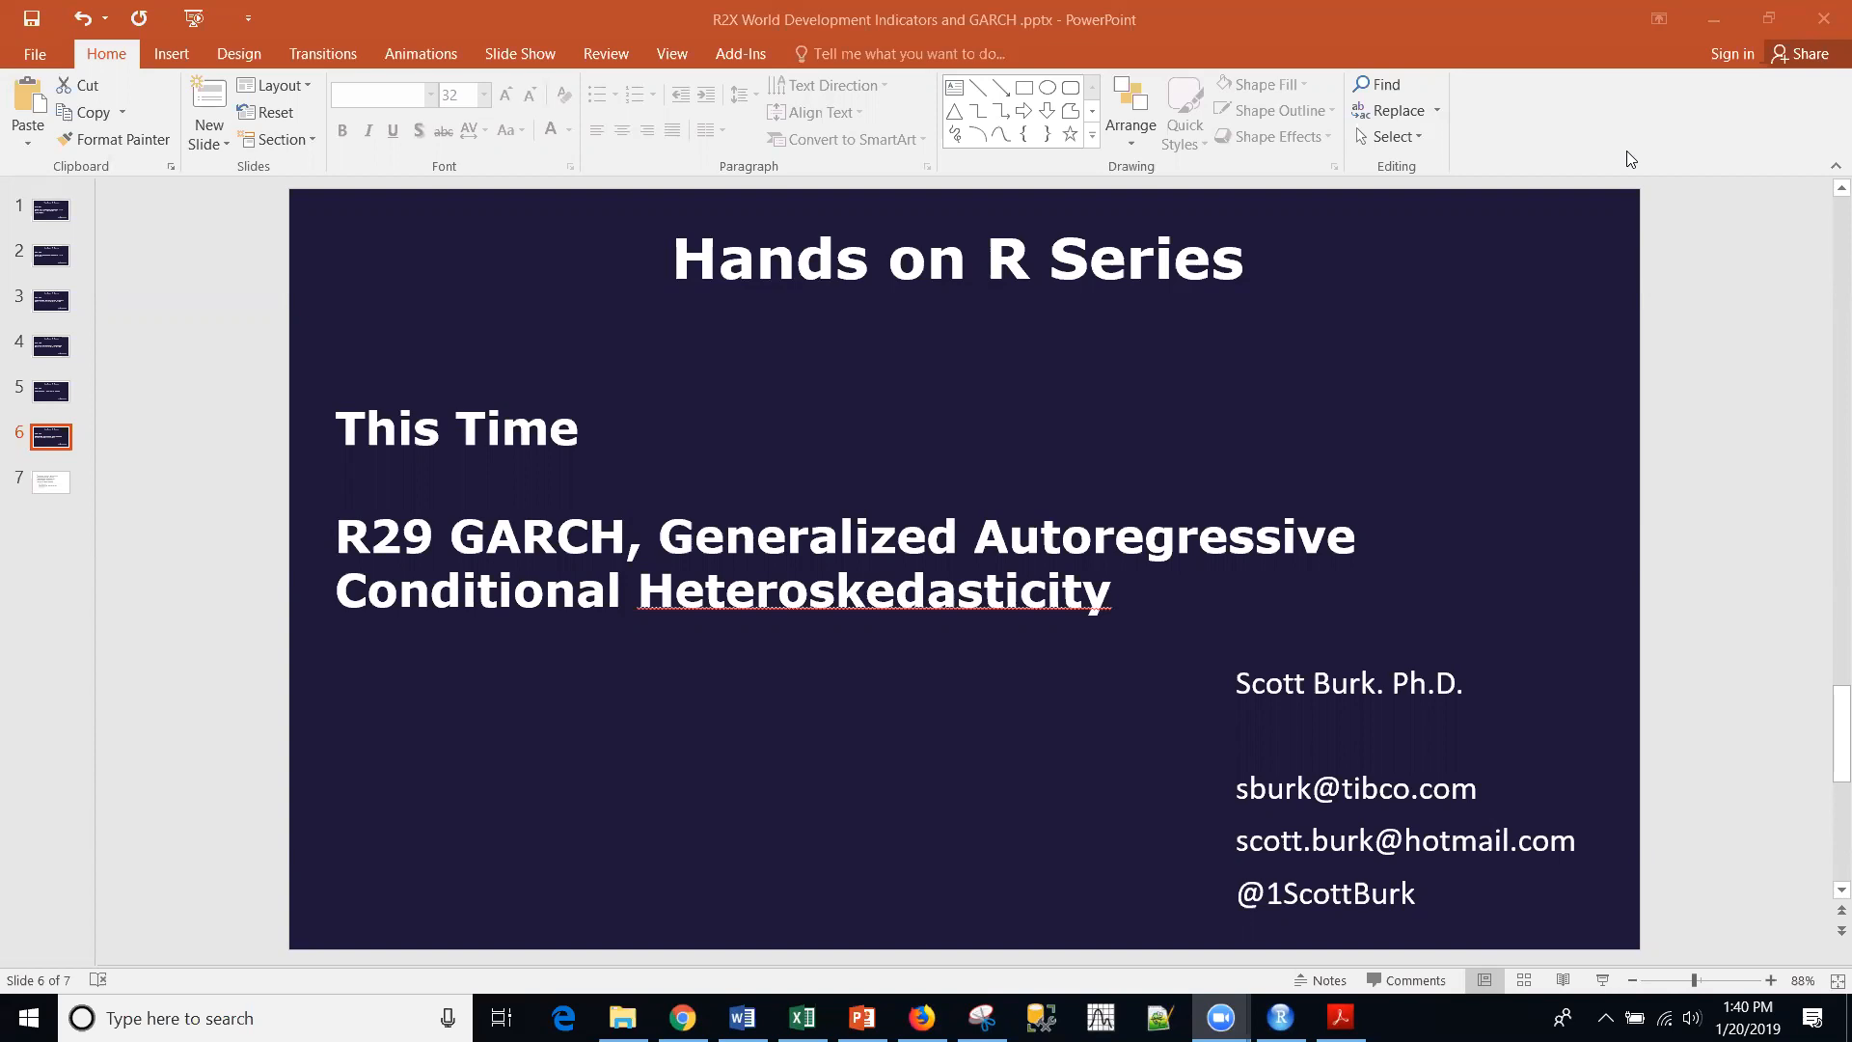
mouse_move(690, 692)
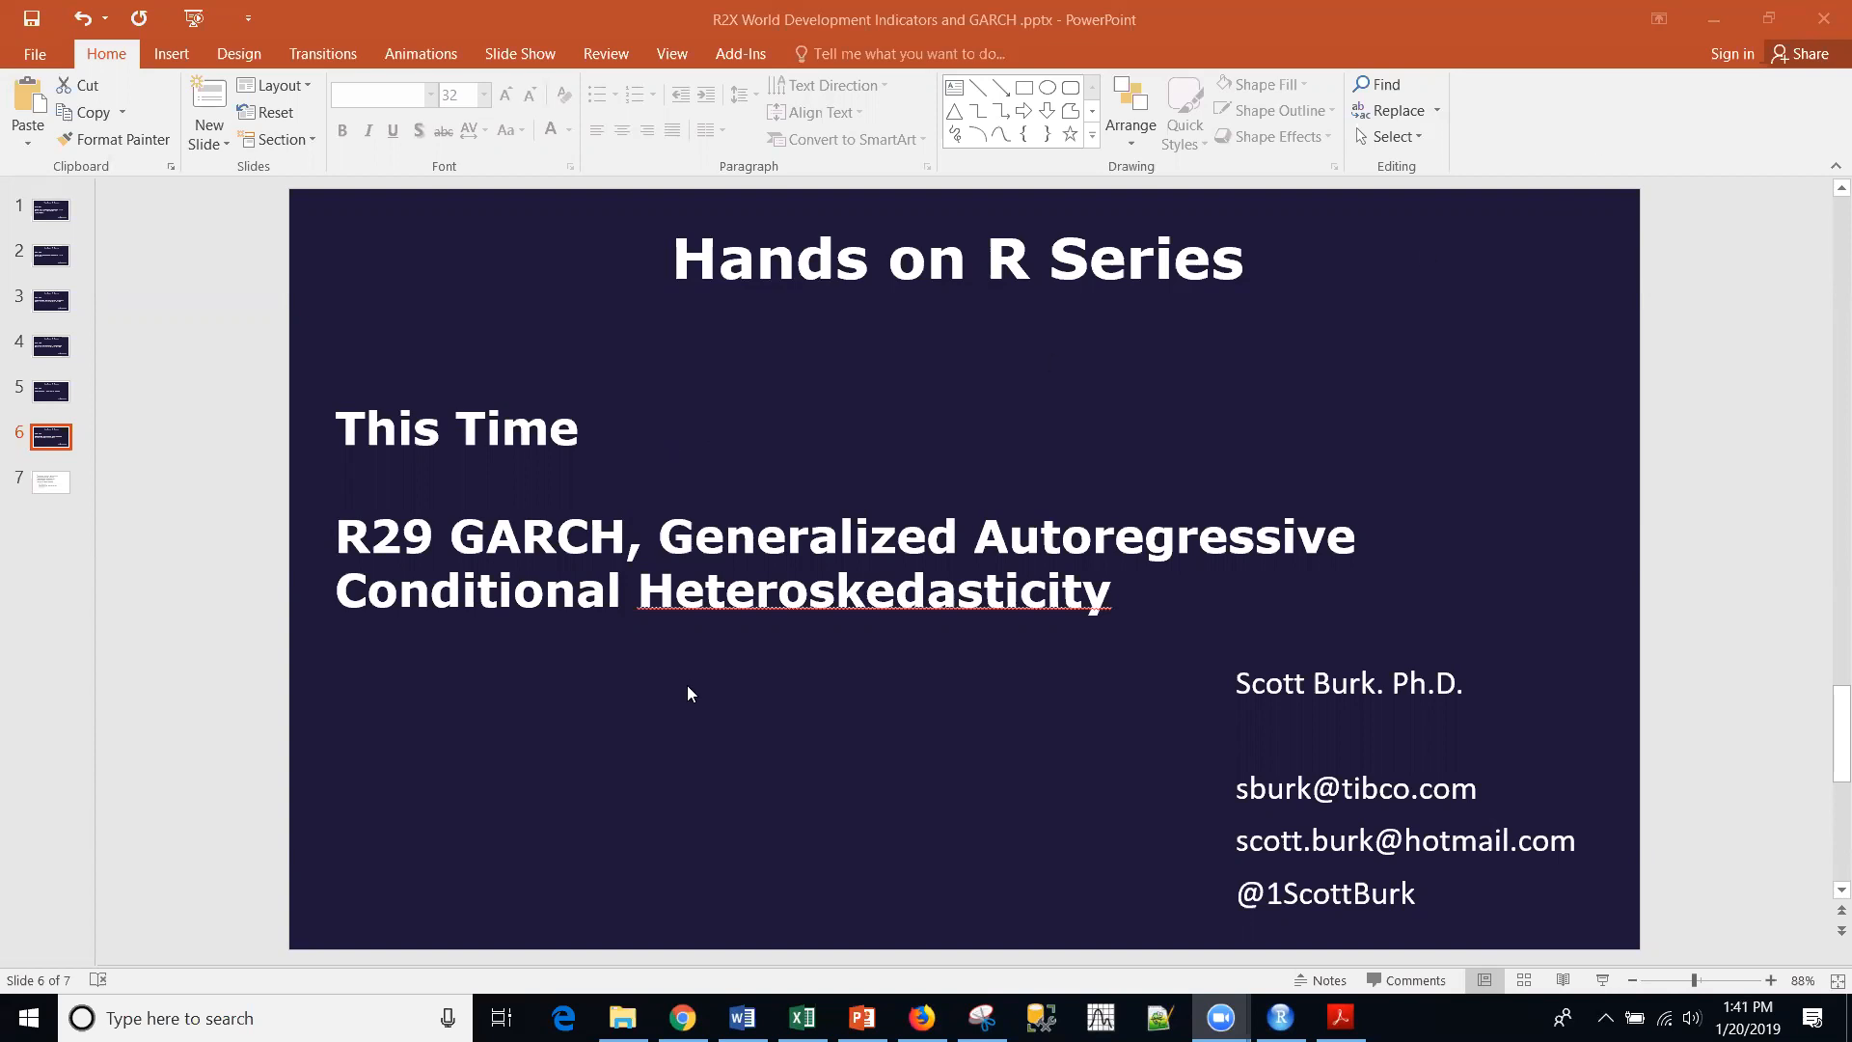
mouse_move(739, 683)
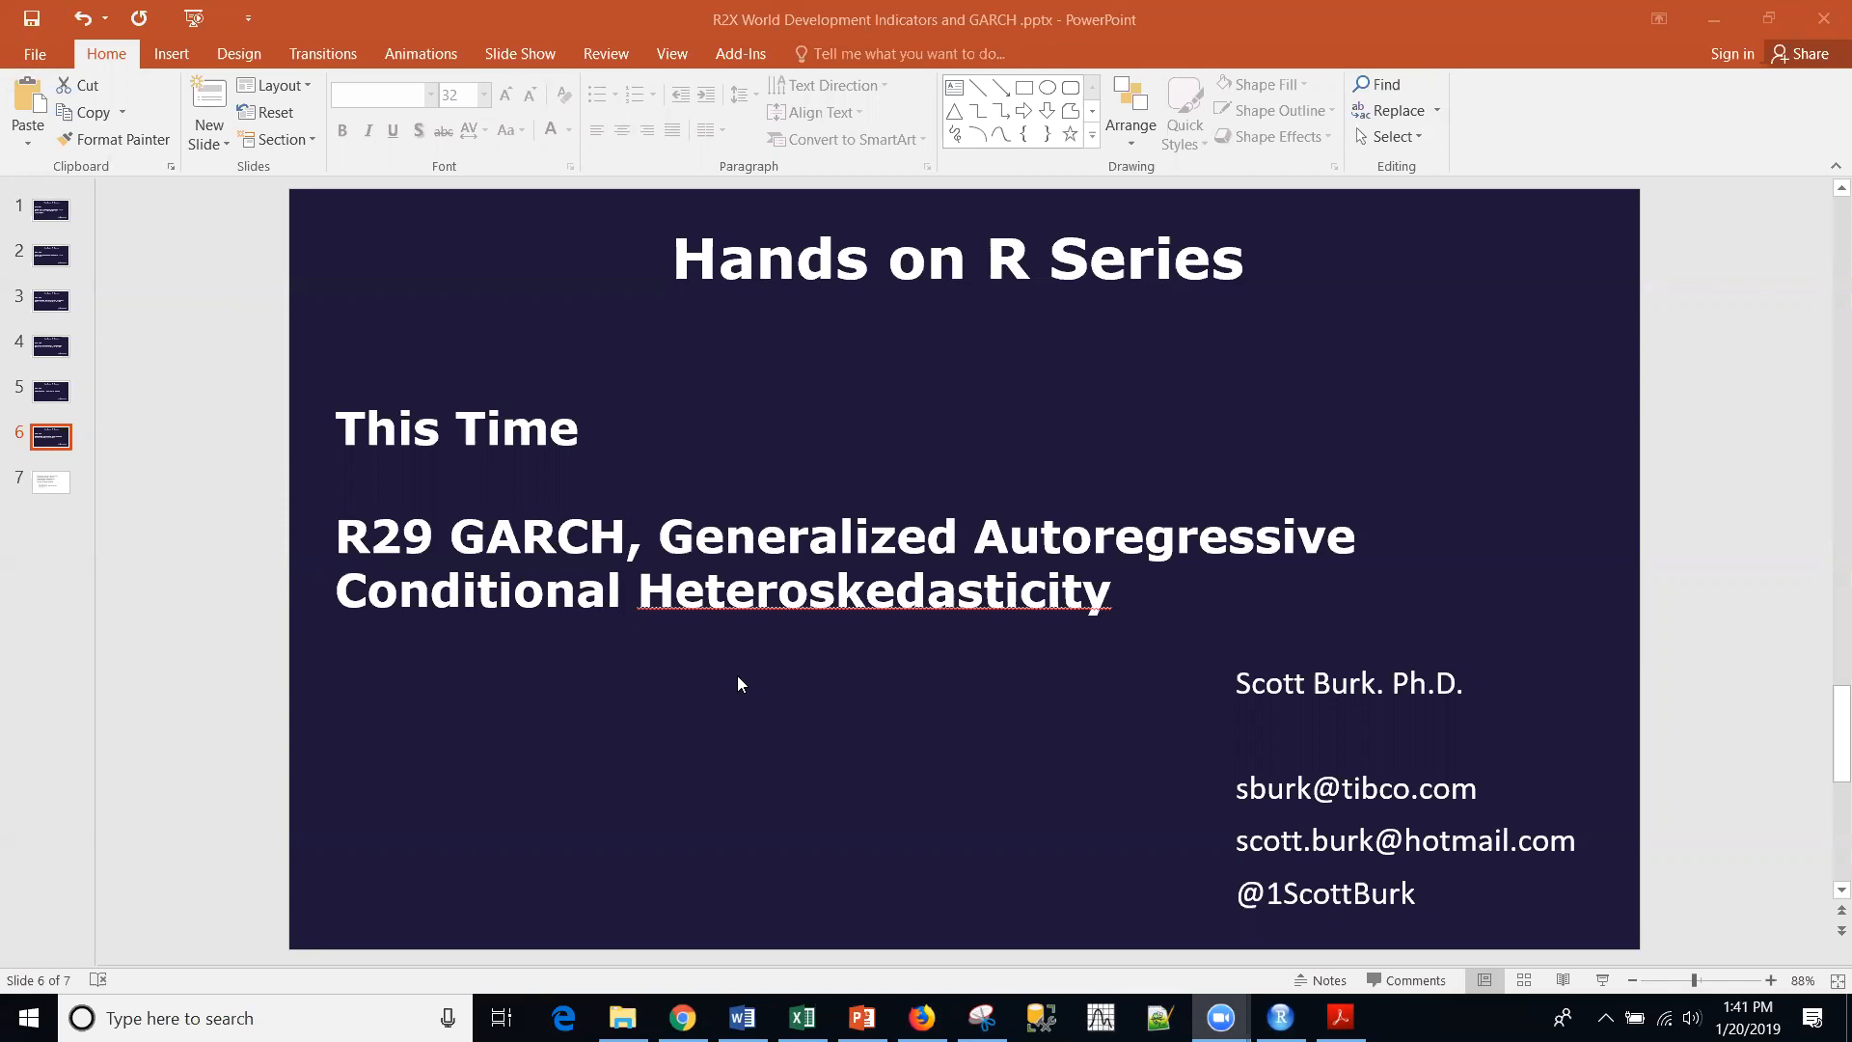
mouse_move(1030, 498)
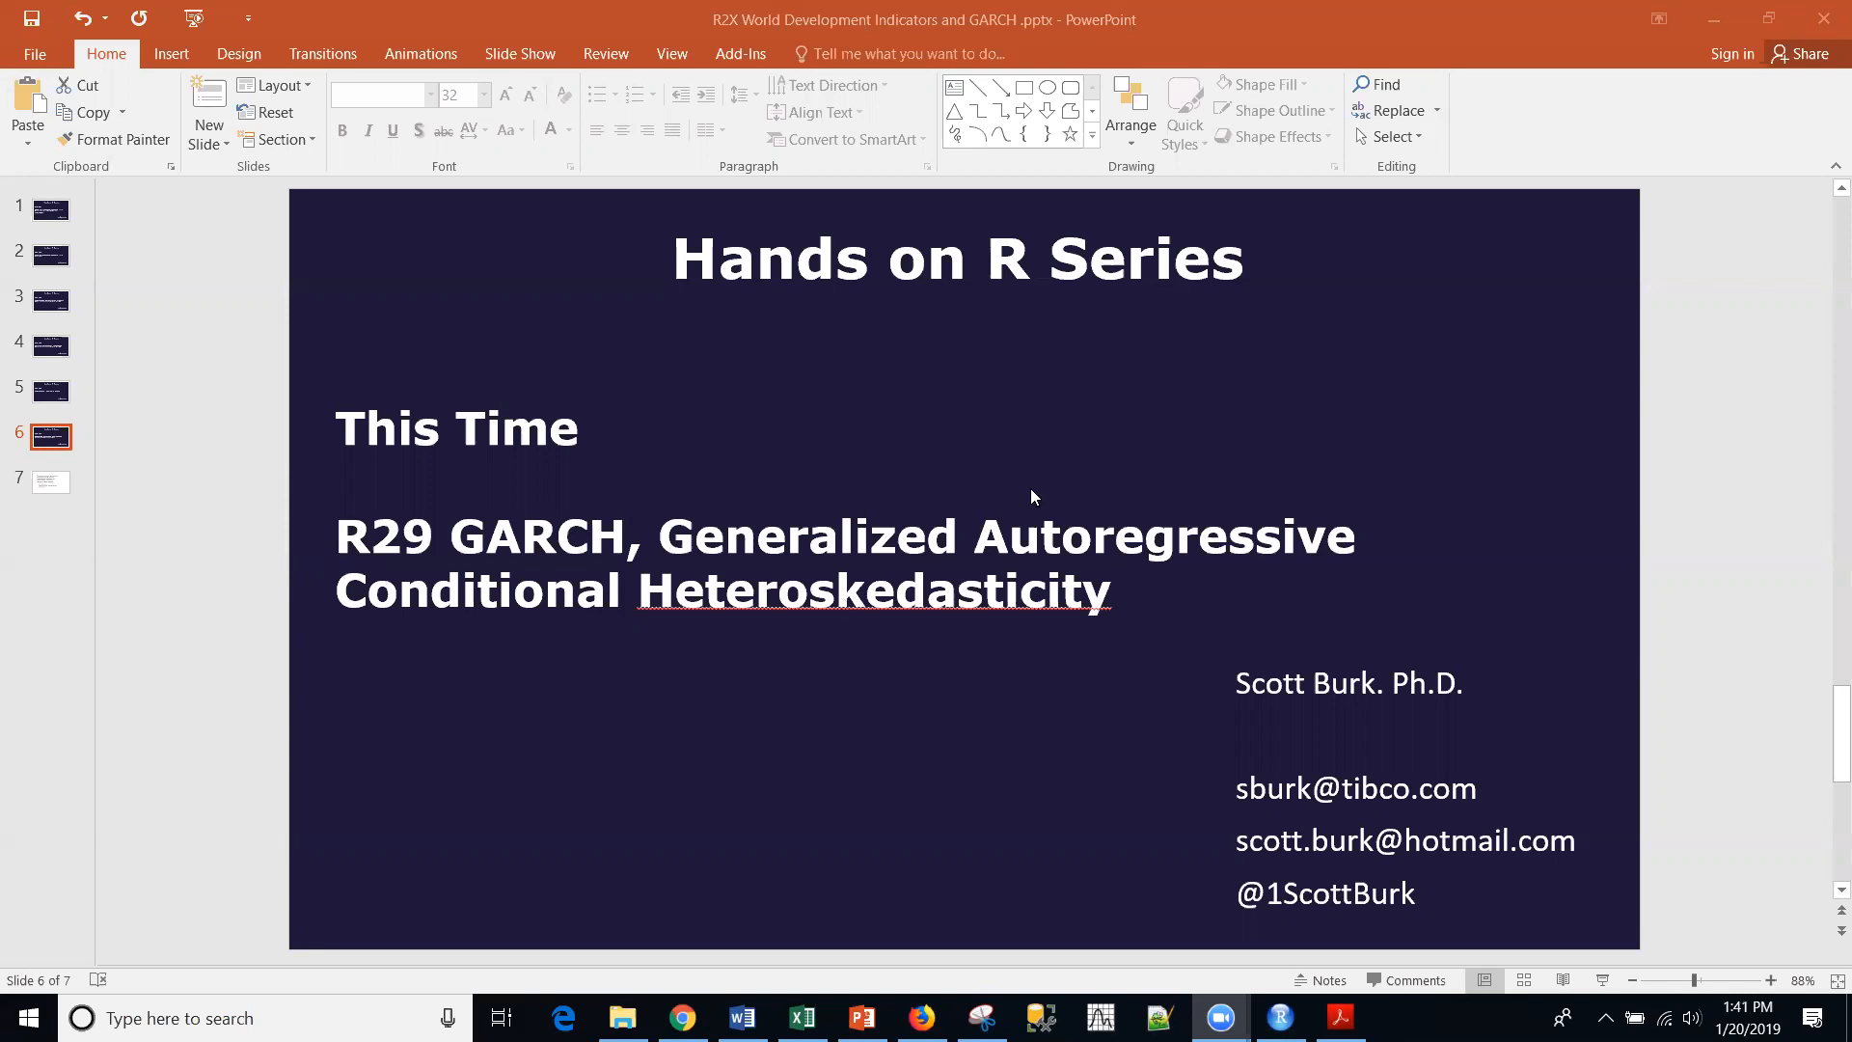
mouse_move(616, 402)
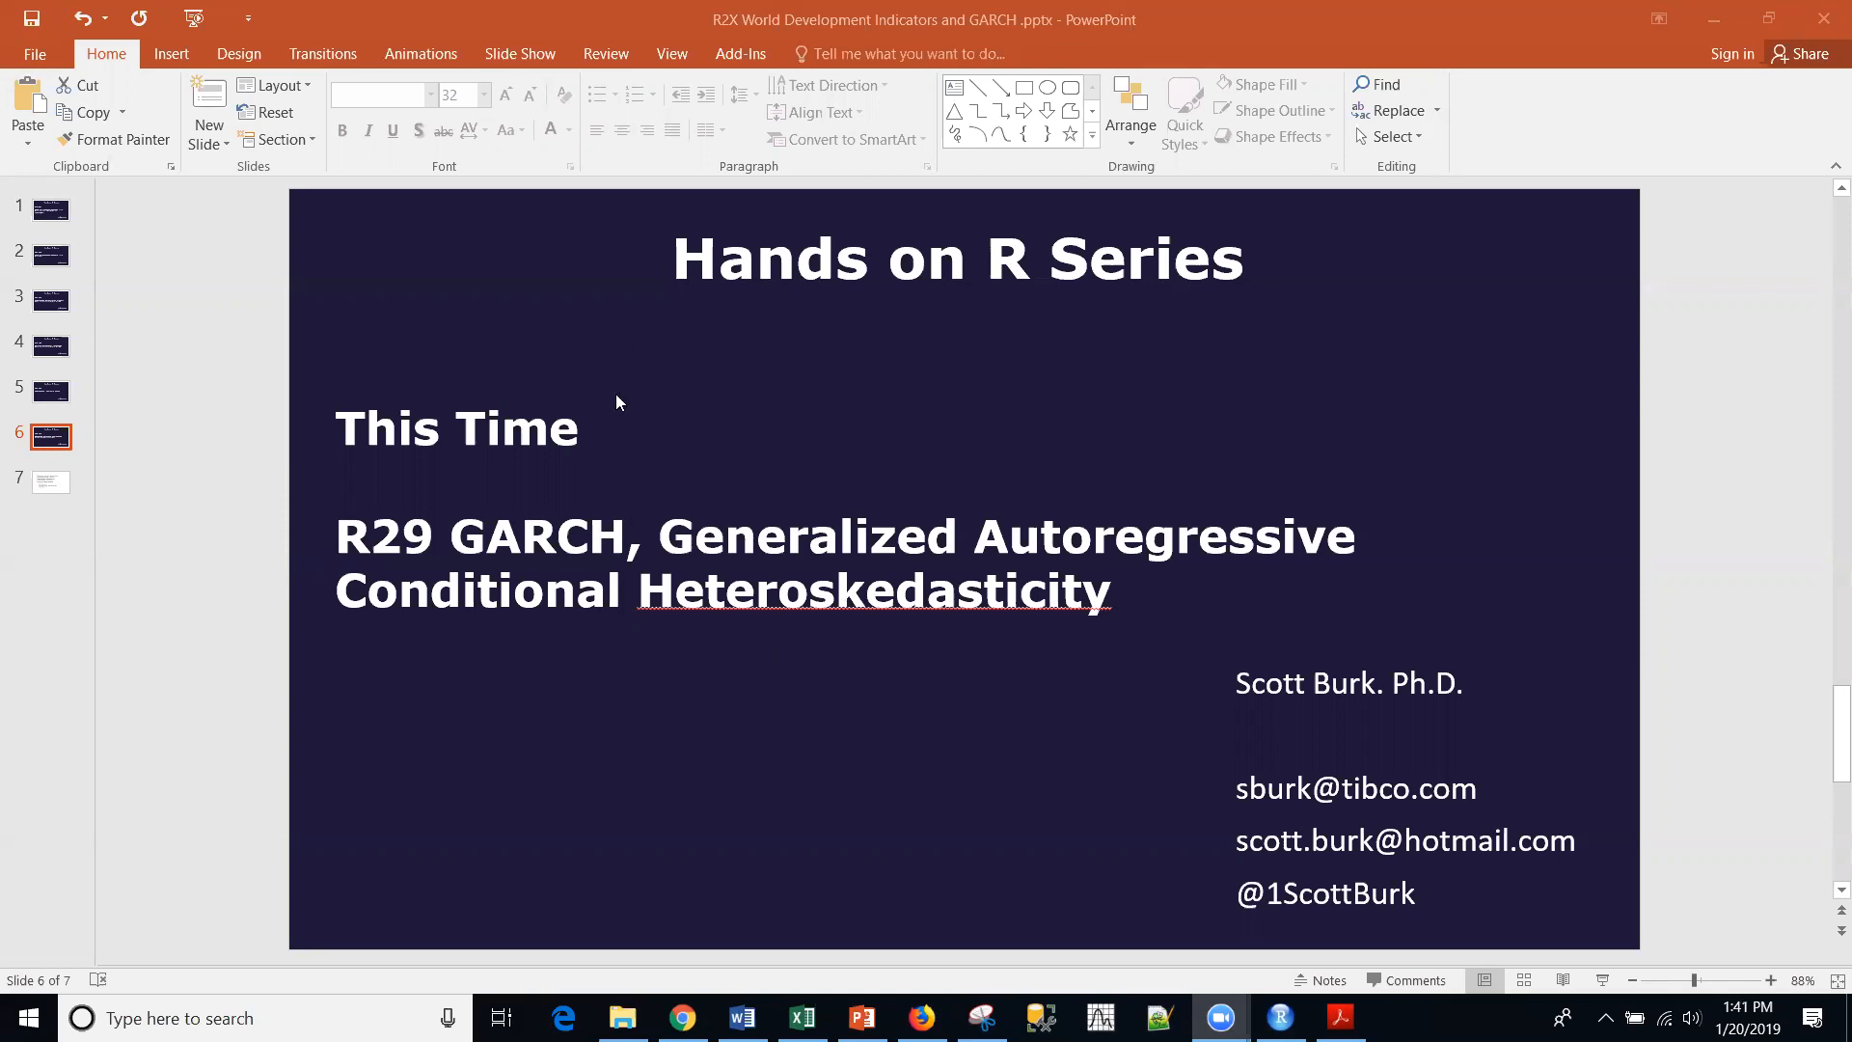
mouse_move(615, 403)
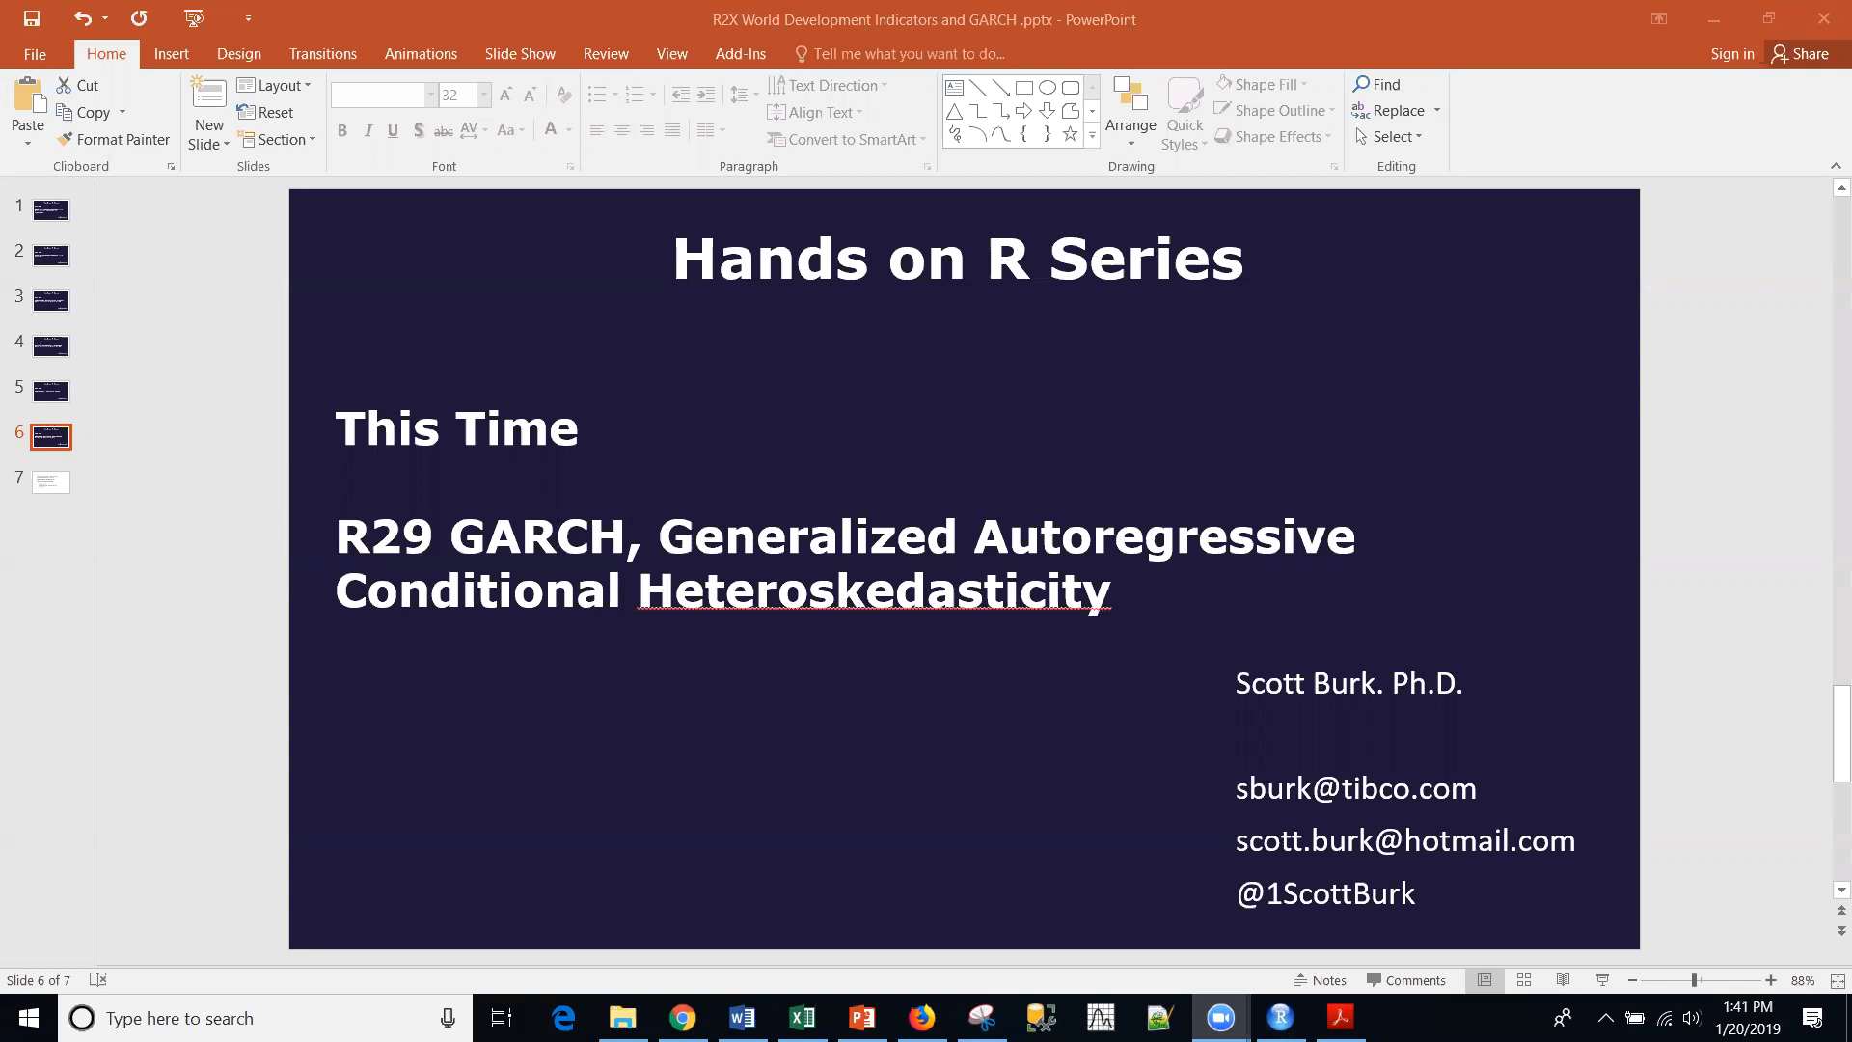
Bring up the GARCH script in RStudio and look over its lines
click(1277, 1016)
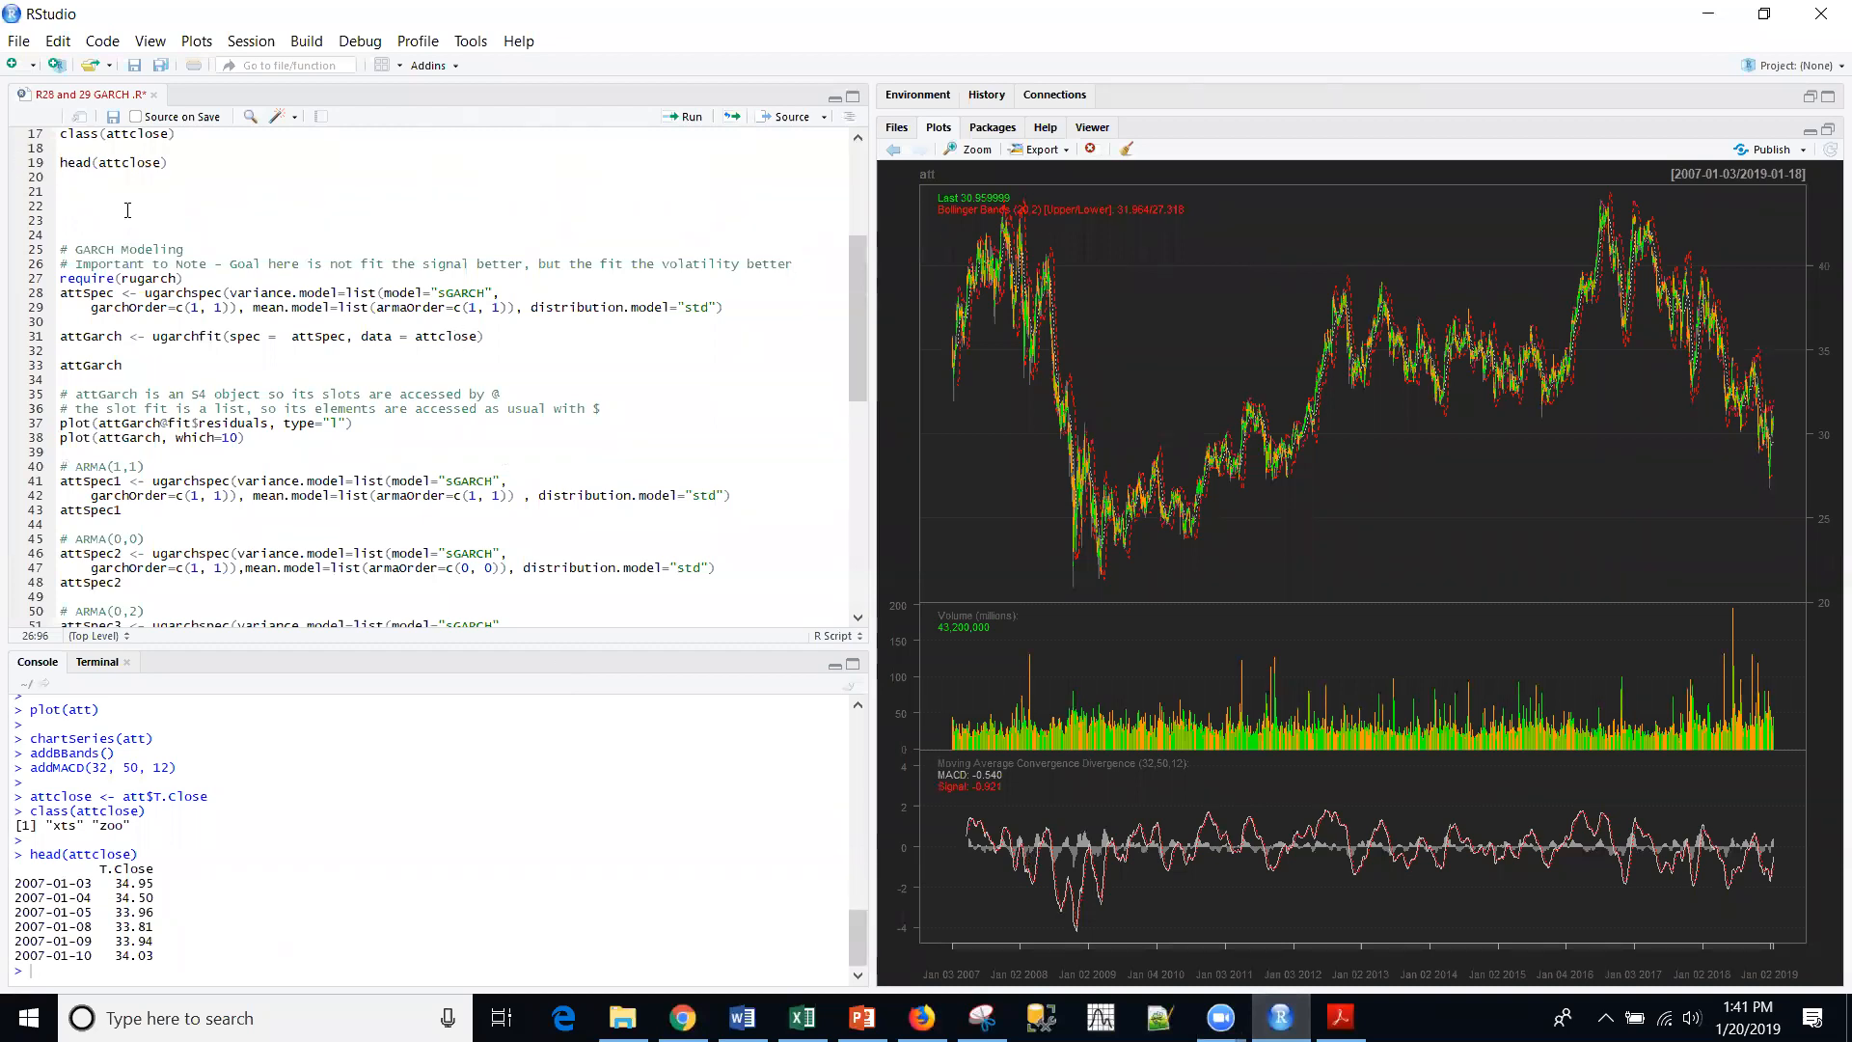
mouse_move(148, 207)
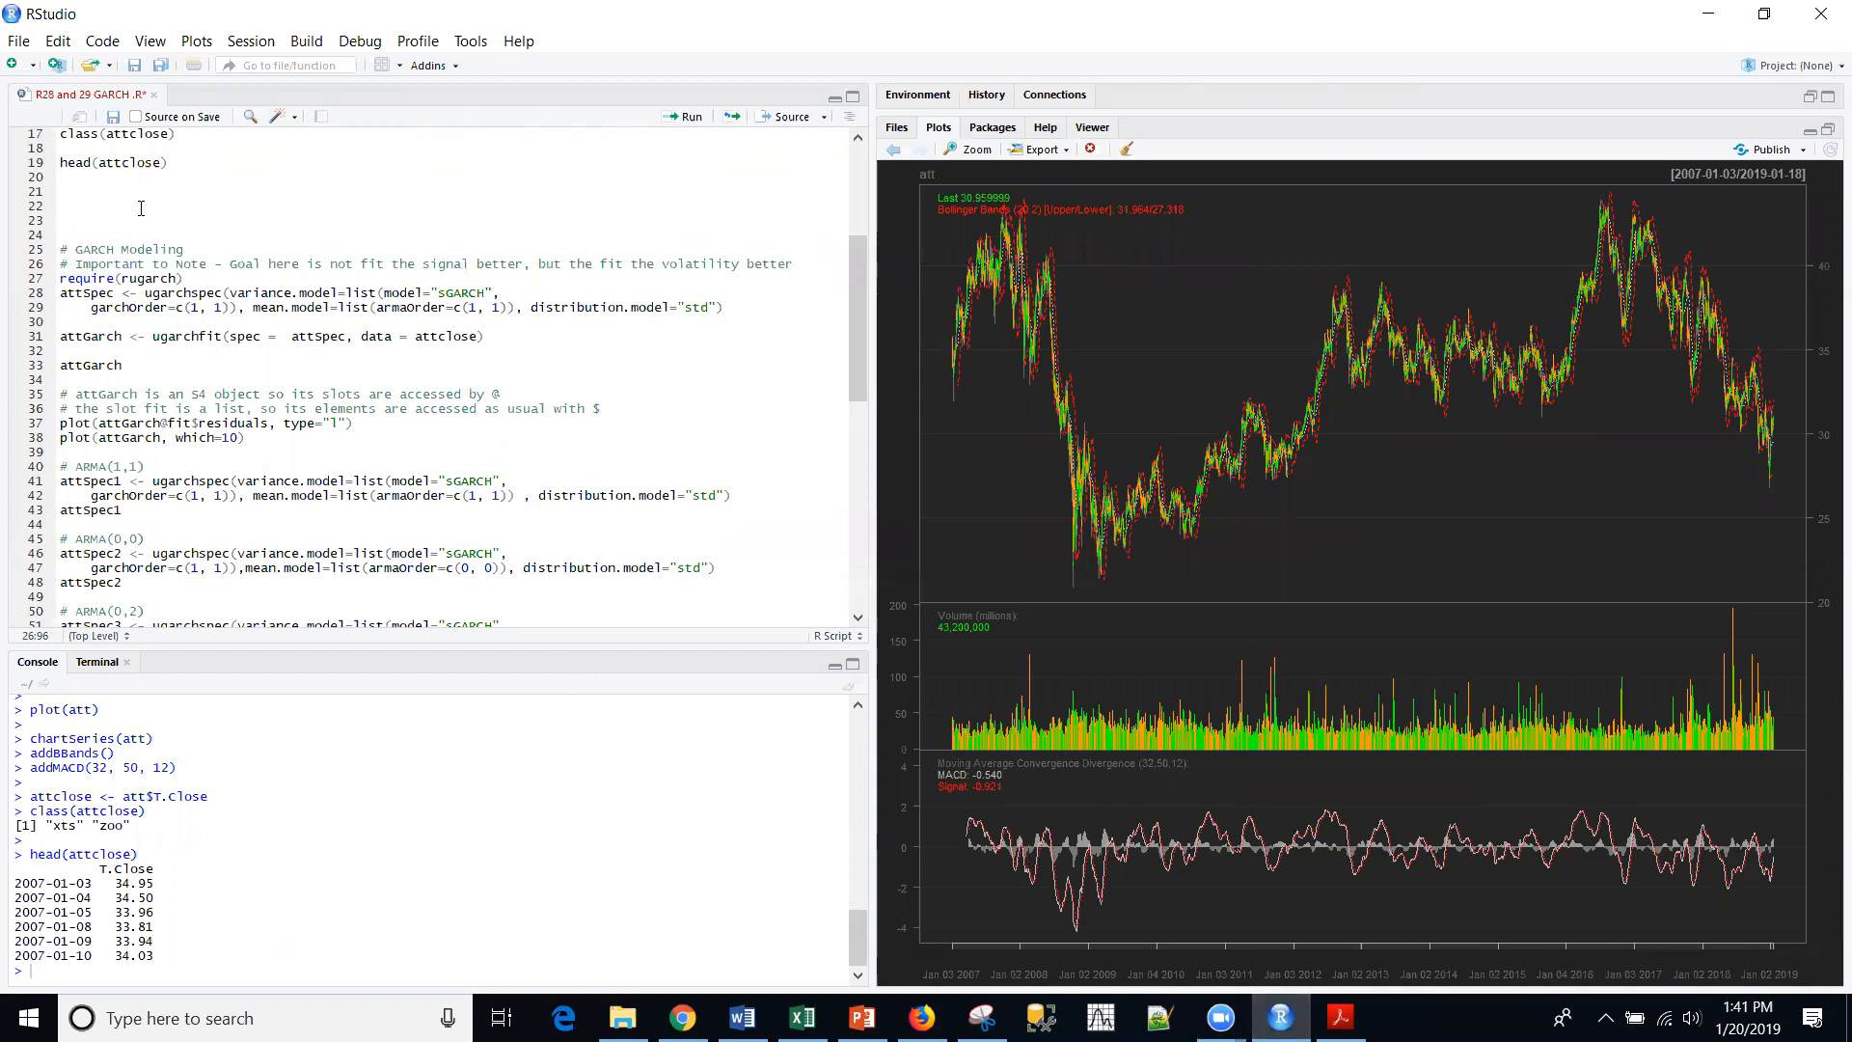
scroll(up, 3)
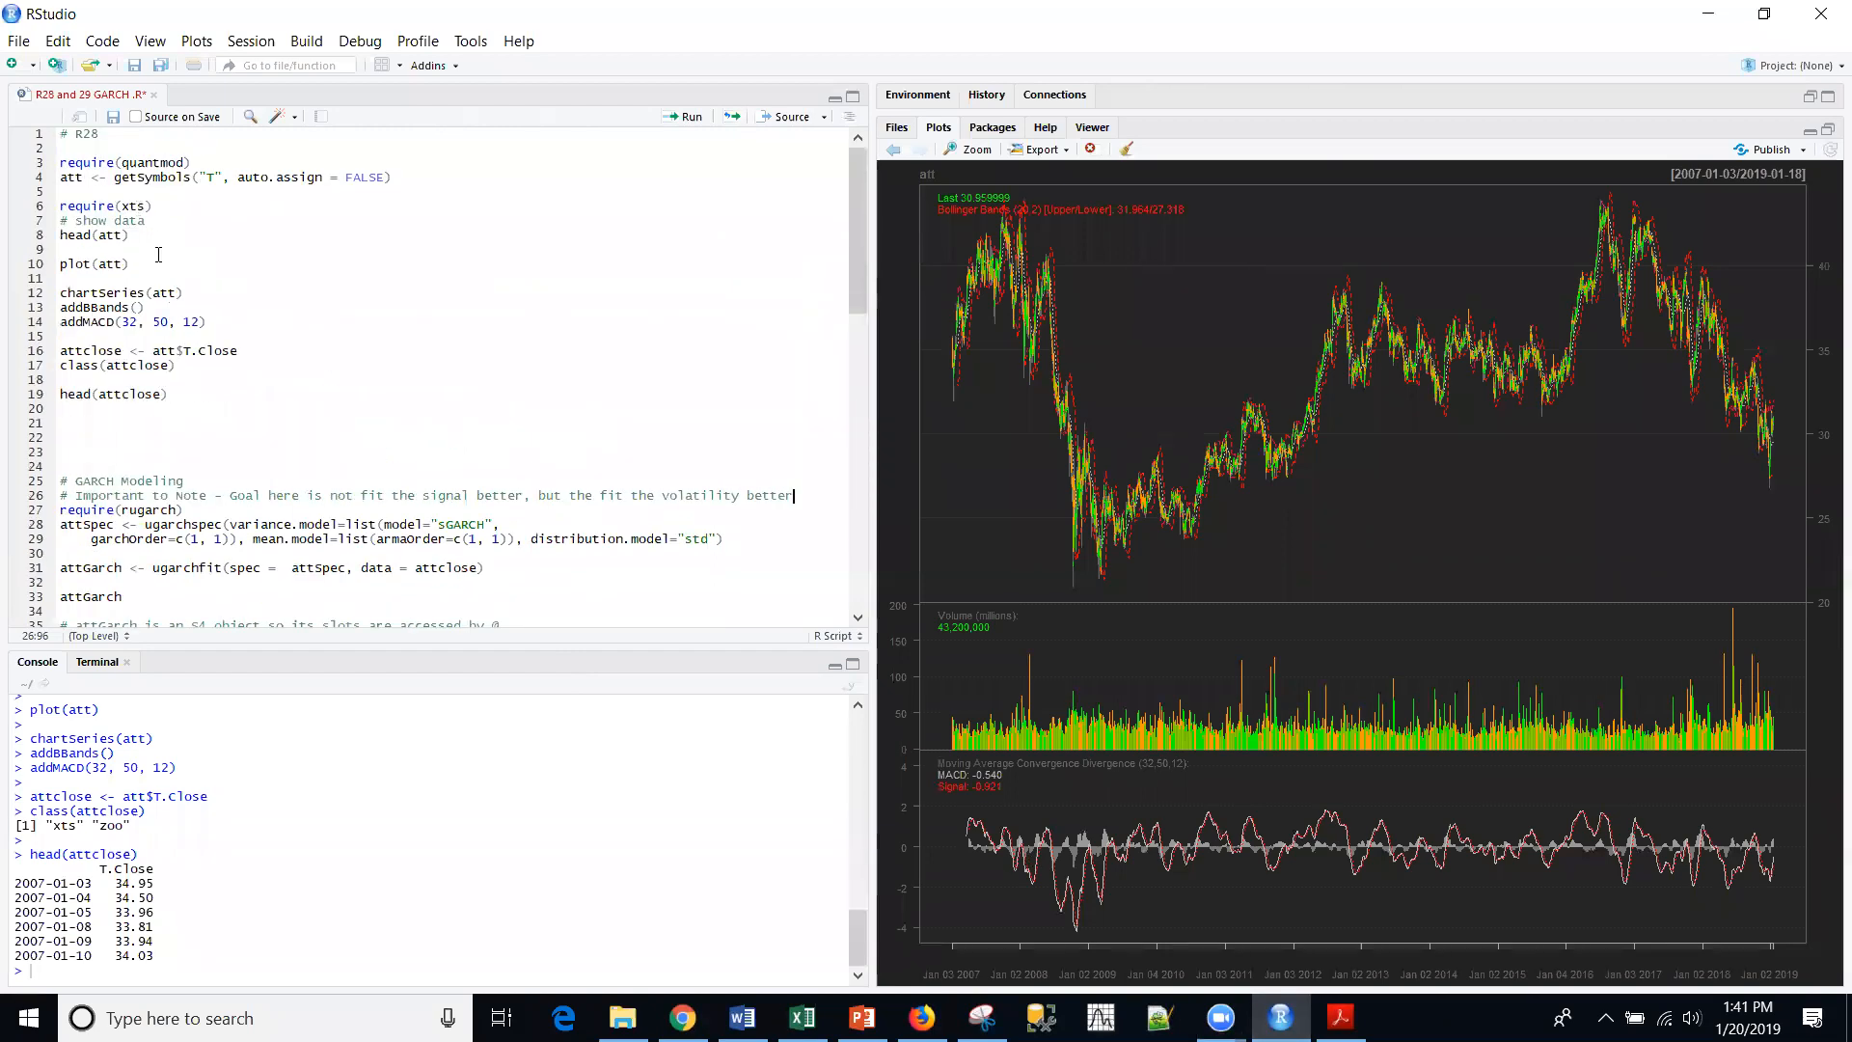
scroll(down, 3)
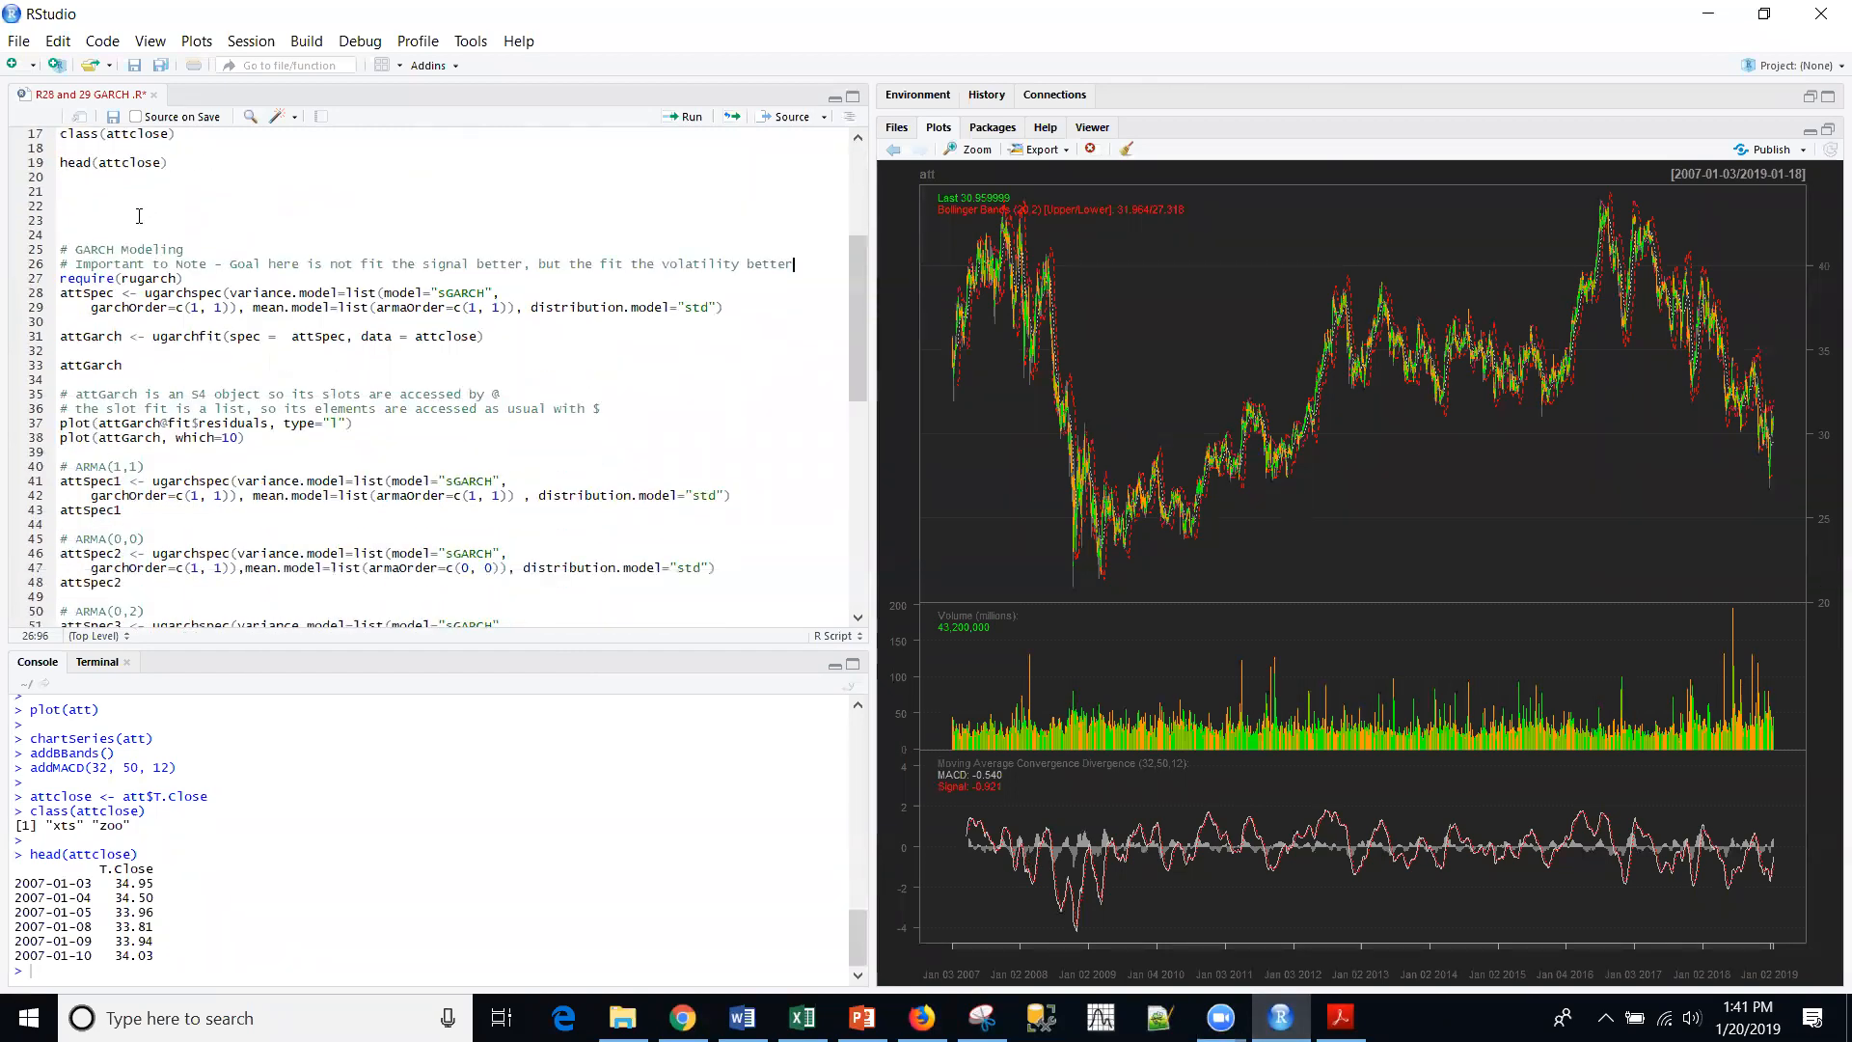
scroll(up, 3)
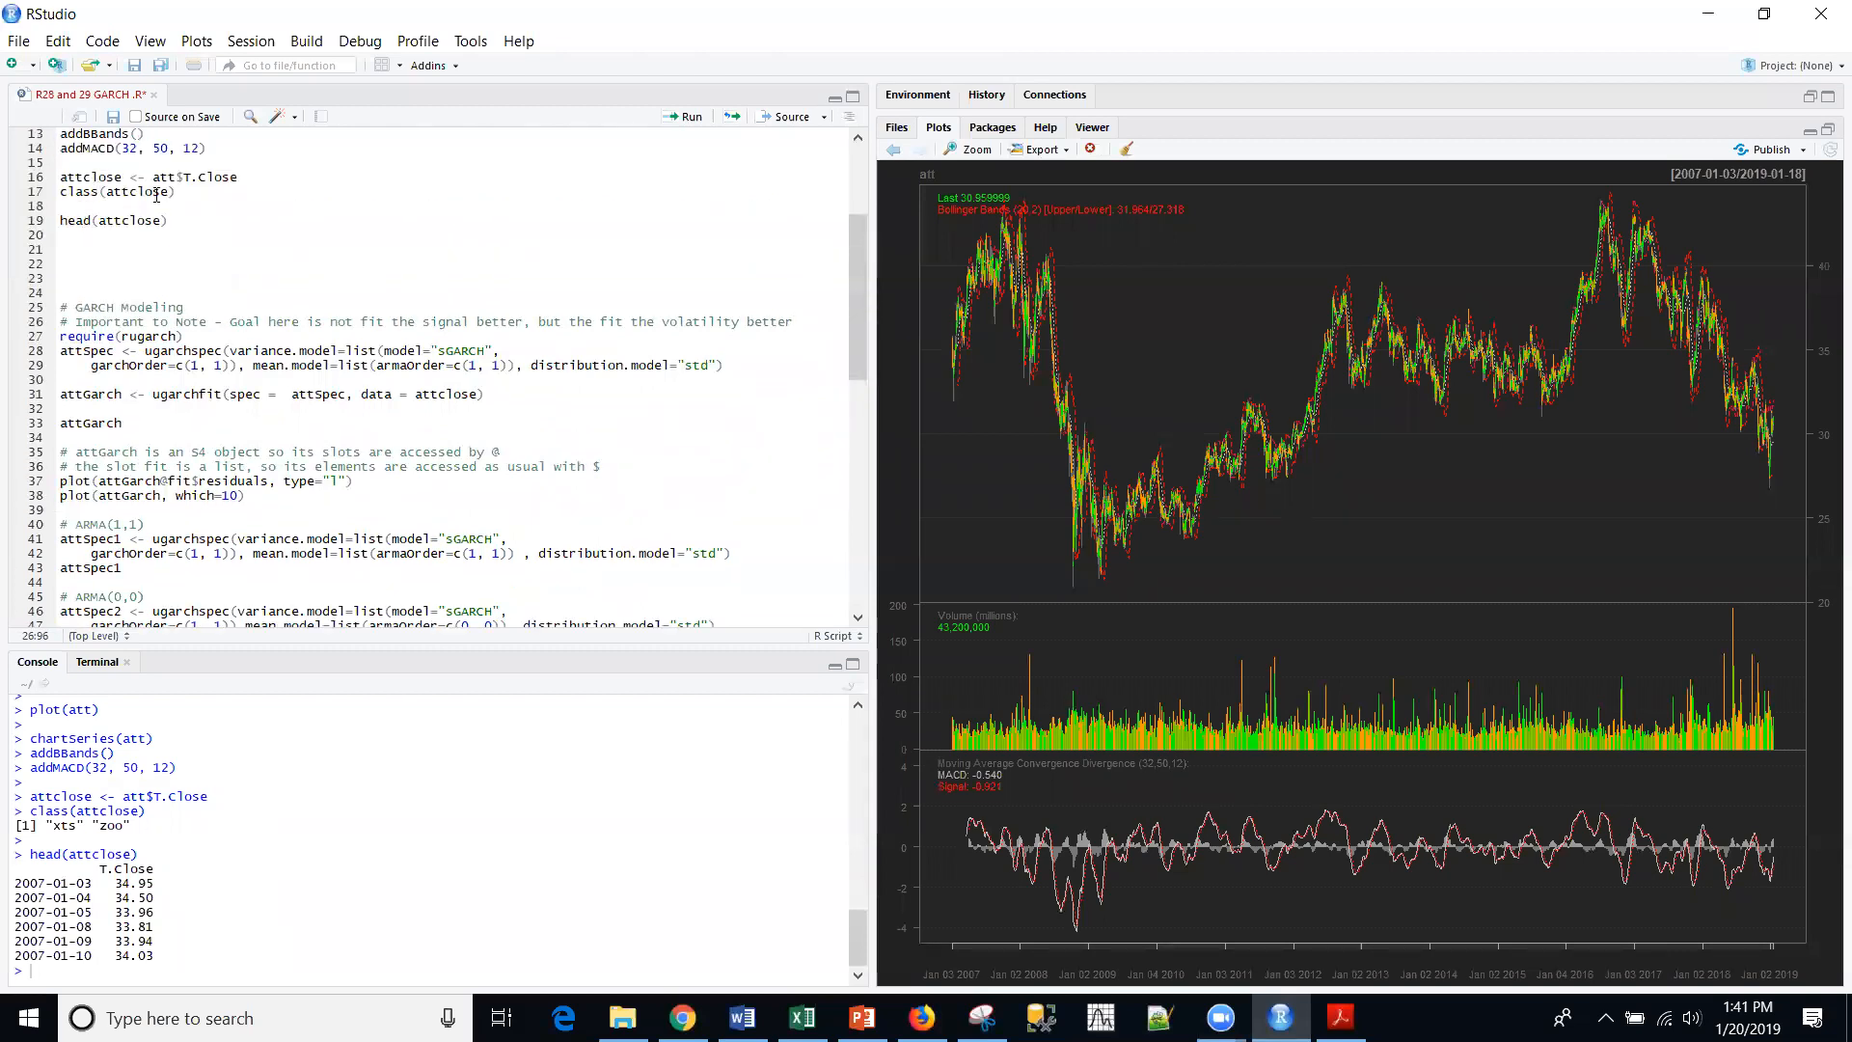
mouse_move(380, 287)
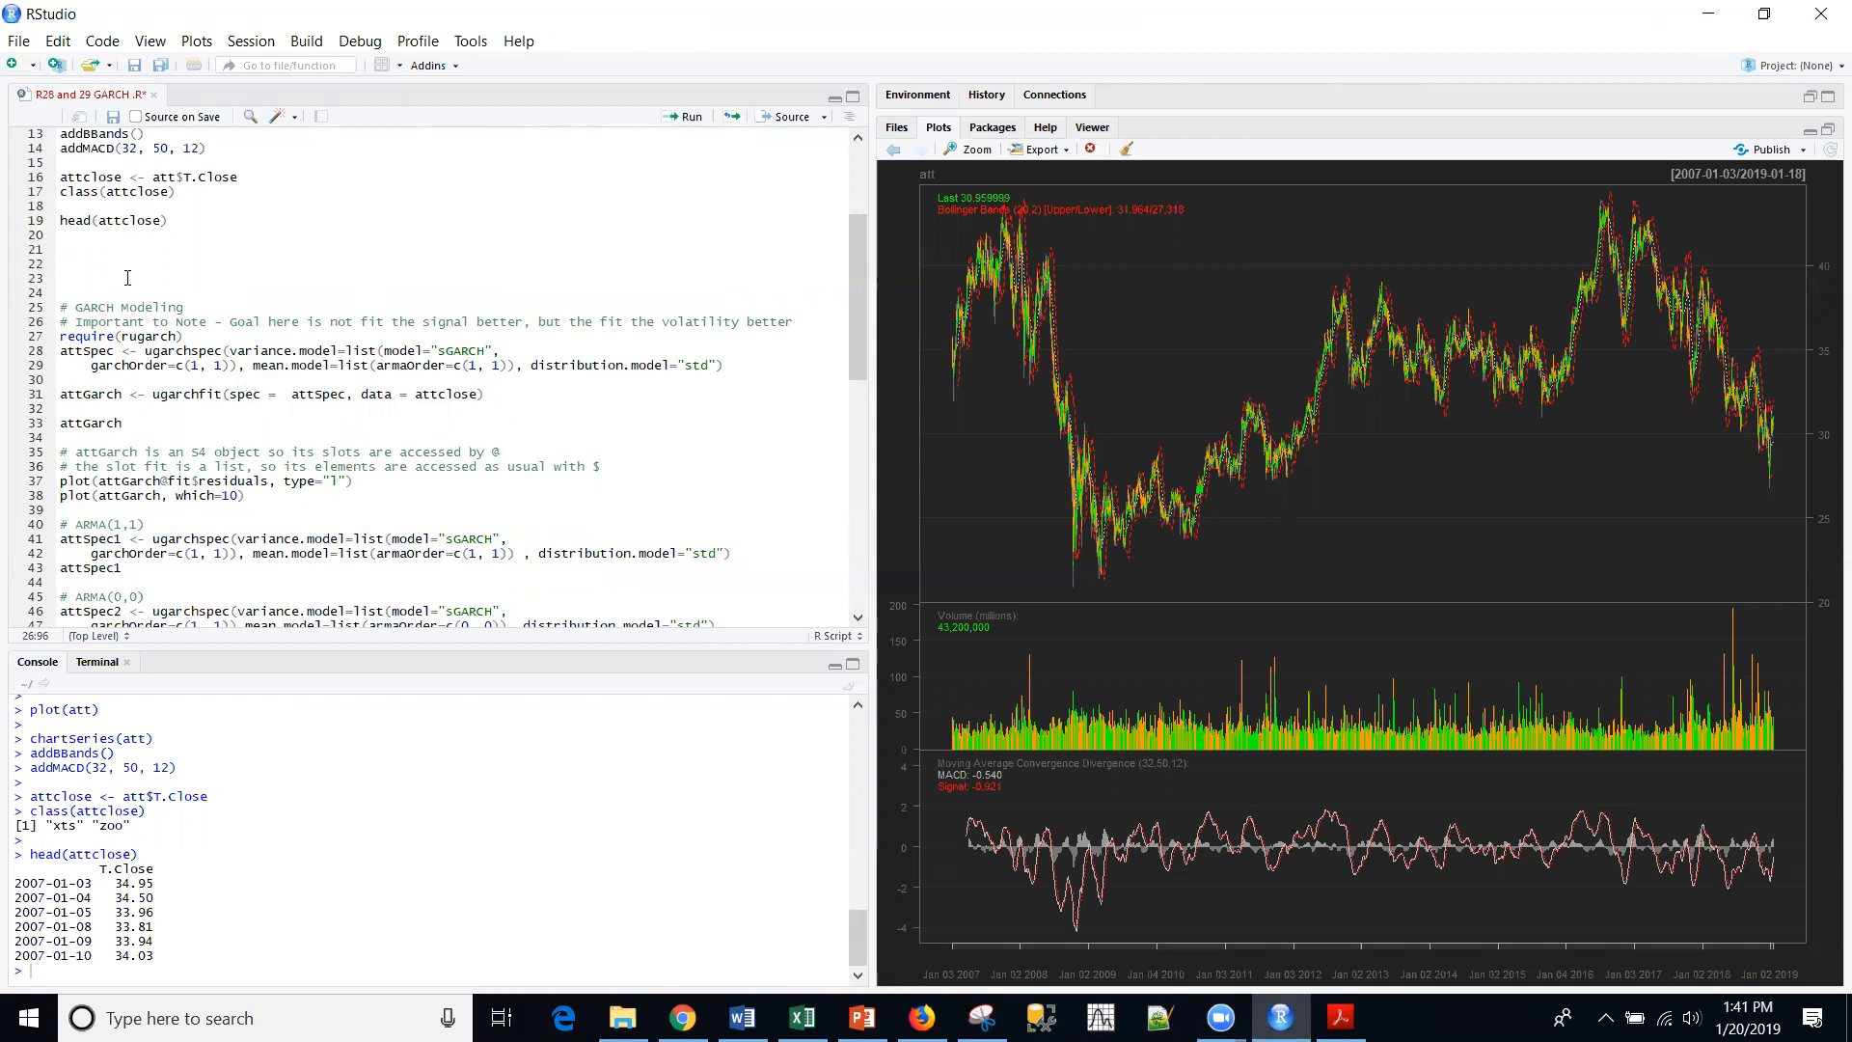
mouse_move(156, 307)
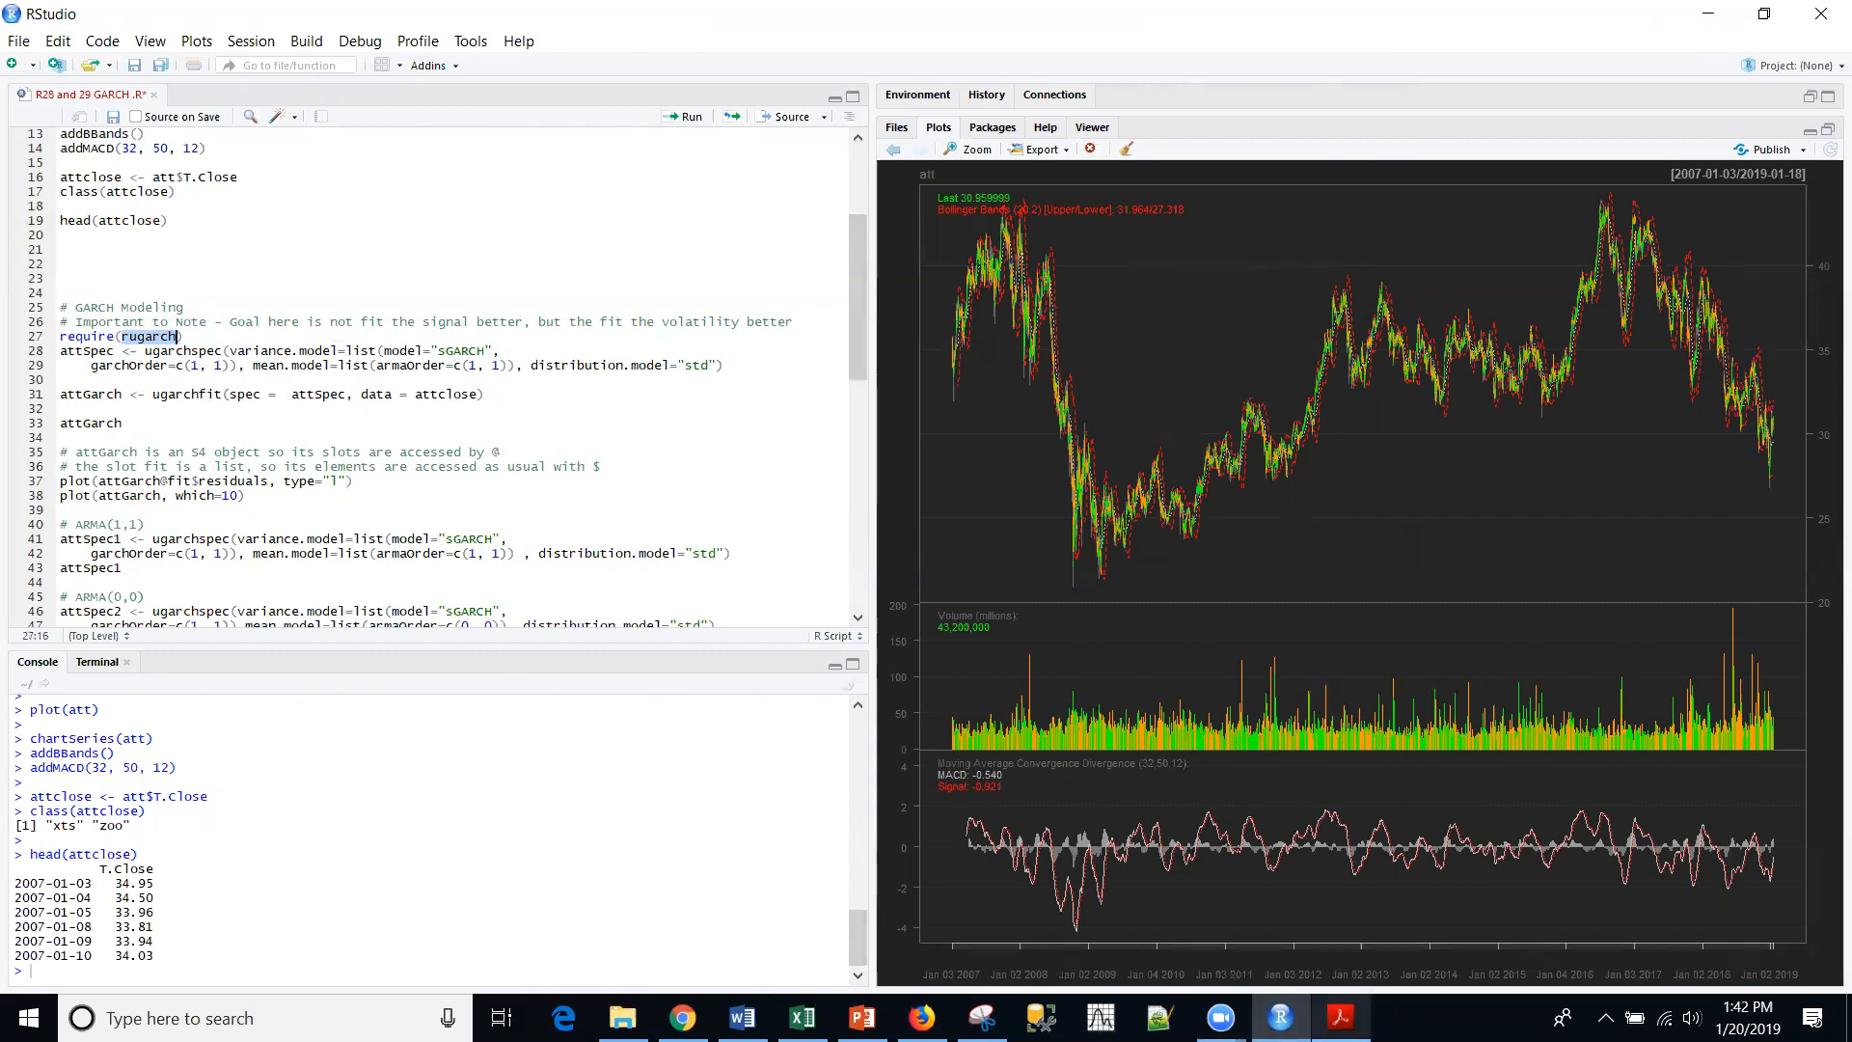
Switch to the rugarch guide in Acrobat Reader and scroll to the Introduction section
click(1338, 1016)
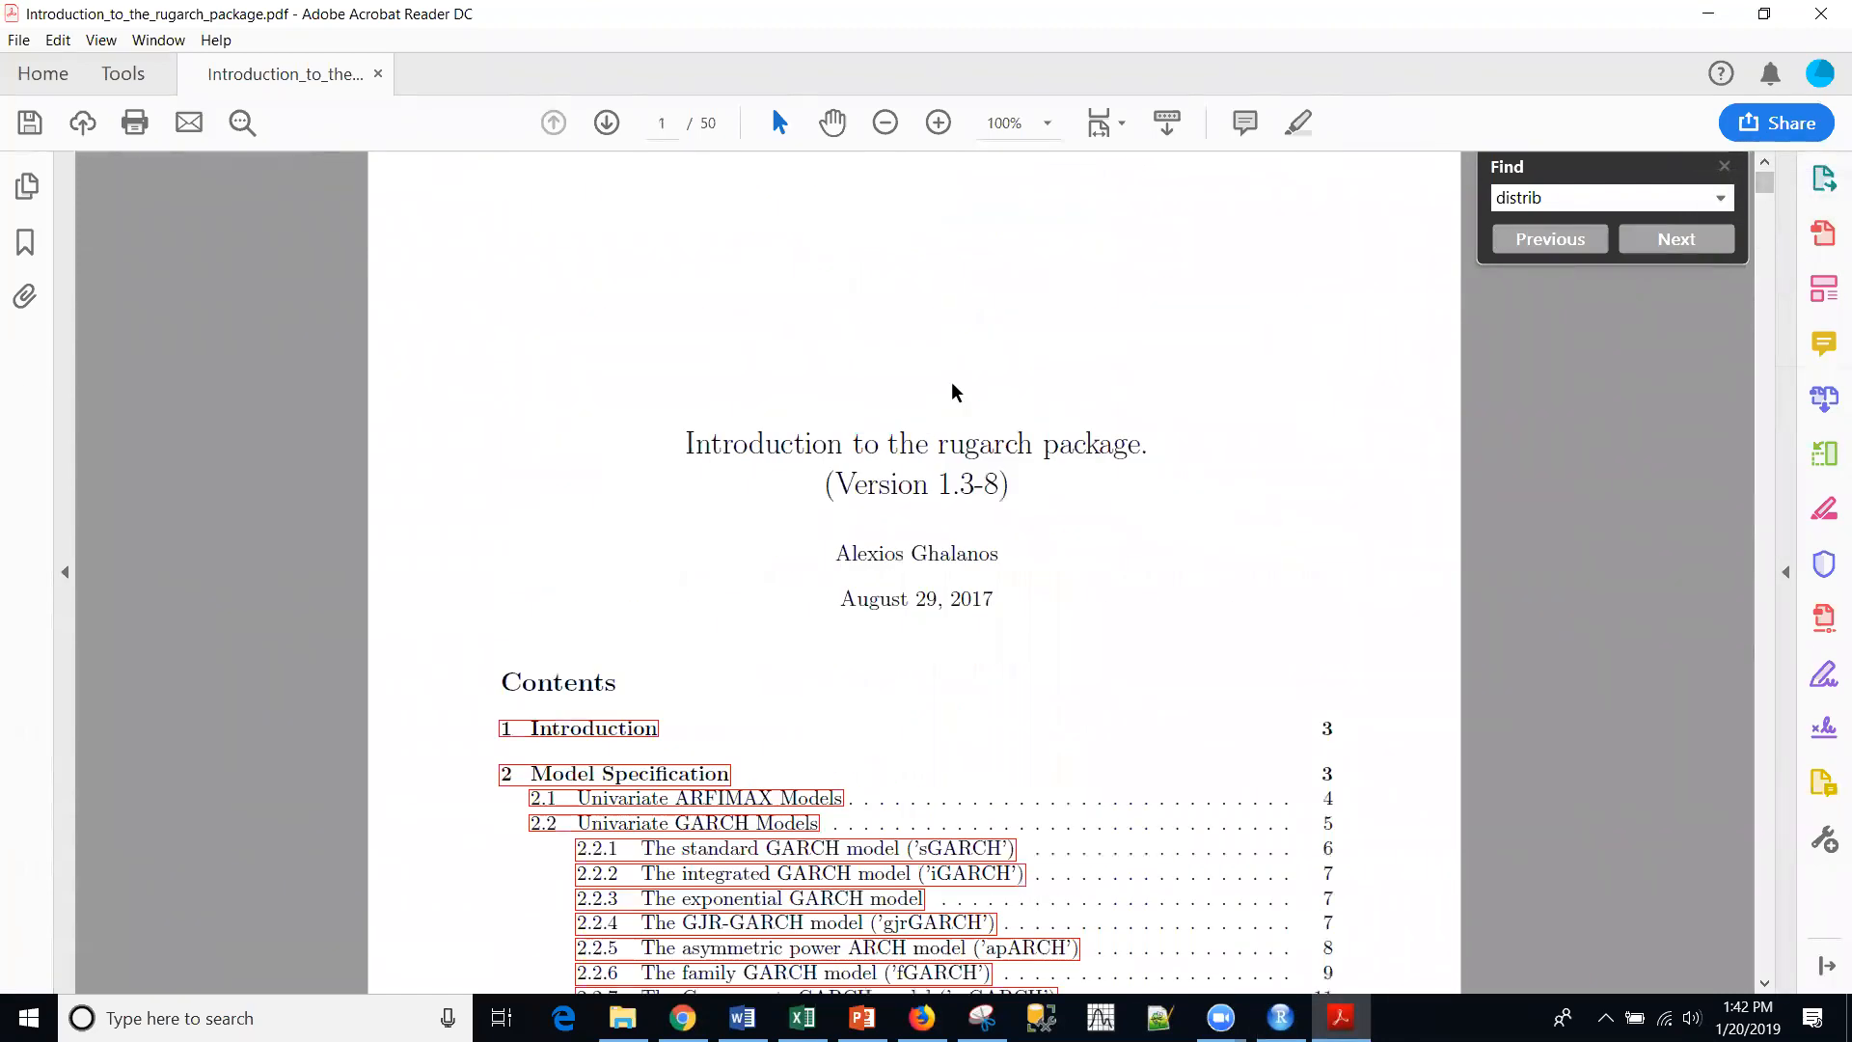
scroll(up, 3)
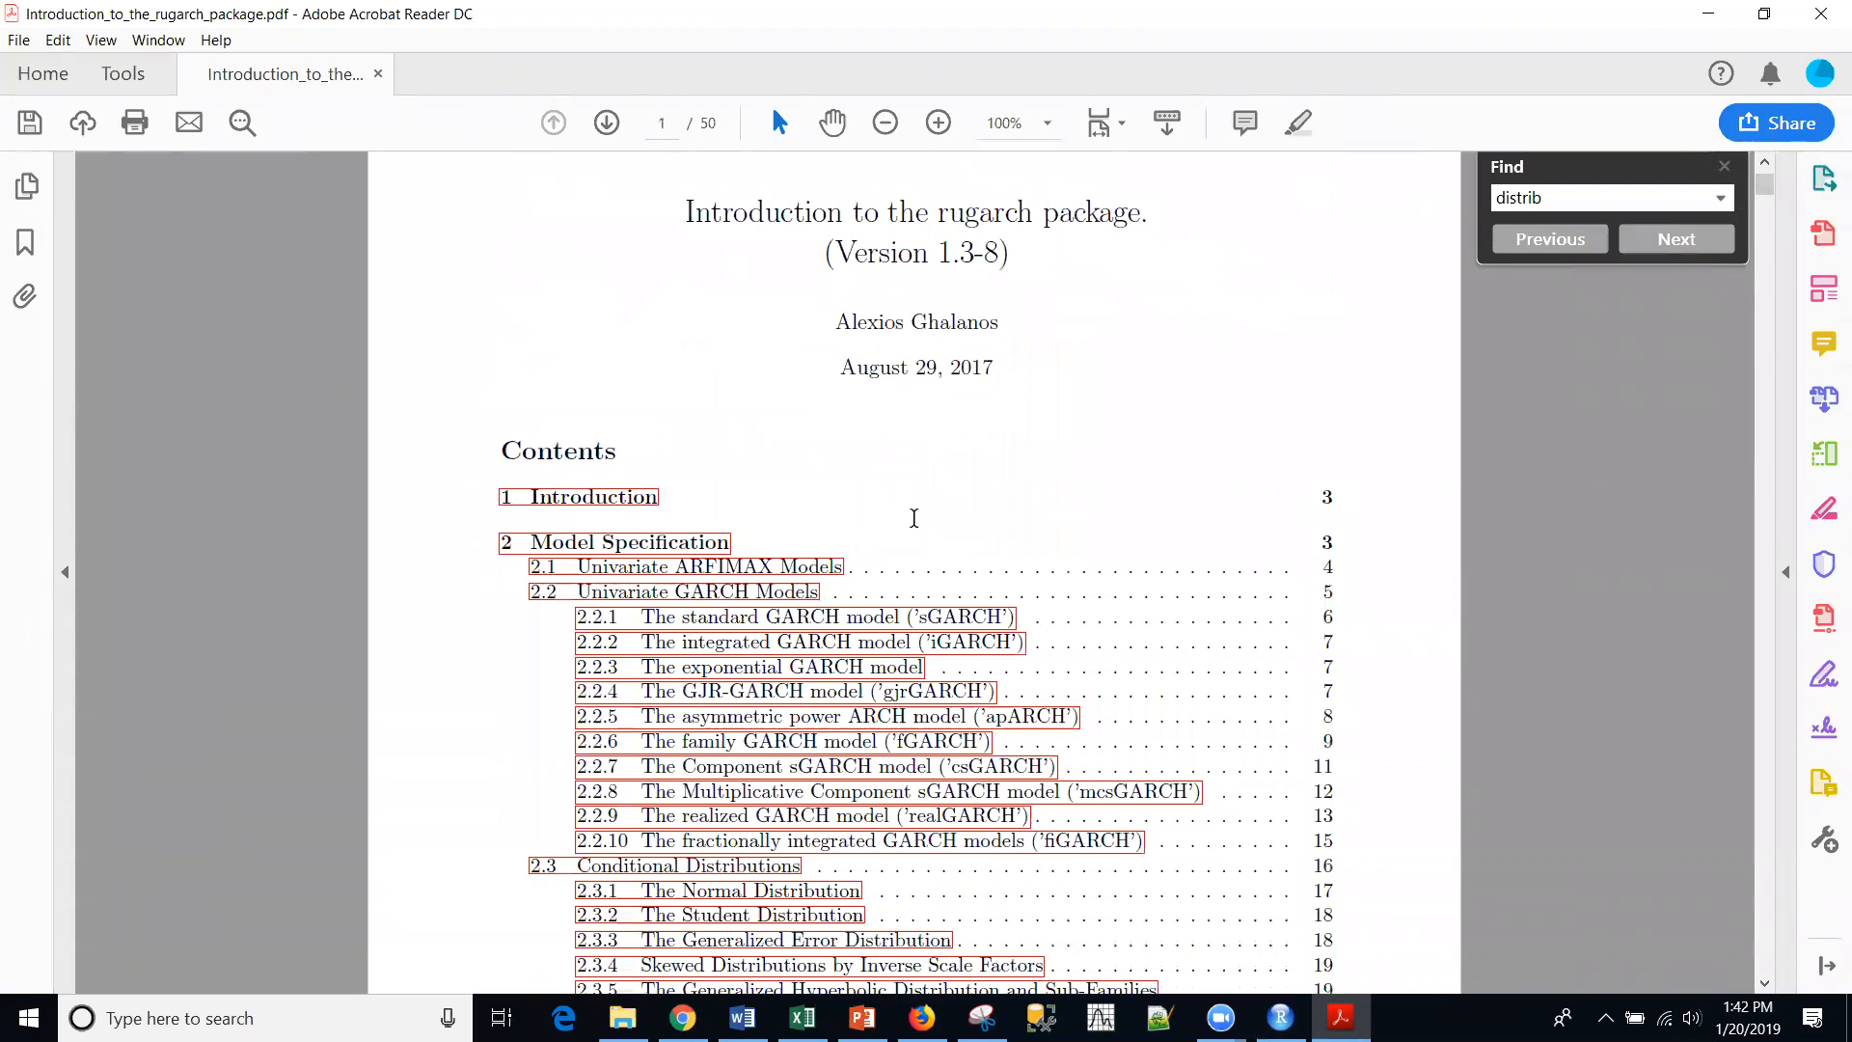
scroll(down, 3)
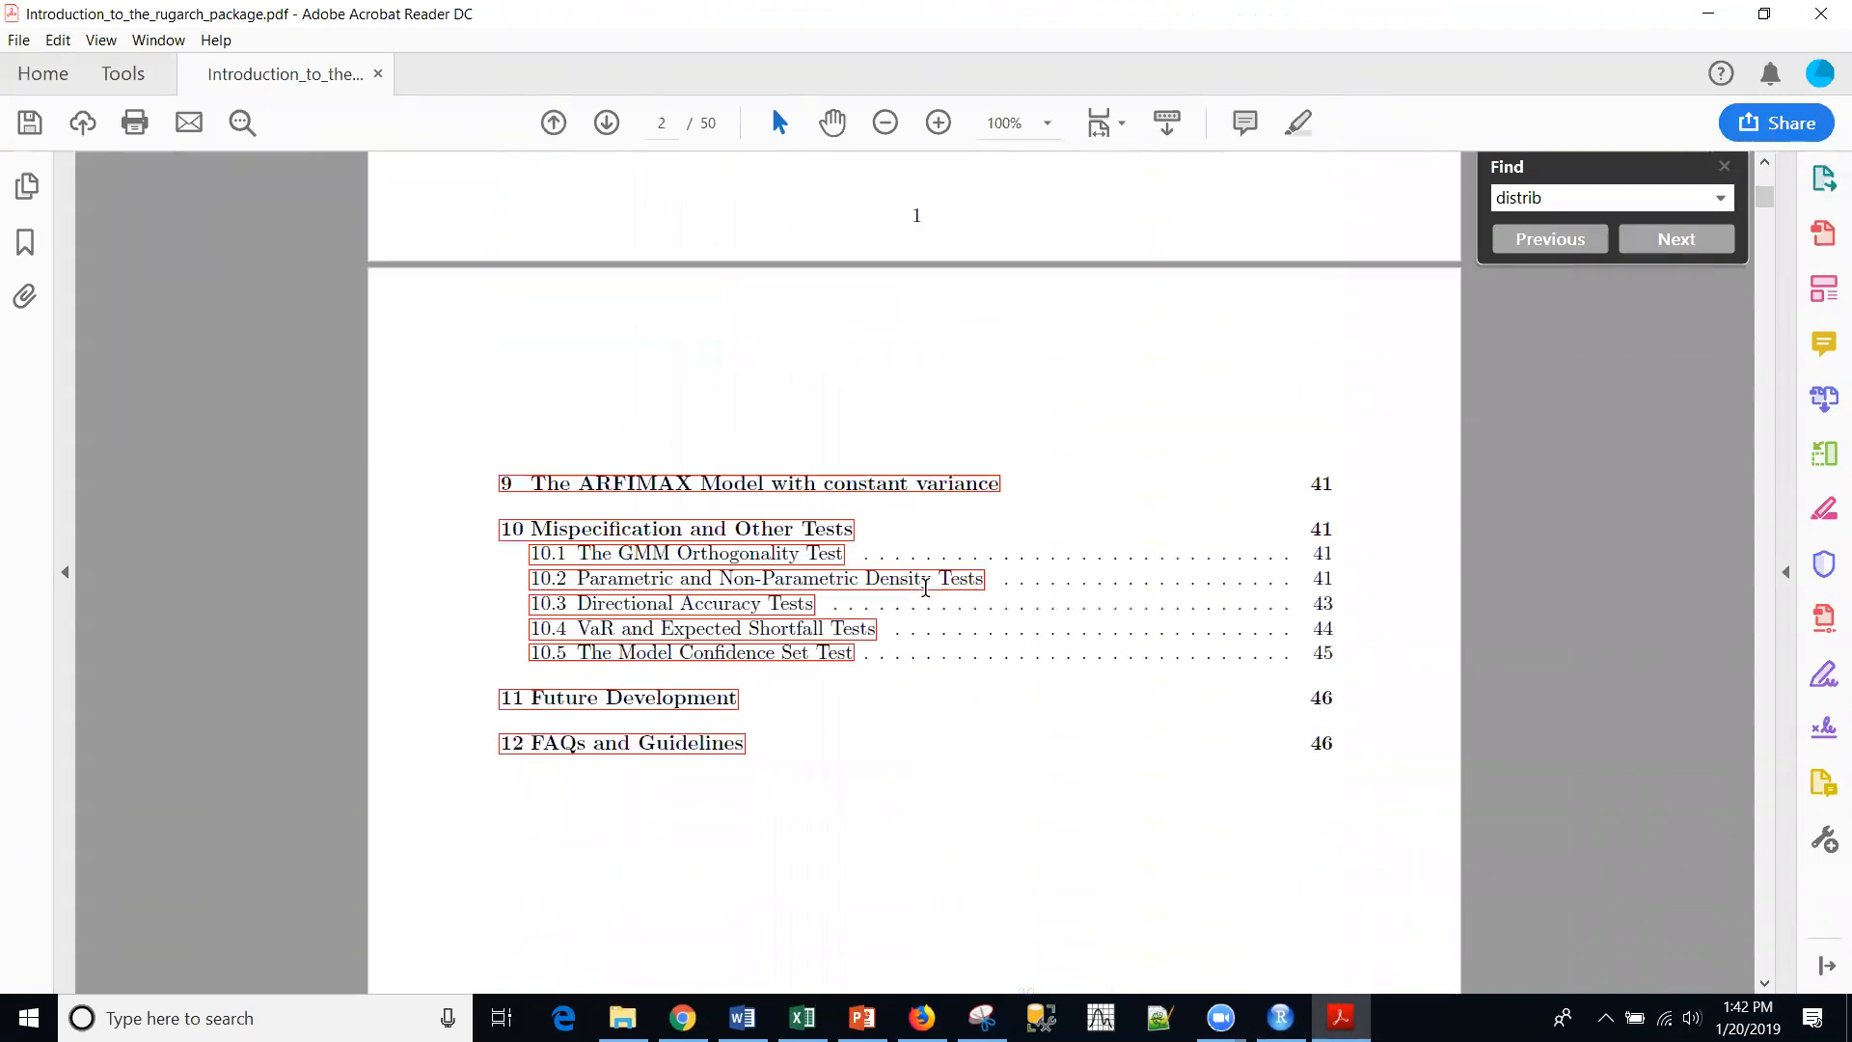
scroll(up, 3)
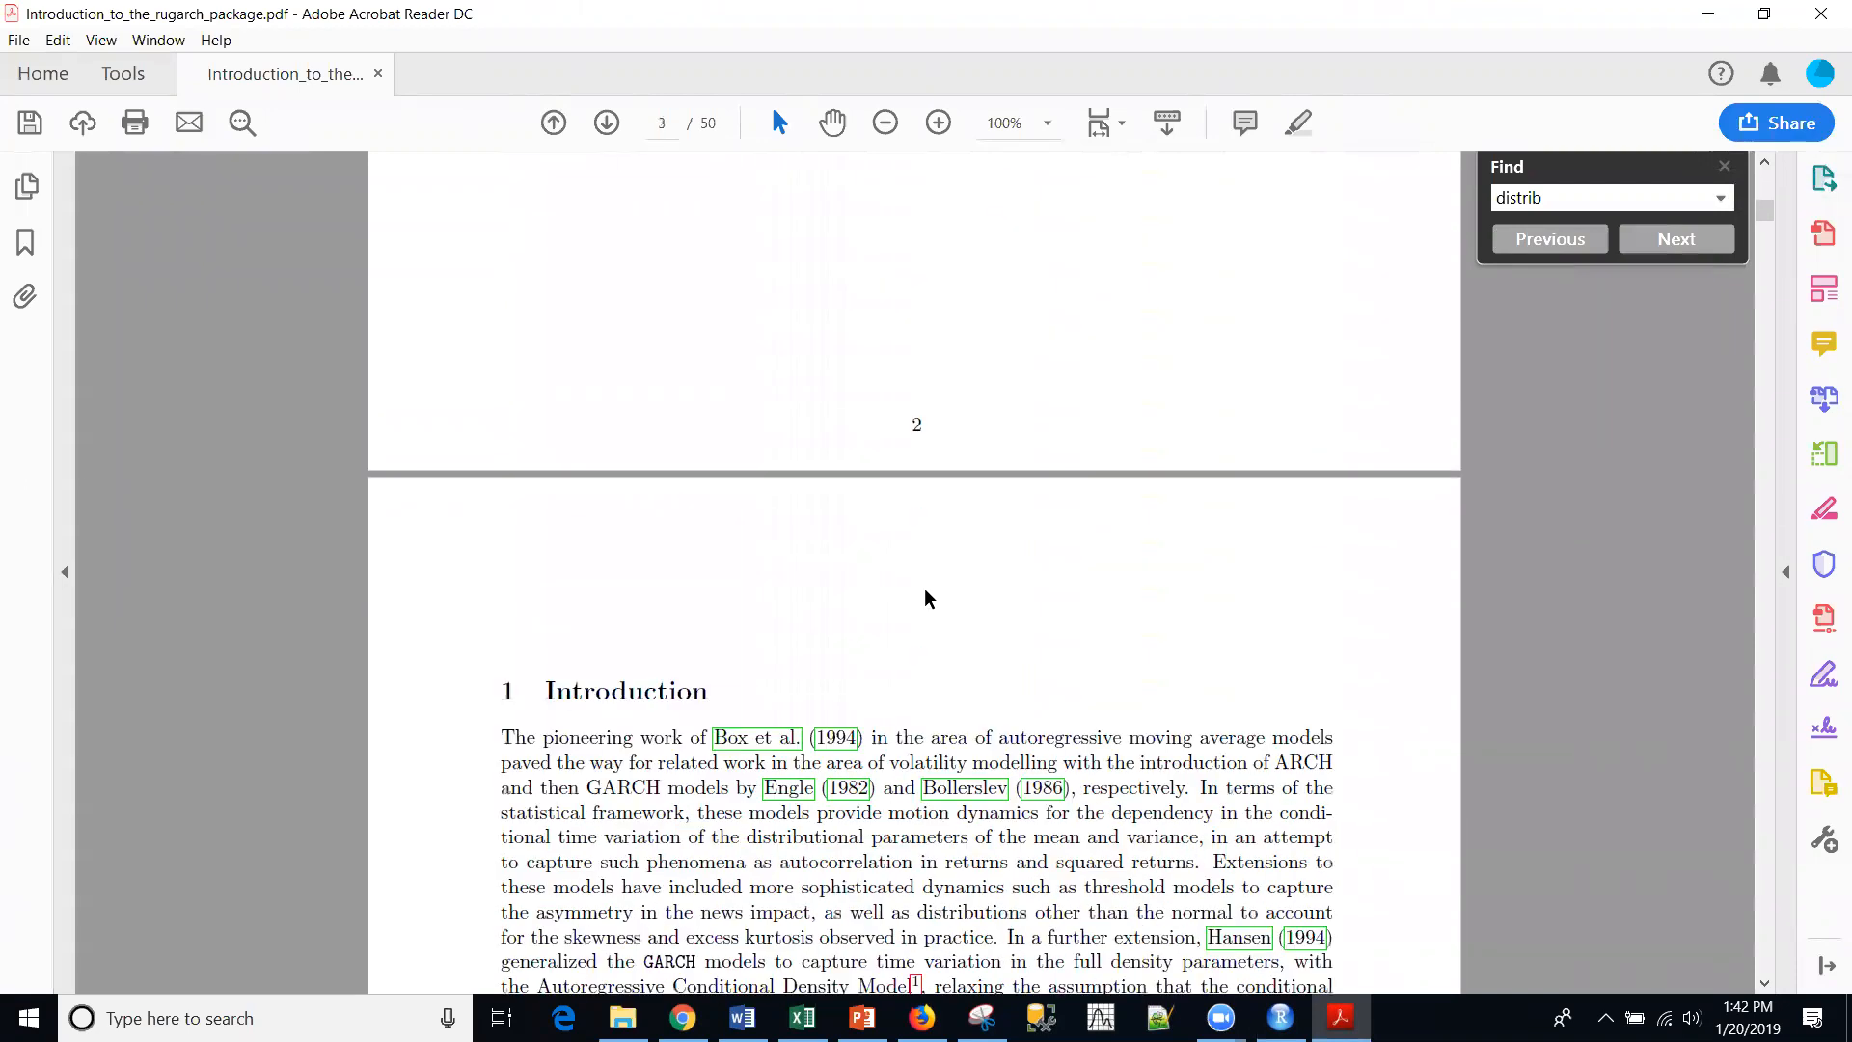
scroll(down, 3)
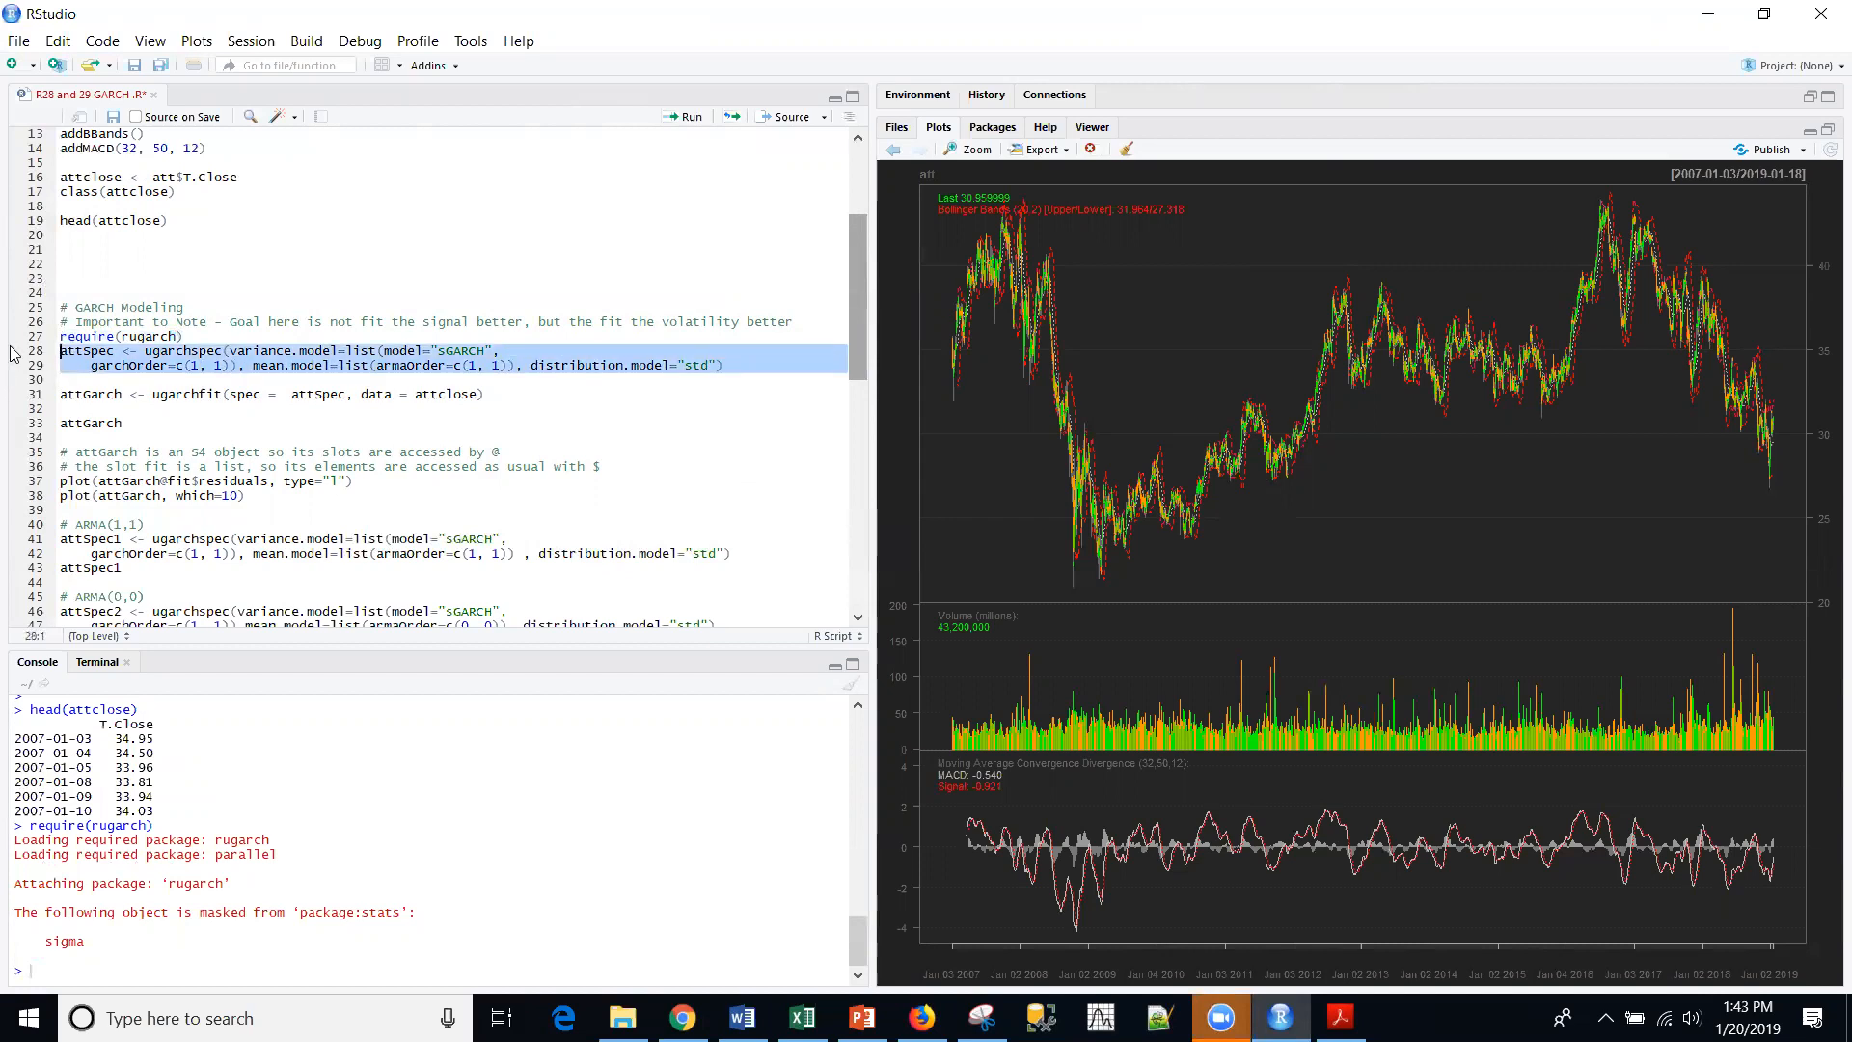
Run the attSpec ugarchspec defining sGARCH(1,1) with ARMA(1,1) mean and Student-t errors
click(689, 116)
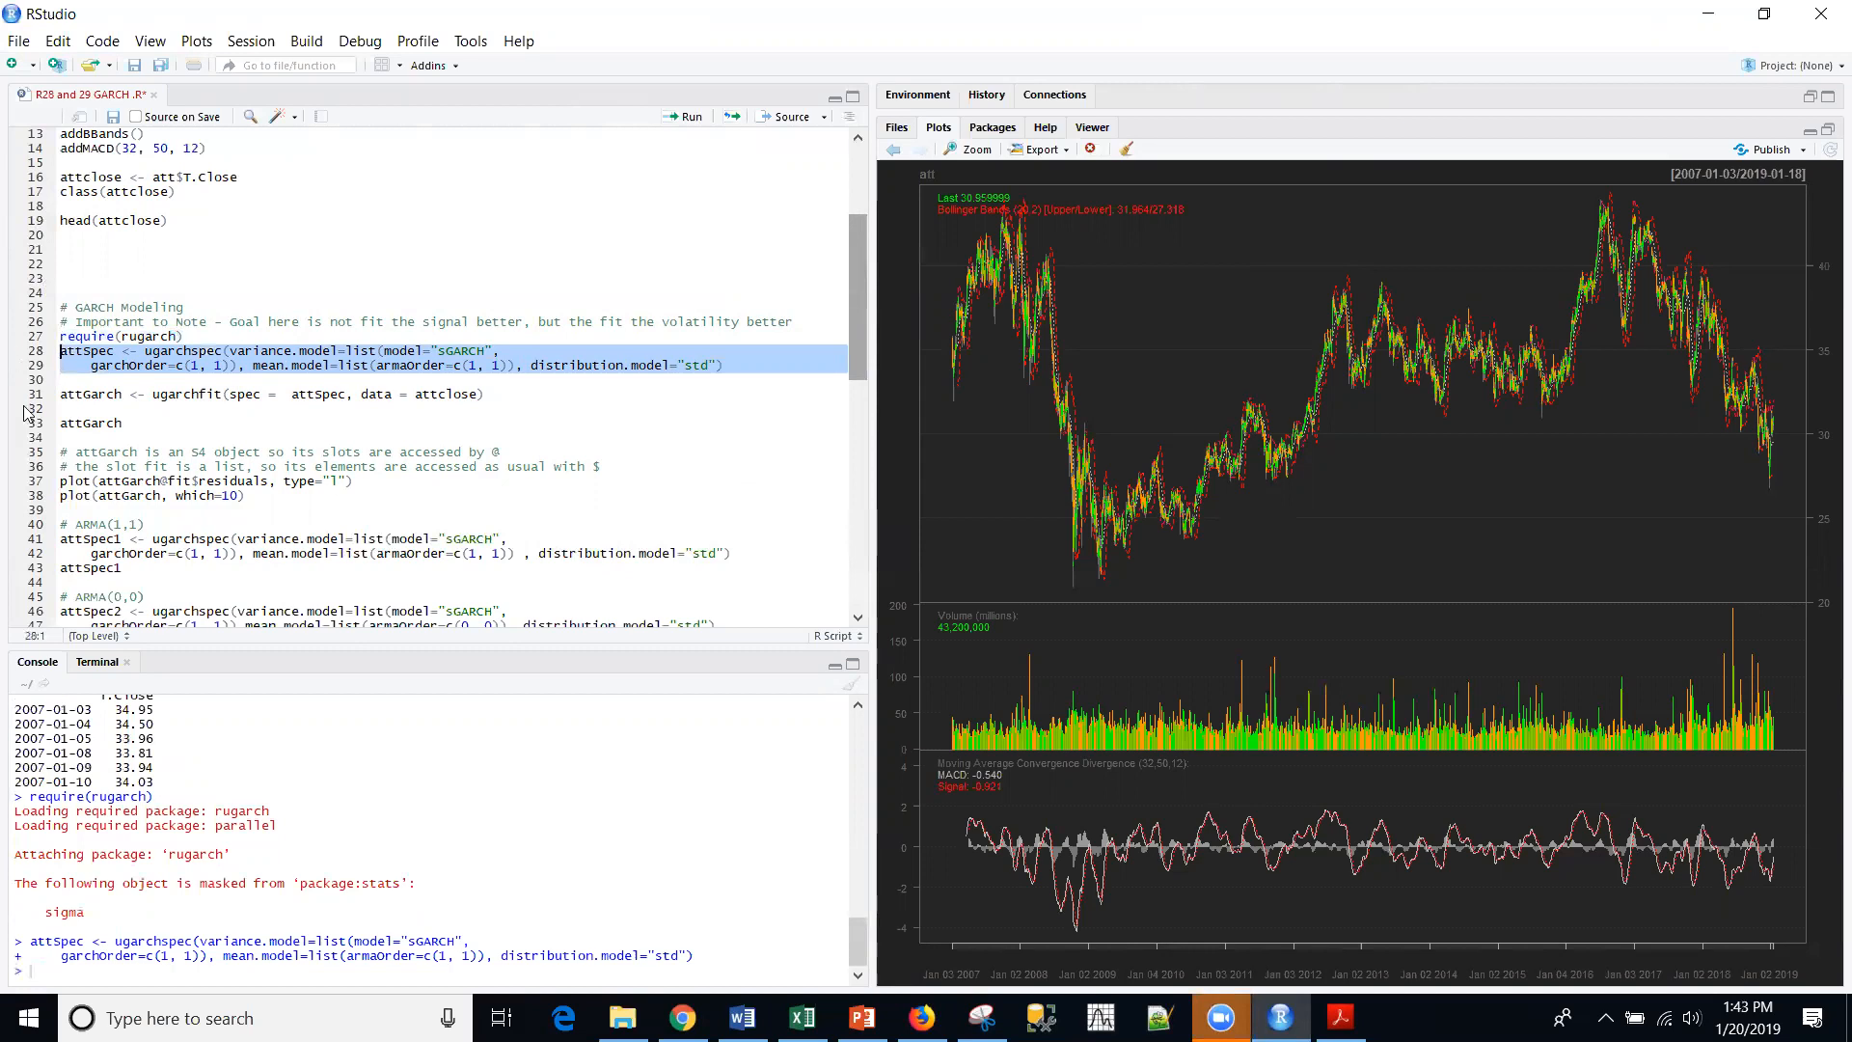
mouse_move(698, 376)
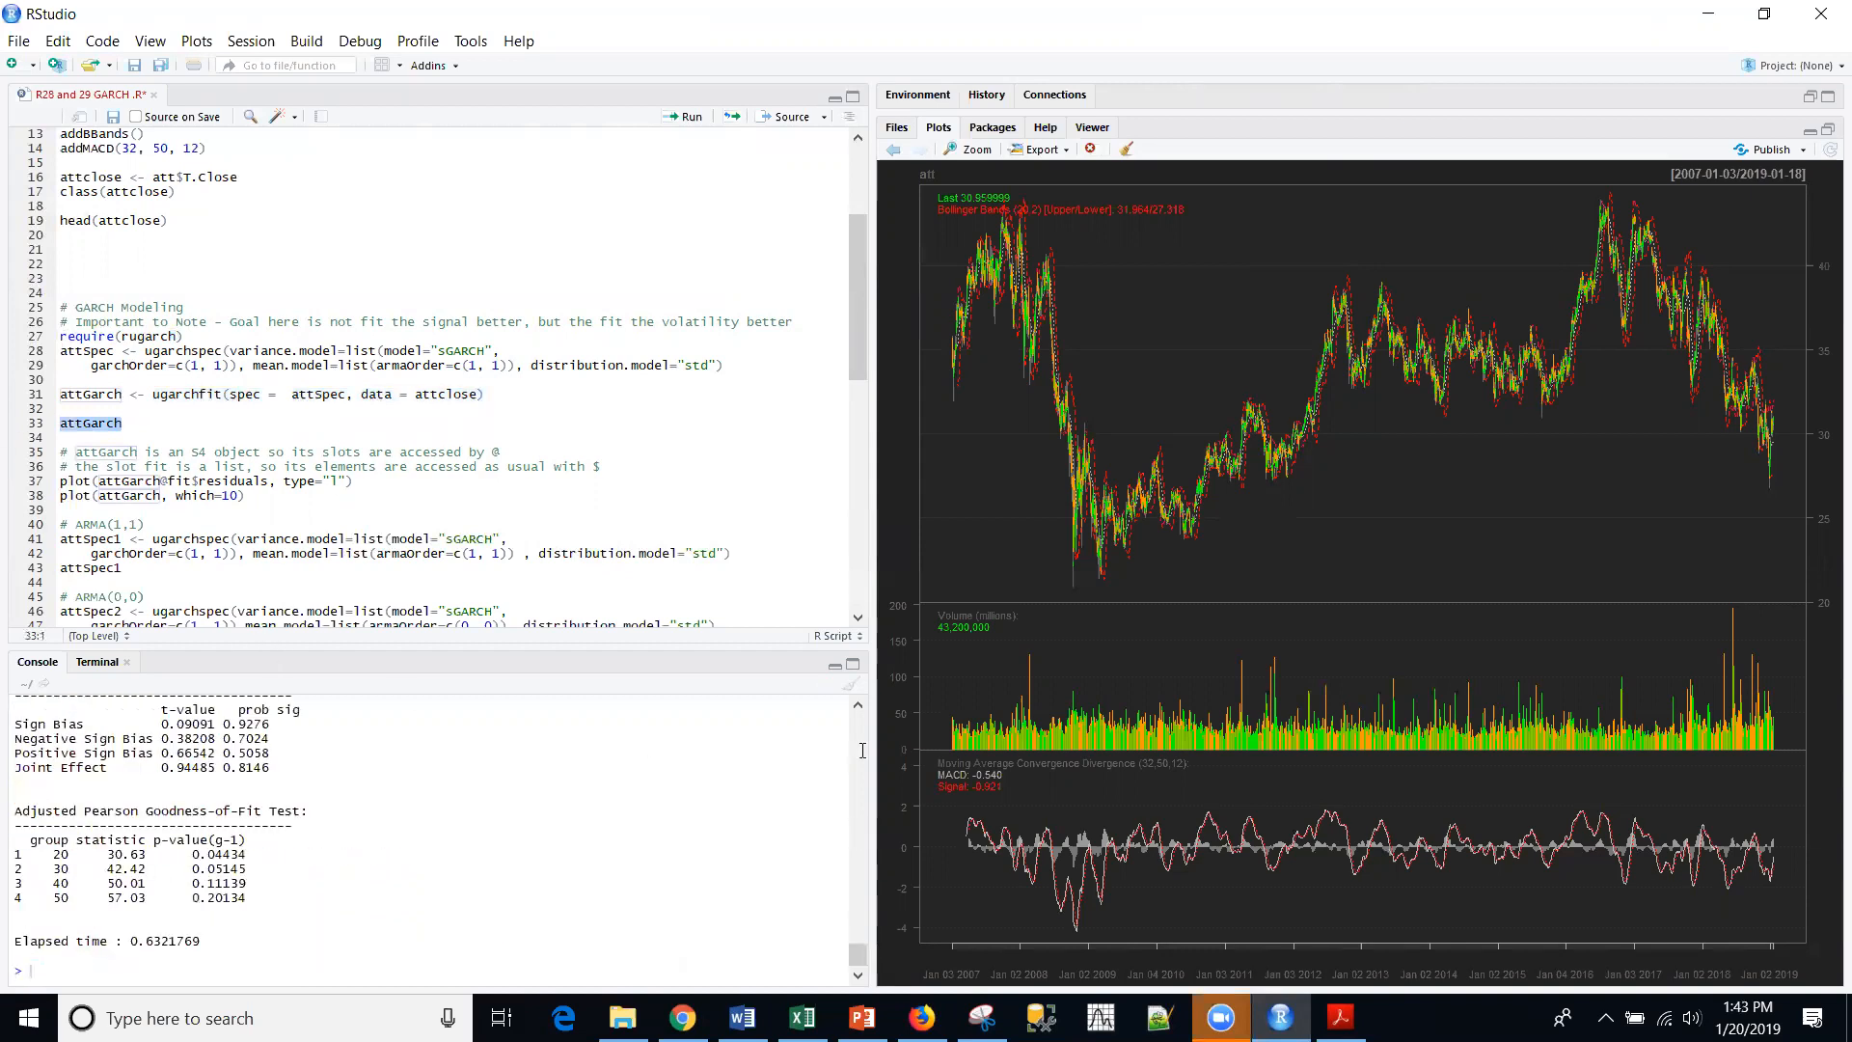
Expand the console and read through the attGarch fit report's parameters, criteria and tests
click(833, 96)
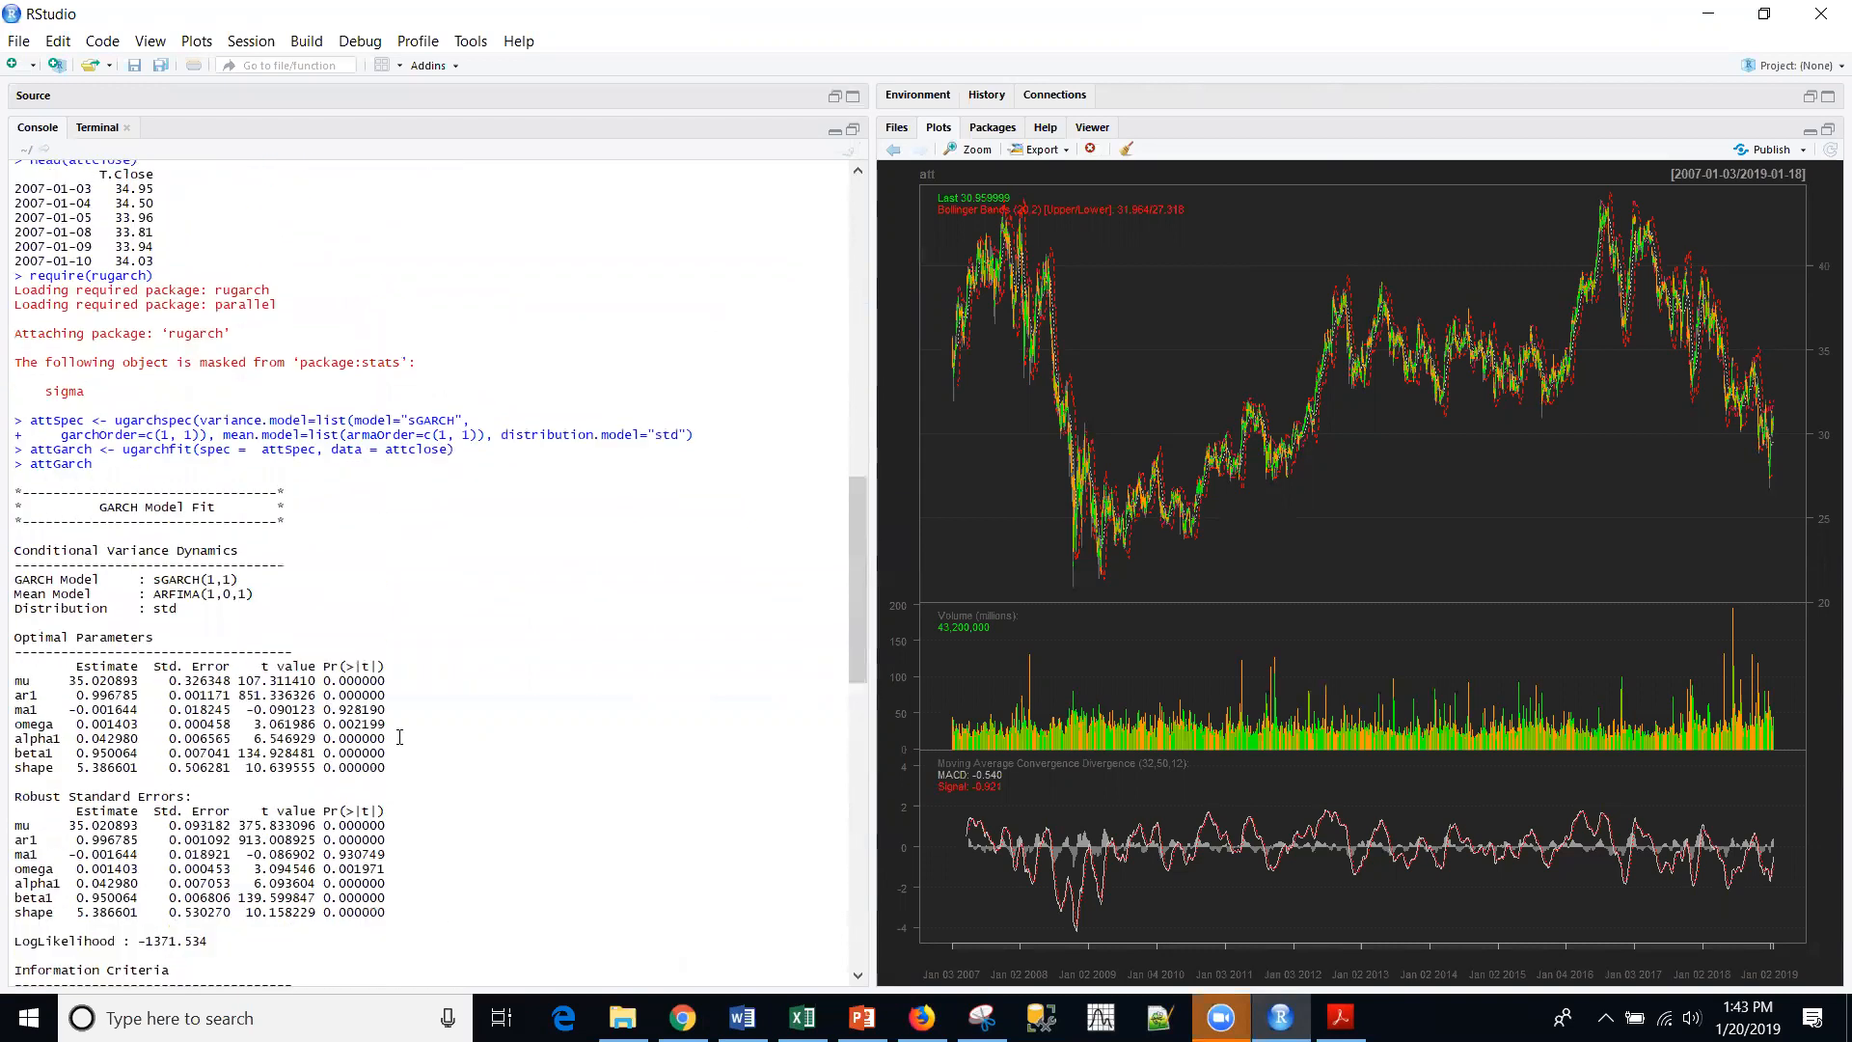
scroll(down, 3)
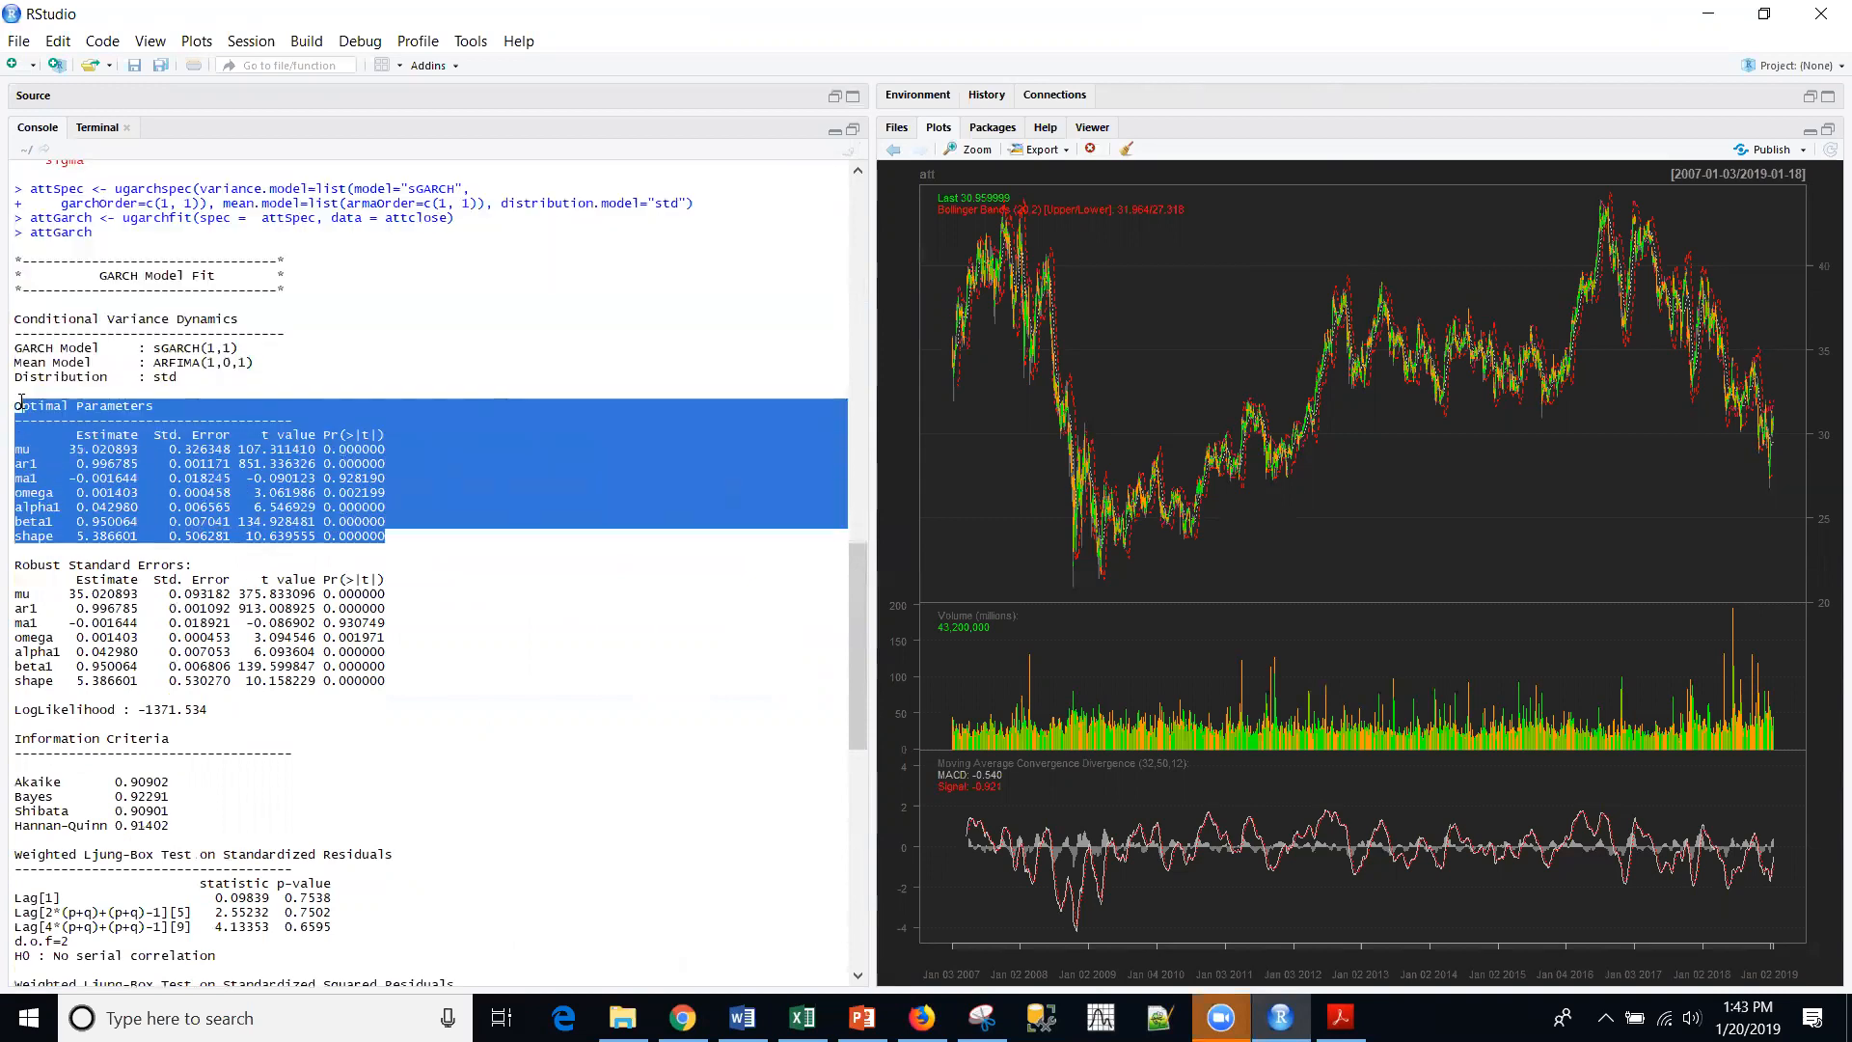
click(461, 583)
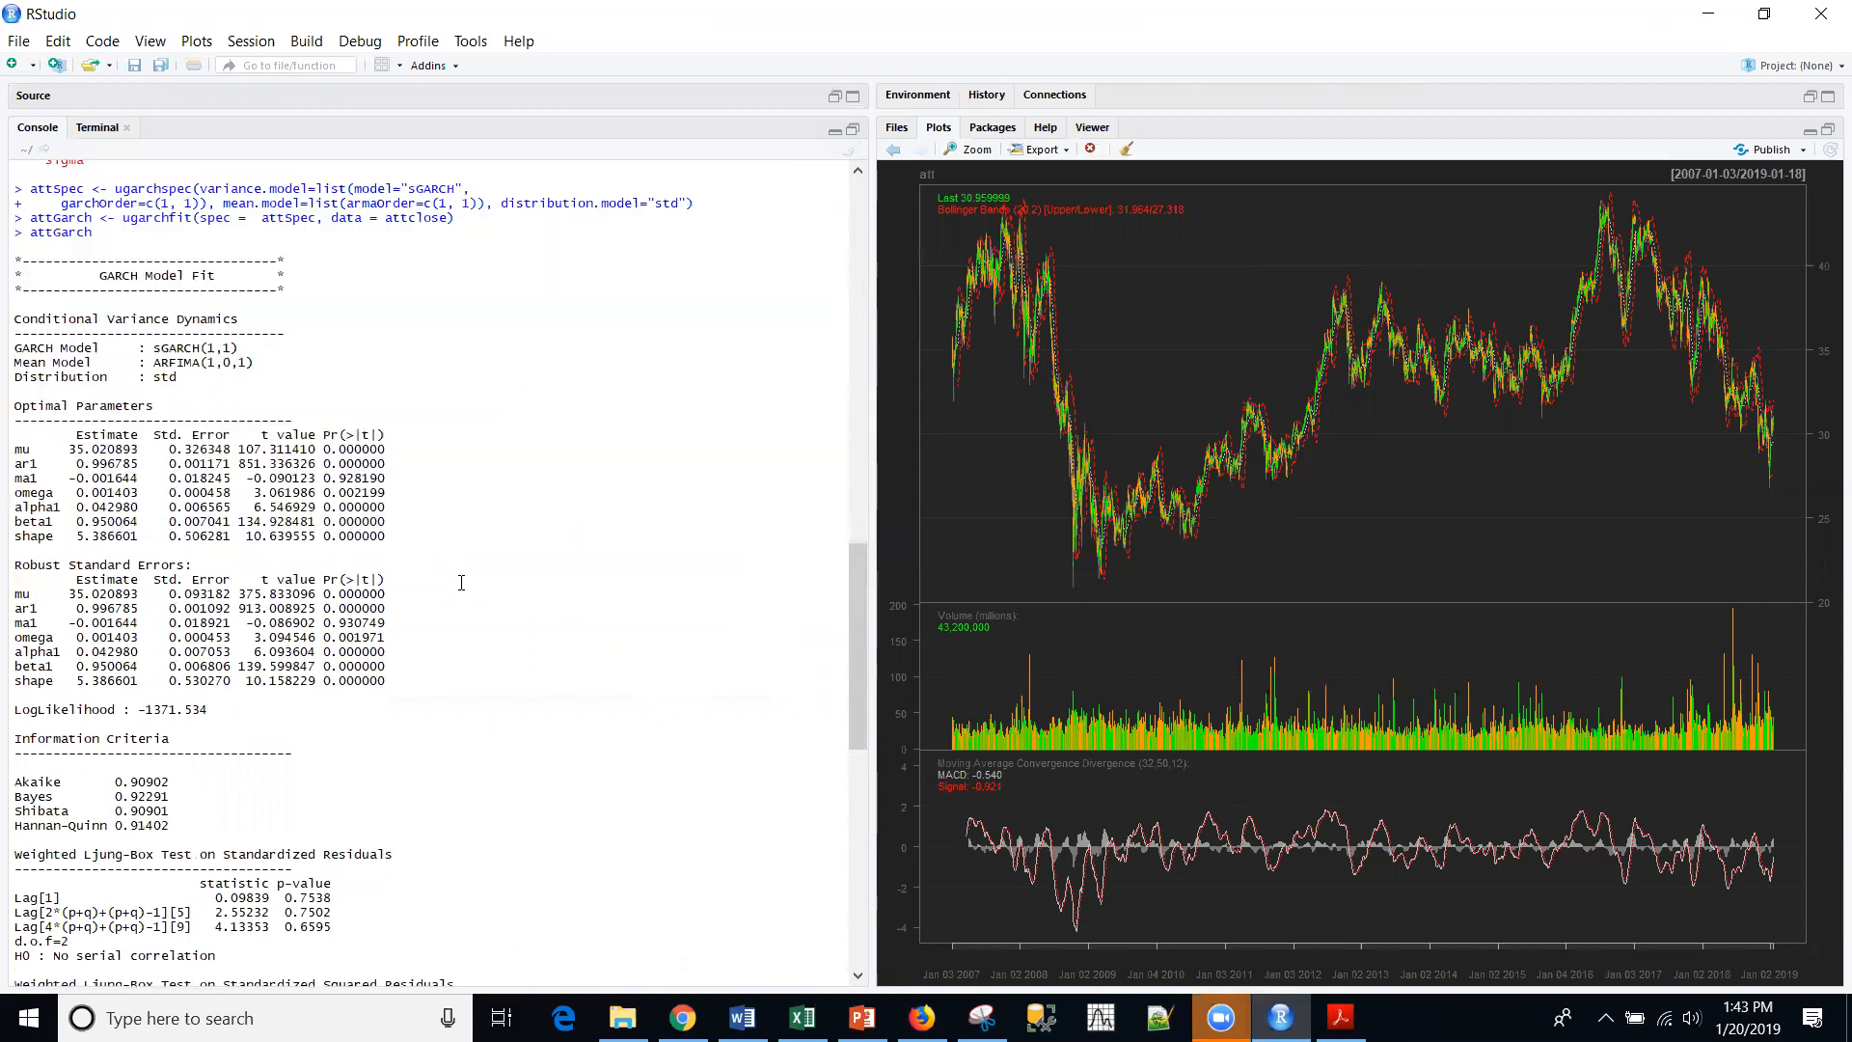
mouse_move(189, 796)
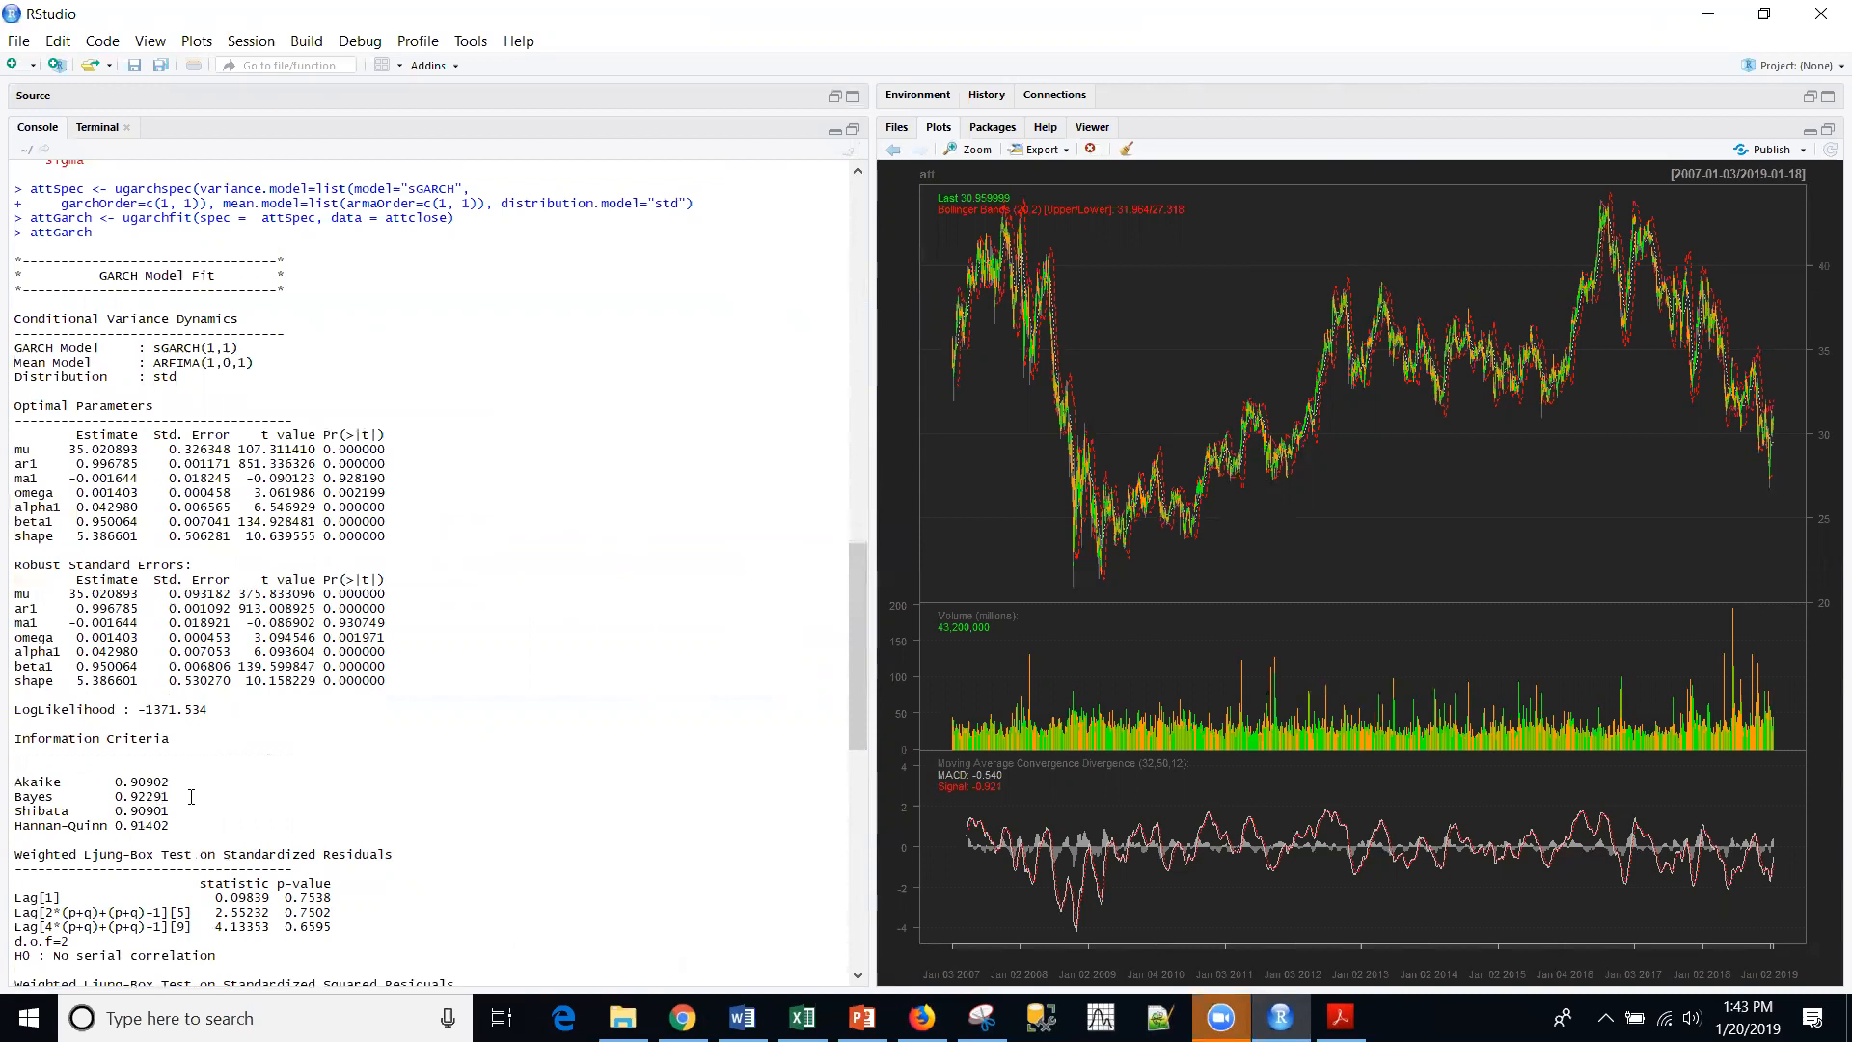
scroll(down, 3)
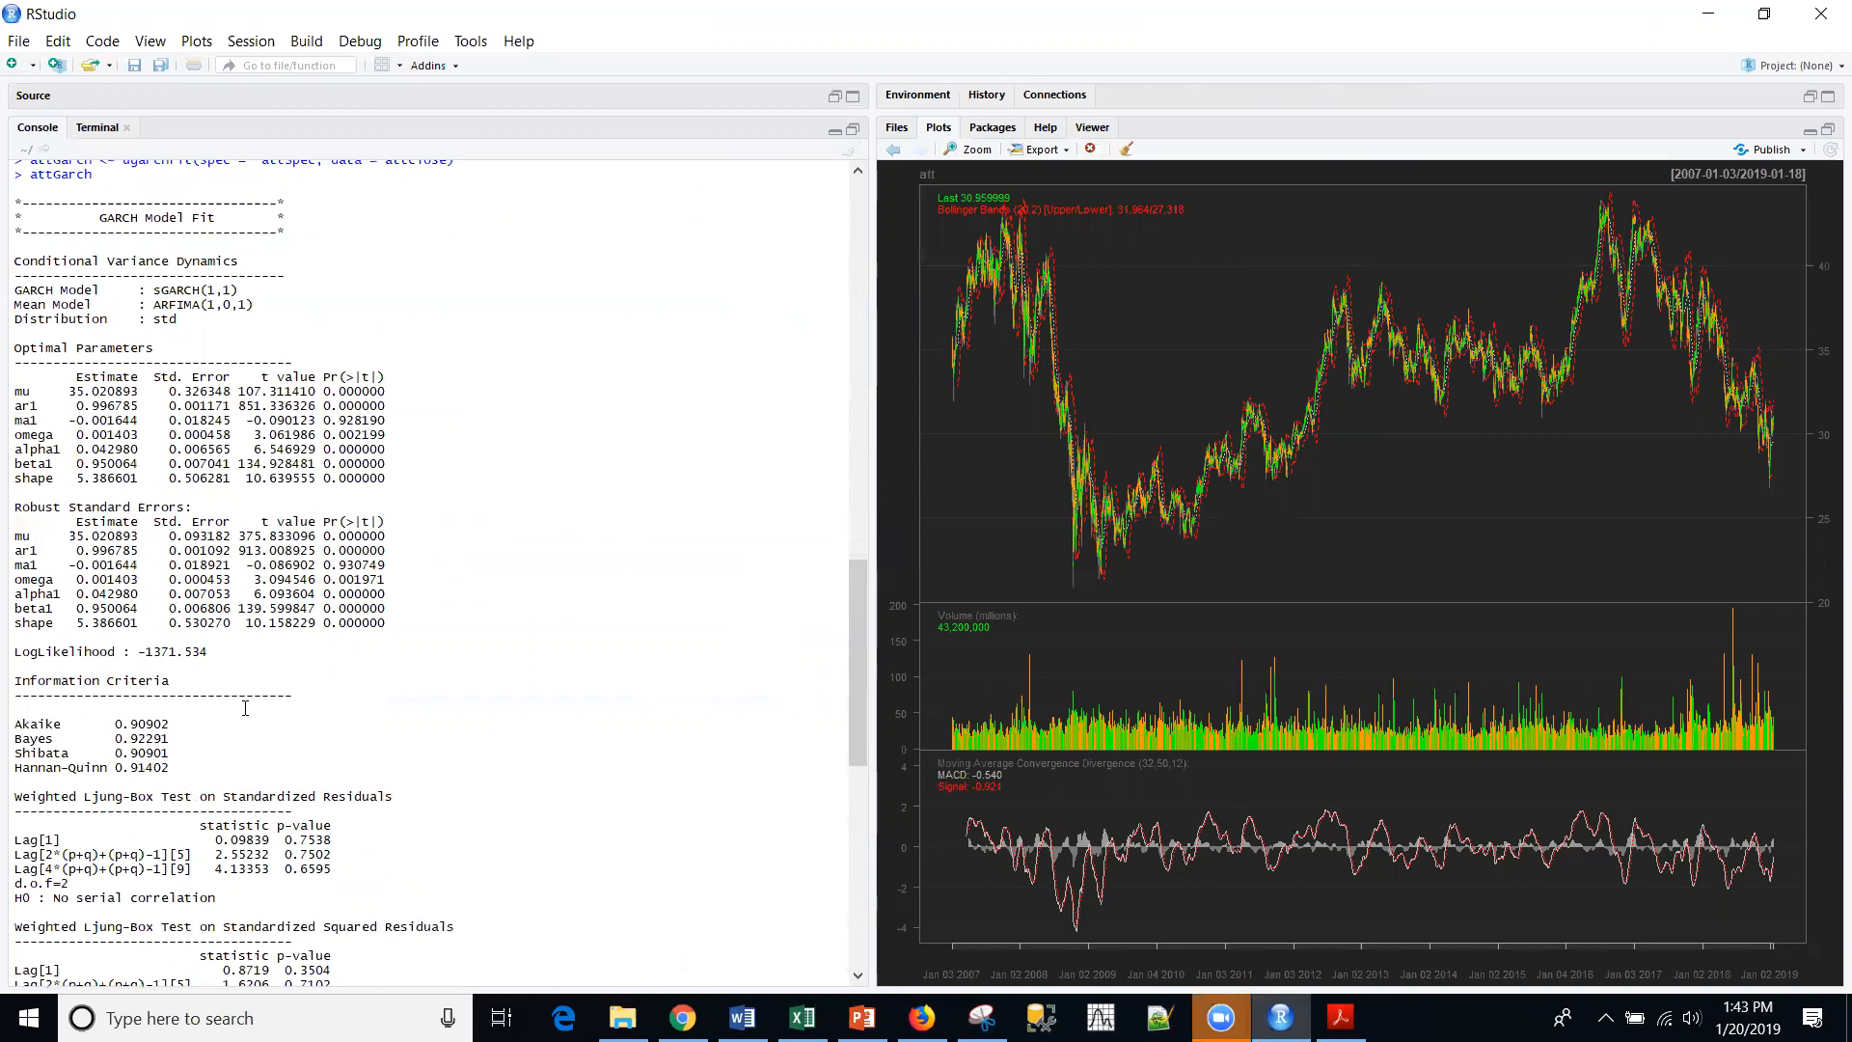
scroll(down, 3)
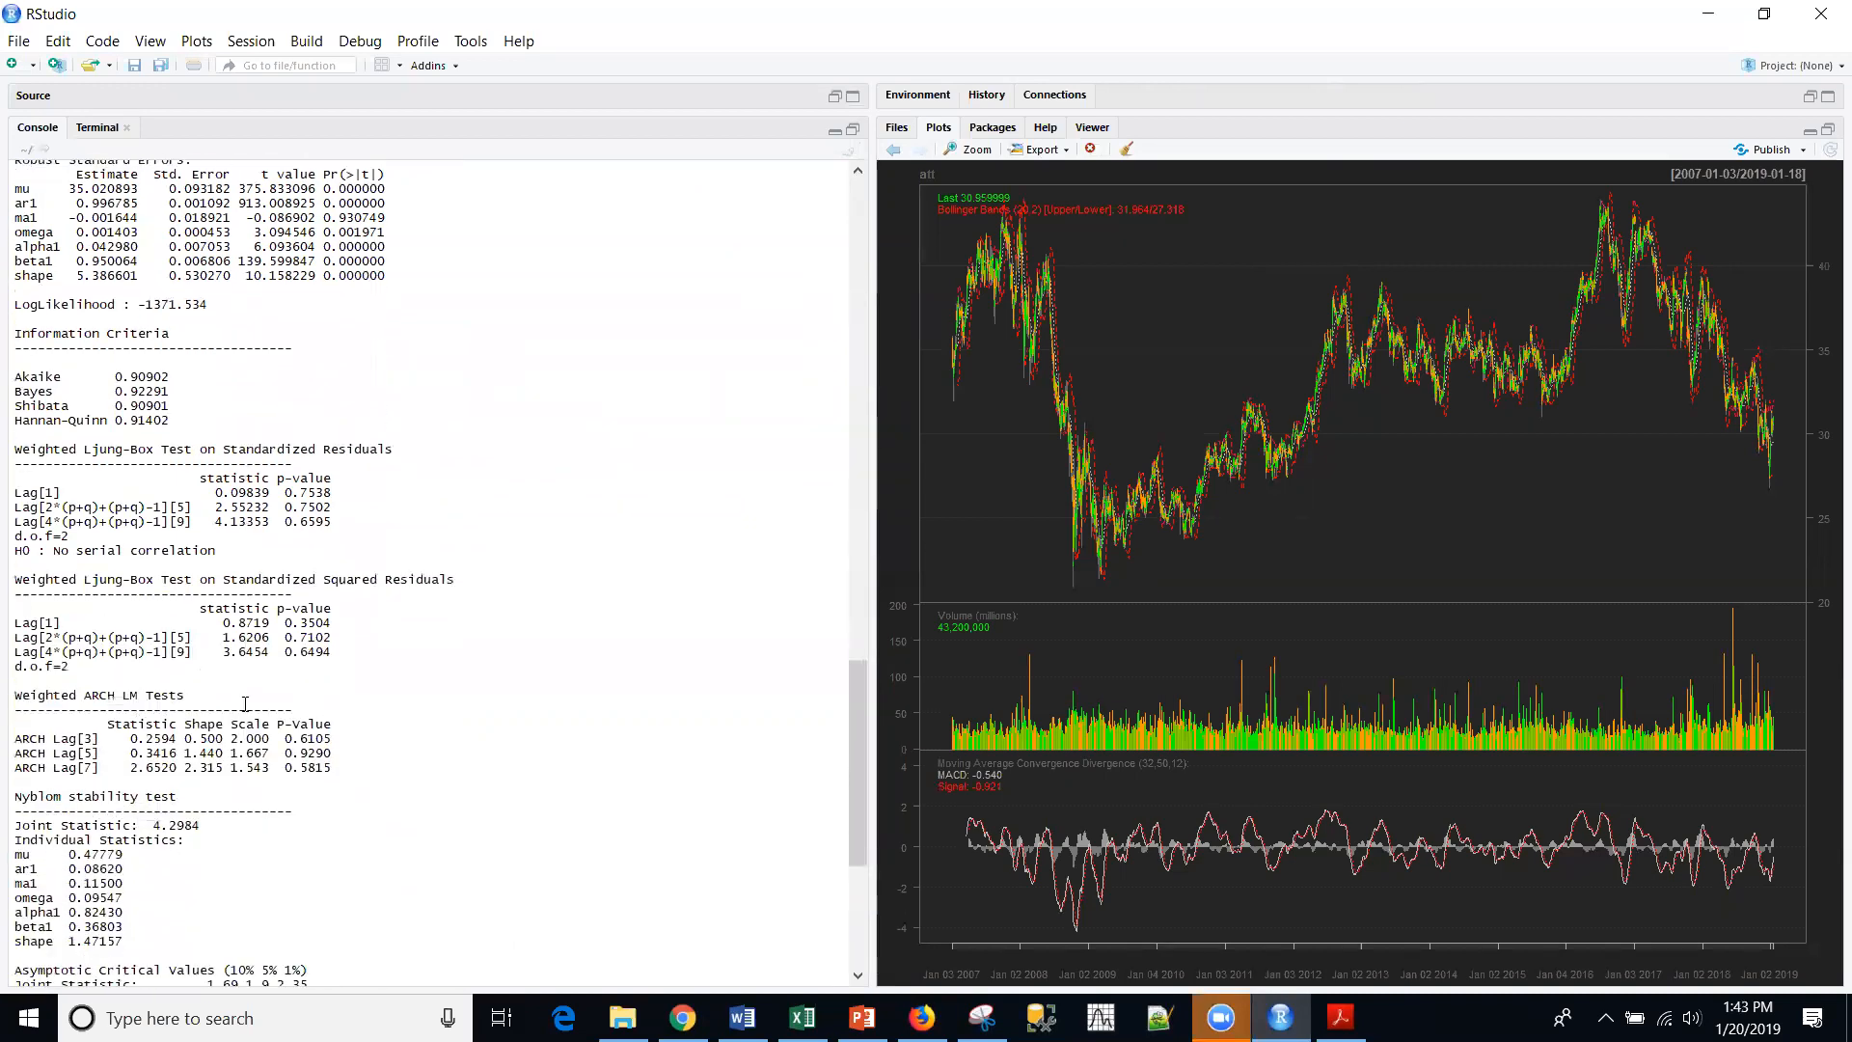
scroll(down, 3)
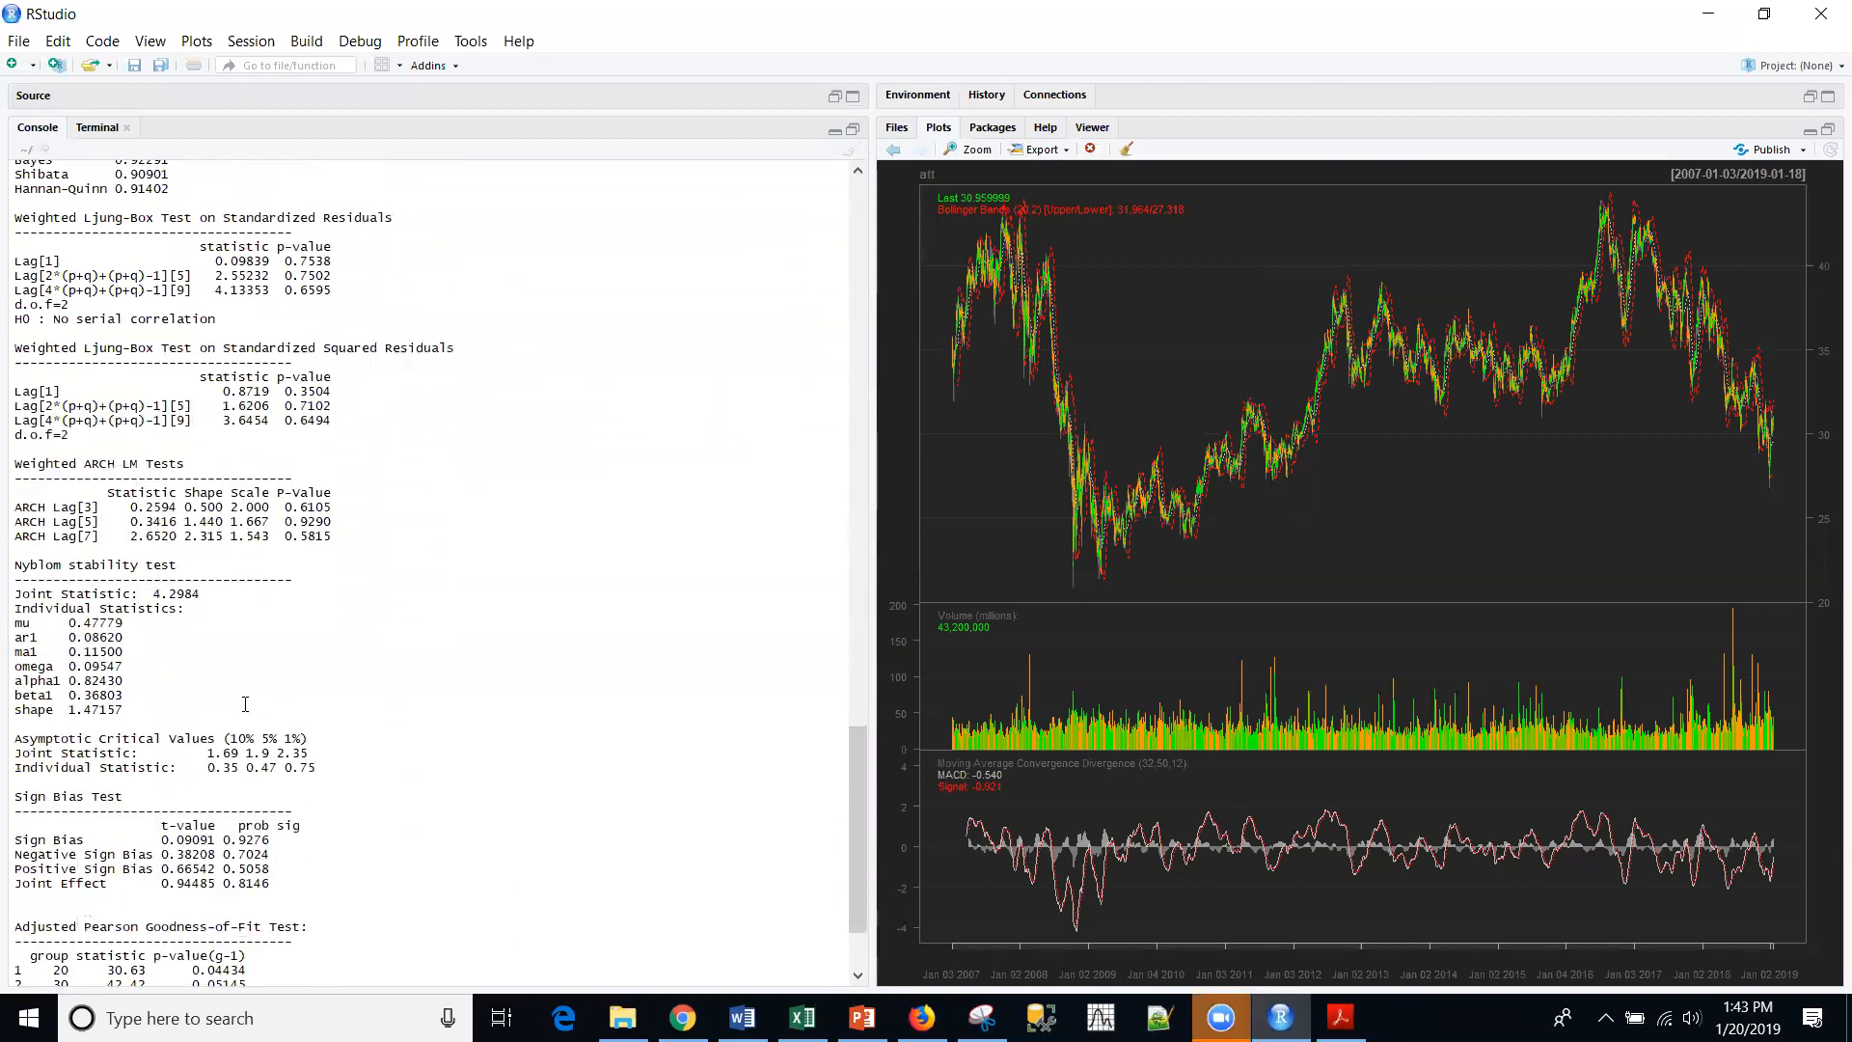
scroll(down, 3)
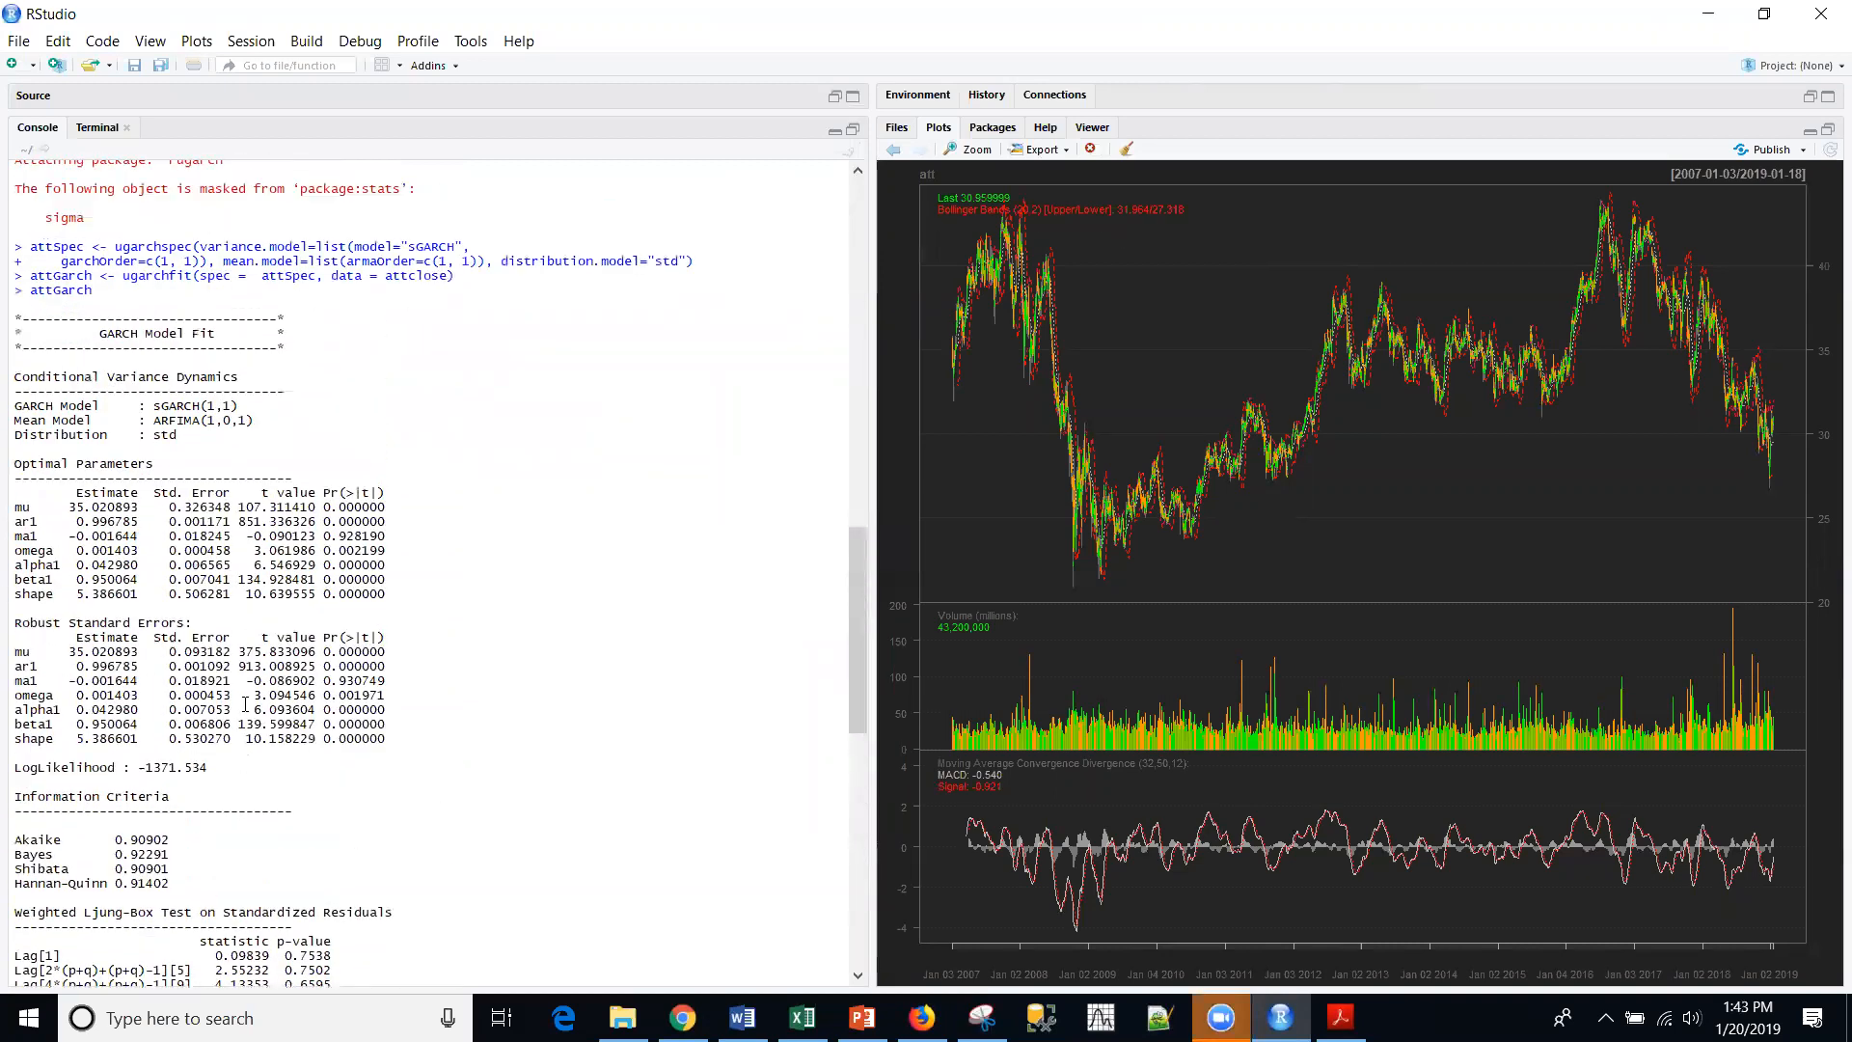
scroll(up, 3)
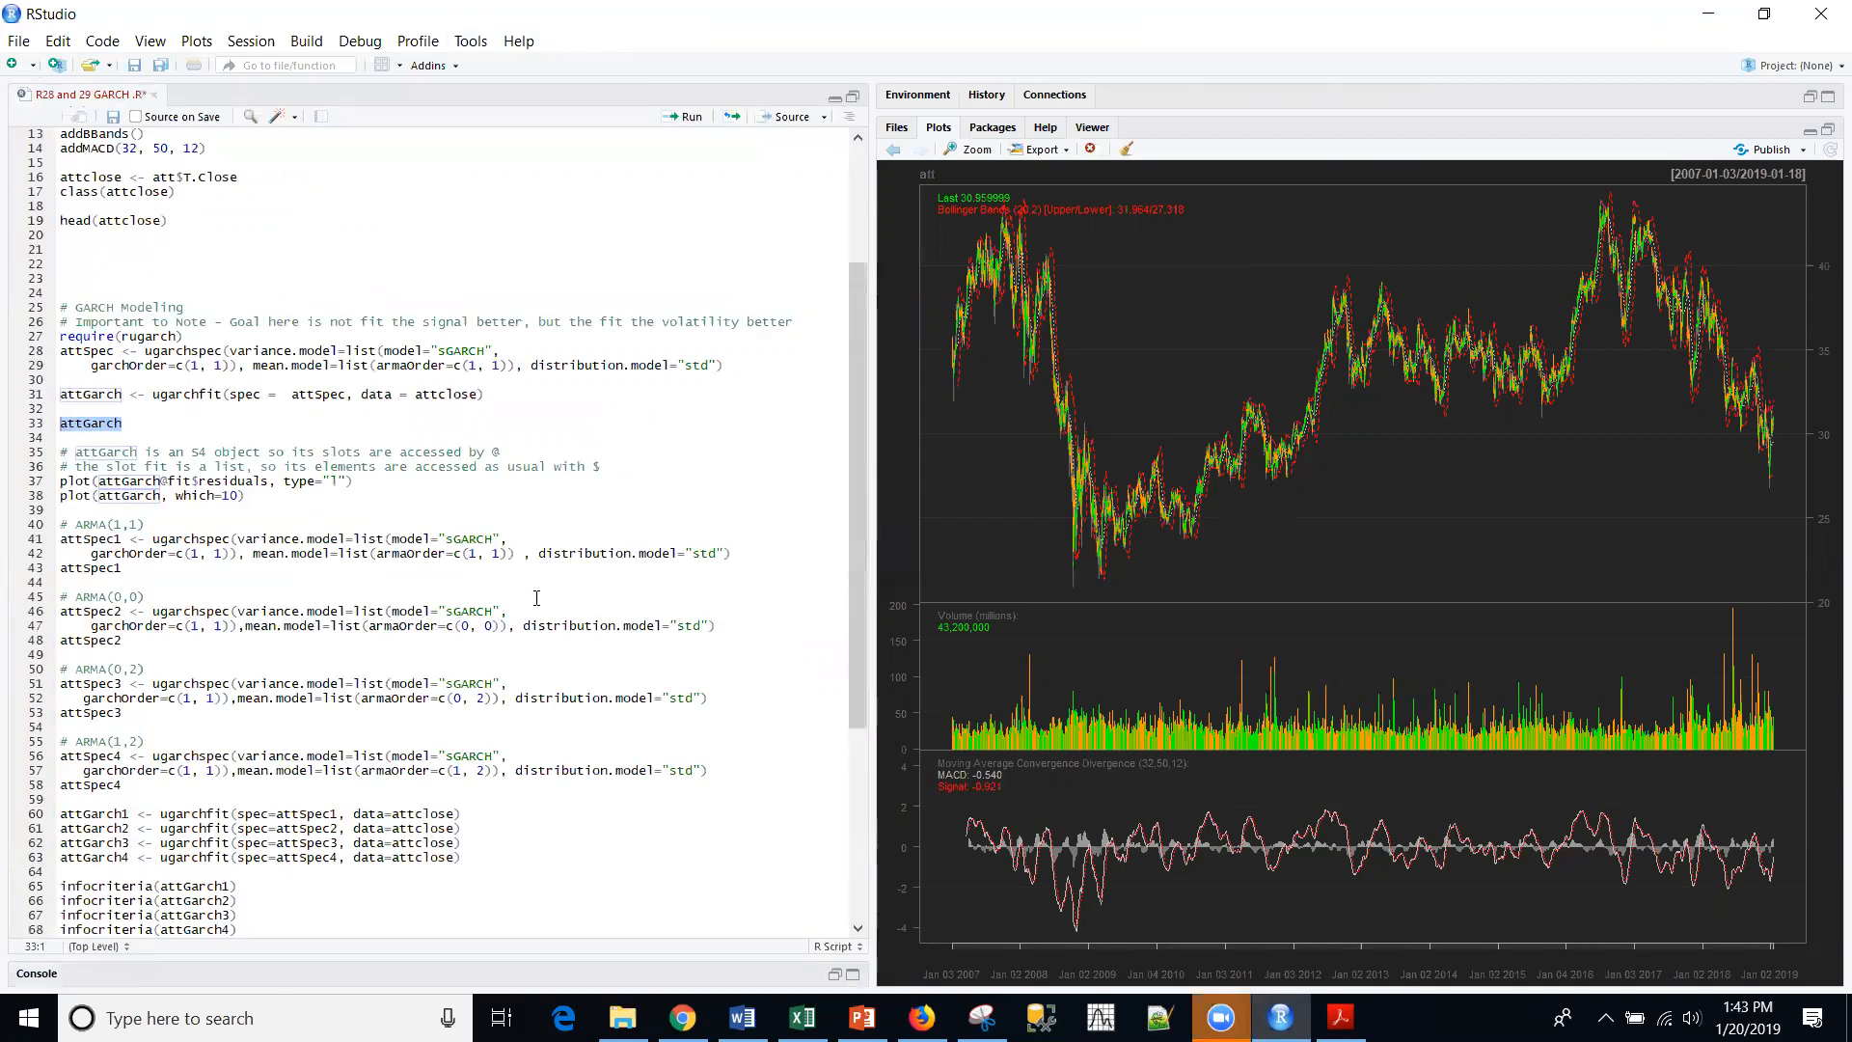
Return to the script and run plot(attGarch@fit$residuals, type="l") for the residuals chart
click(378, 611)
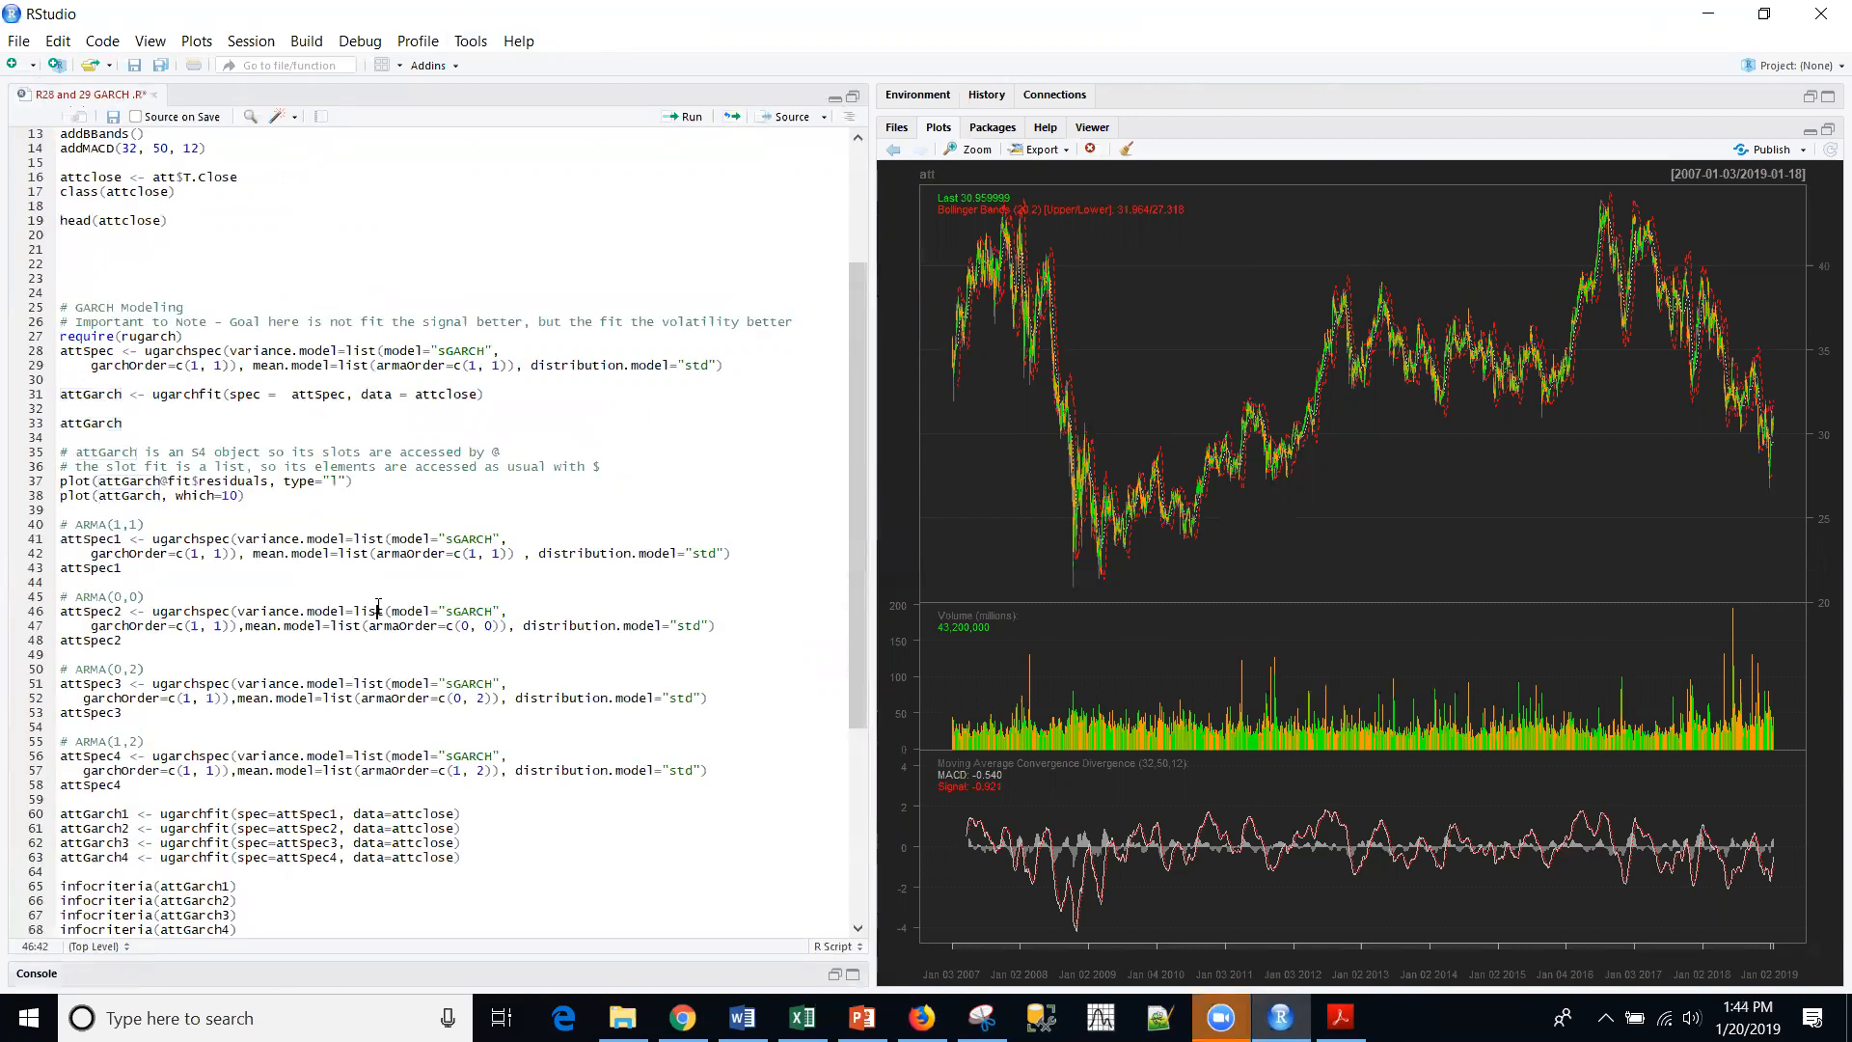
mouse_move(397, 507)
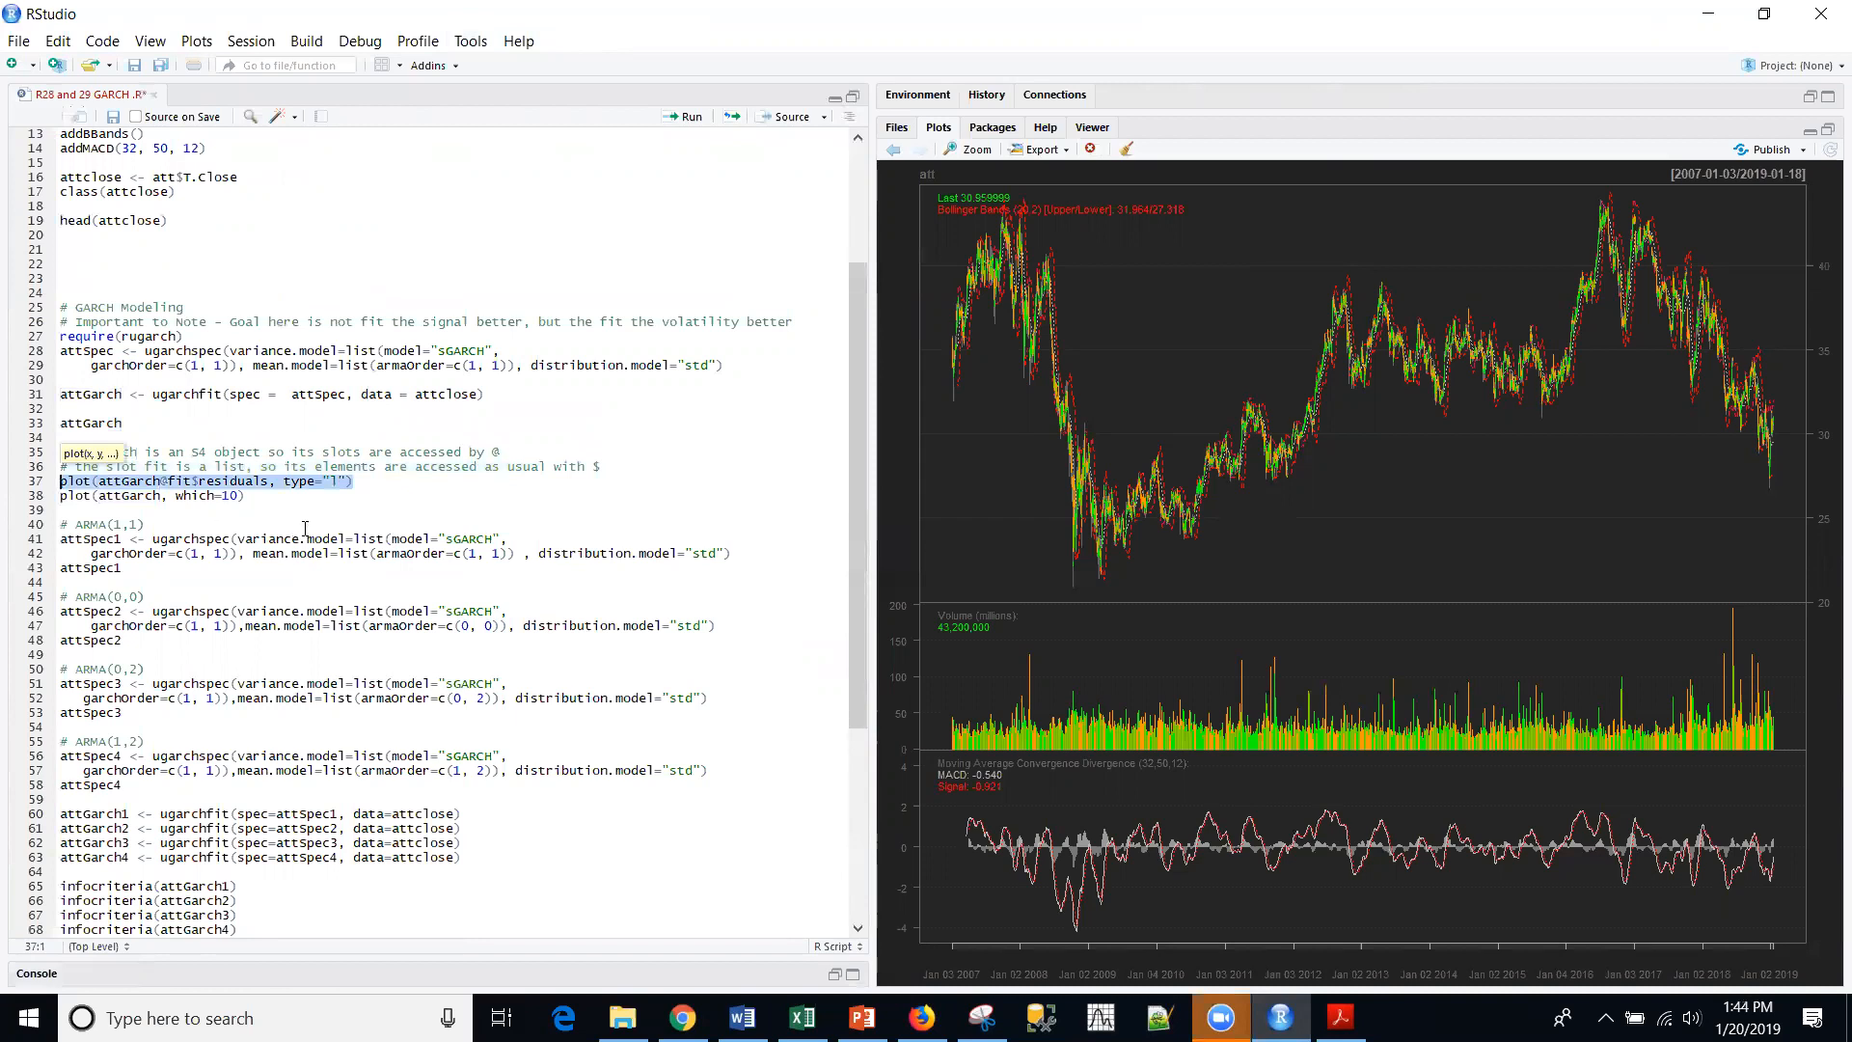
mouse_move(203, 525)
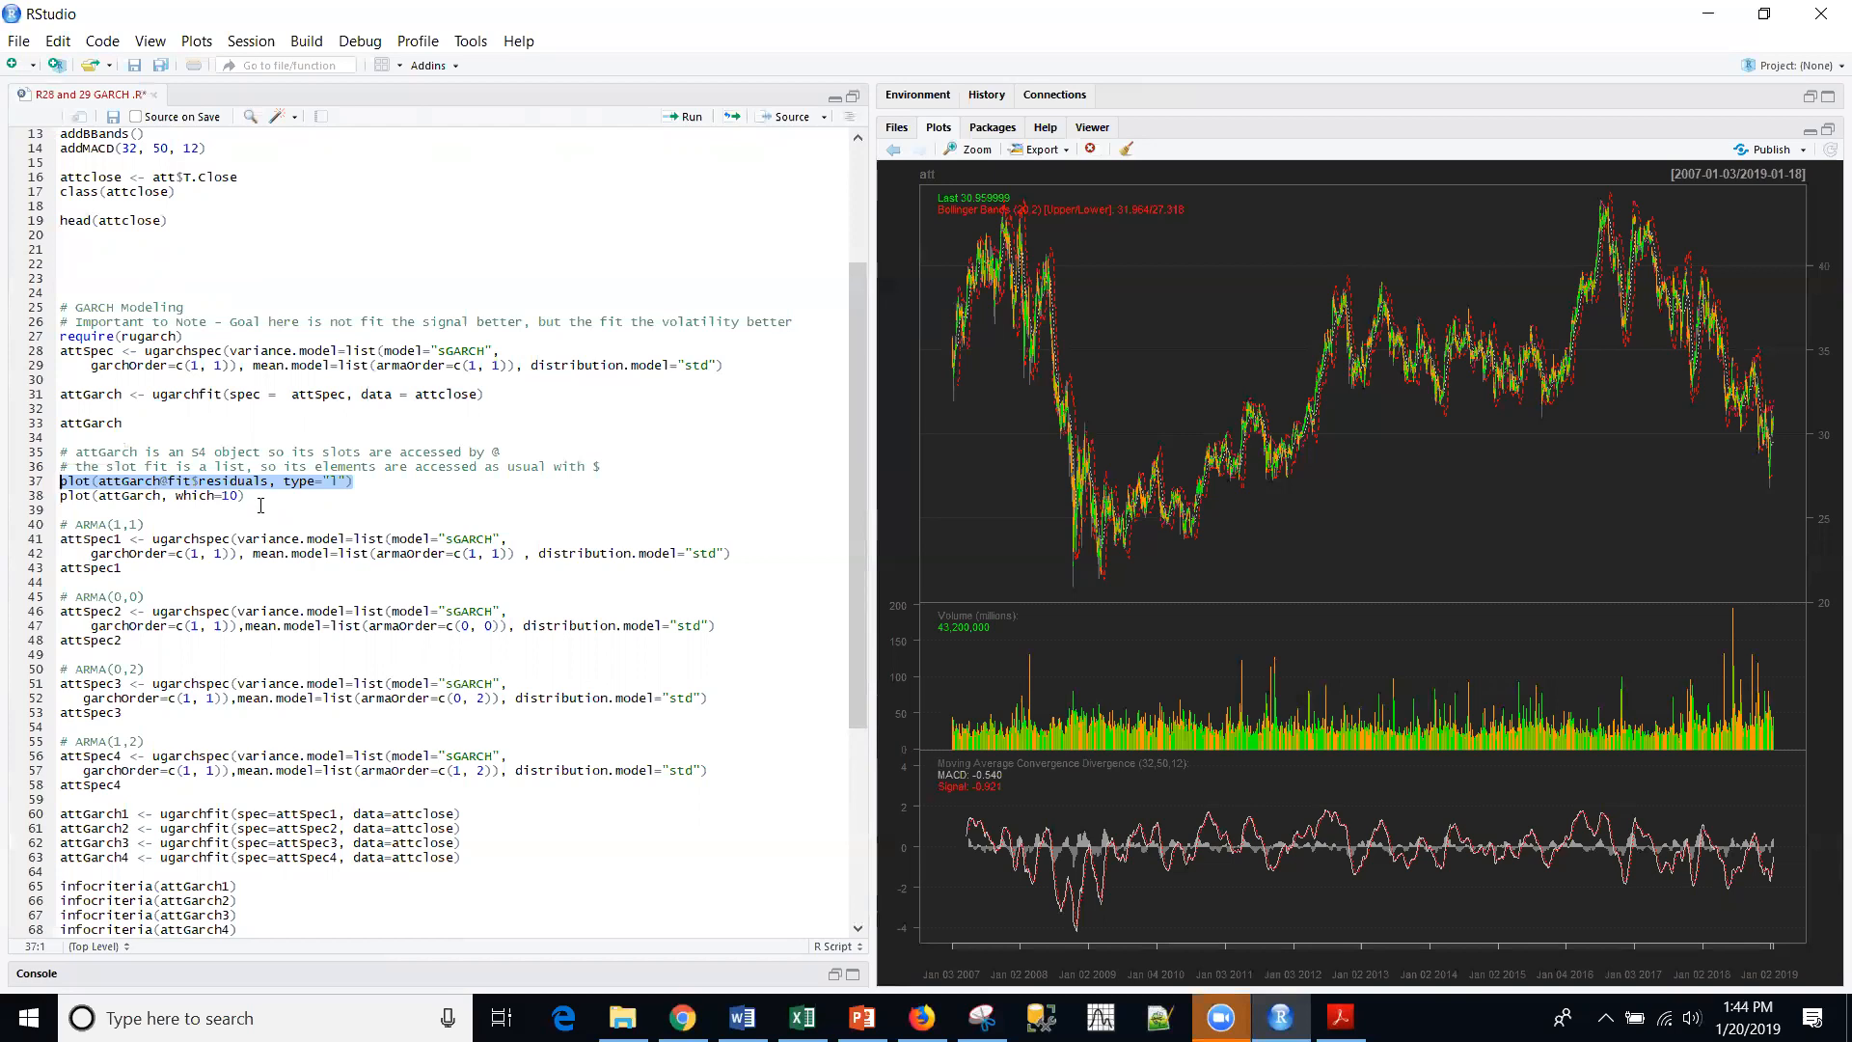
click(683, 116)
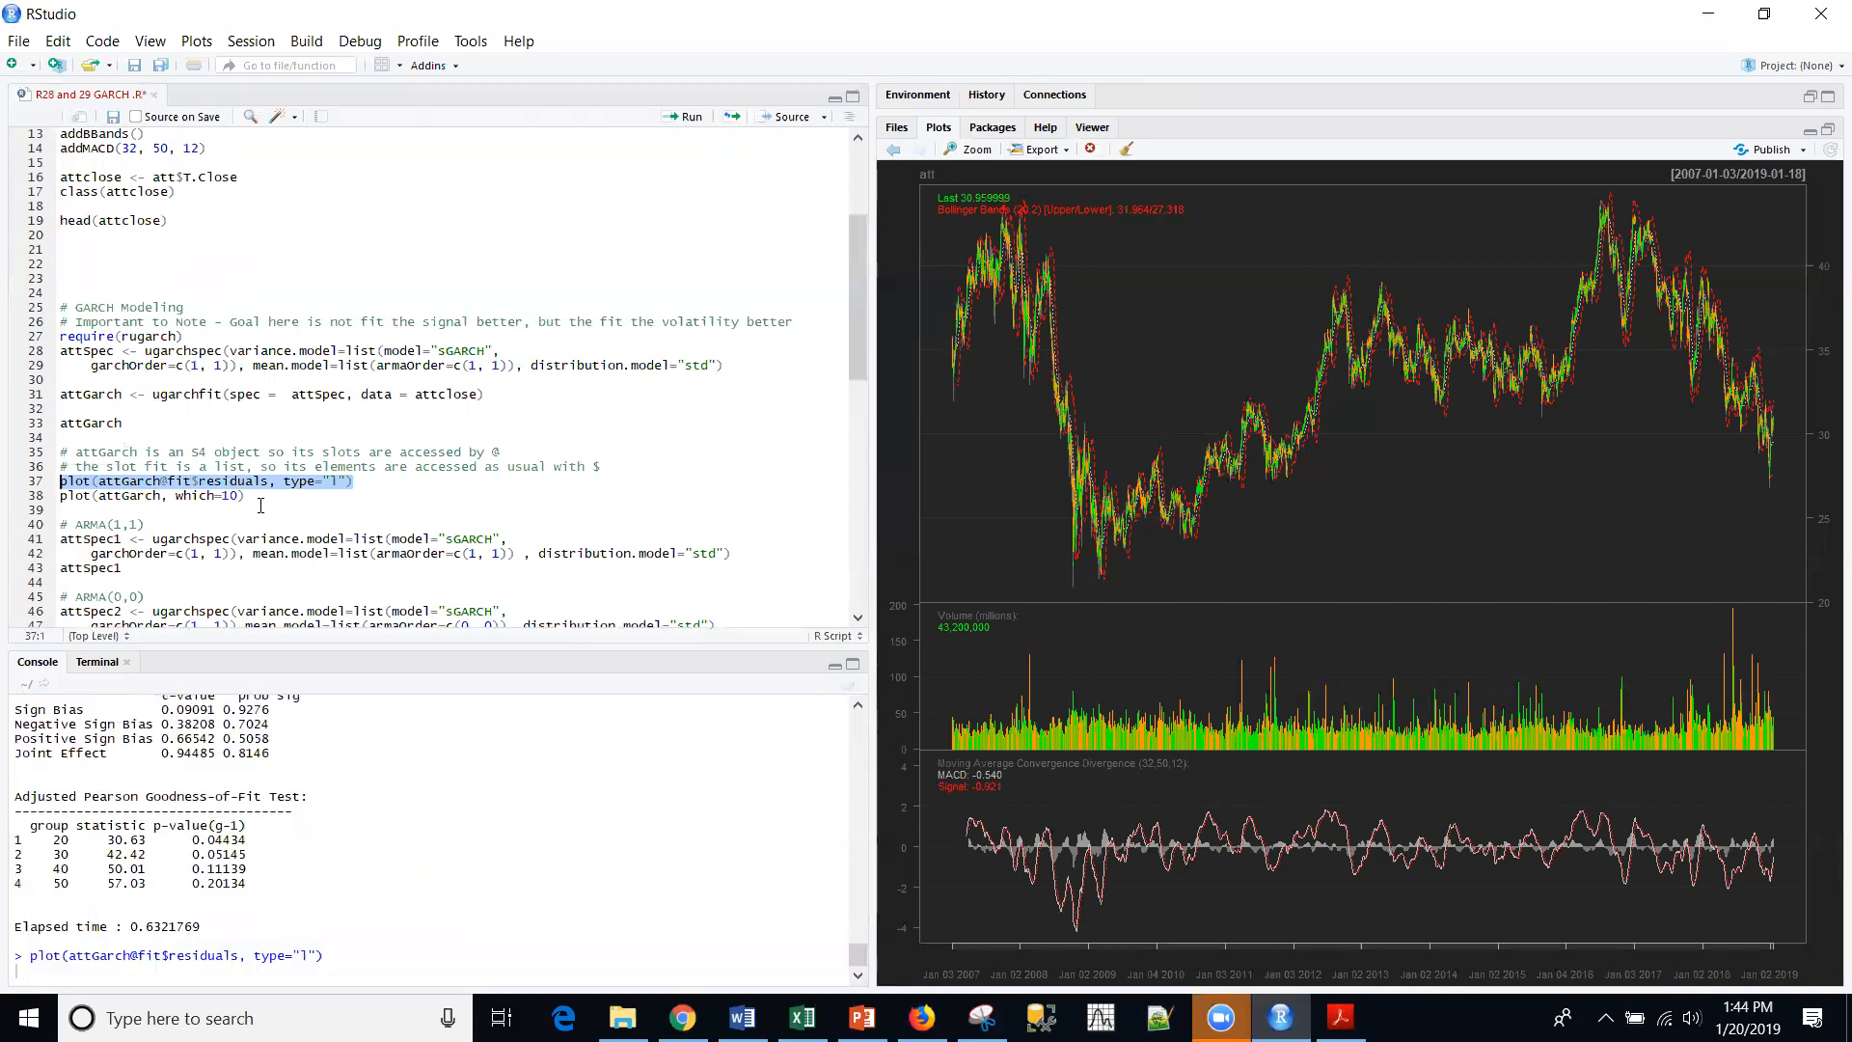
Run plot(attGarch, which=10) to show the ACF of Standardized Residuals
click(685, 116)
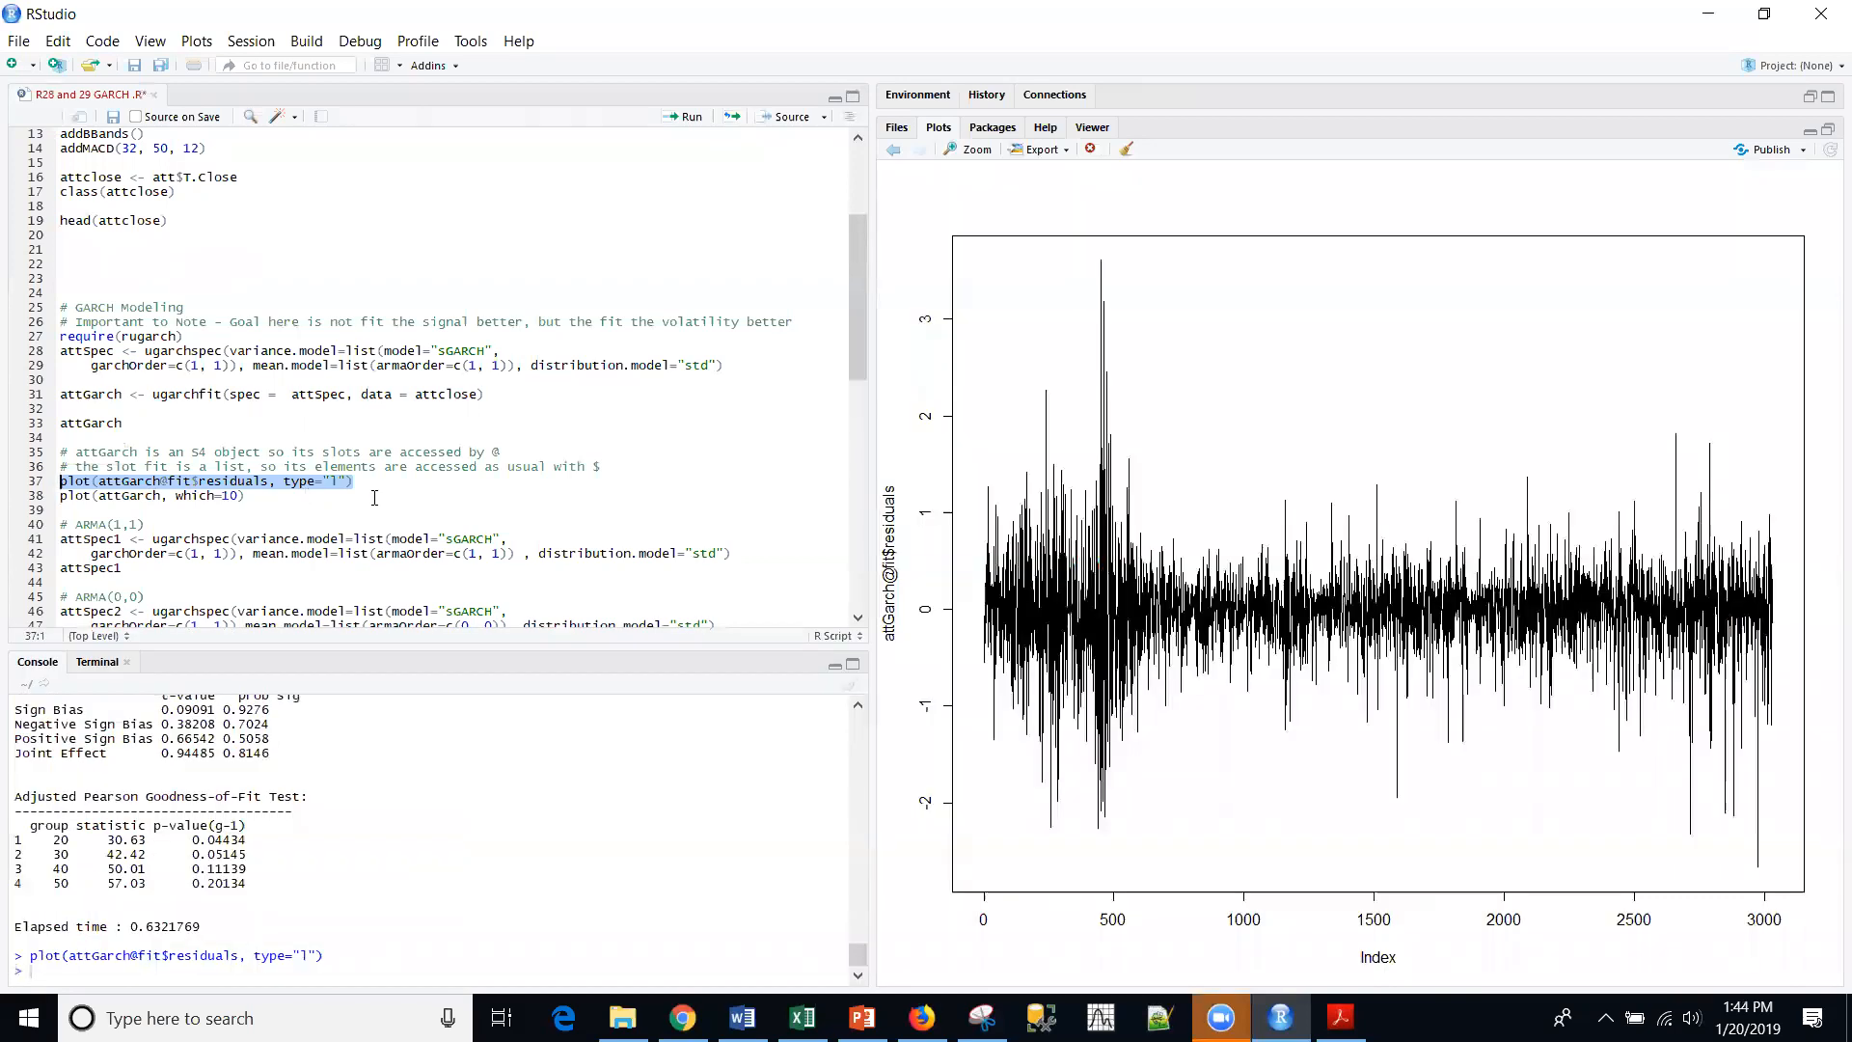
mouse_move(1402, 687)
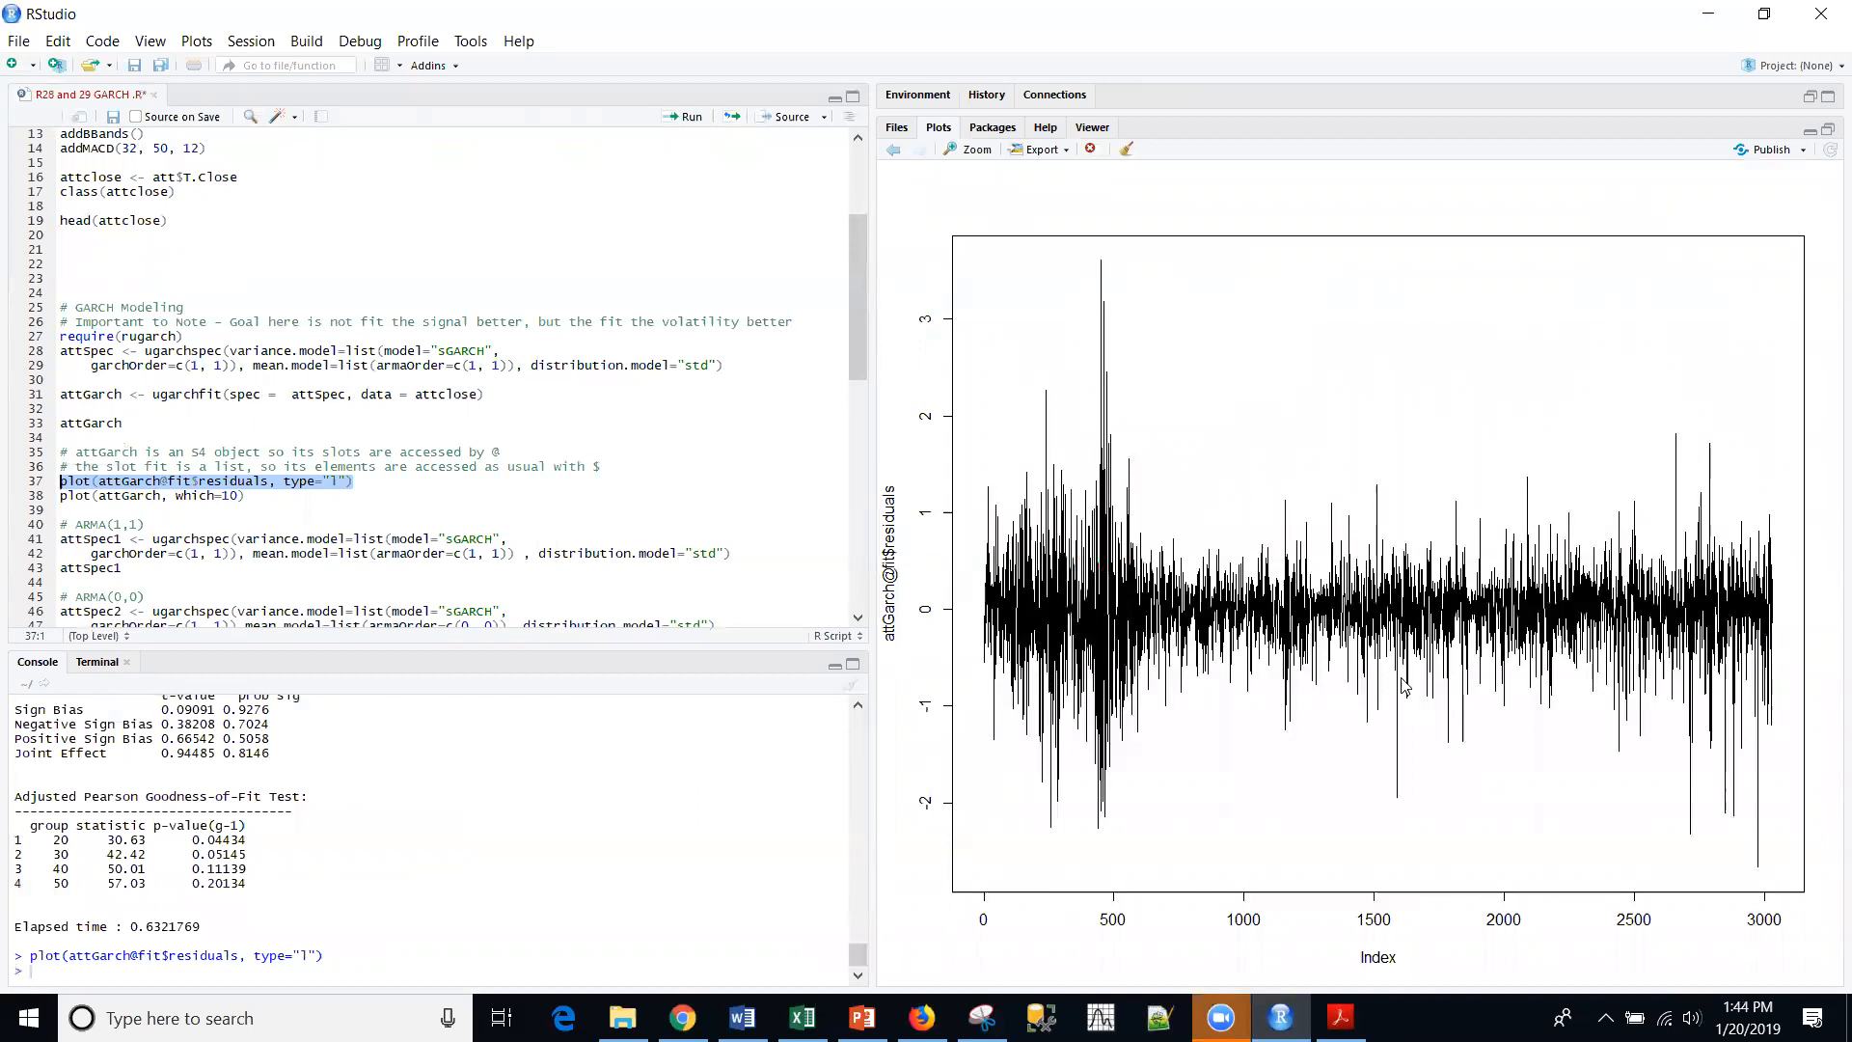
mouse_move(1327, 696)
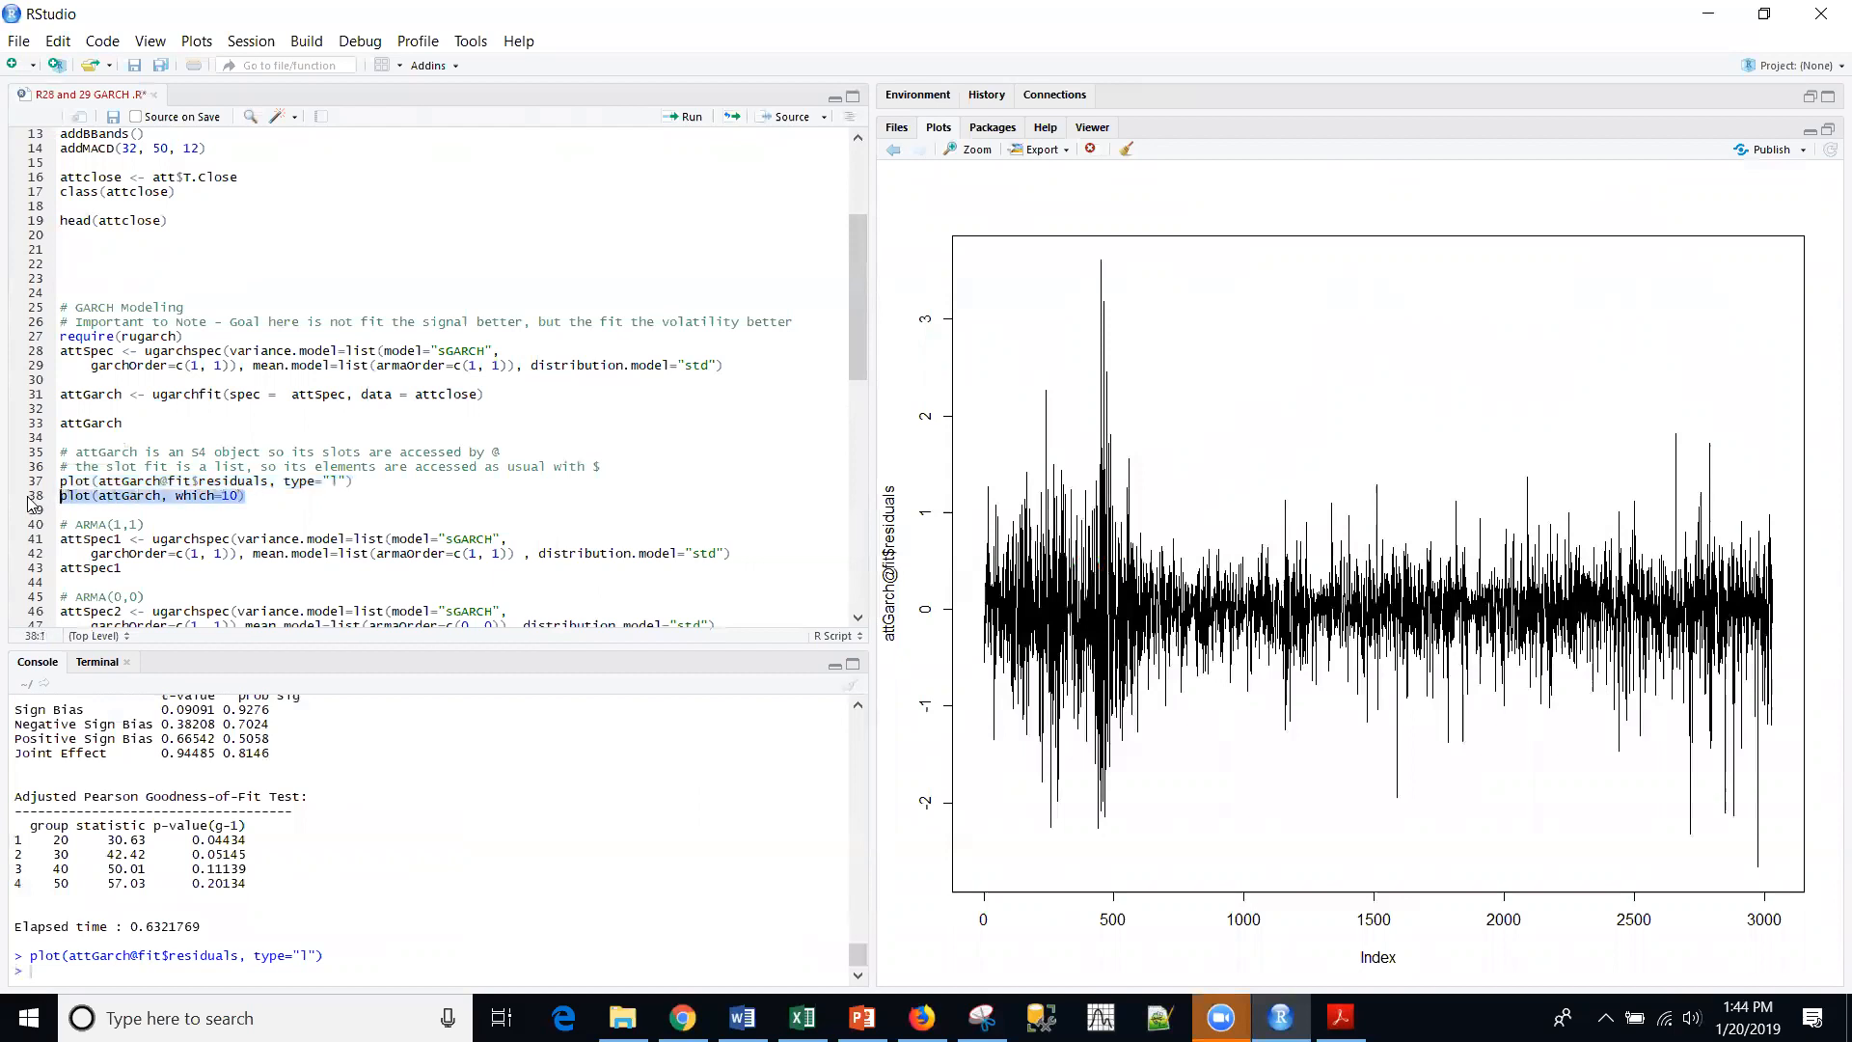
click(687, 116)
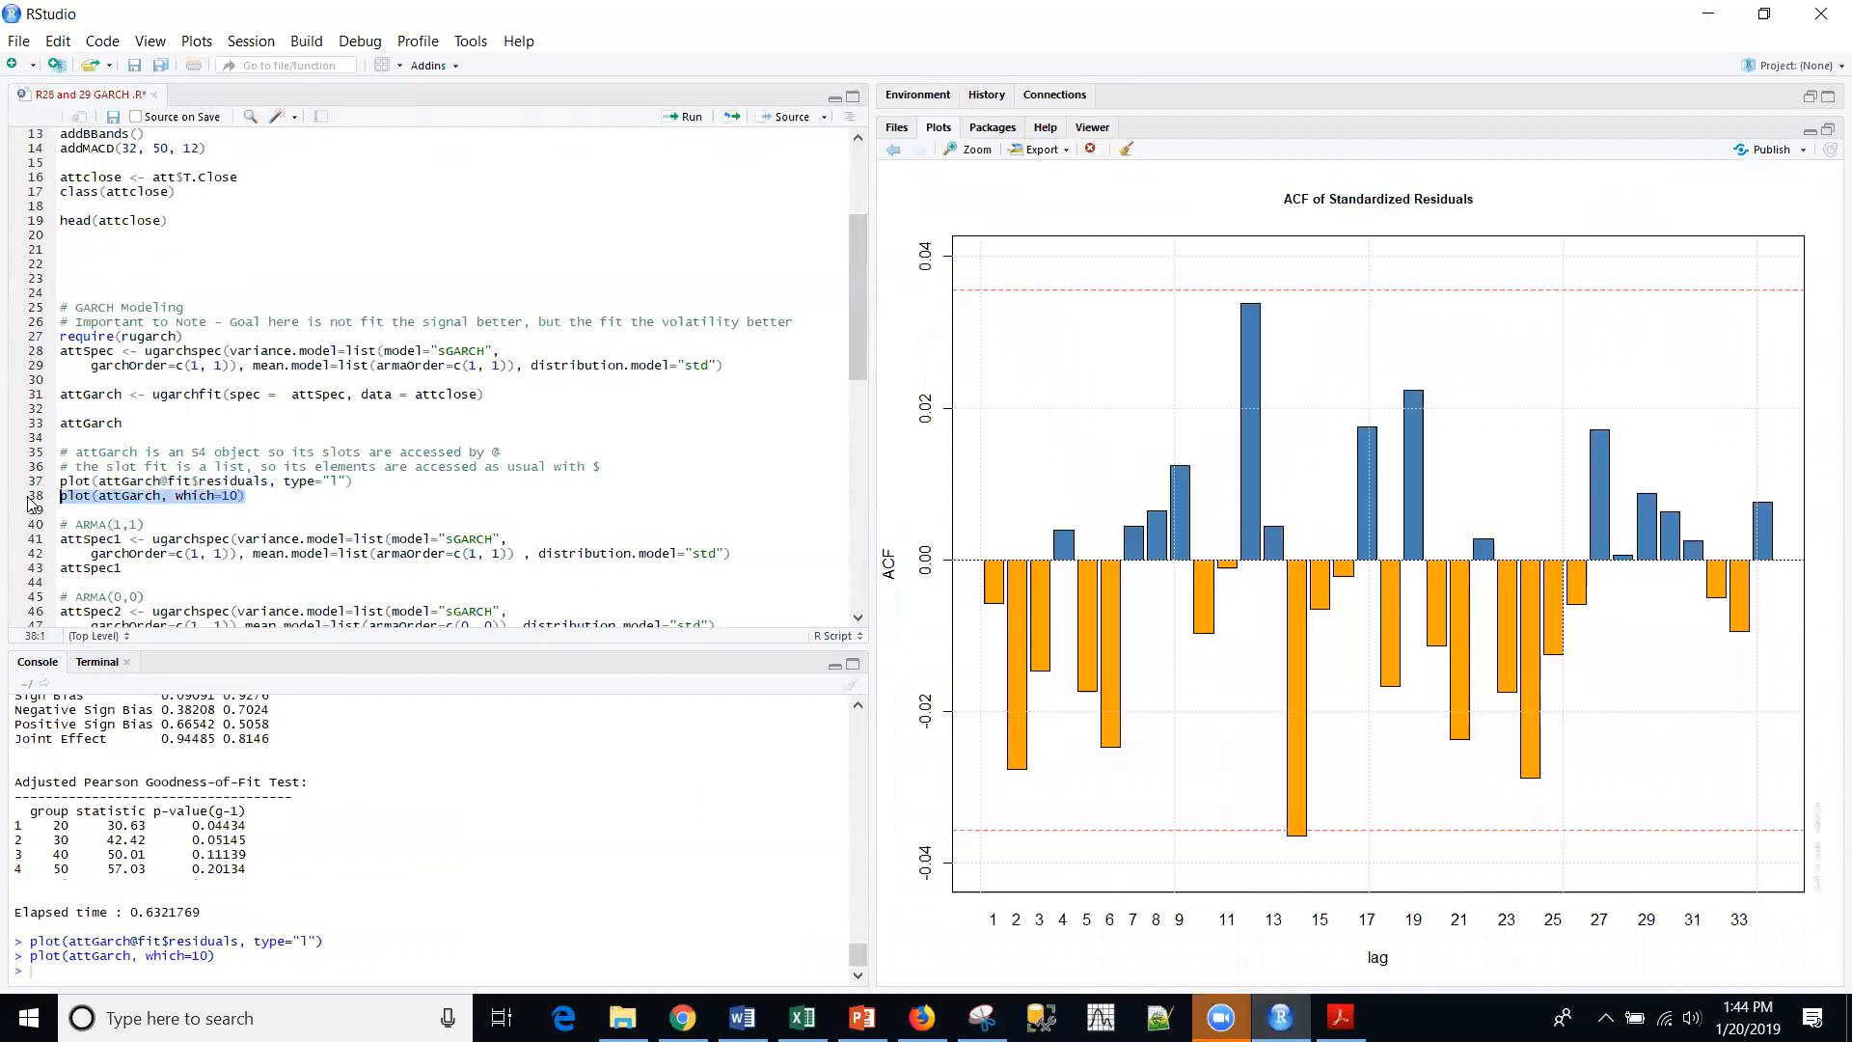
mouse_move(382, 535)
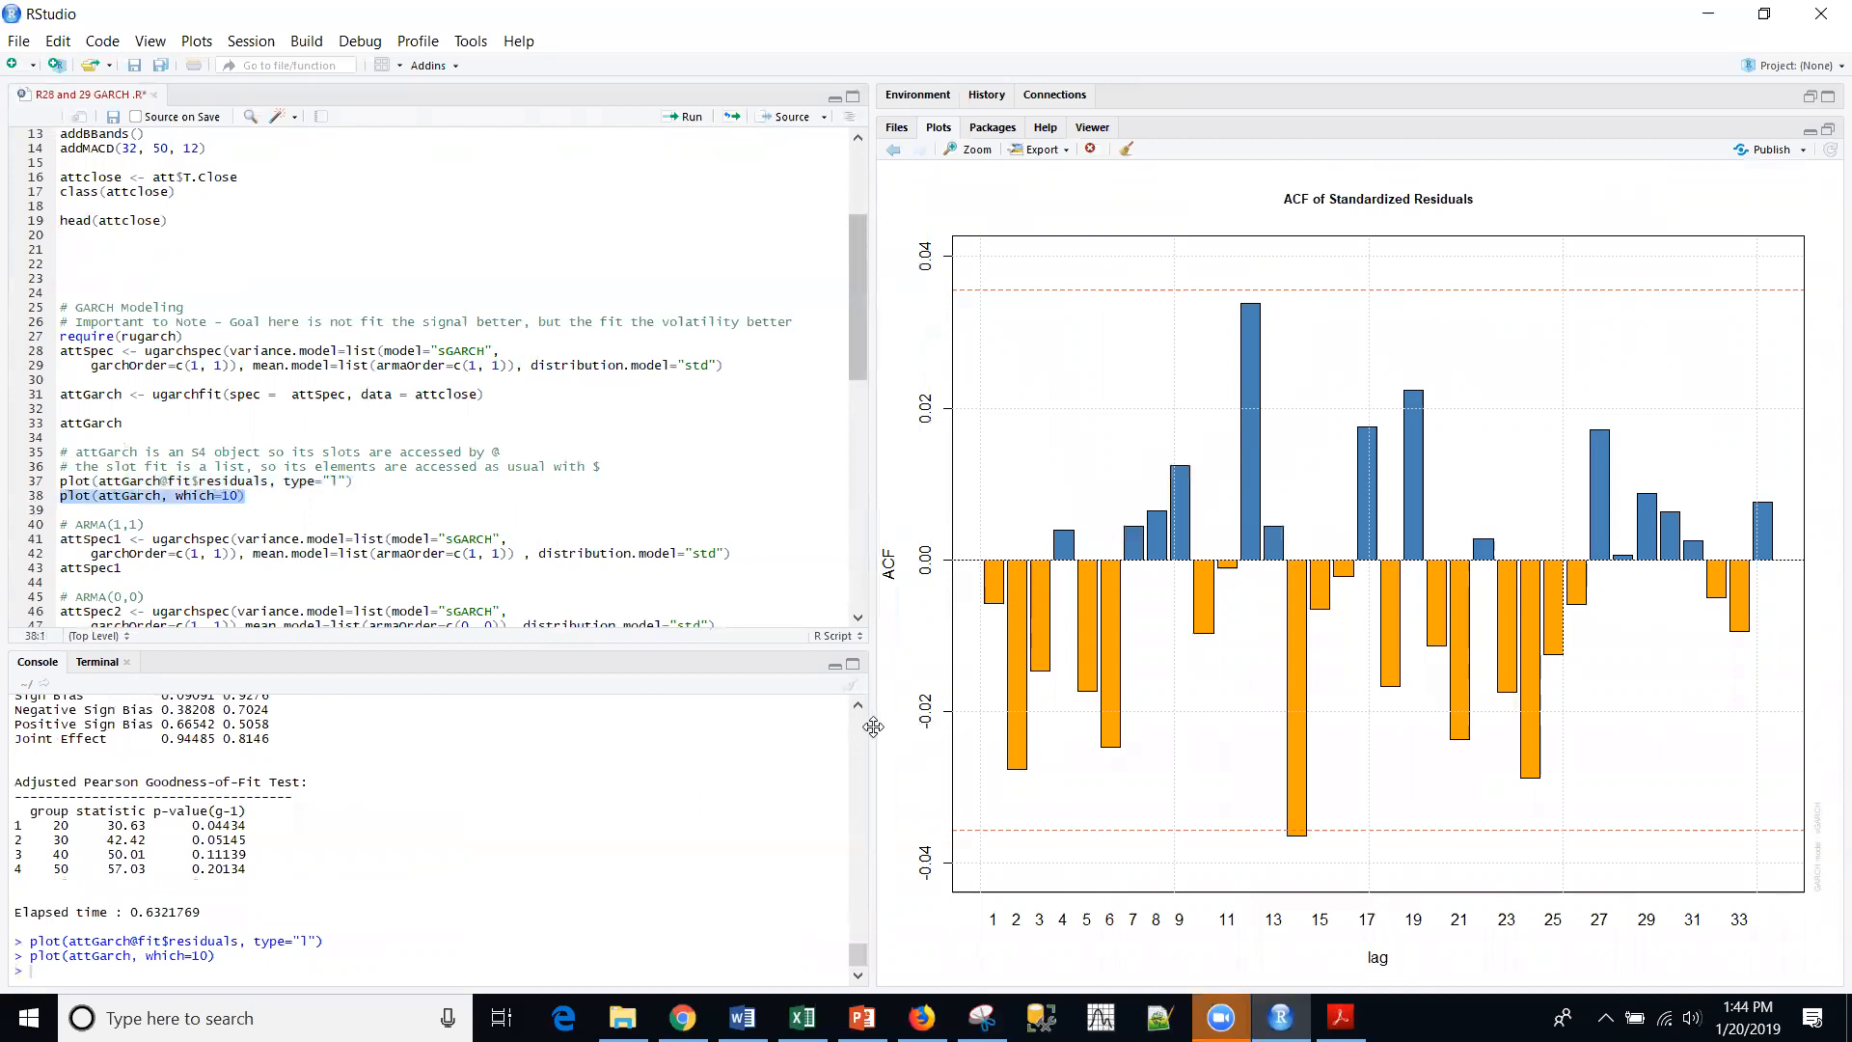
mouse_move(798, 690)
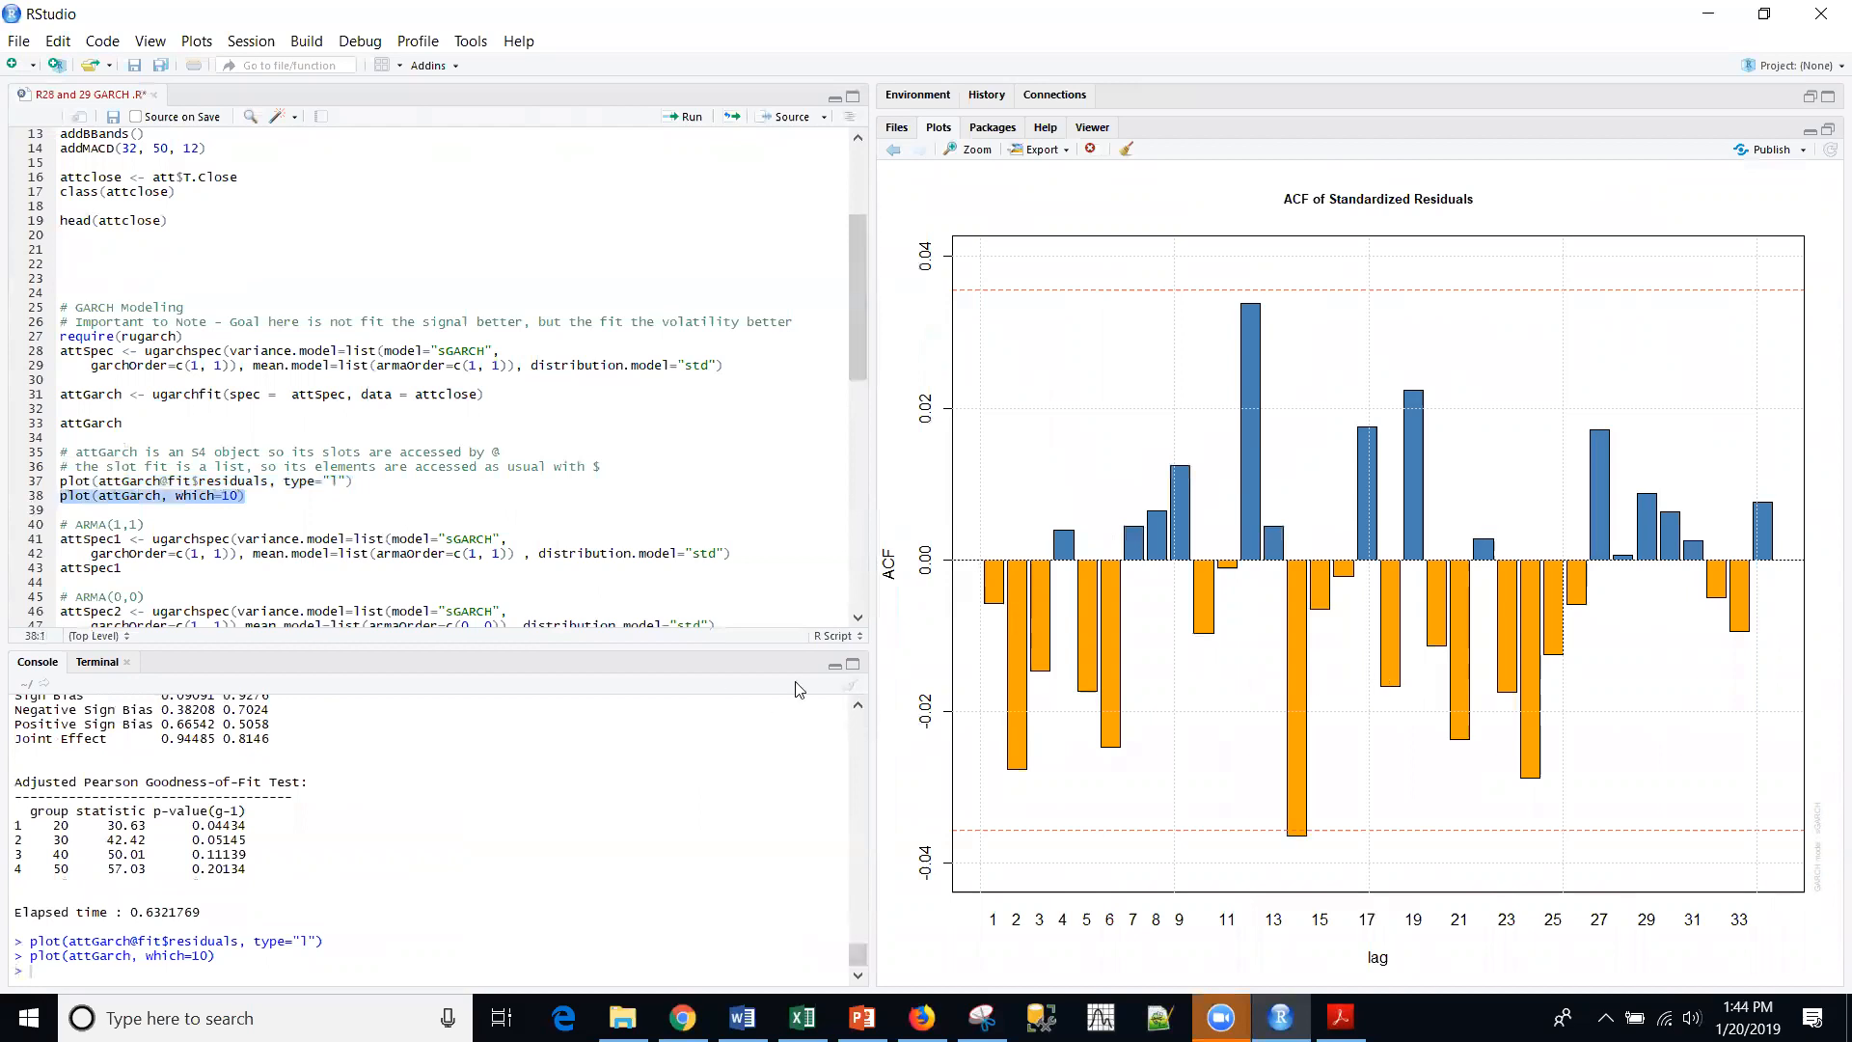
mouse_move(1475, 425)
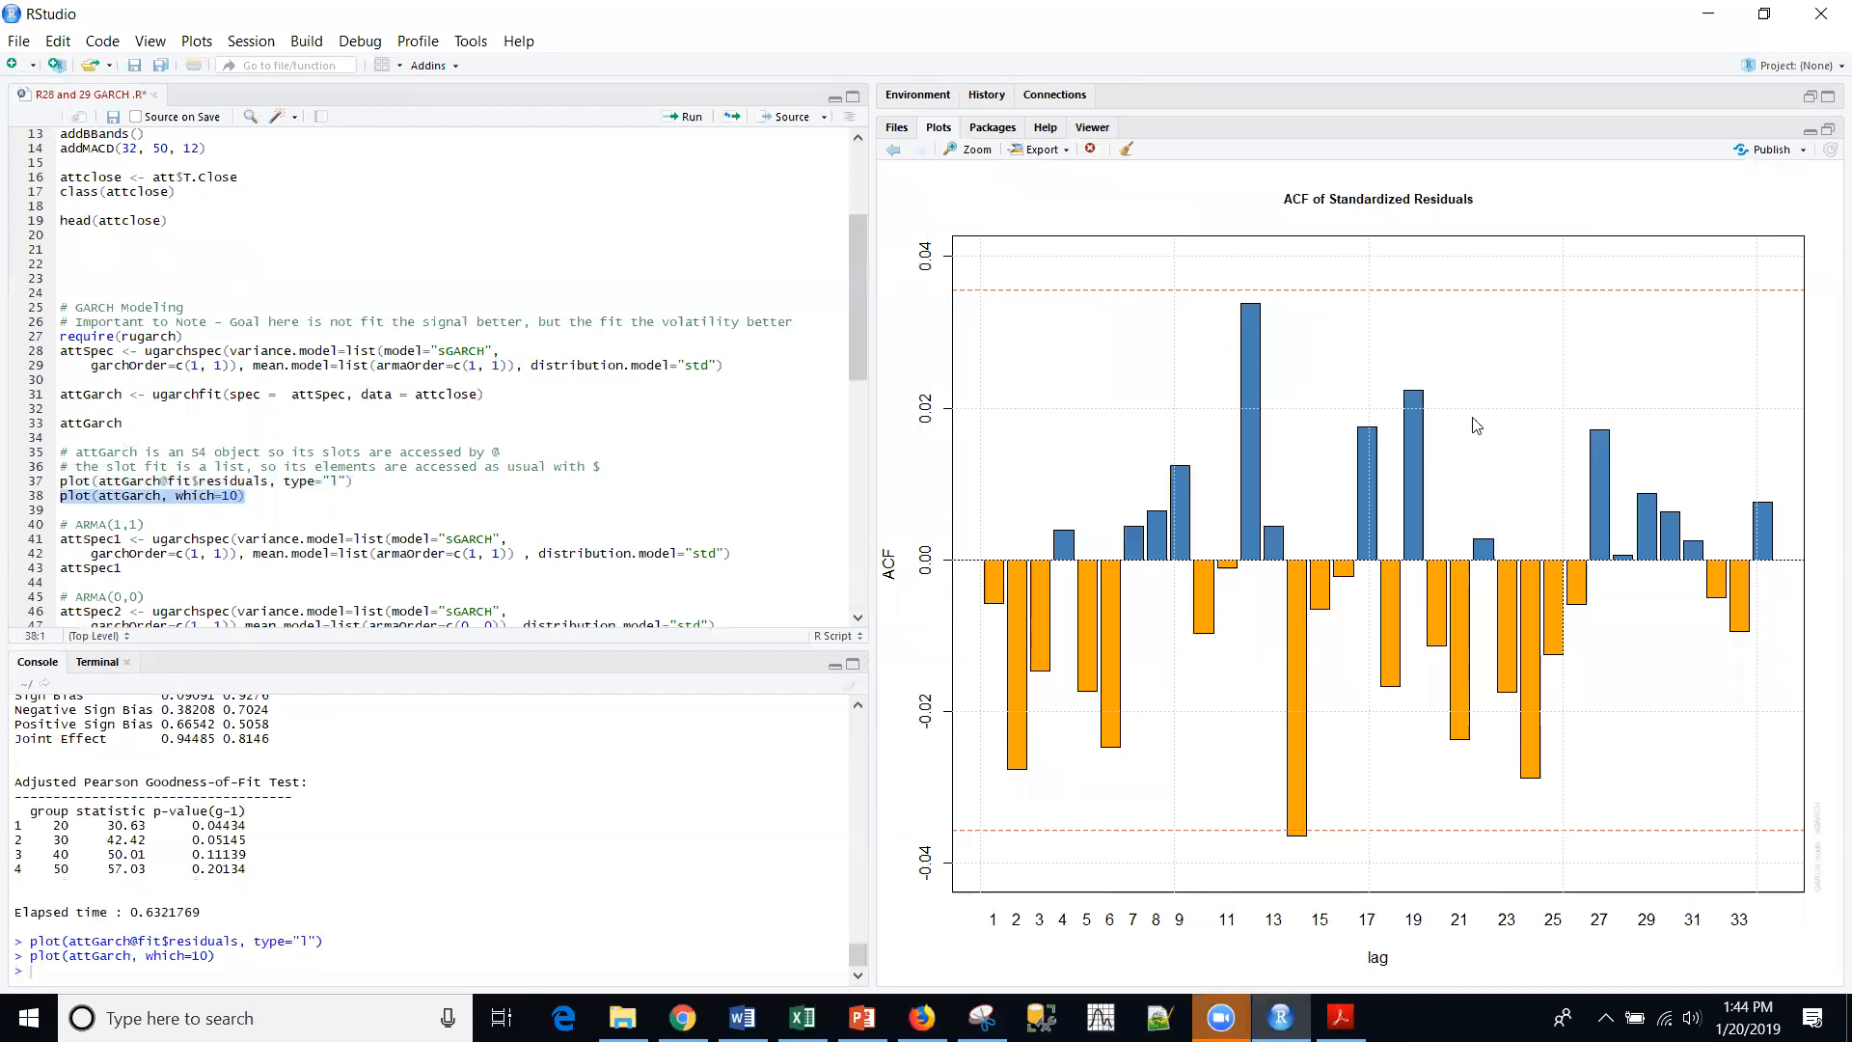
mouse_move(1306, 712)
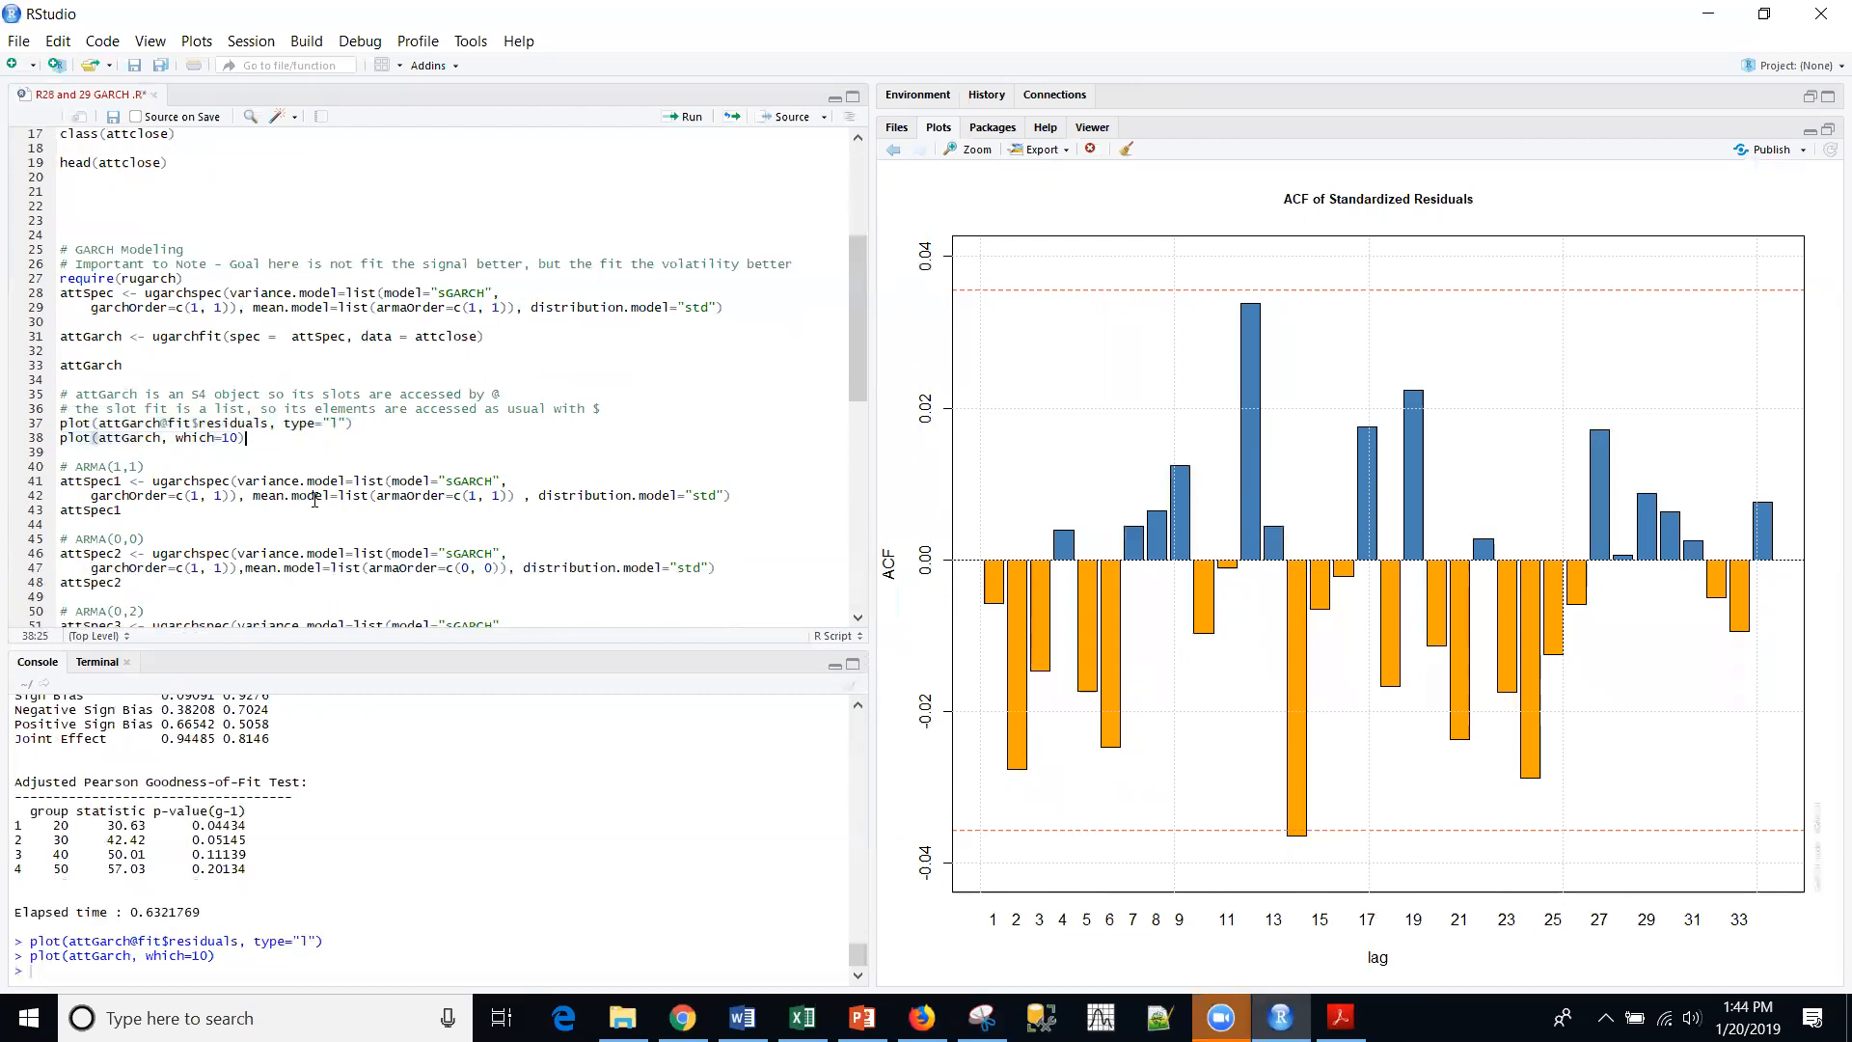
Run the attSpec1 ARMA(1,1) sGARCH(1,1) Student-t specification block
scroll(down, 3)
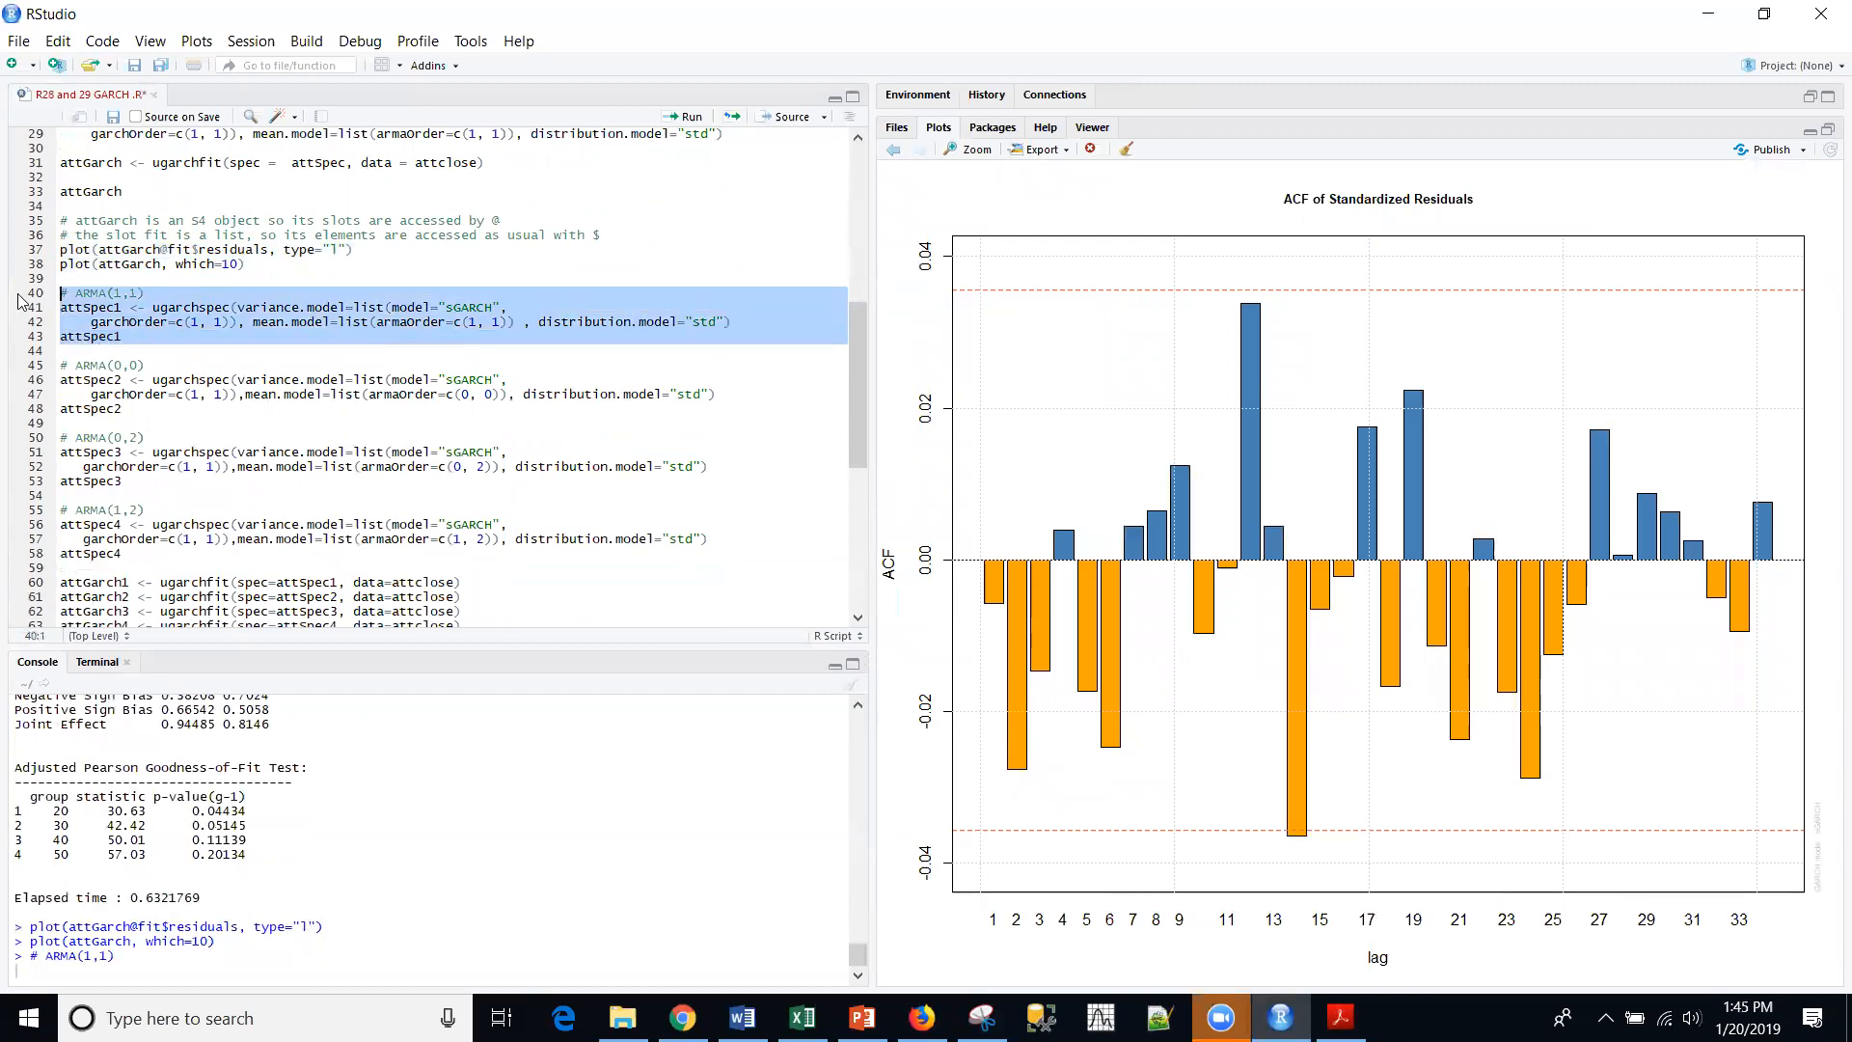
click(683, 116)
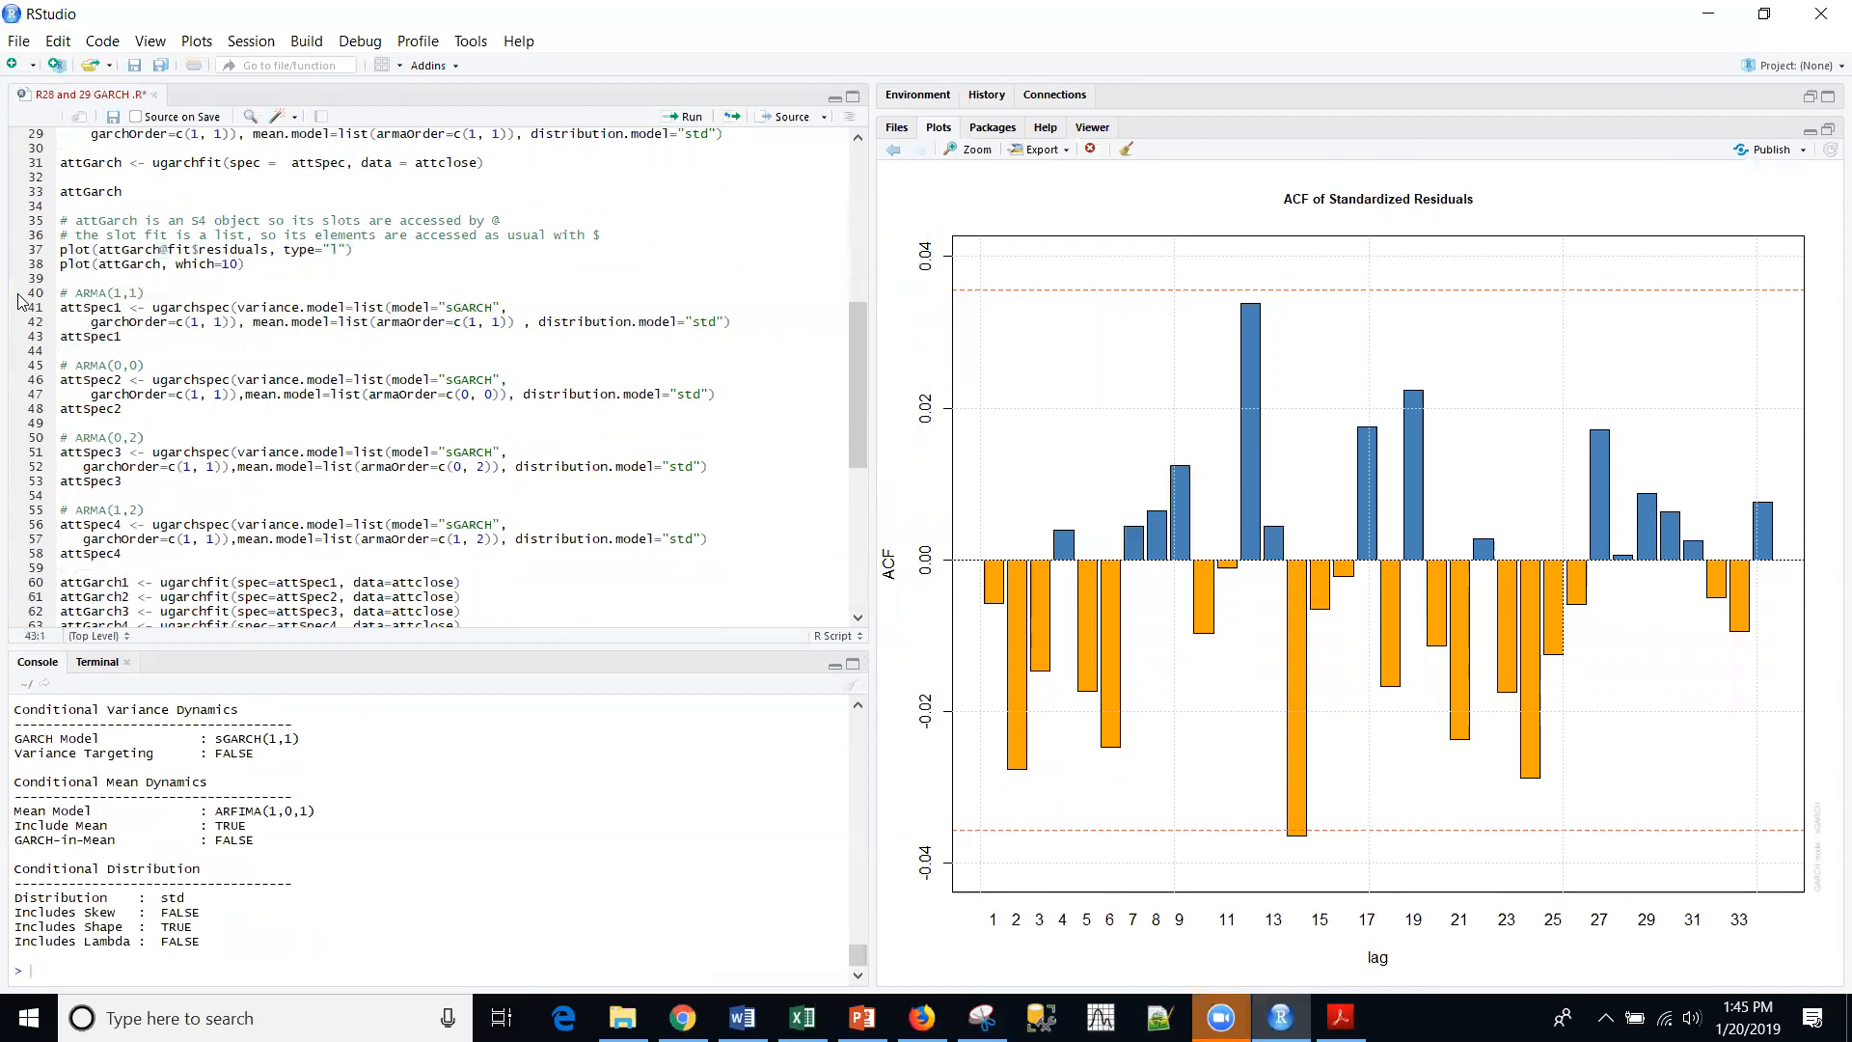
scroll(down, 3)
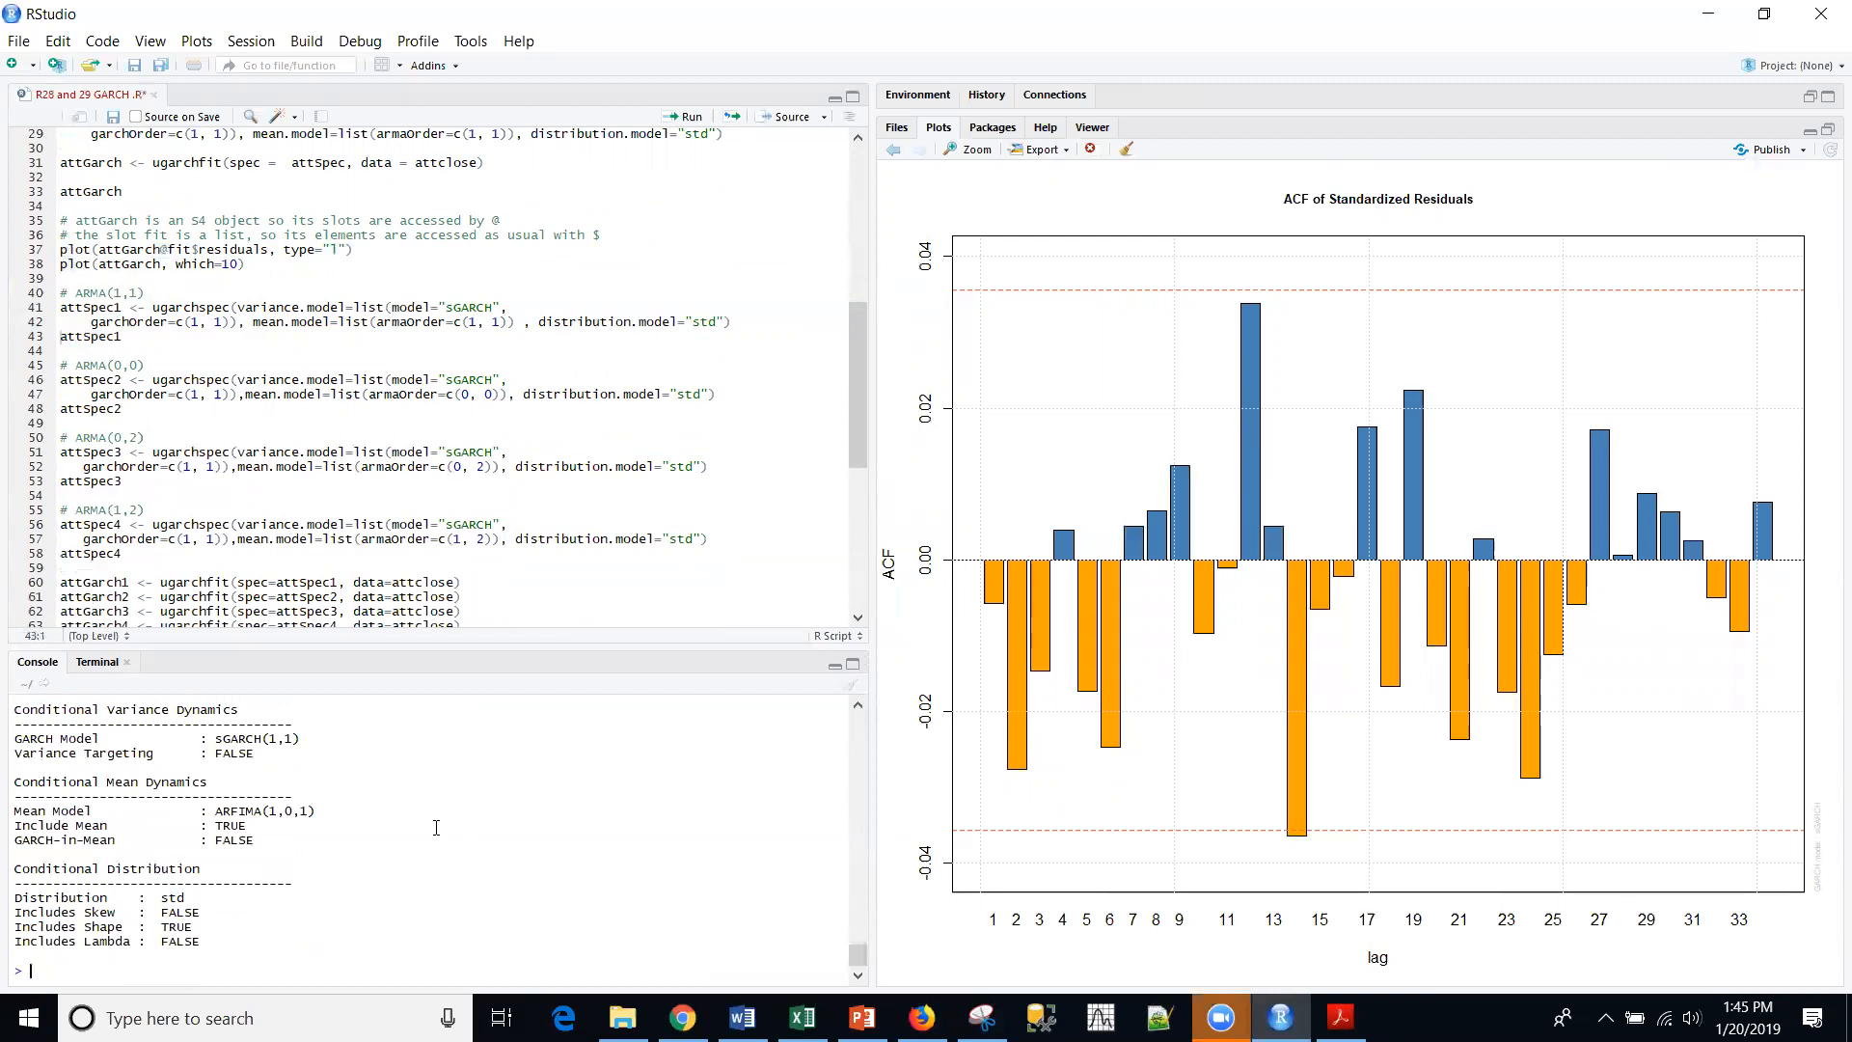
mouse_move(145, 410)
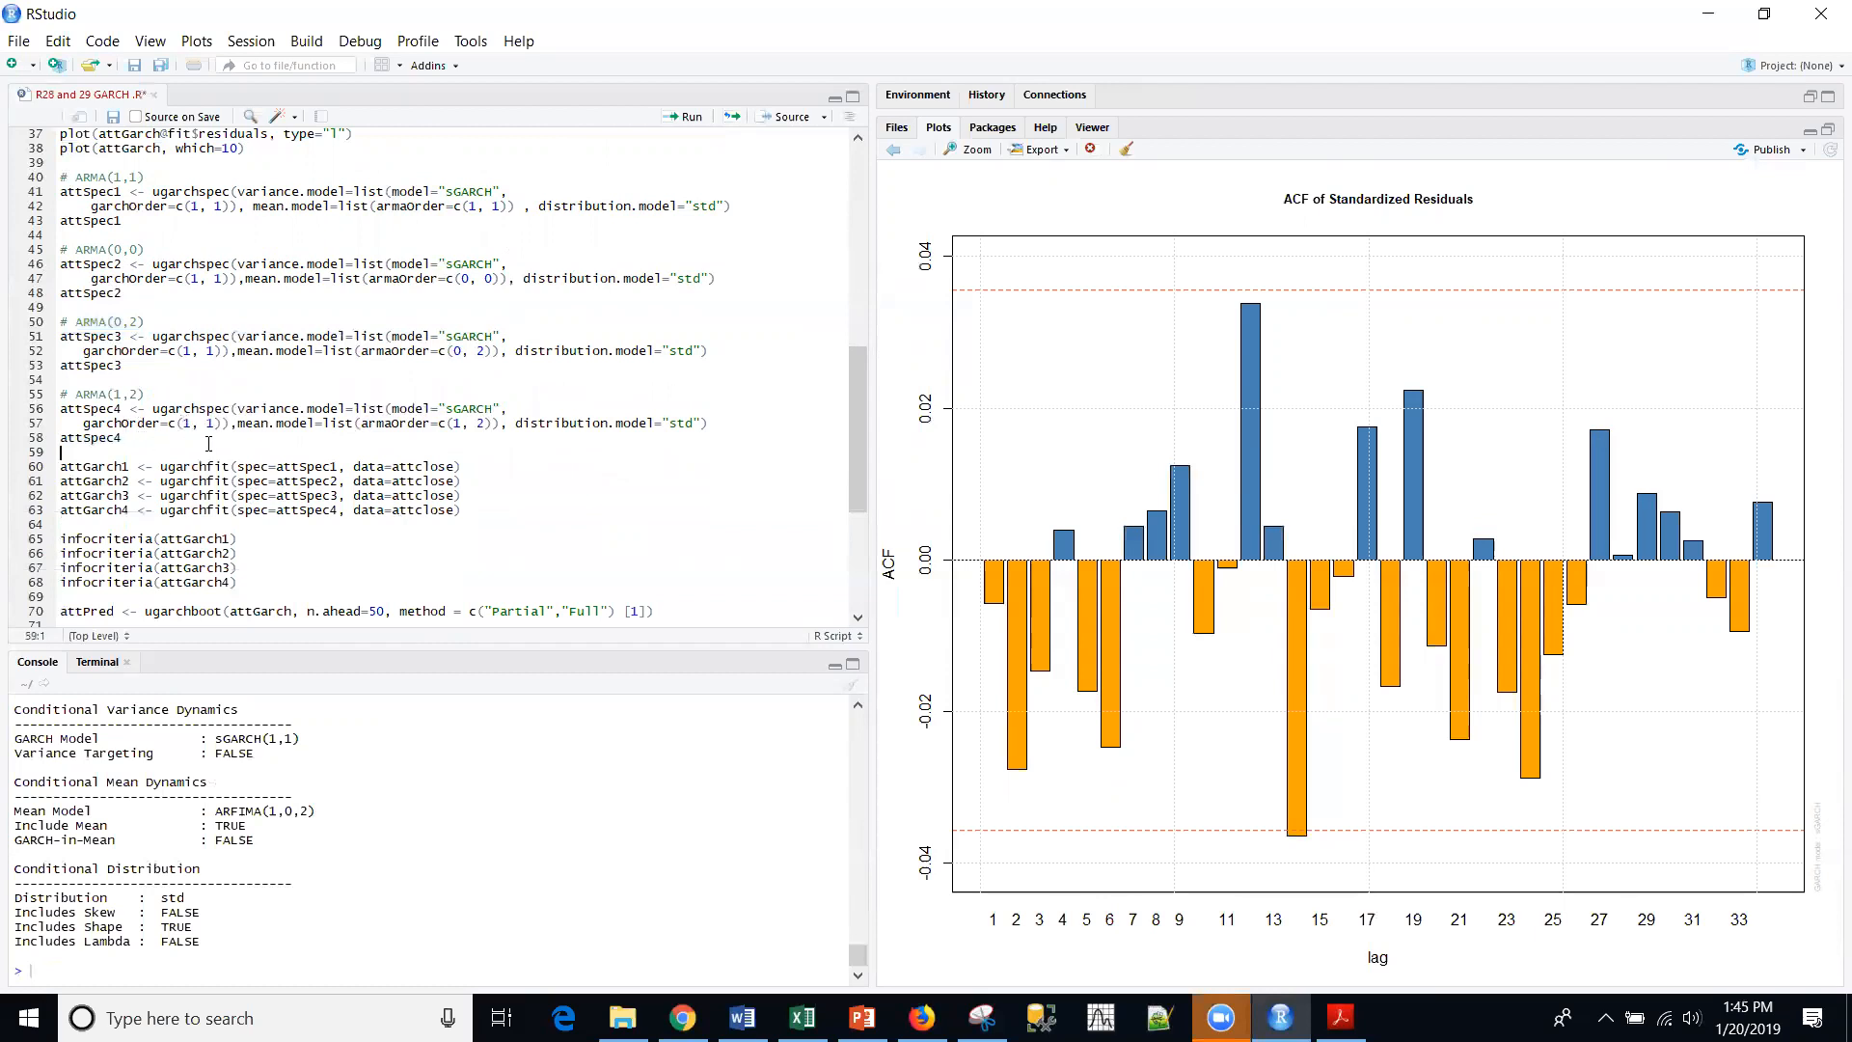
mouse_move(170, 465)
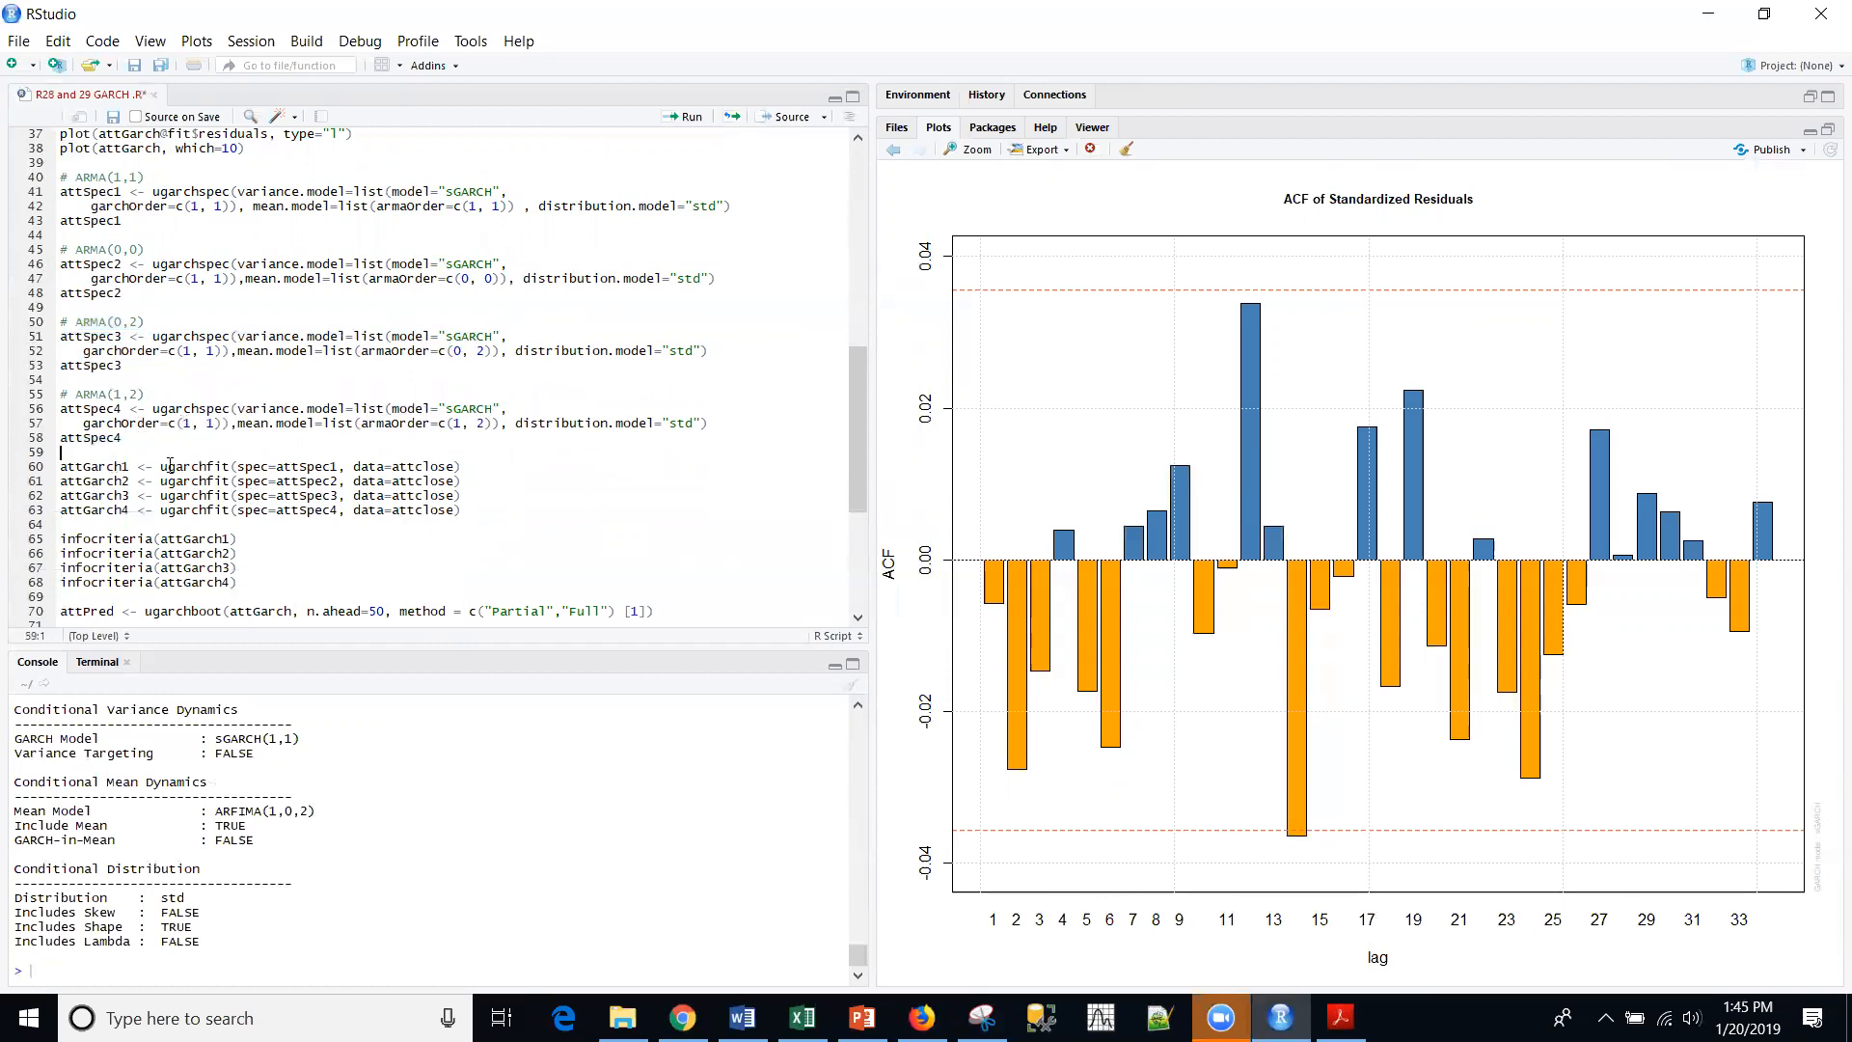
Fit attGarch1–4, print their information criteria and compute the ugarchboot forecast attPred
click(100, 465)
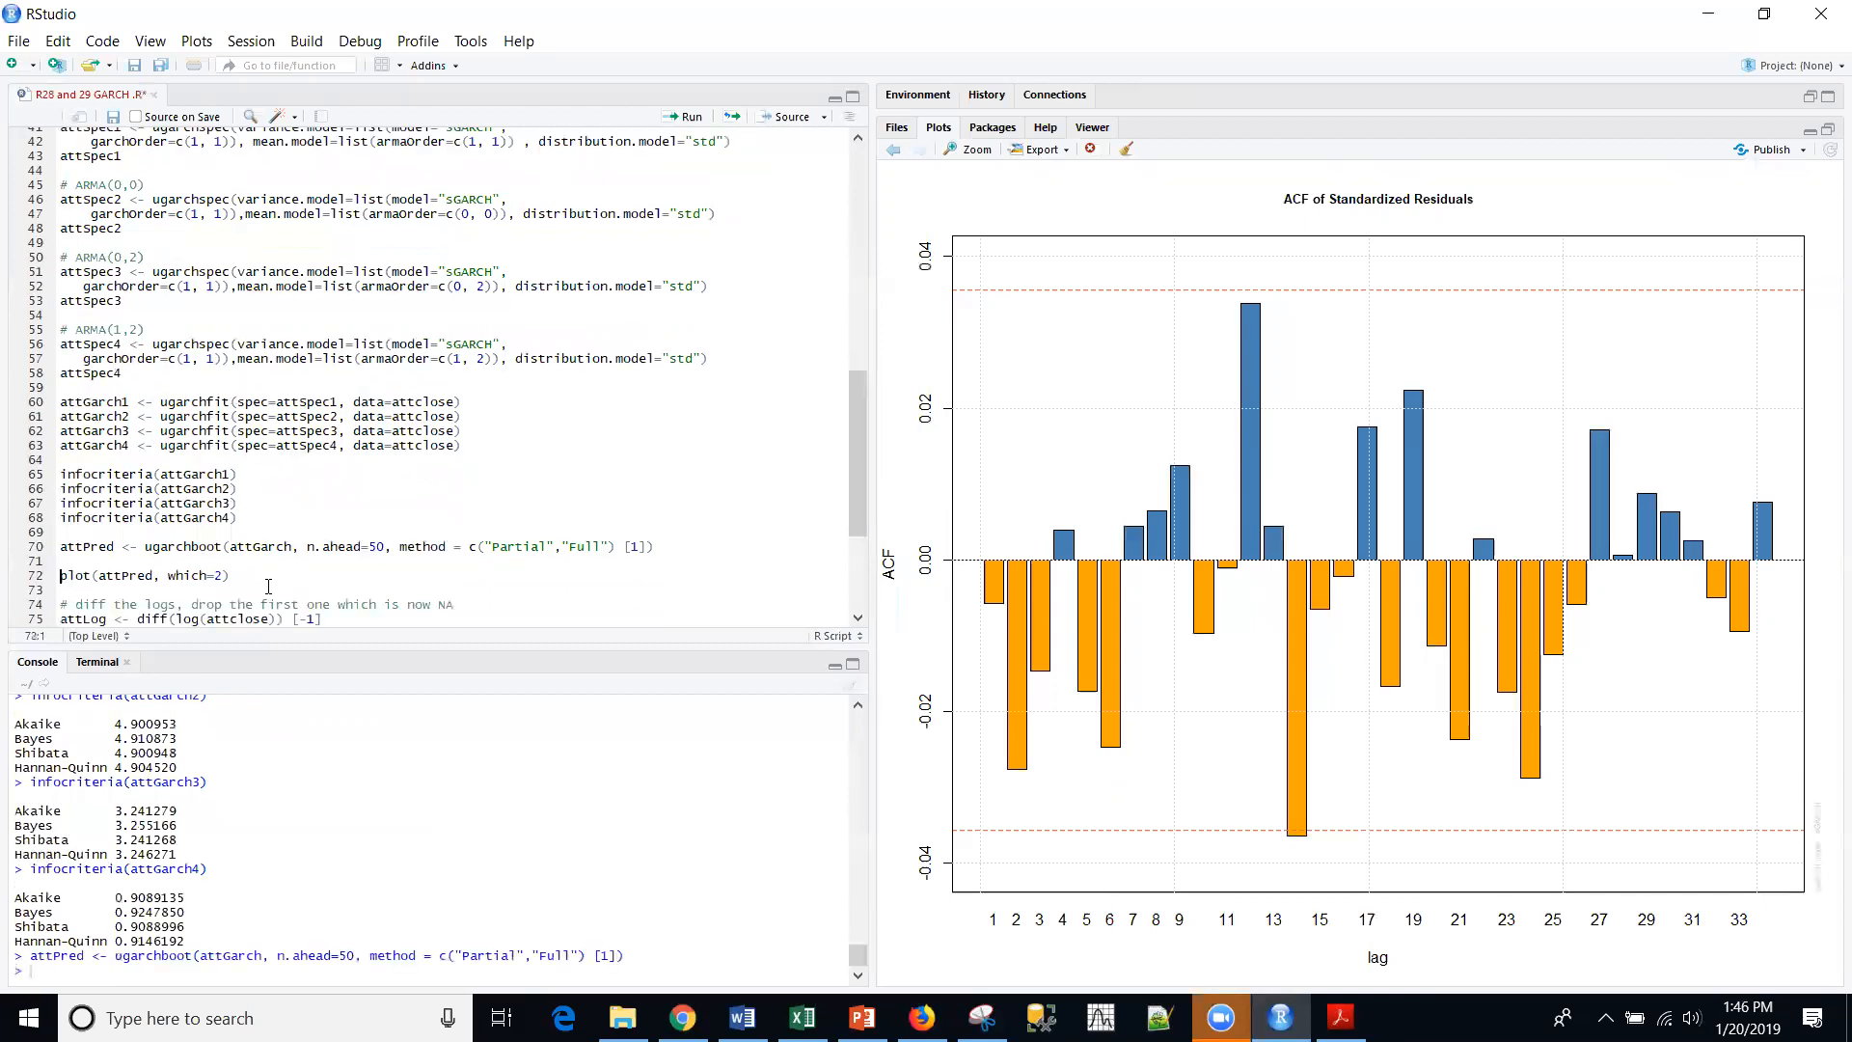
mouse_move(381, 578)
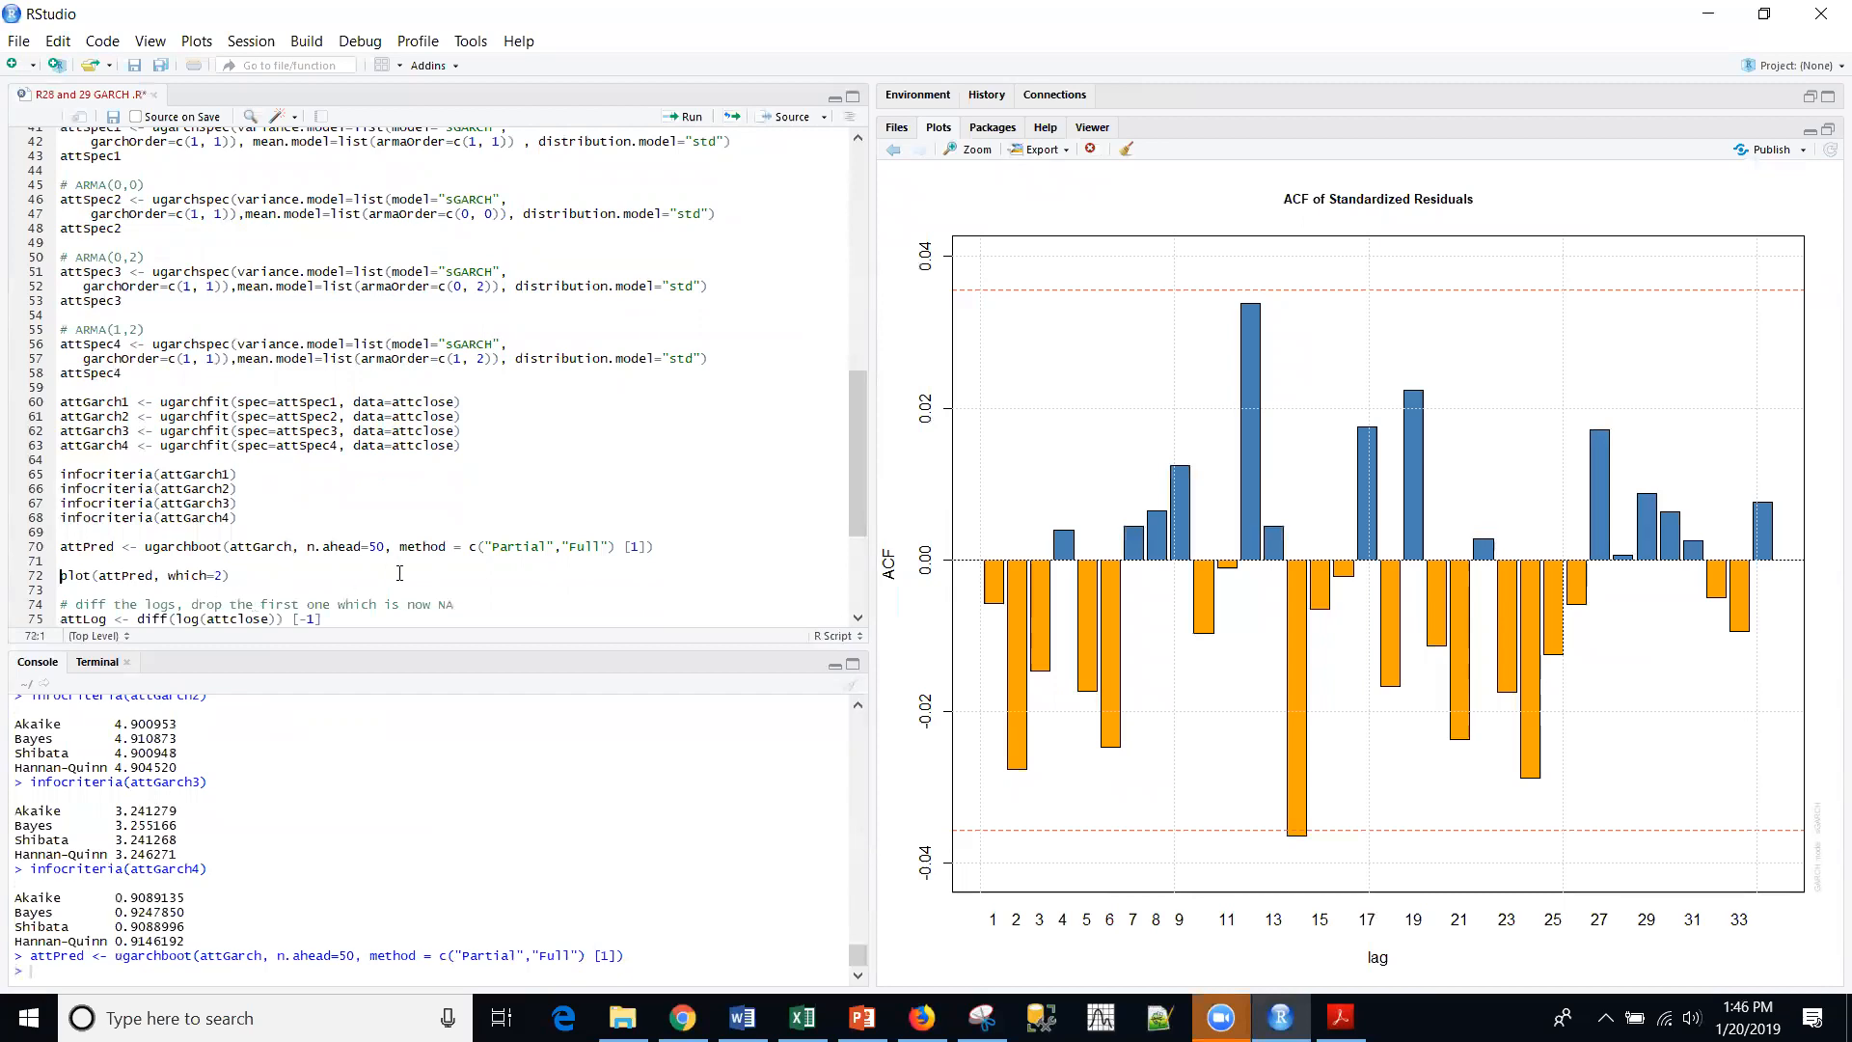
mouse_move(297, 566)
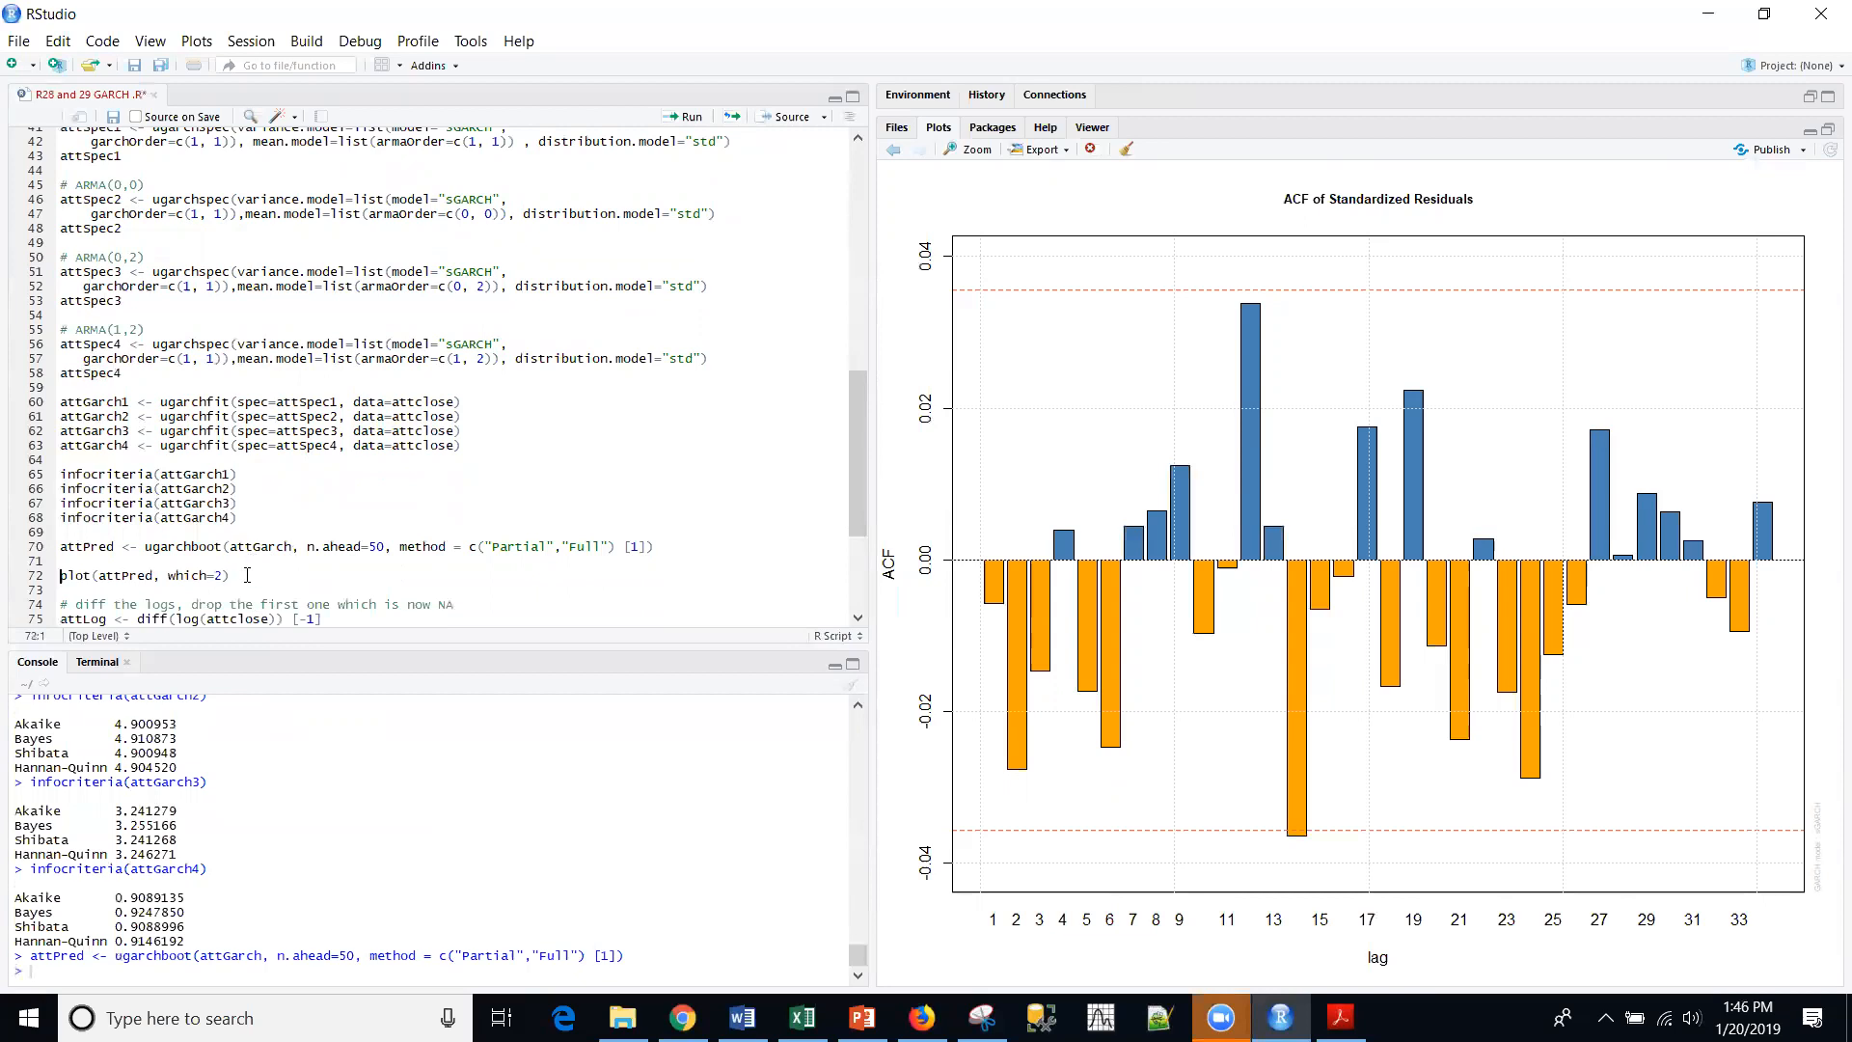
click(229, 574)
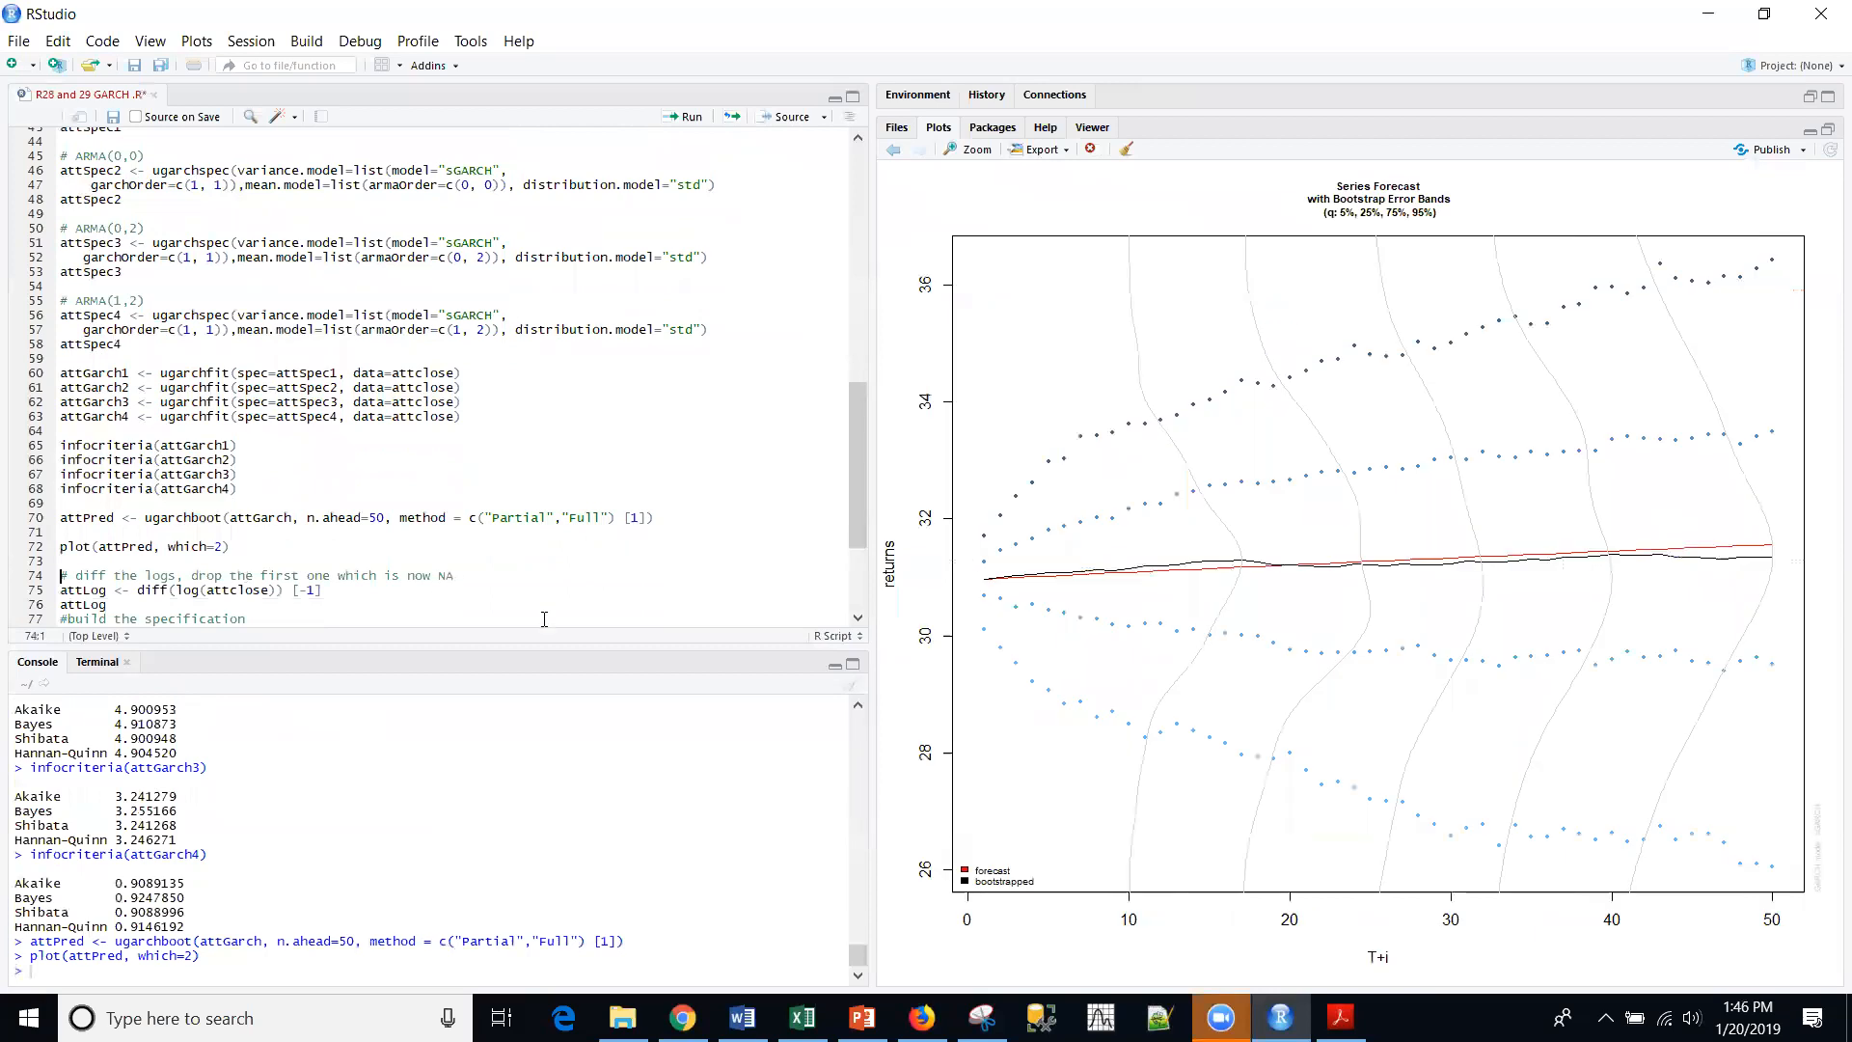
mouse_move(1123, 665)
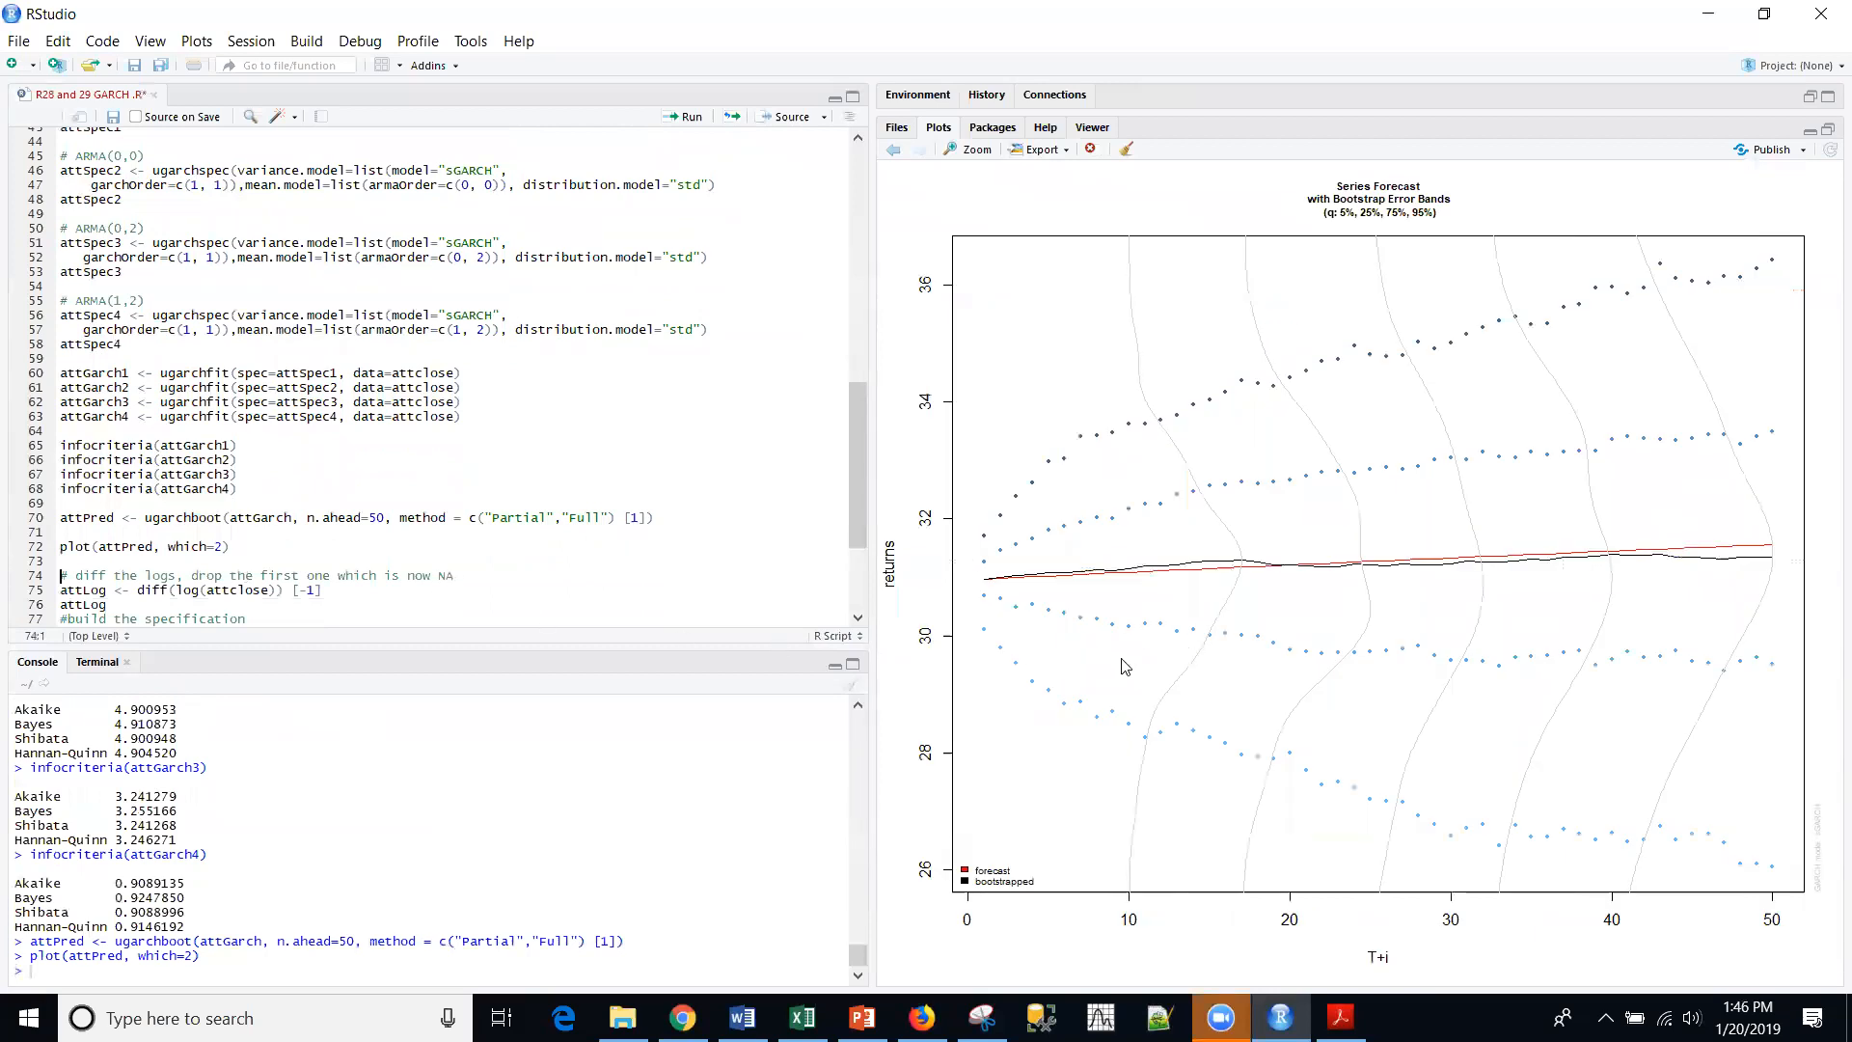
mouse_move(1377, 513)
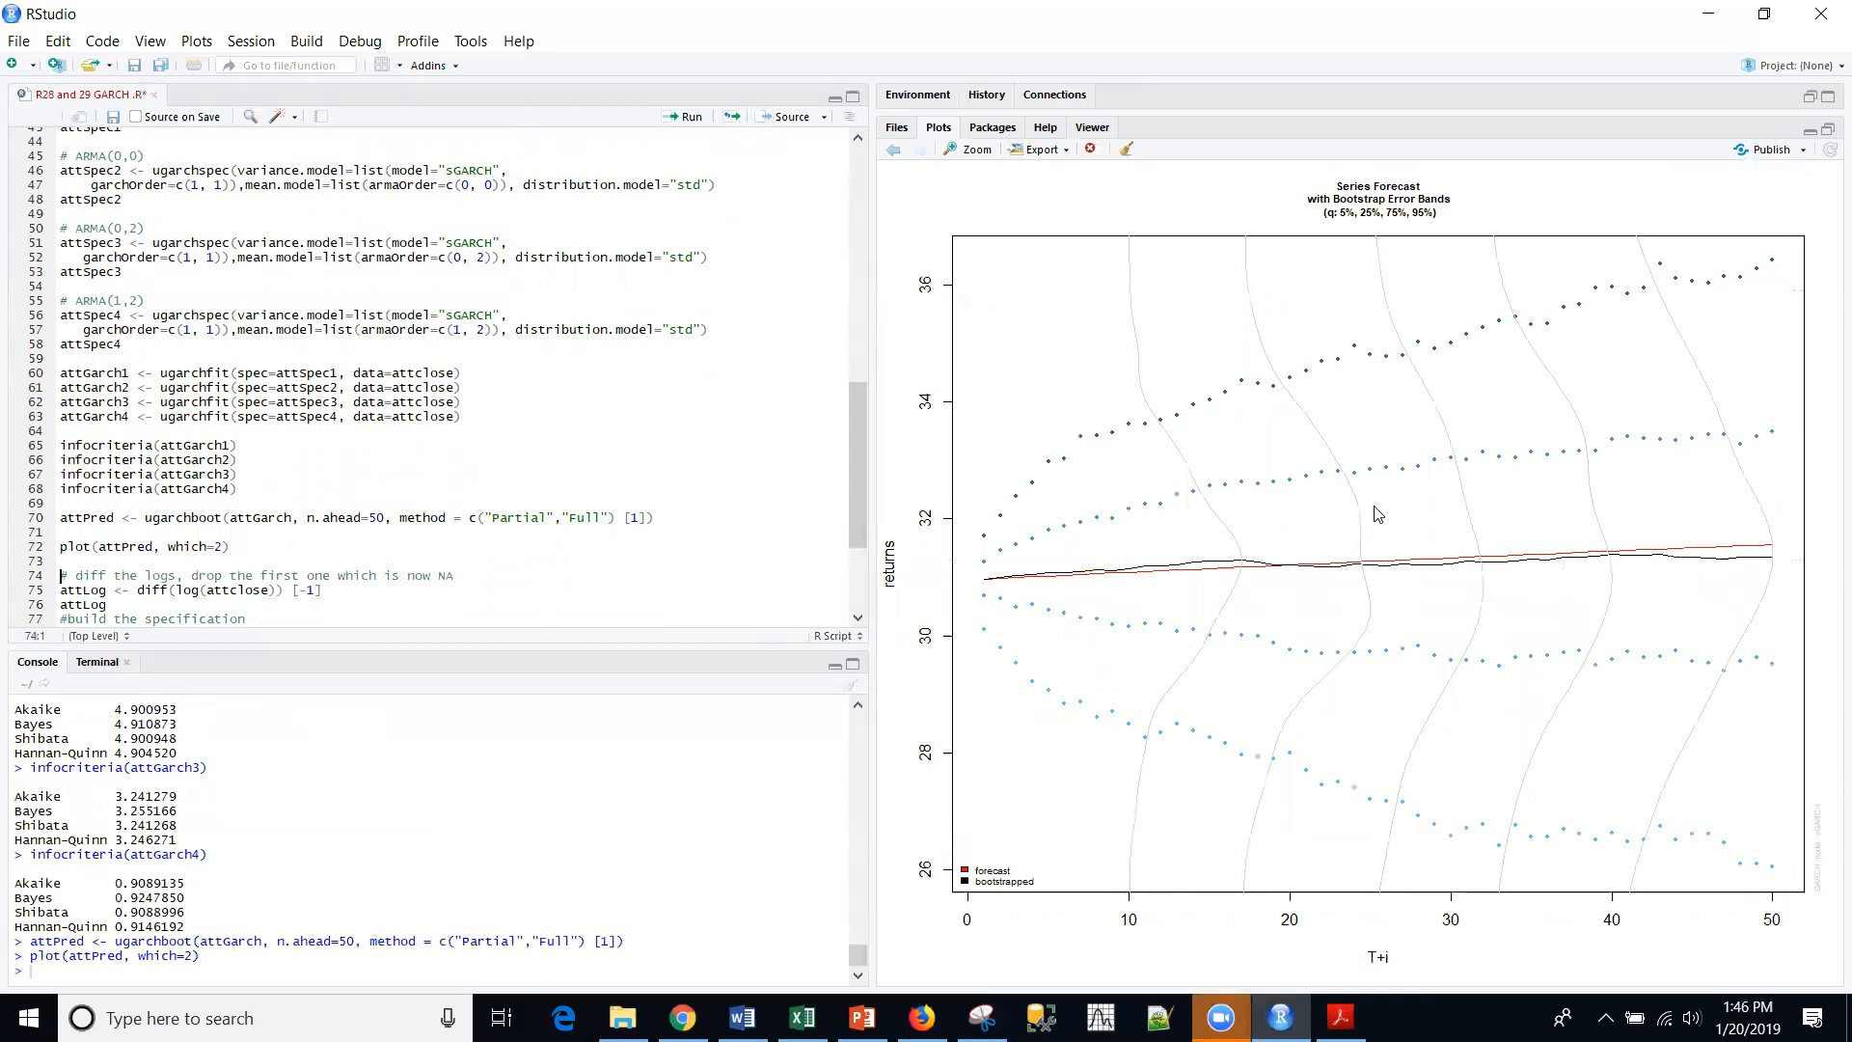
mouse_move(959, 528)
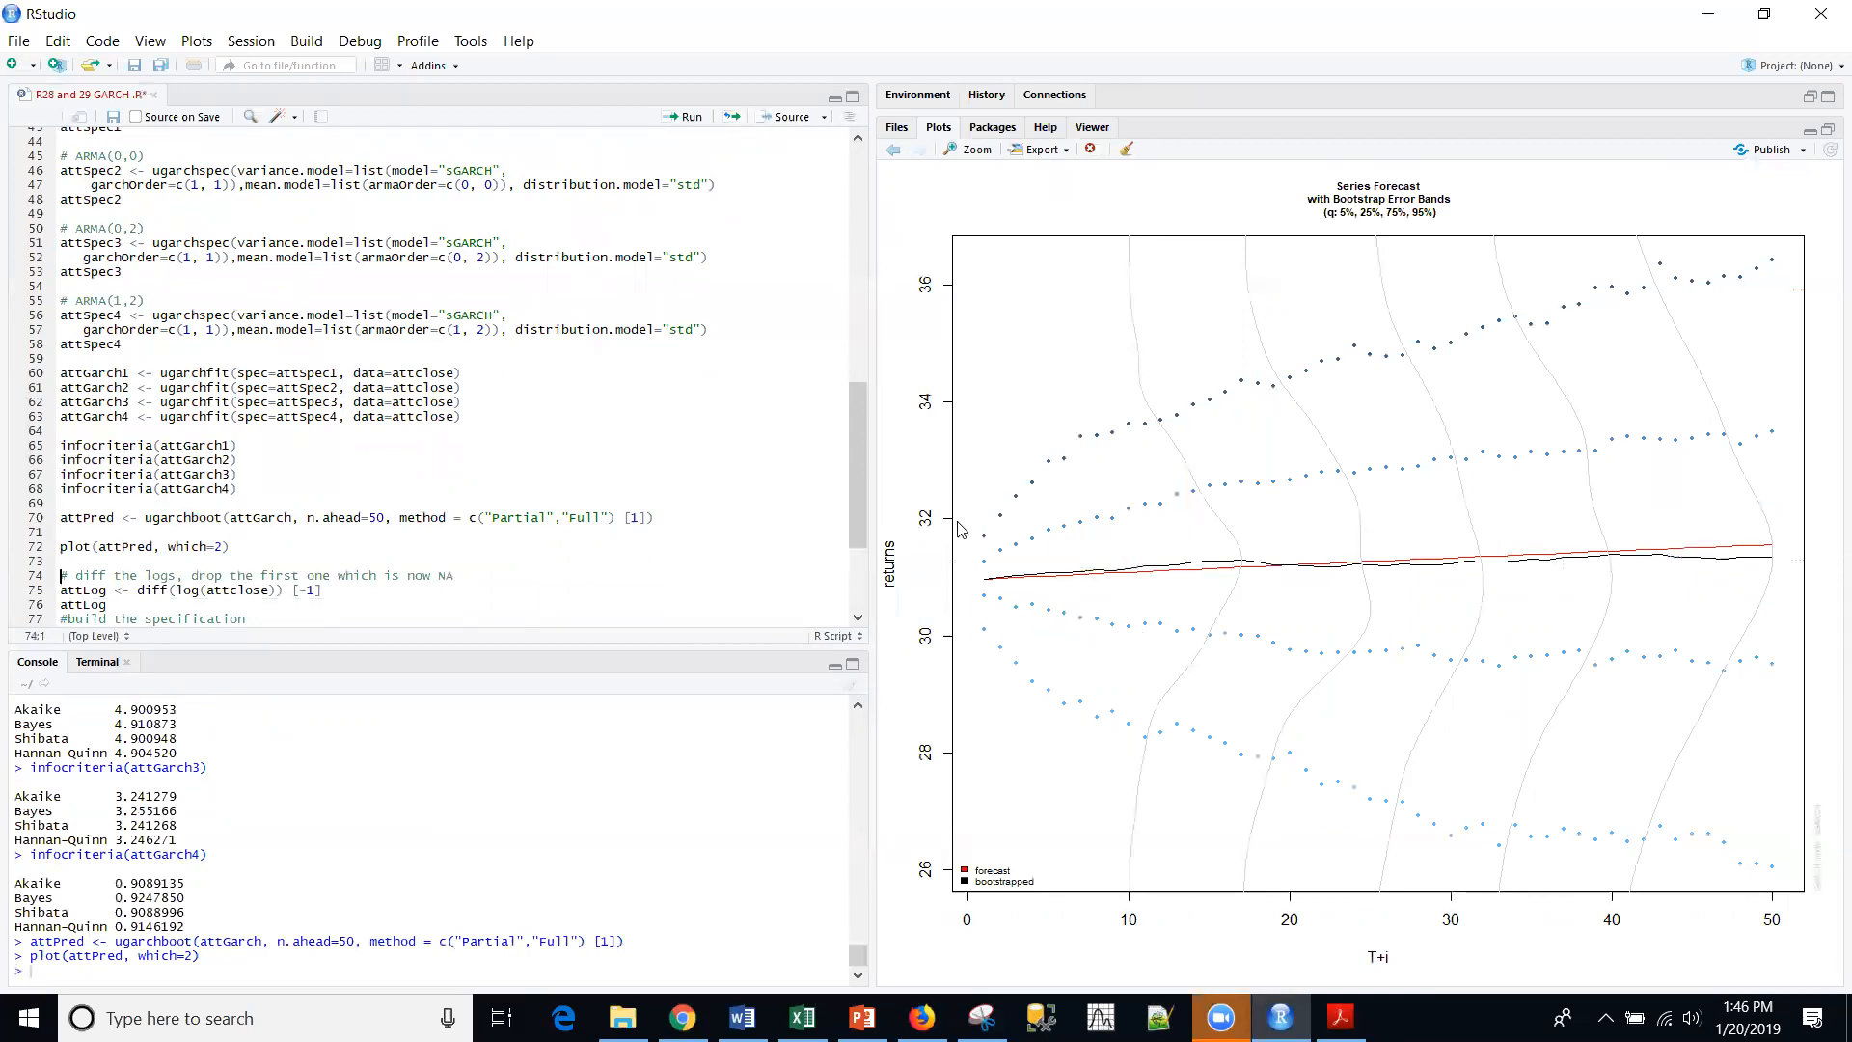
mouse_move(997, 592)
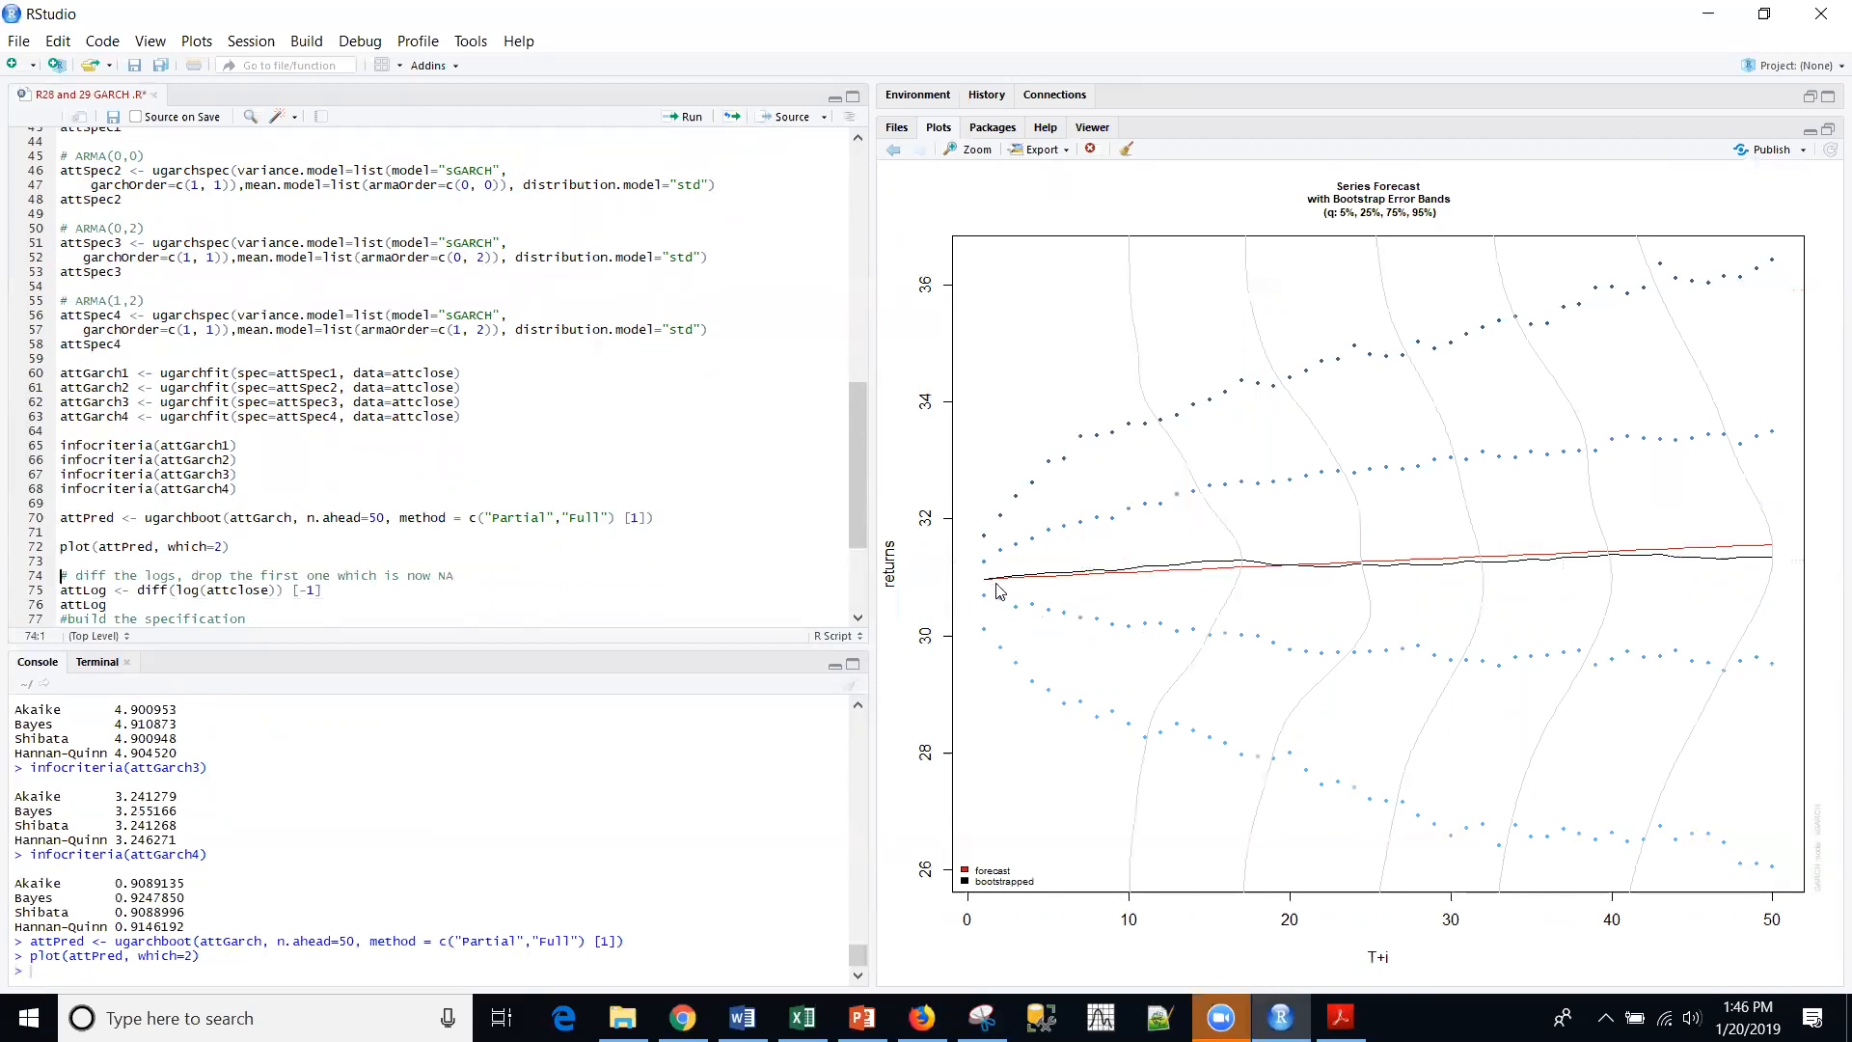
mouse_move(1071, 629)
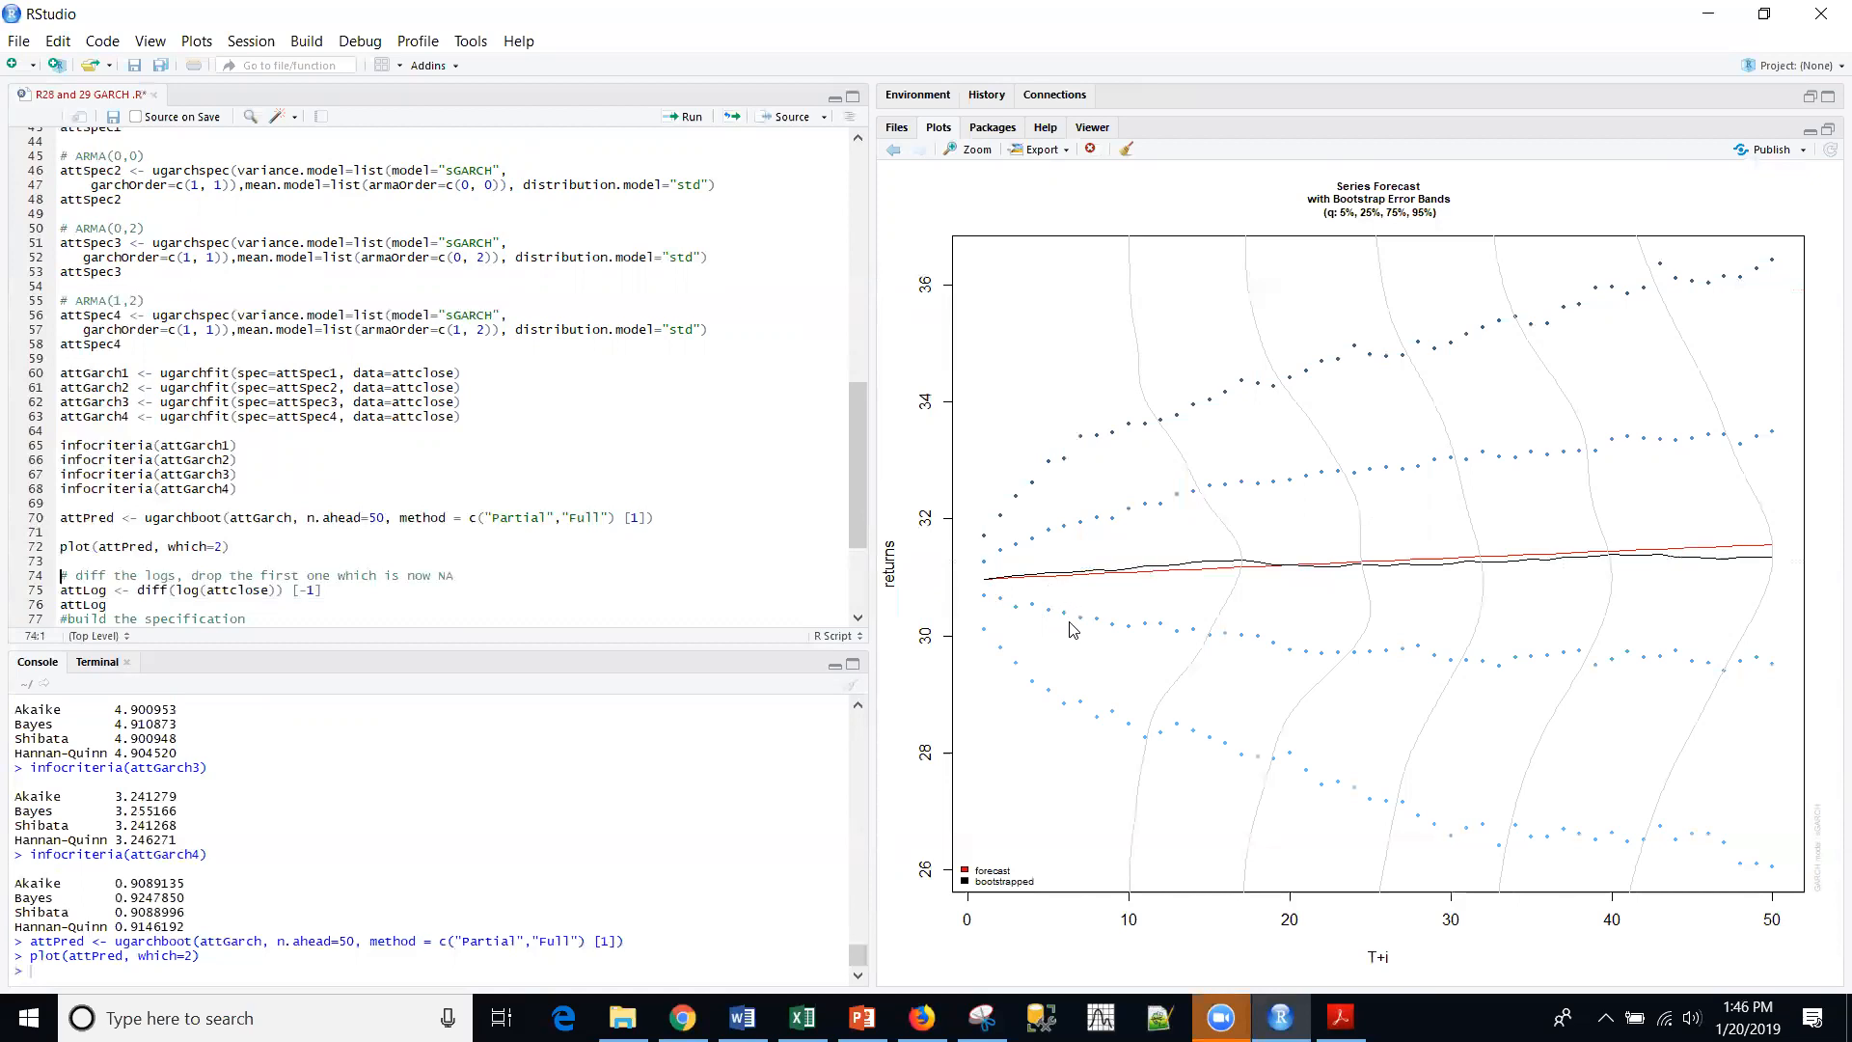
mouse_move(1084, 634)
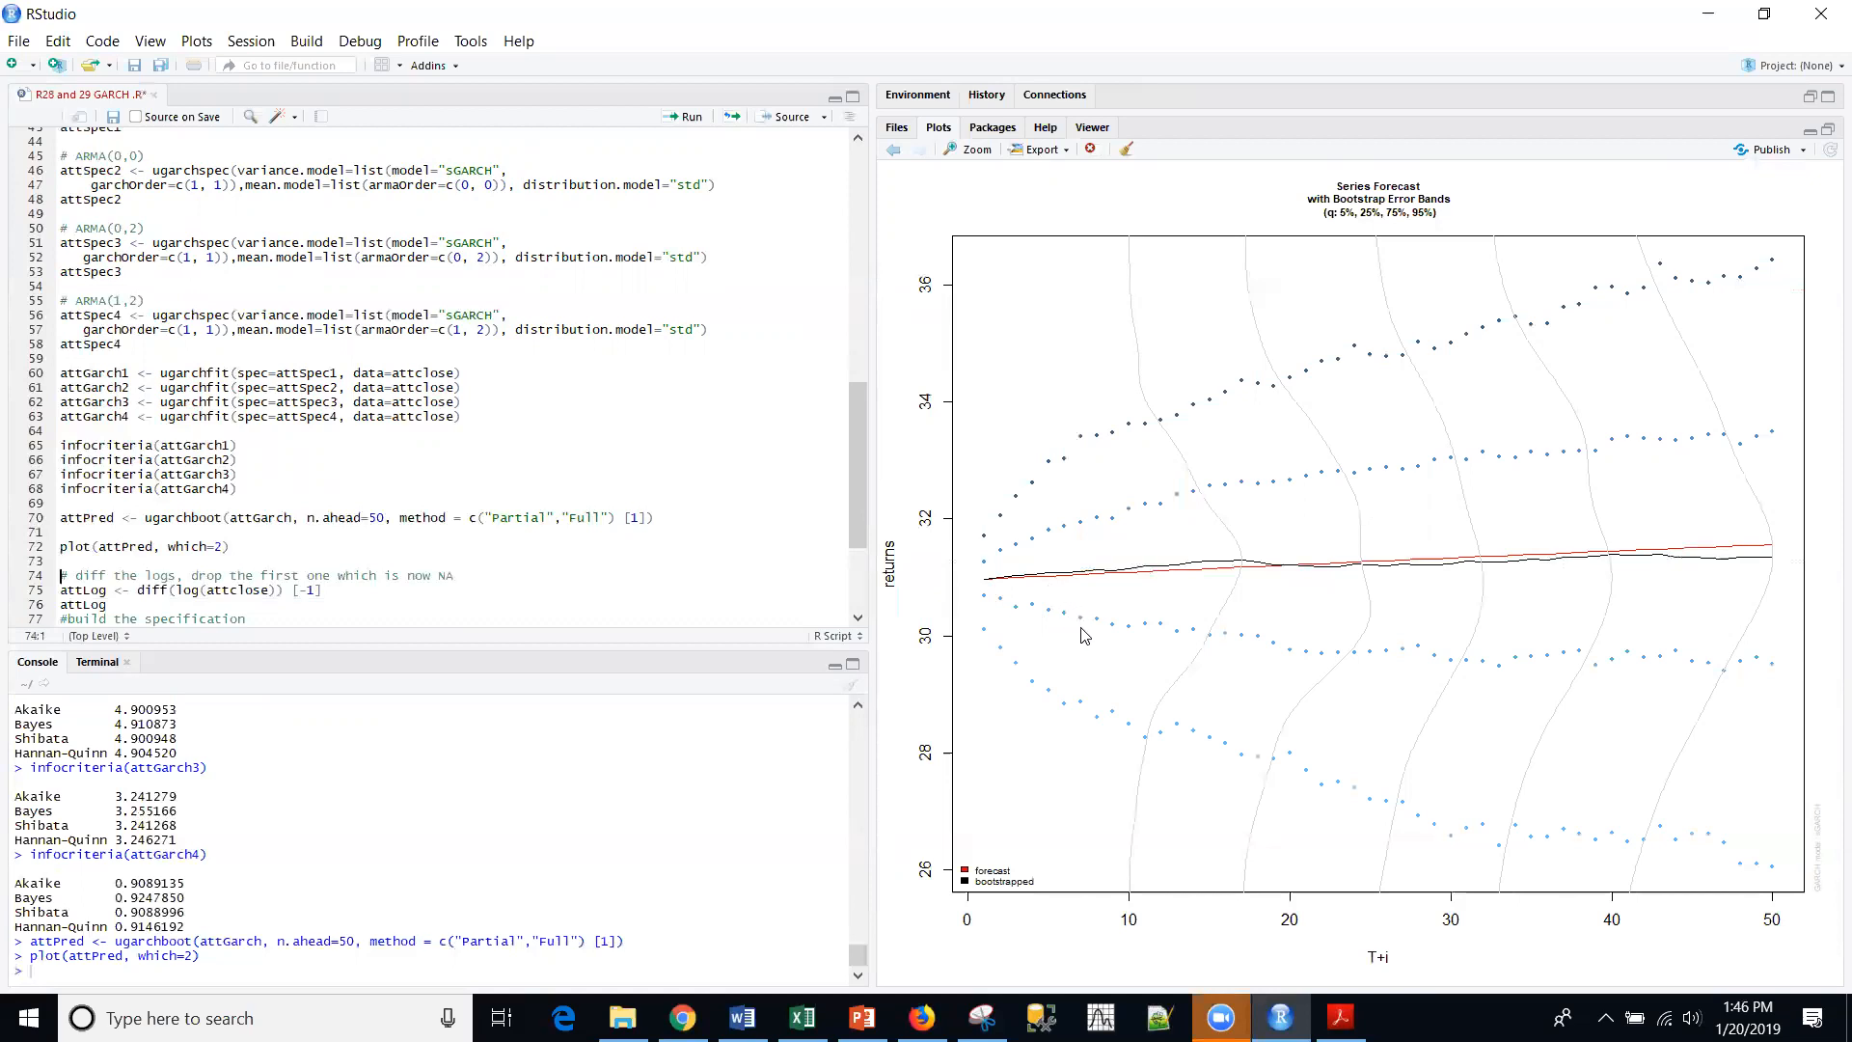
mouse_move(1043, 642)
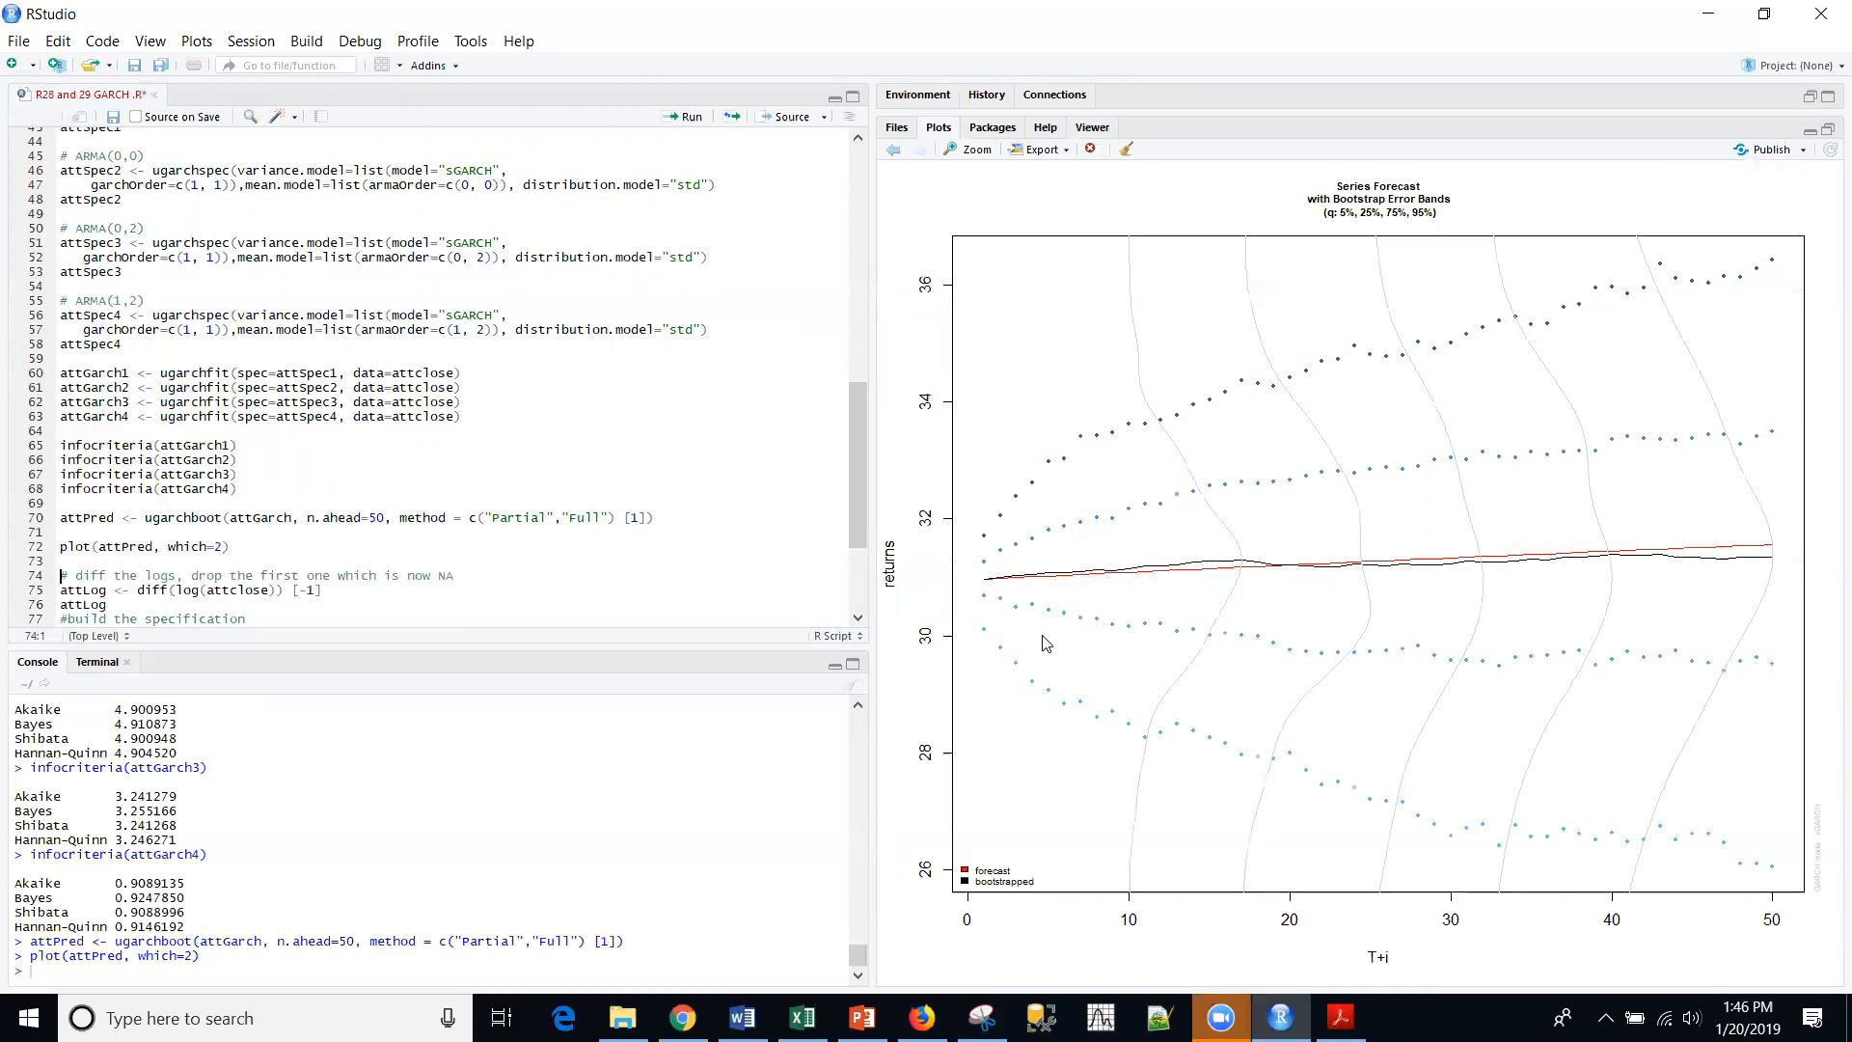
mouse_move(1738, 556)
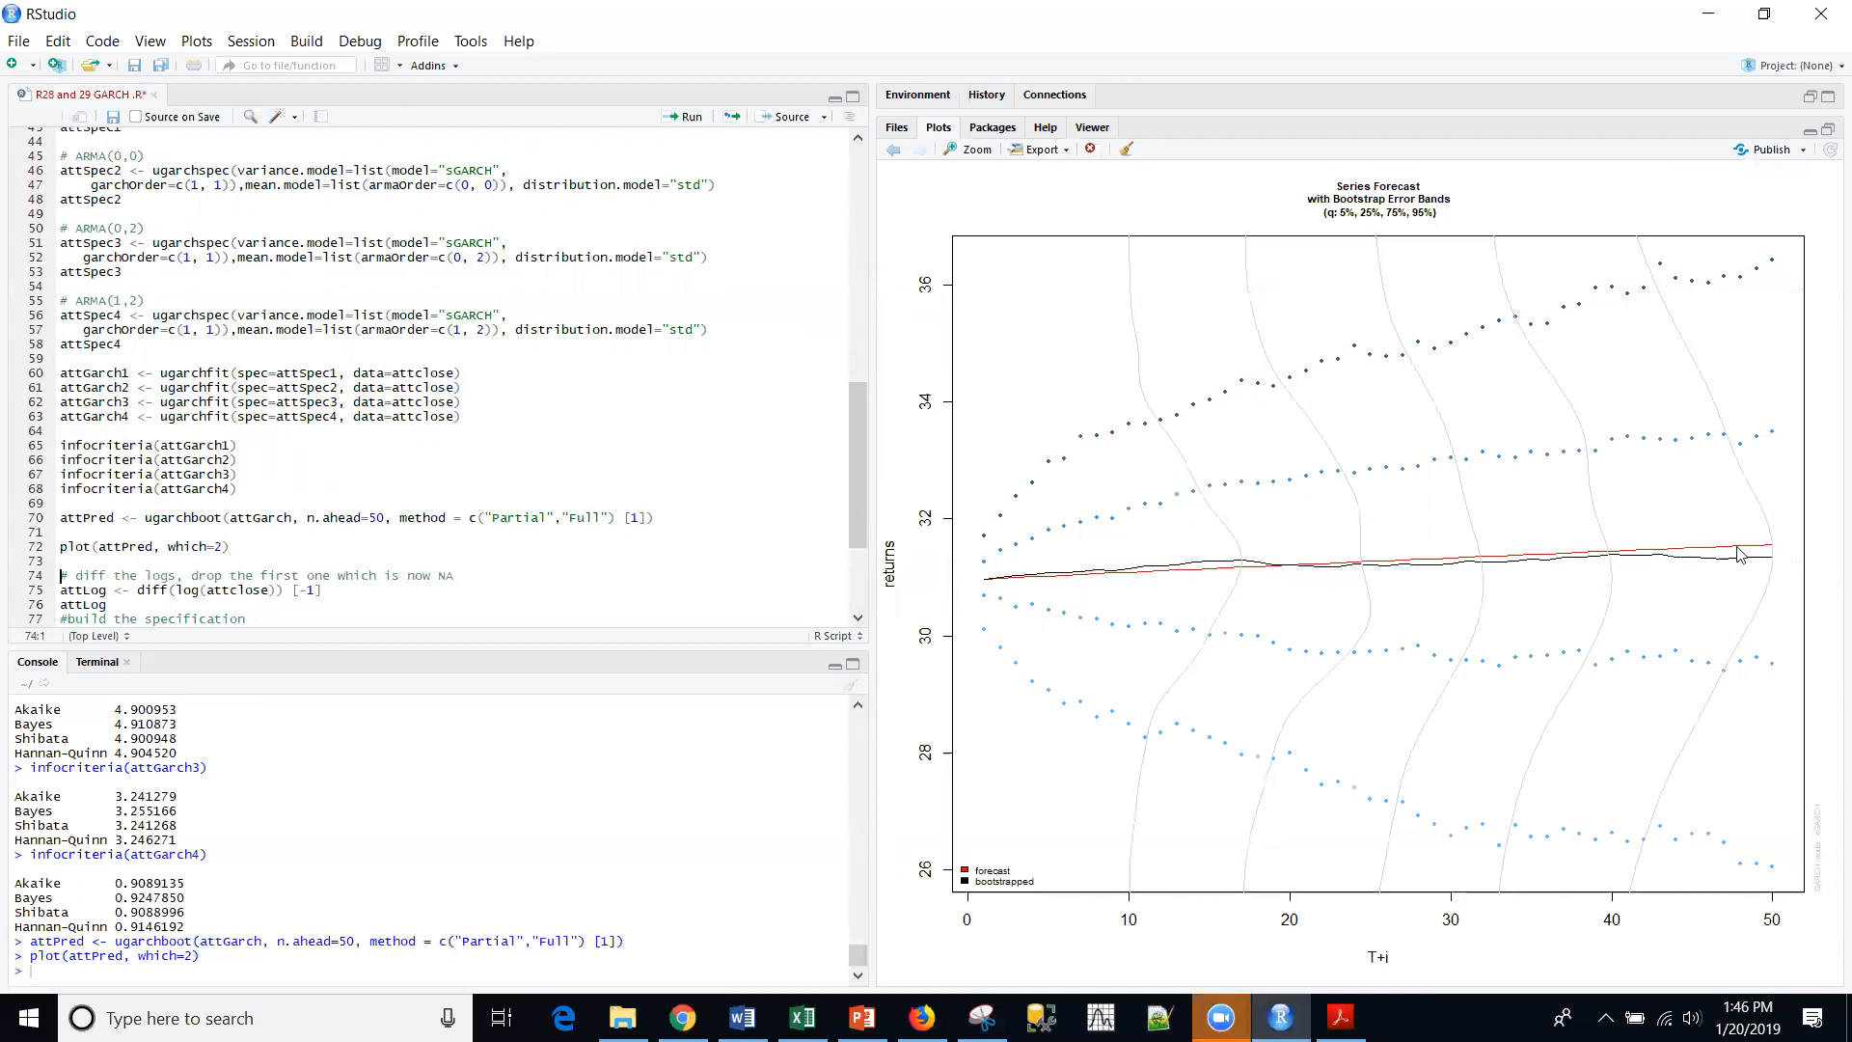
mouse_move(1321, 640)
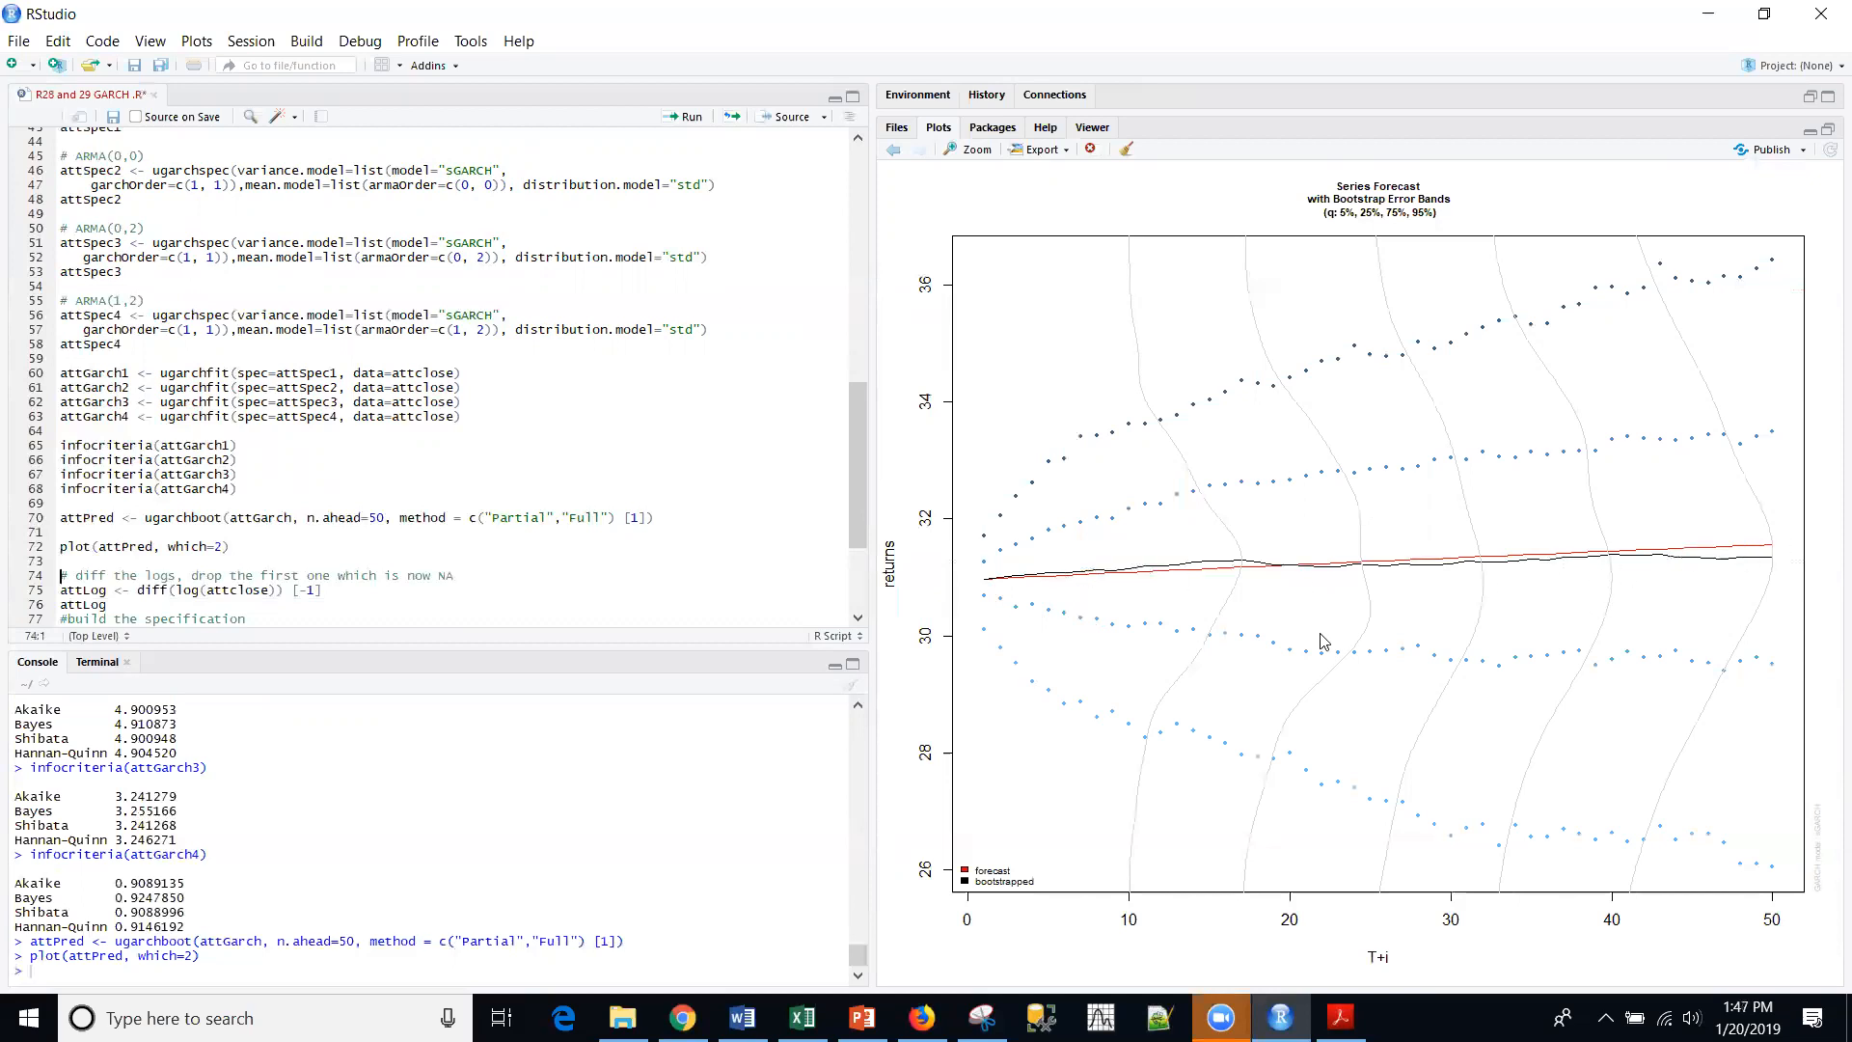
mouse_move(1344, 575)
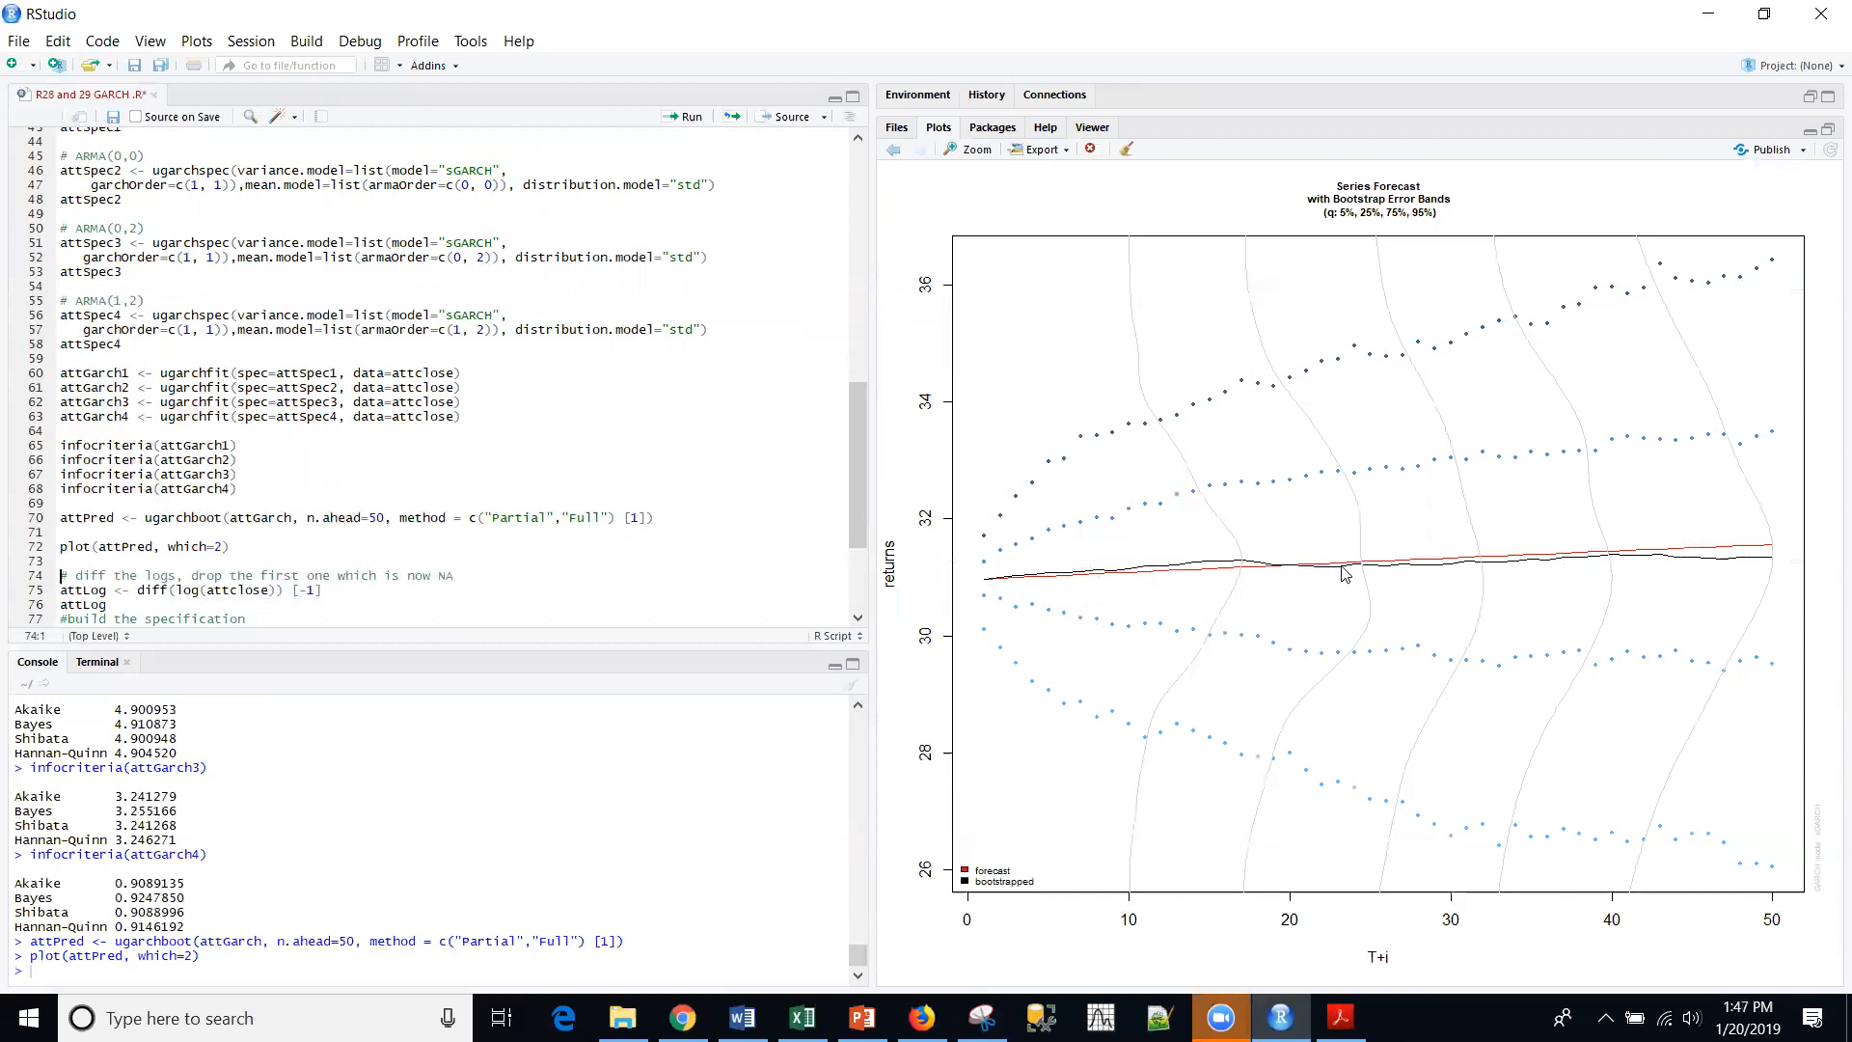
mouse_move(1208, 567)
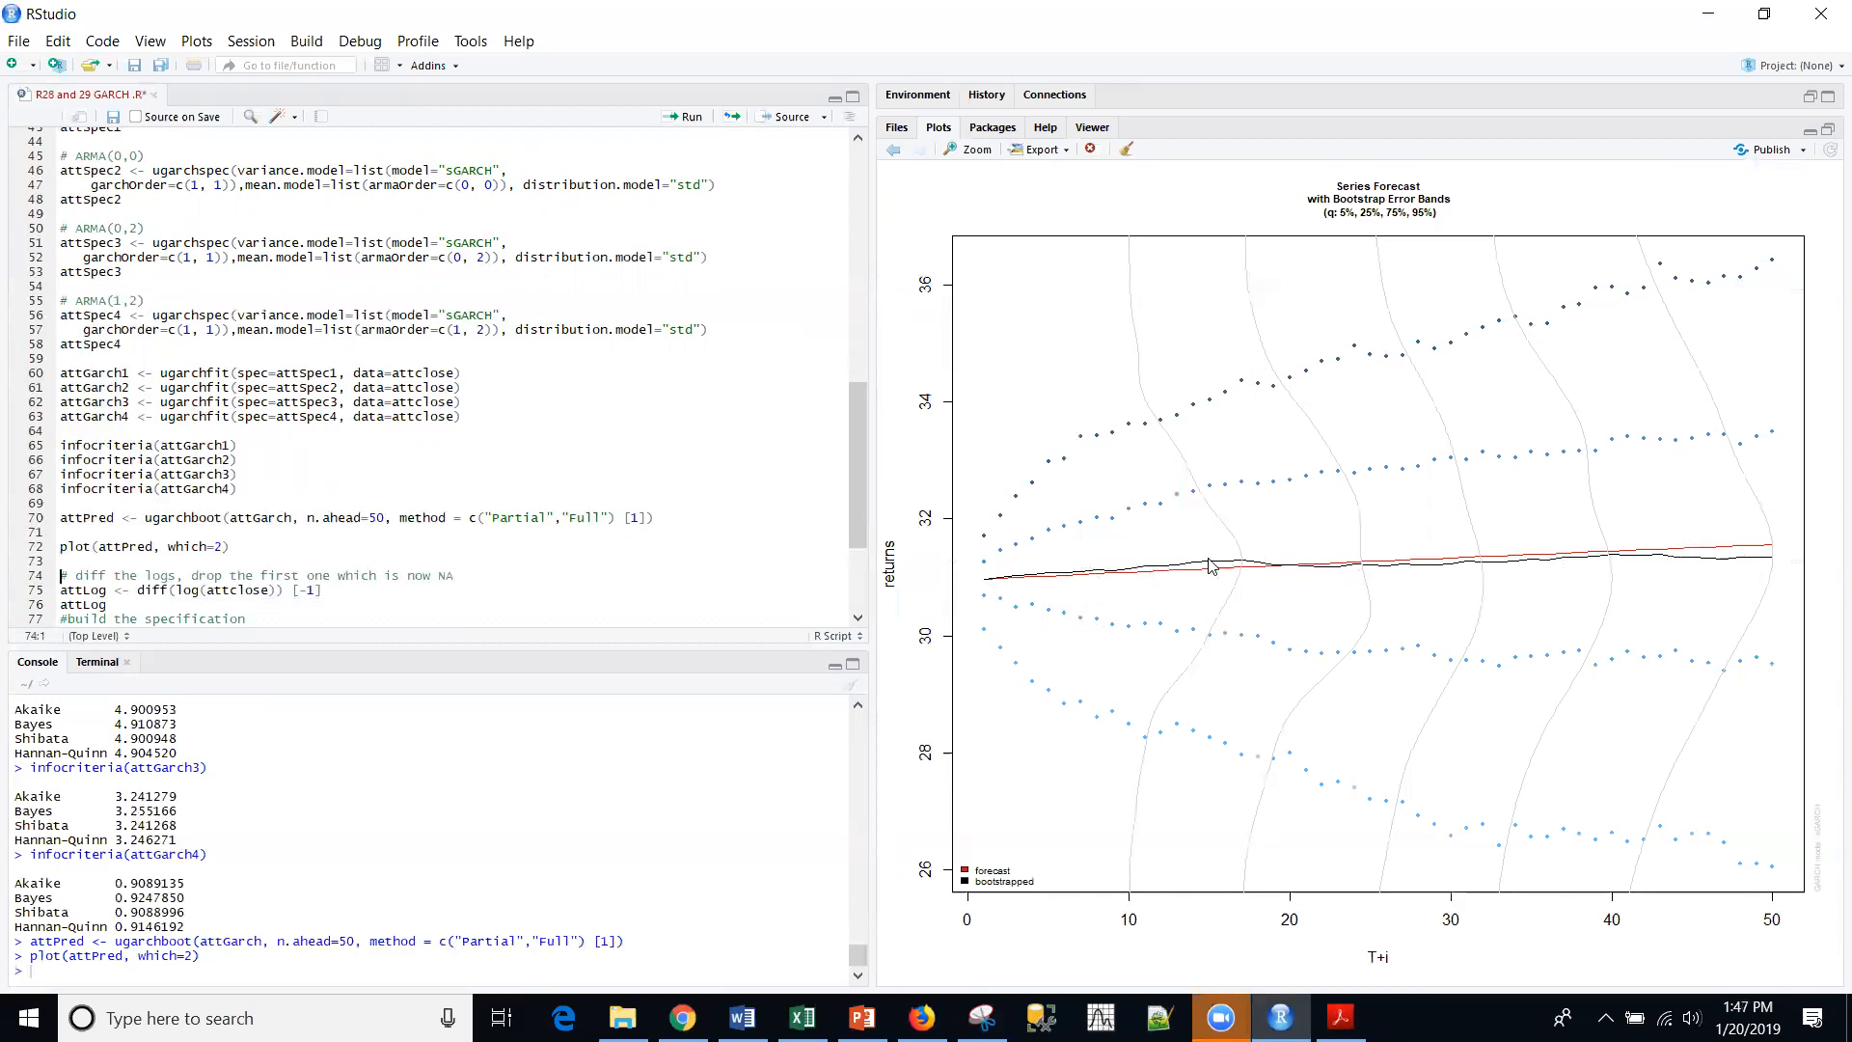
mouse_move(989, 583)
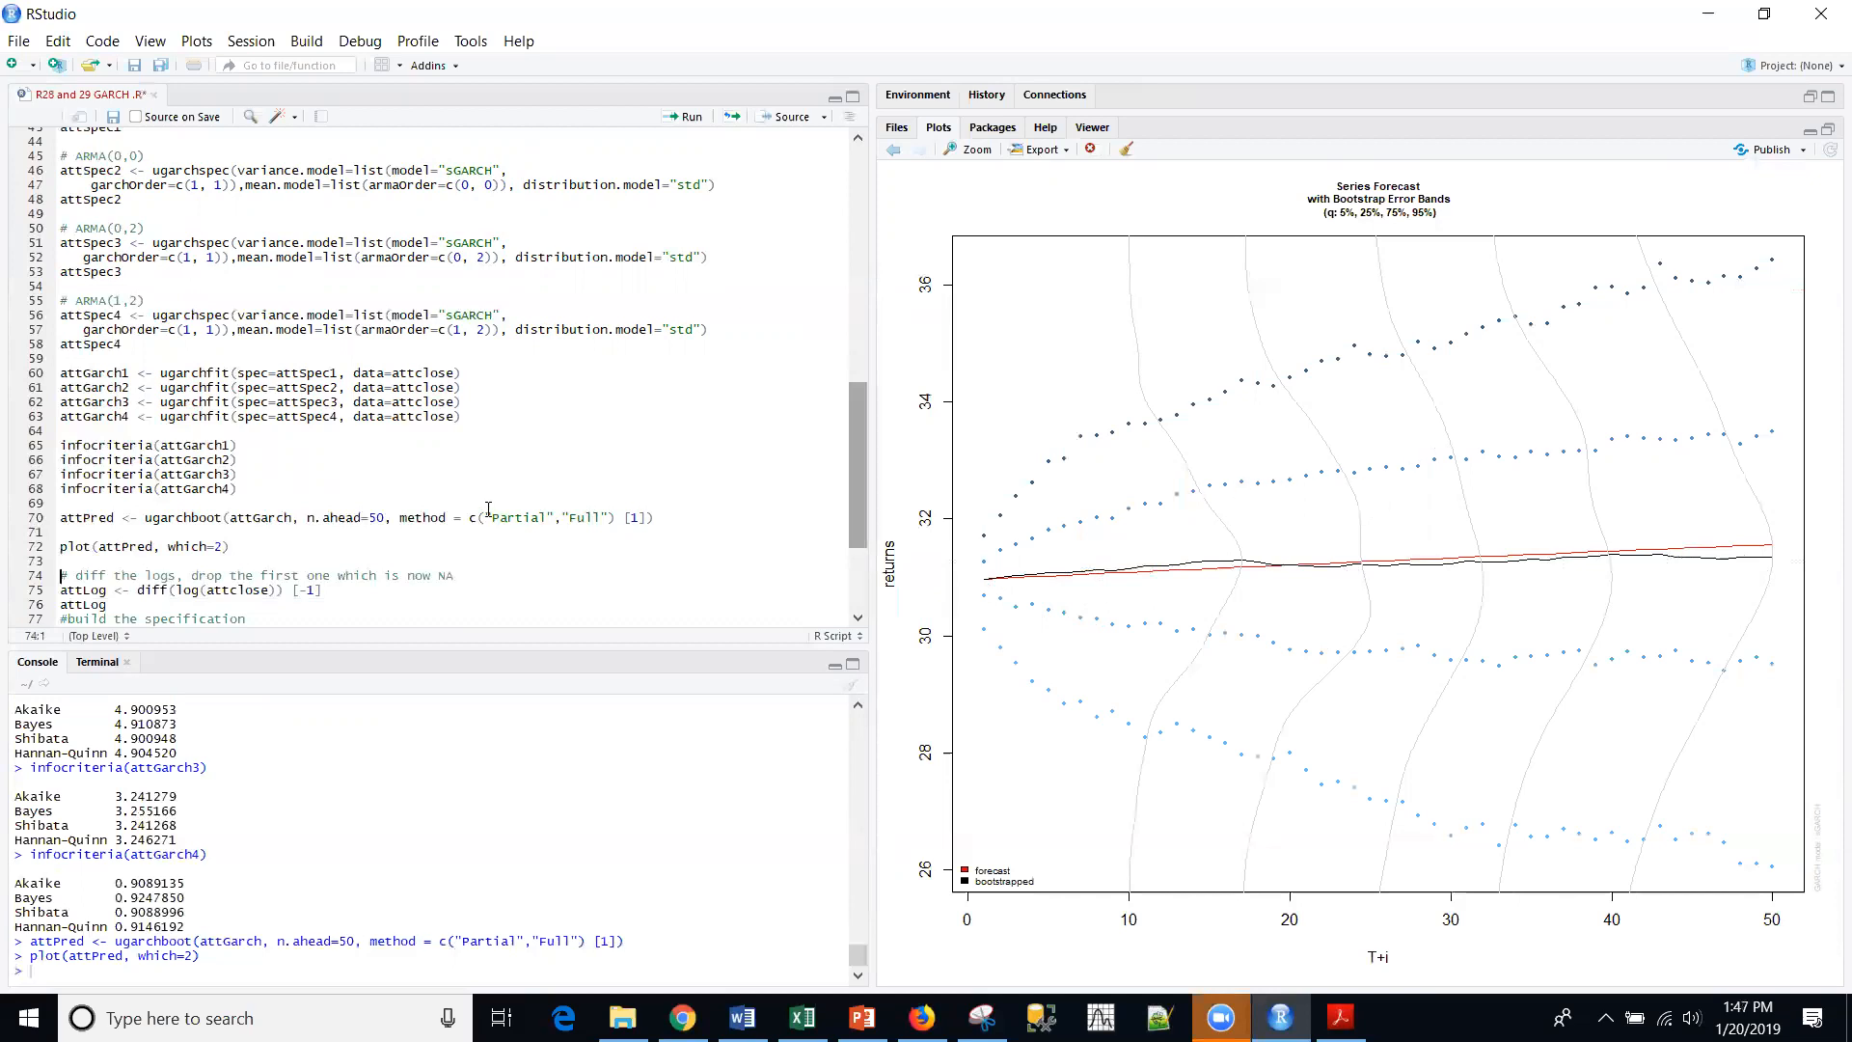
mouse_move(856, 523)
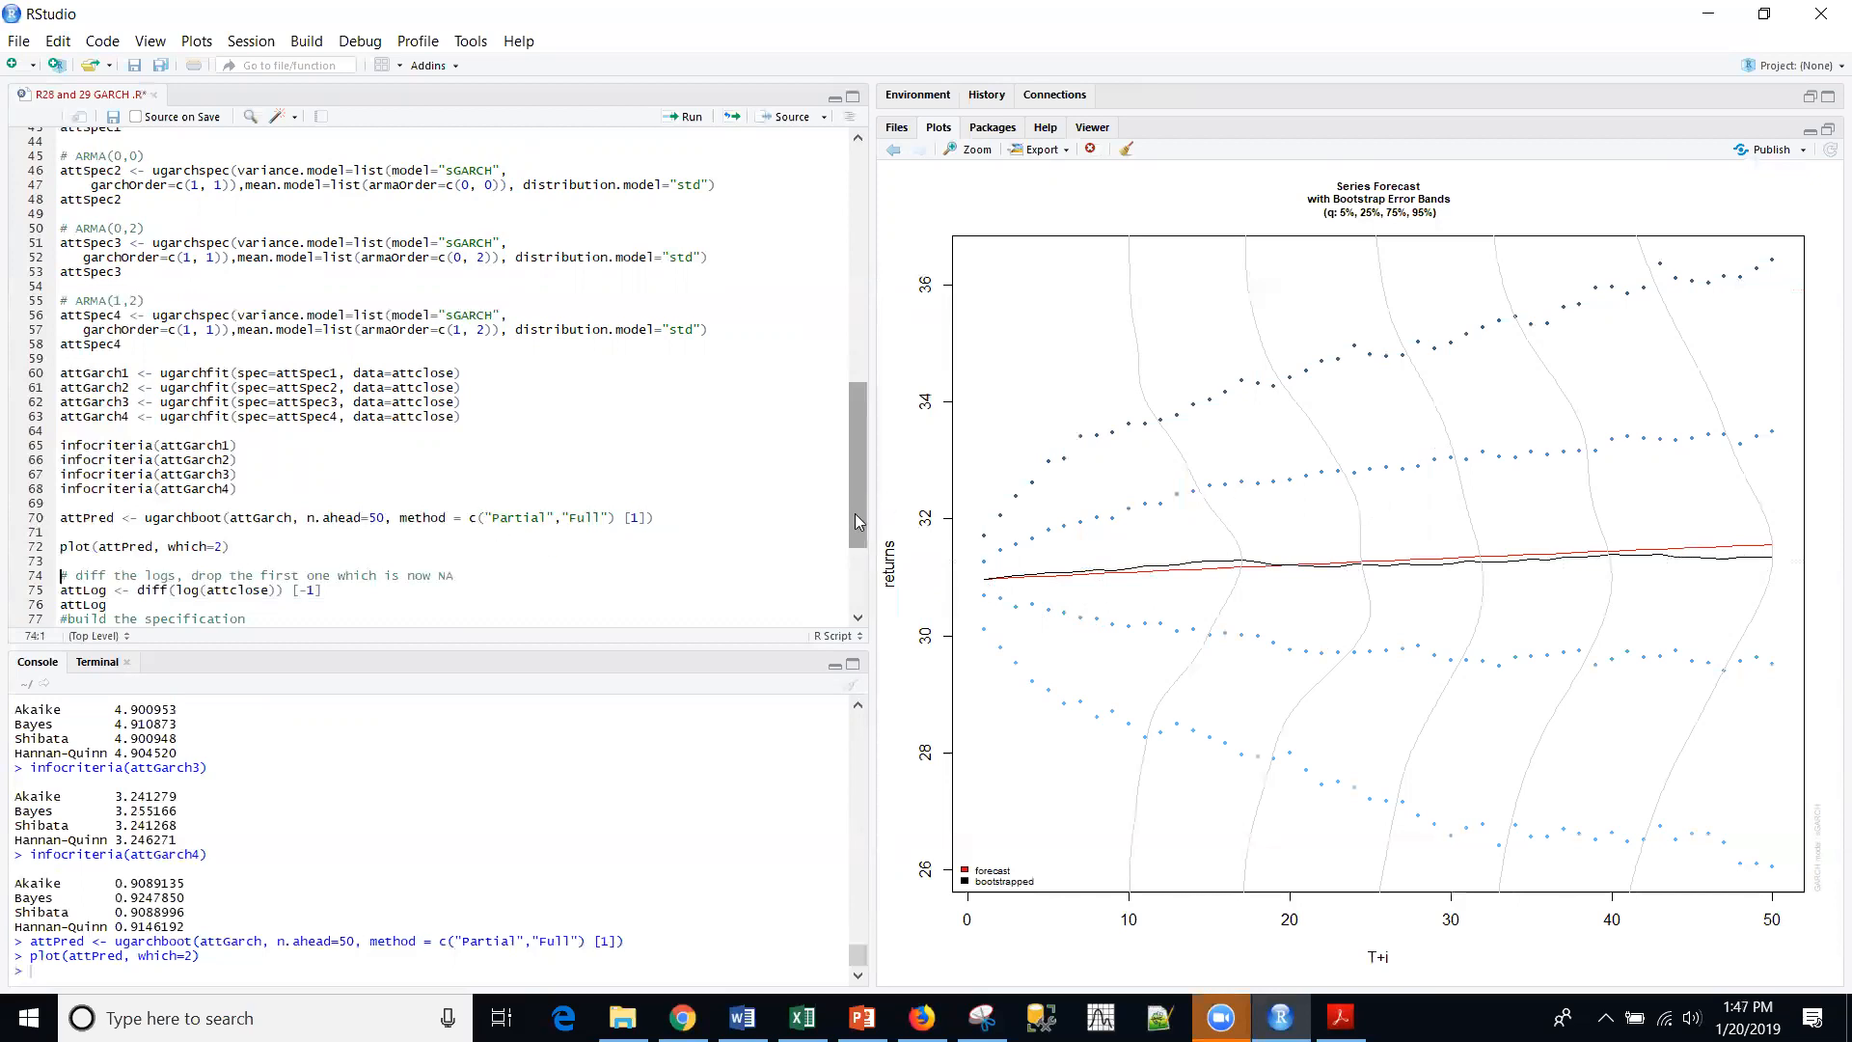
scroll(down, 3)
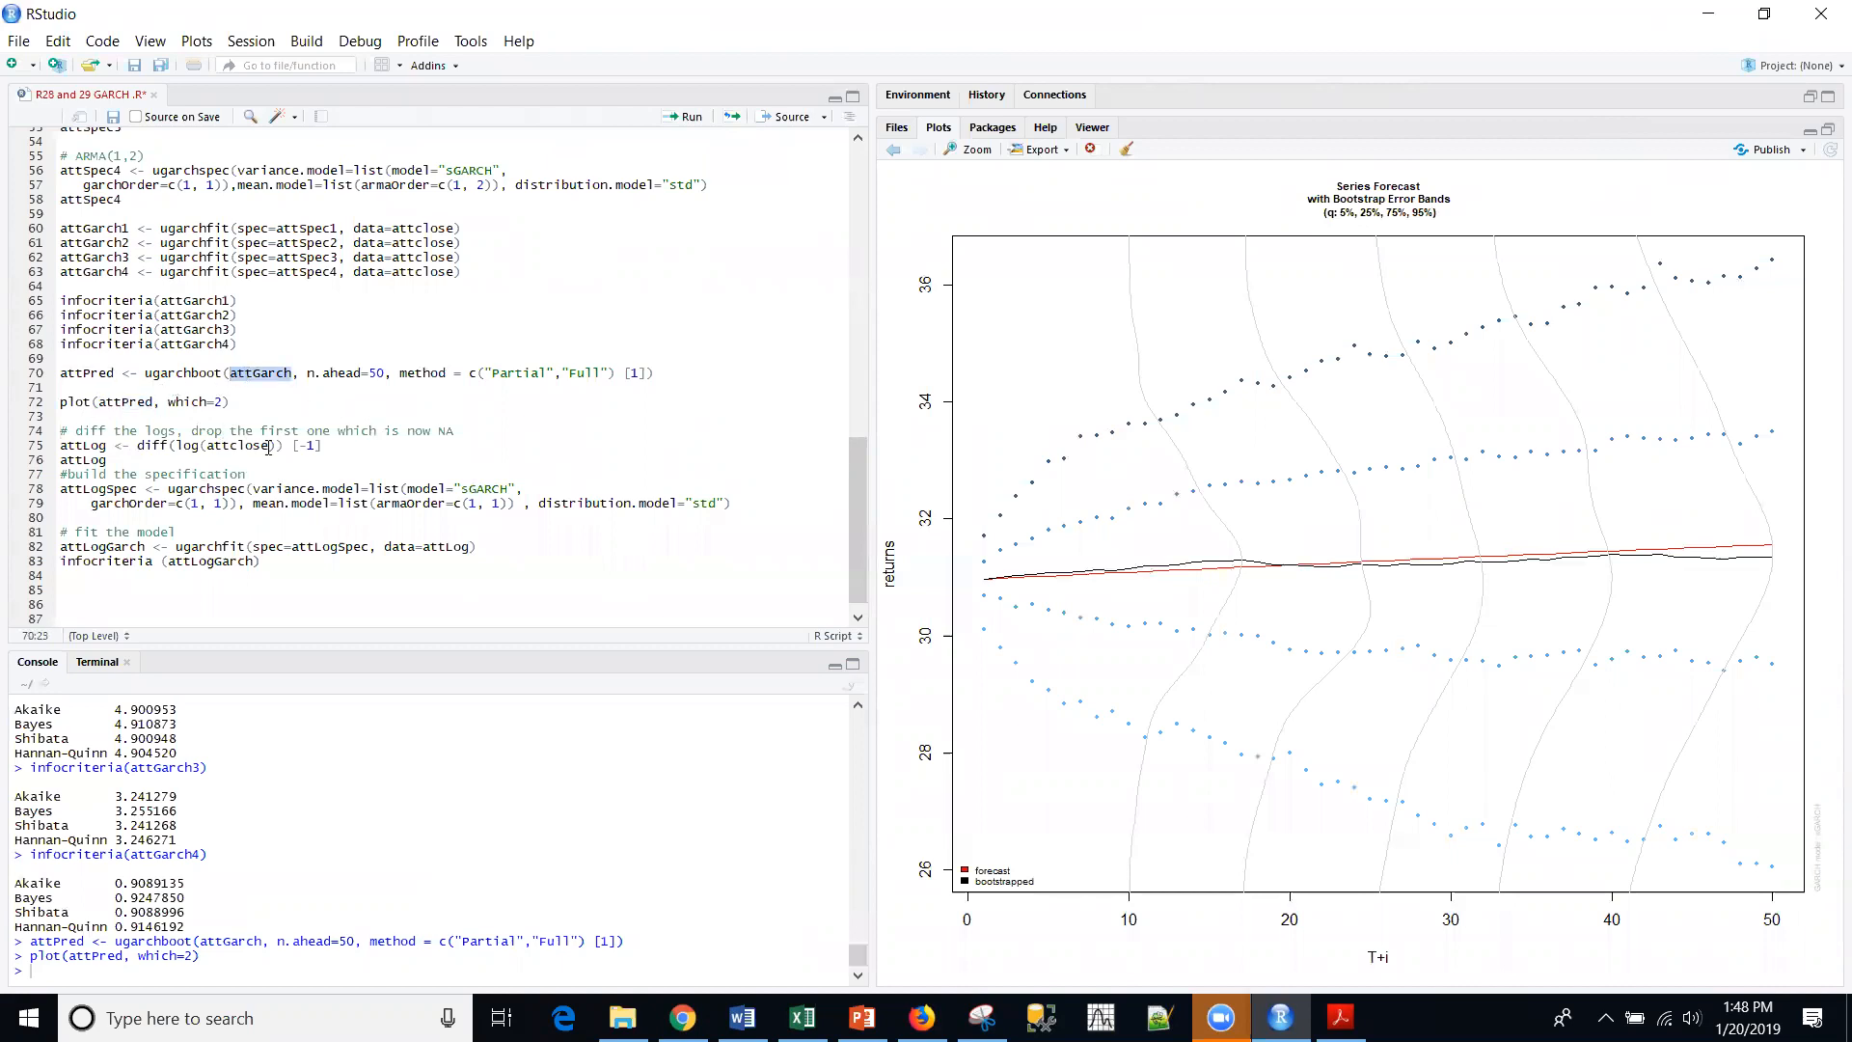
Compute attLog <- diff(log(attclose))[-1] and list the daily log returns
scroll(up, 3)
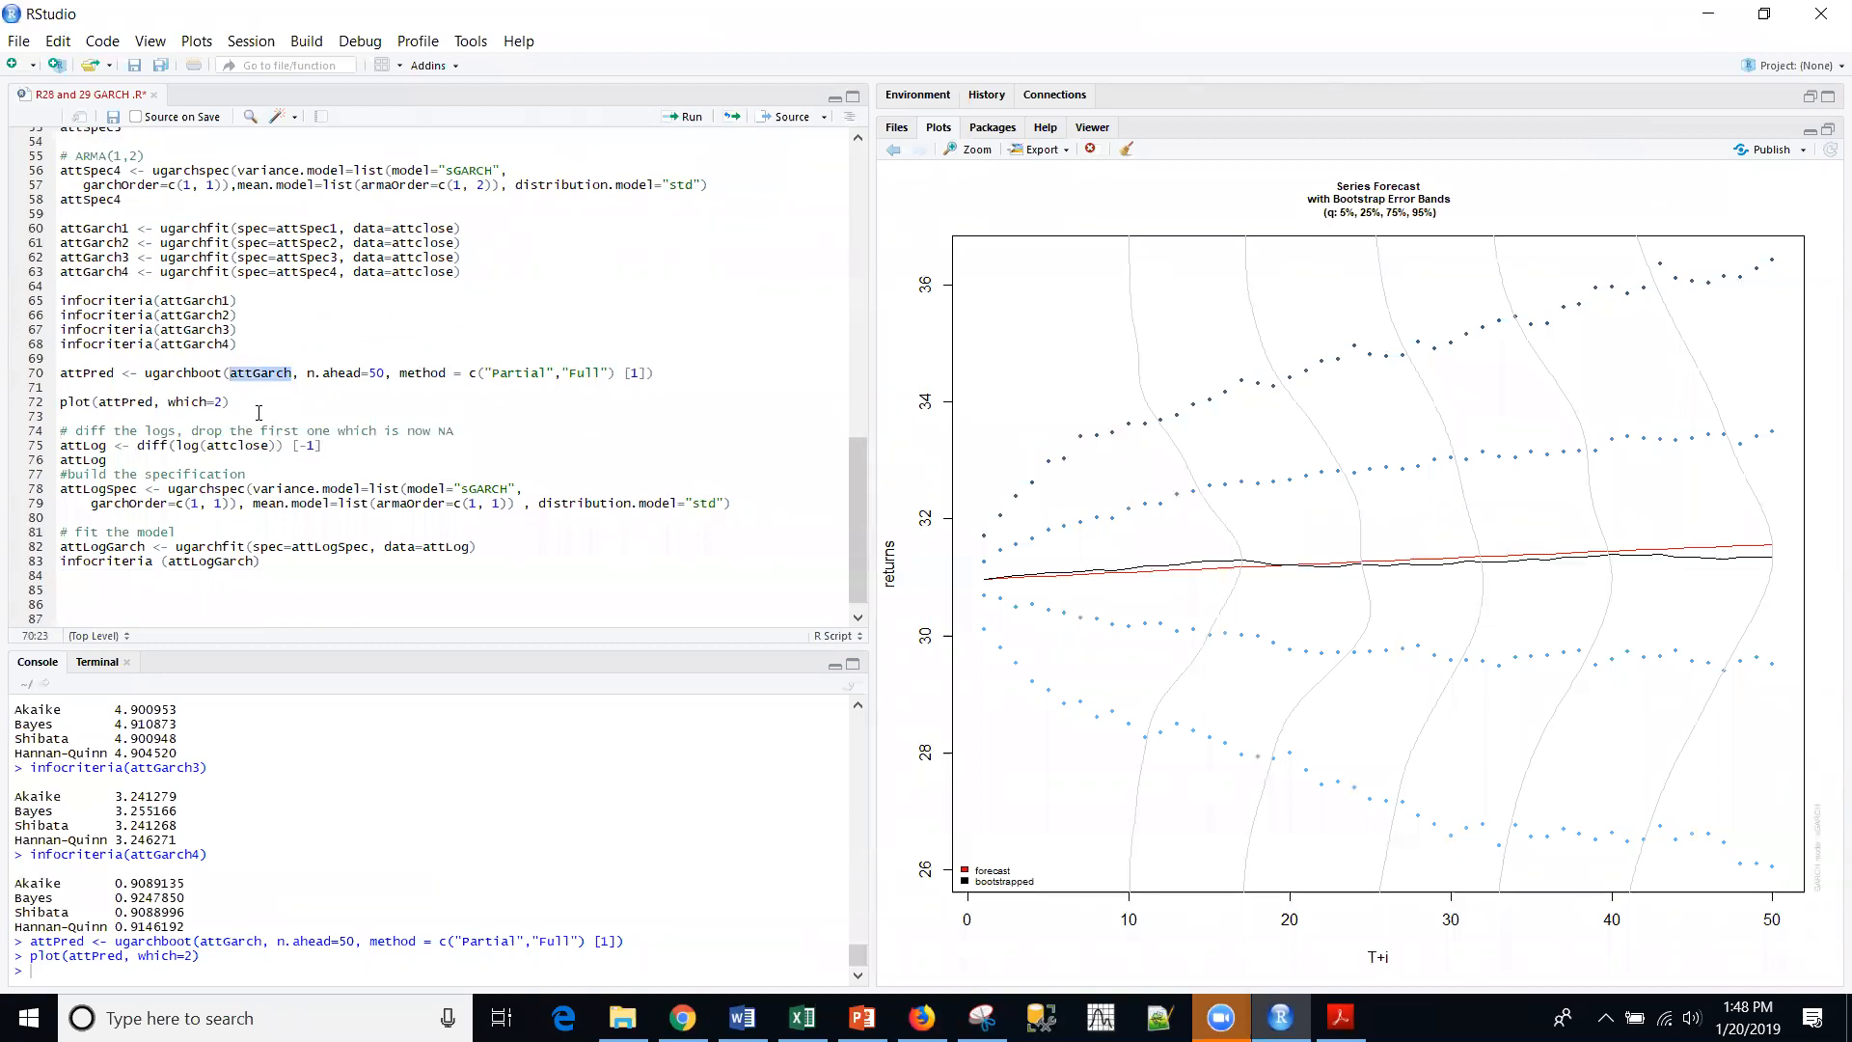
click(234, 401)
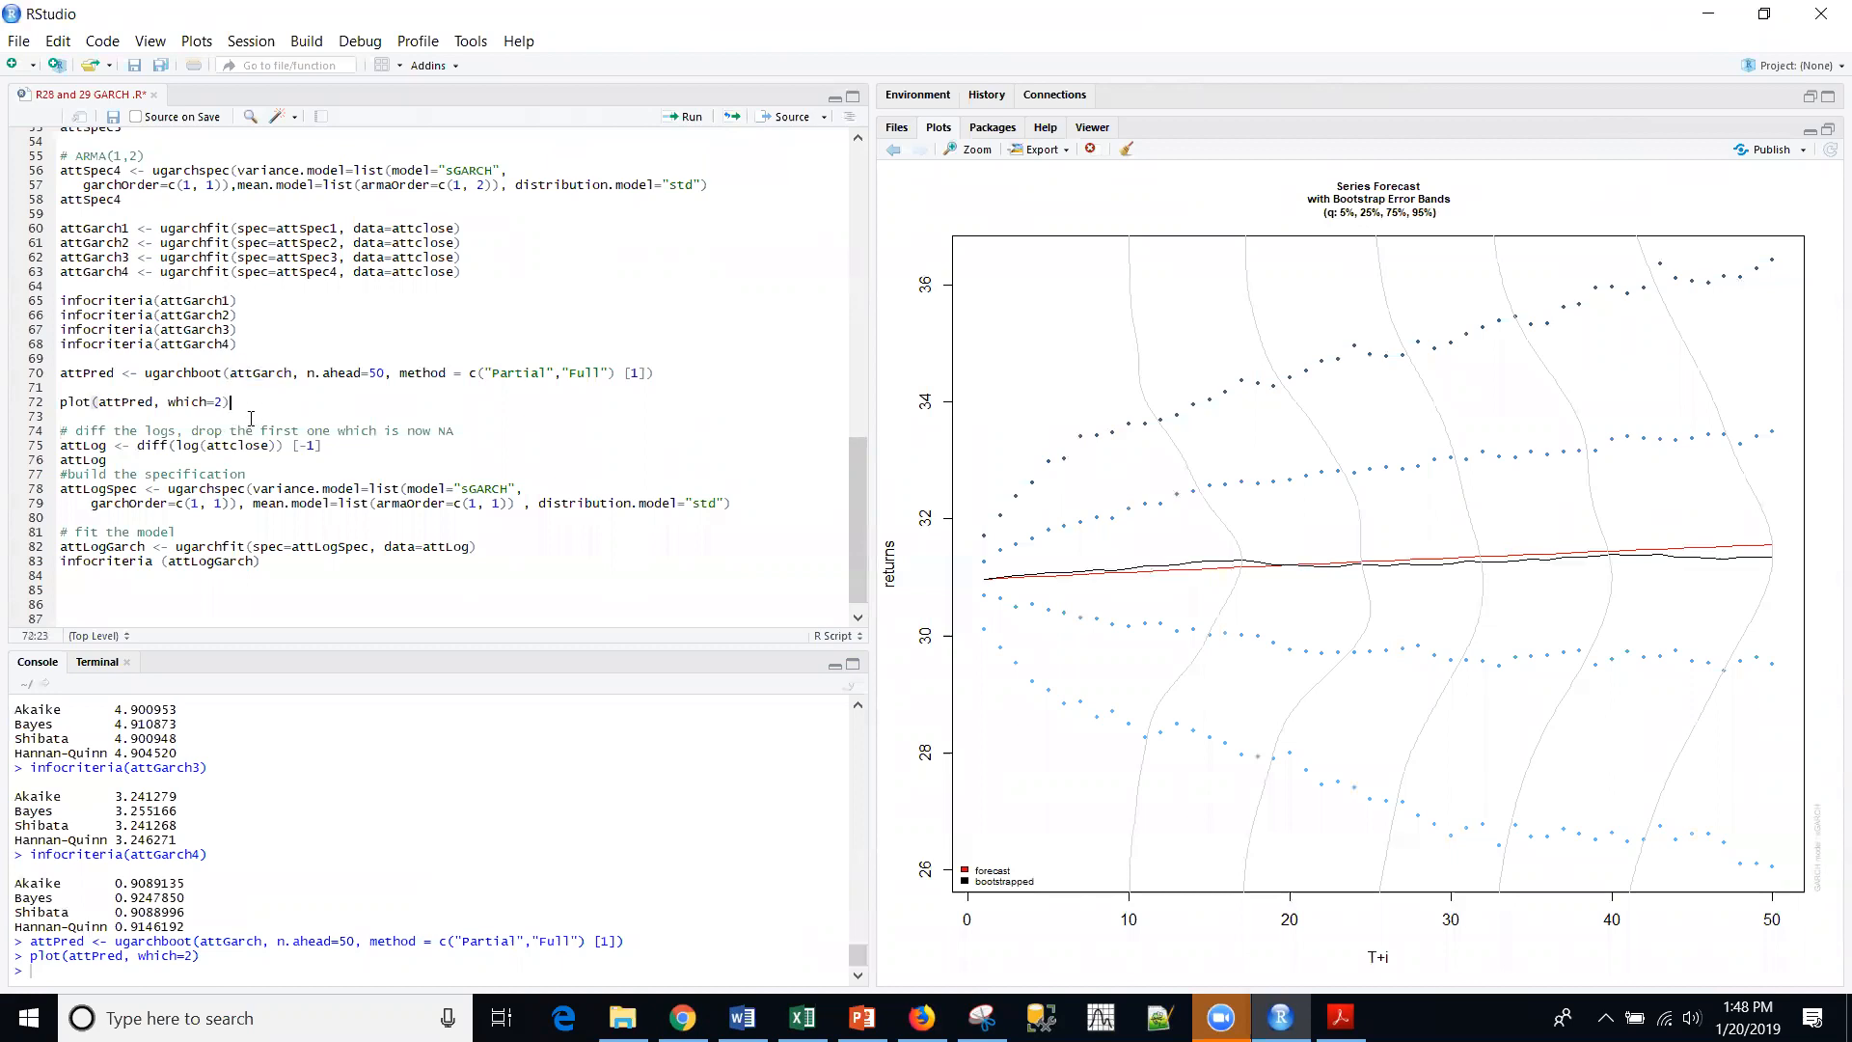
mouse_move(52, 476)
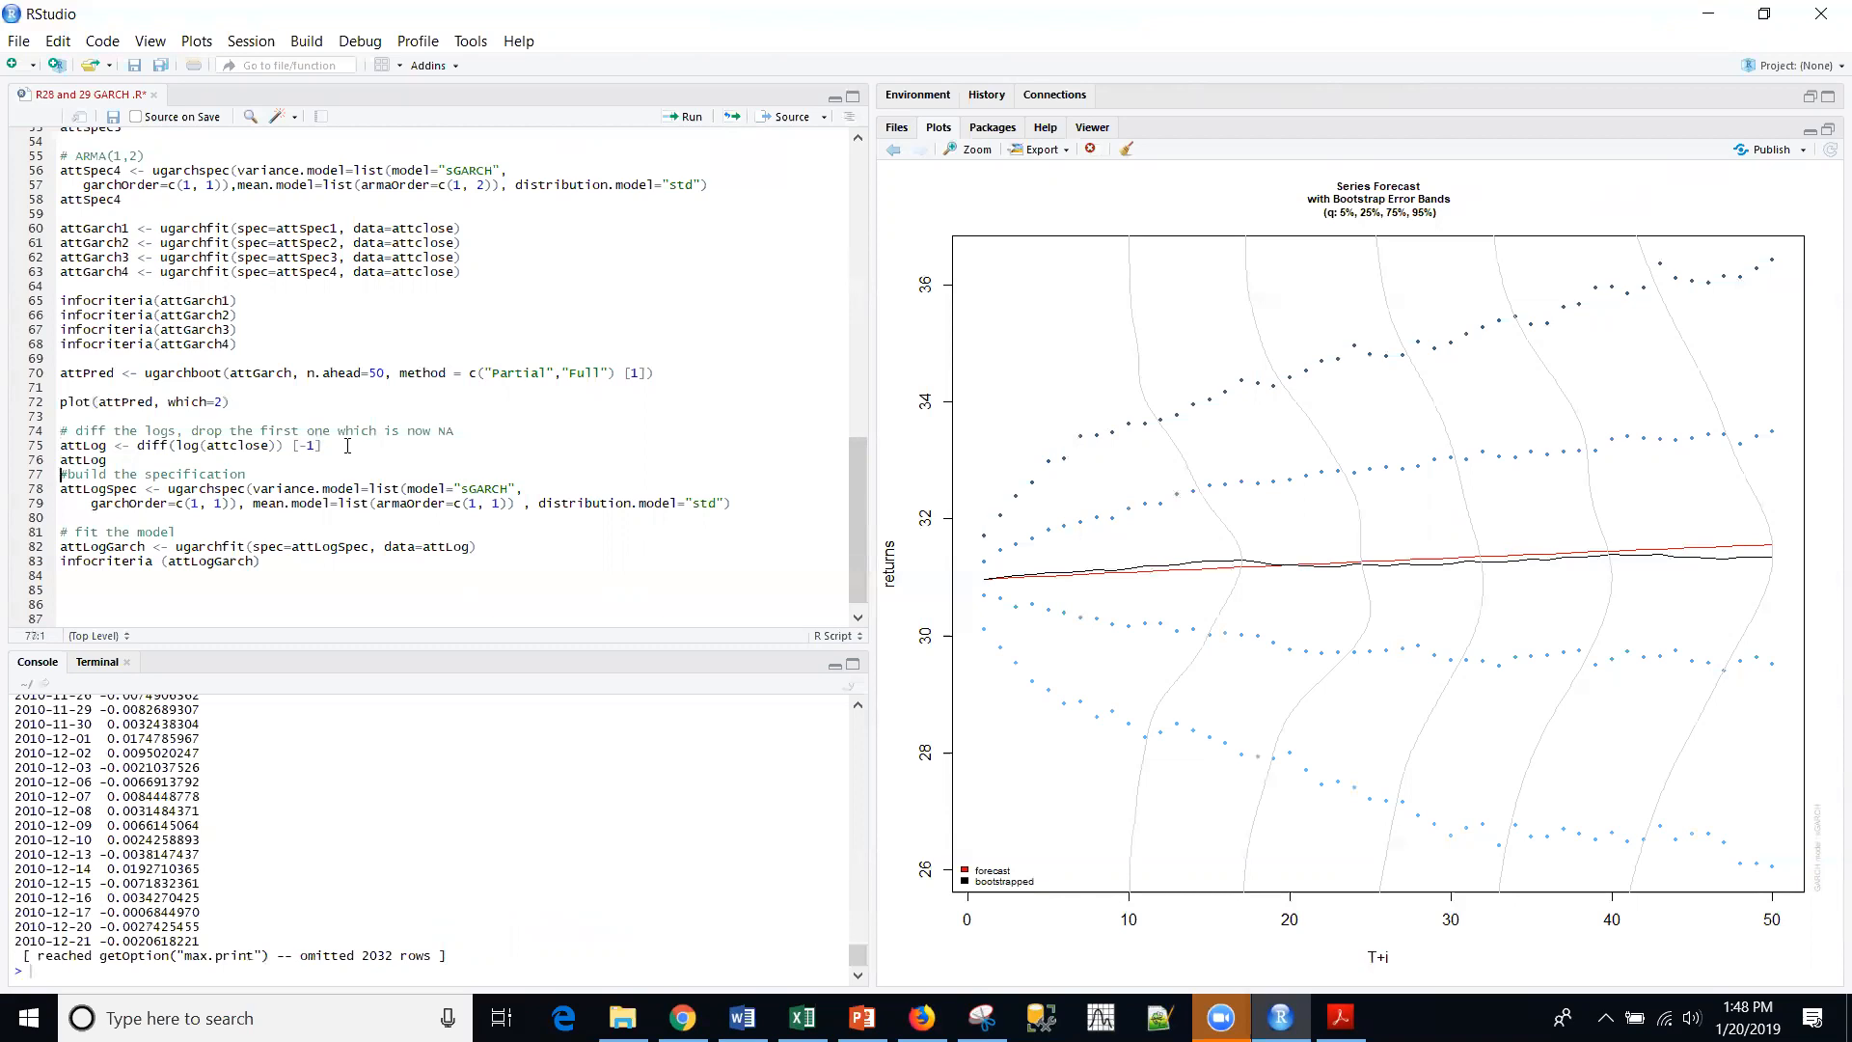
click(60, 474)
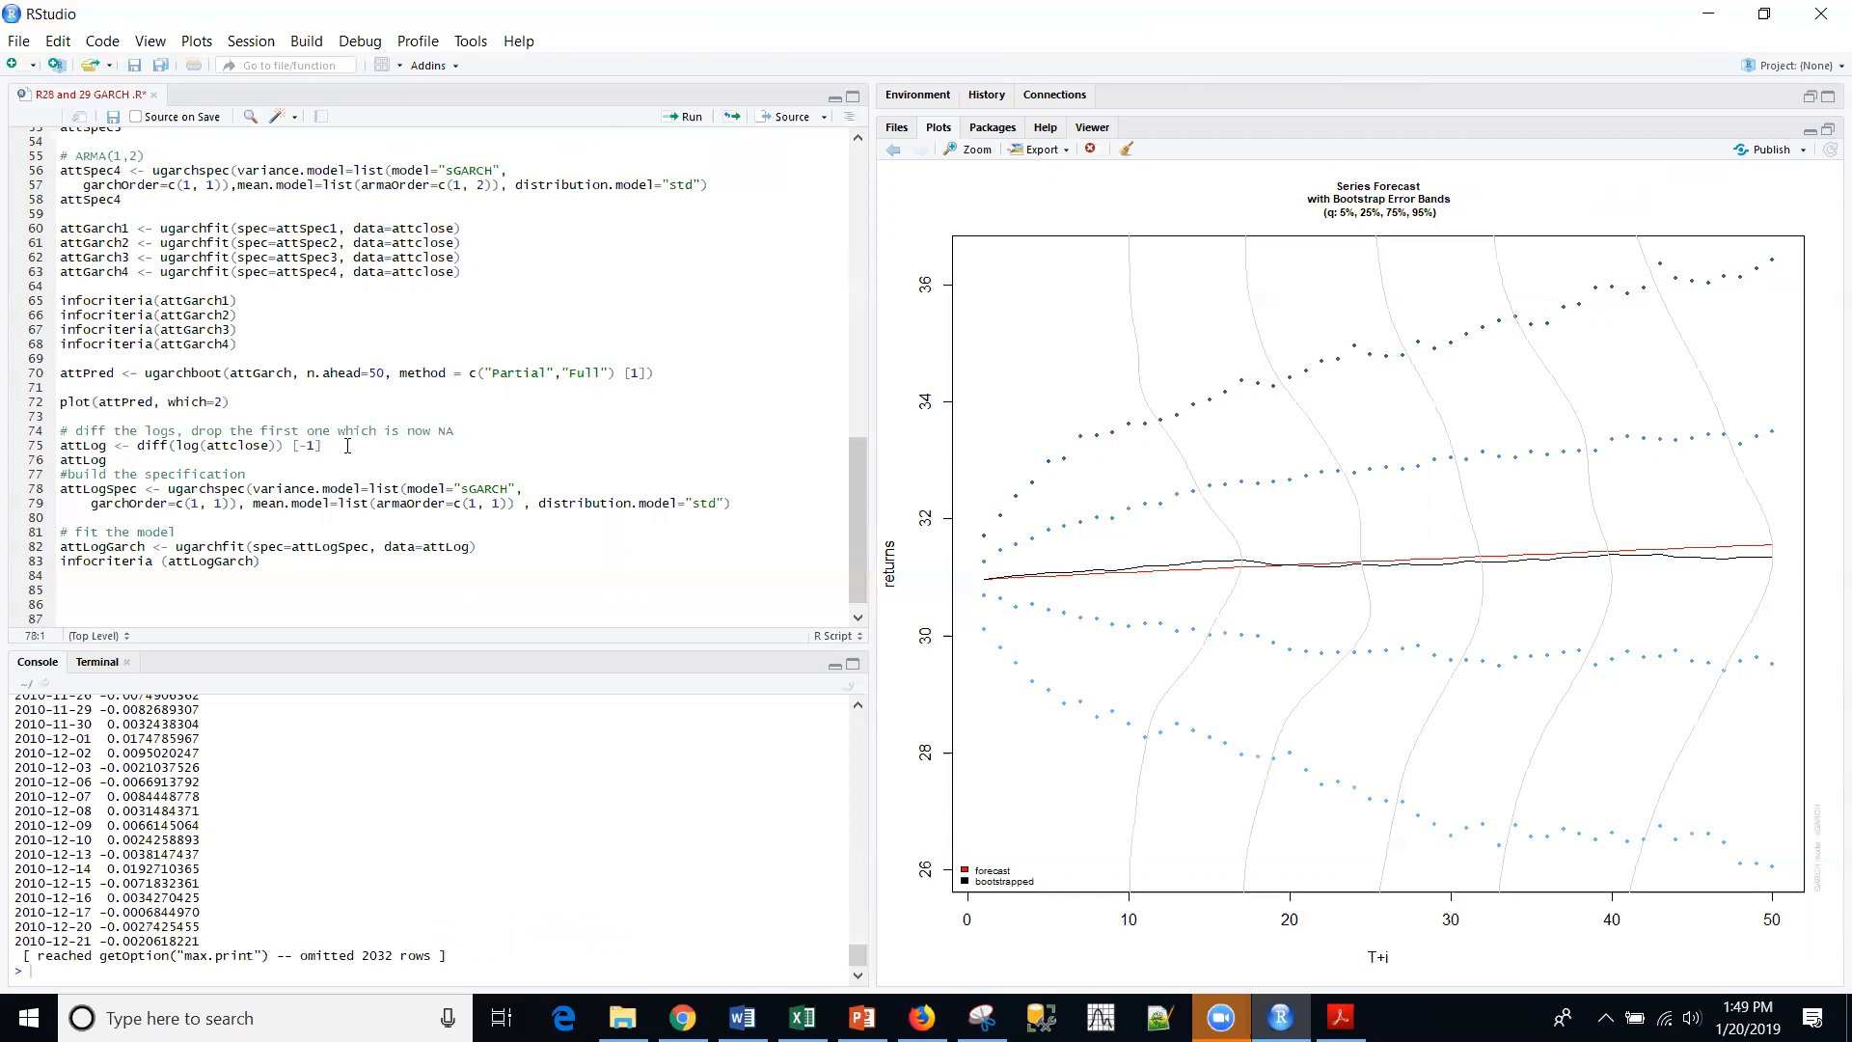
mouse_move(856, 954)
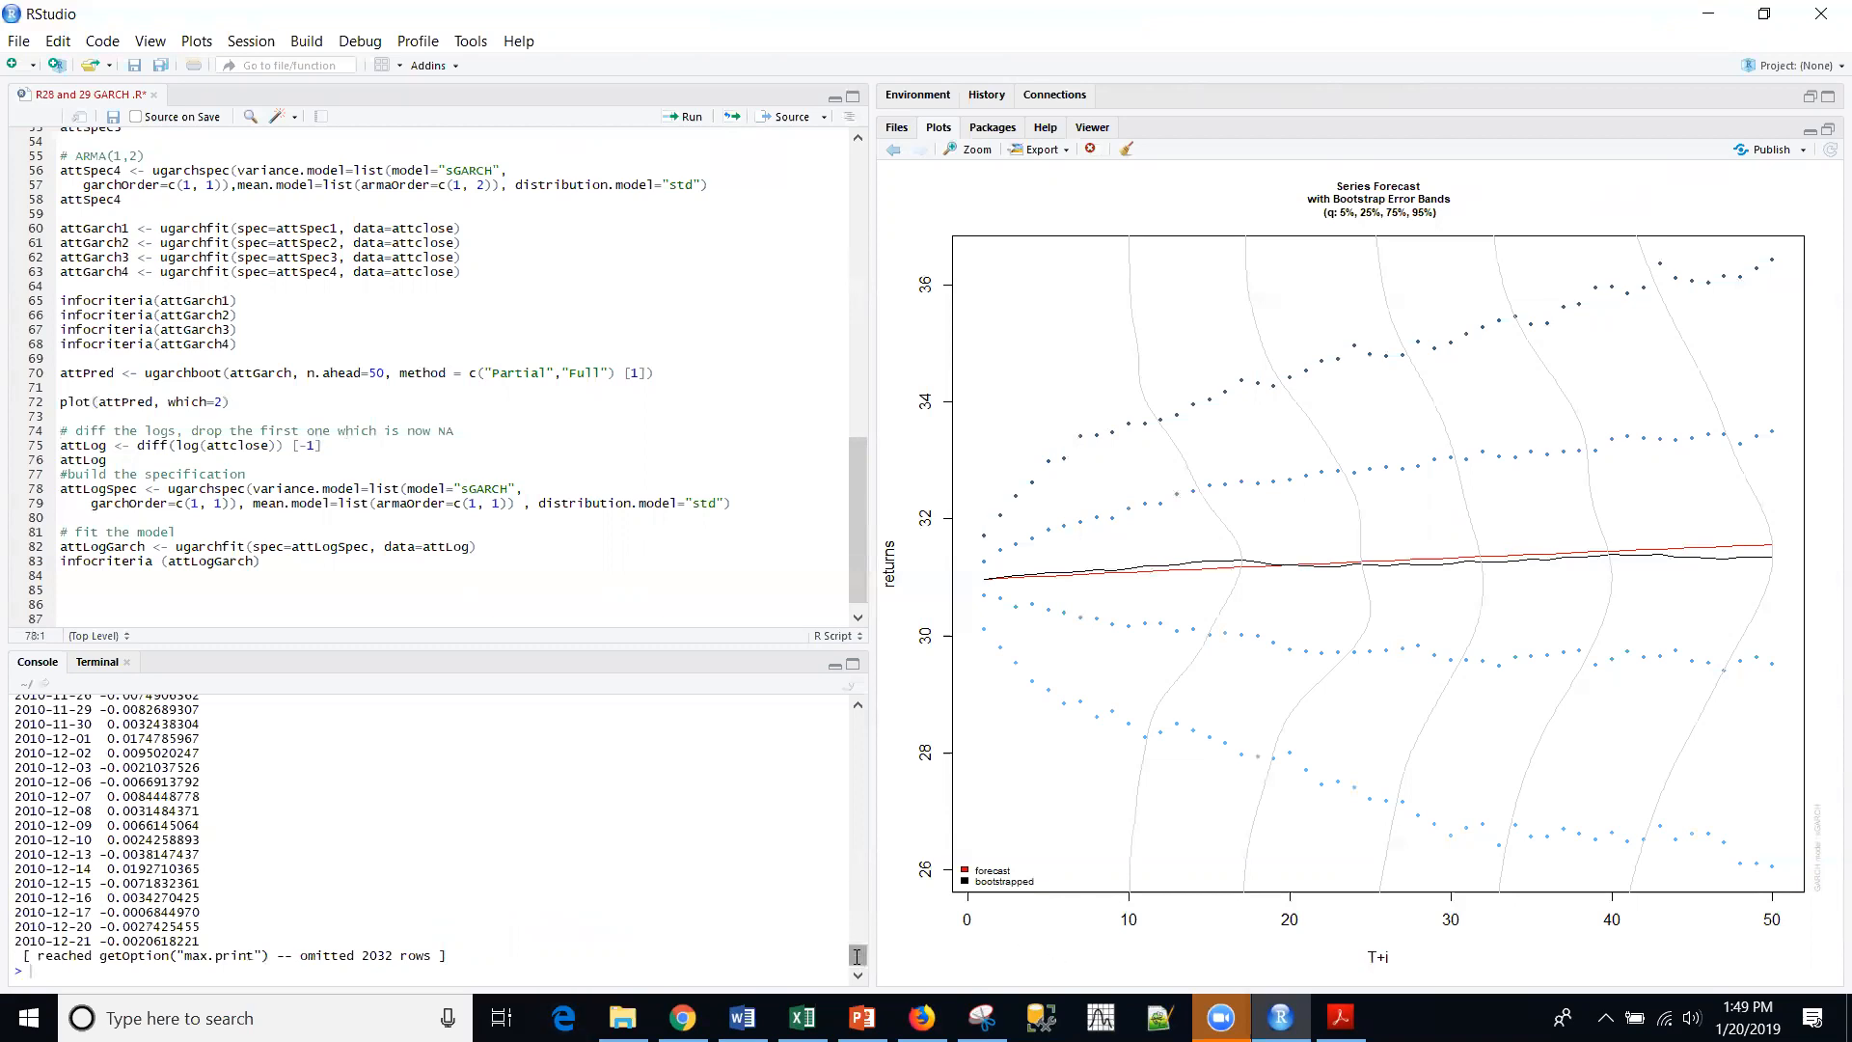
Remove the attLog print line and fit attLogGarch to the log returns, Akaike about -6.09
scroll(up, 3)
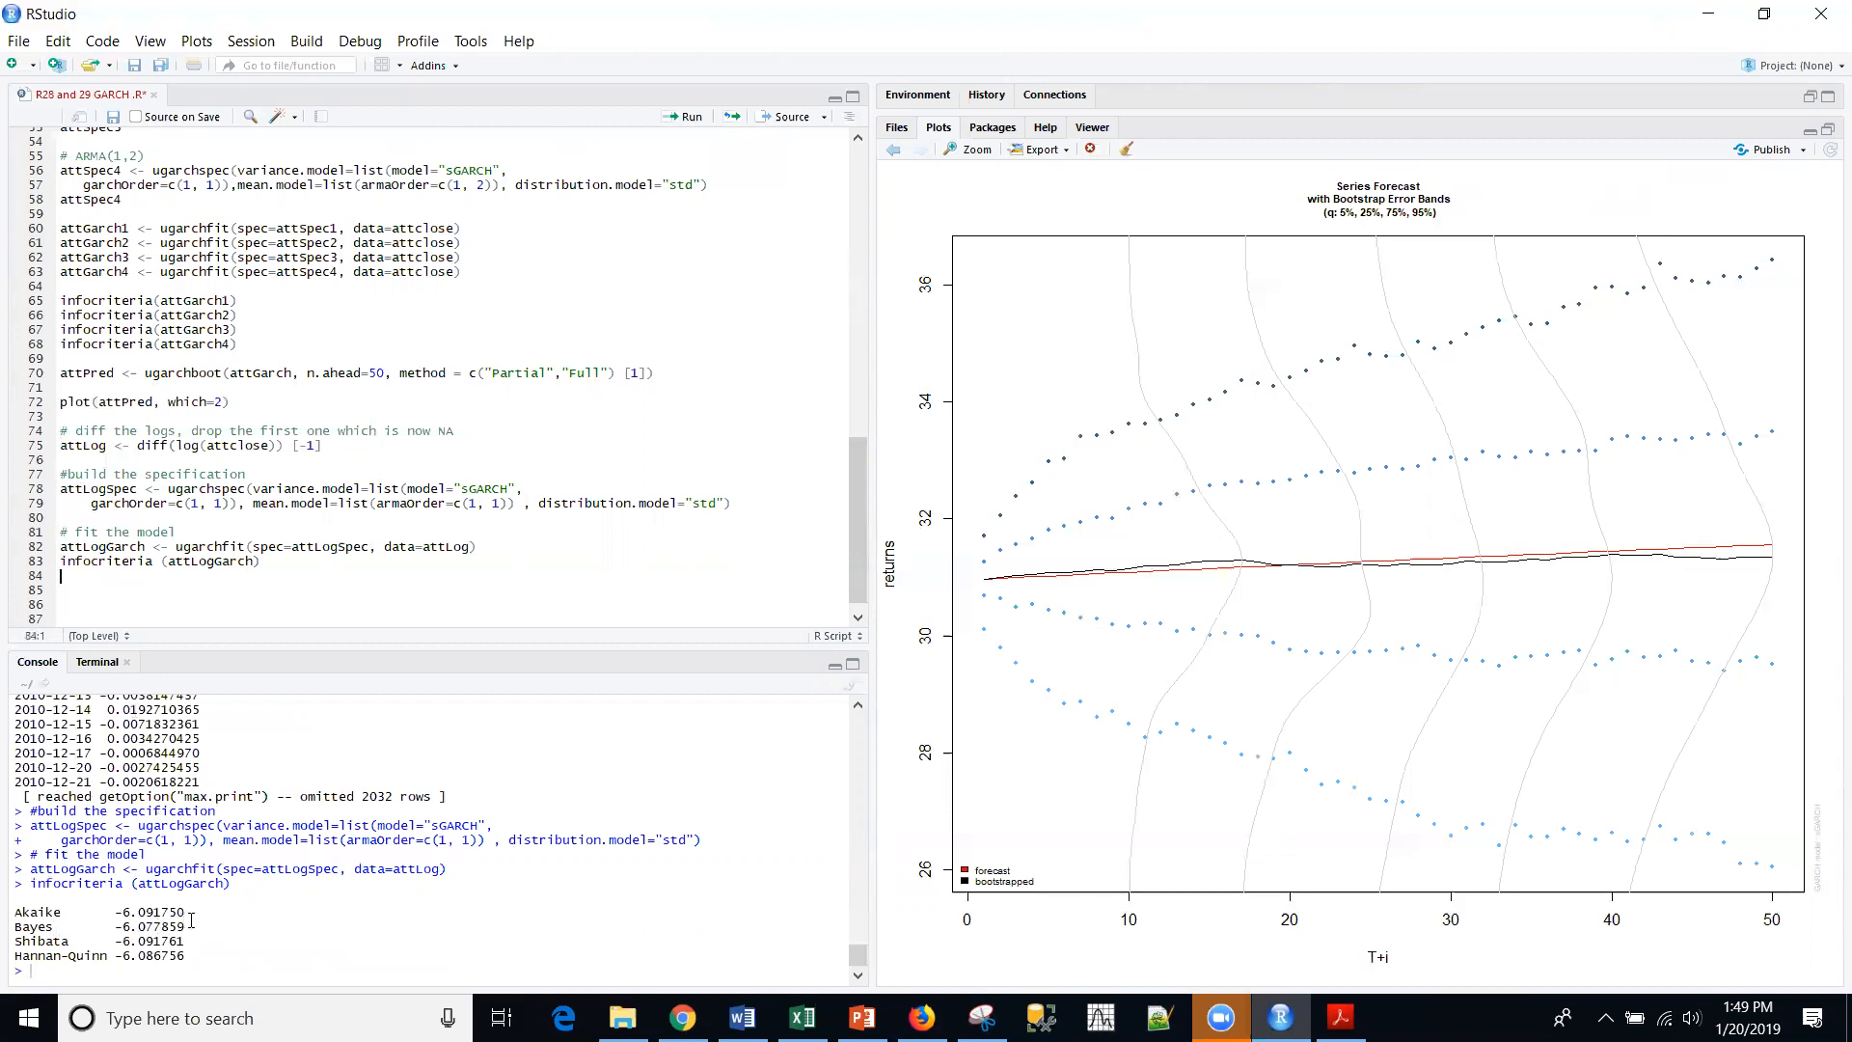
mouse_move(128, 598)
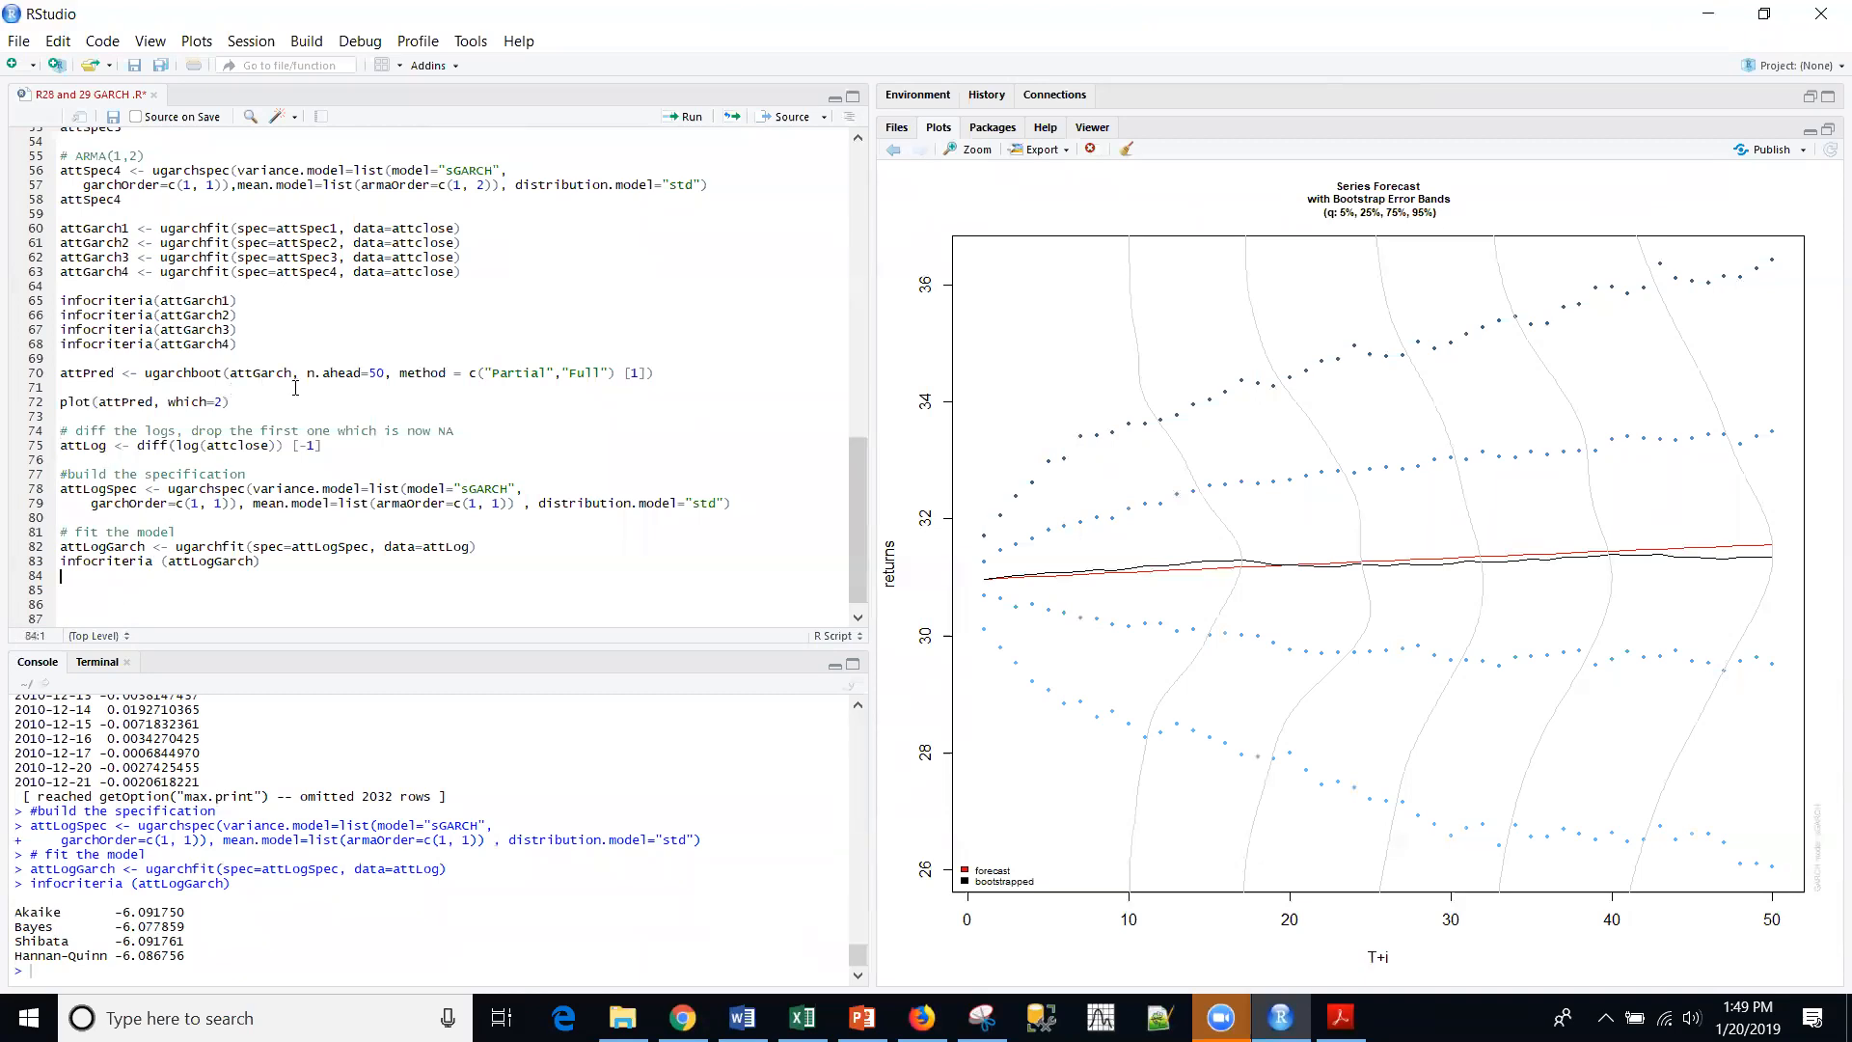
click(82, 386)
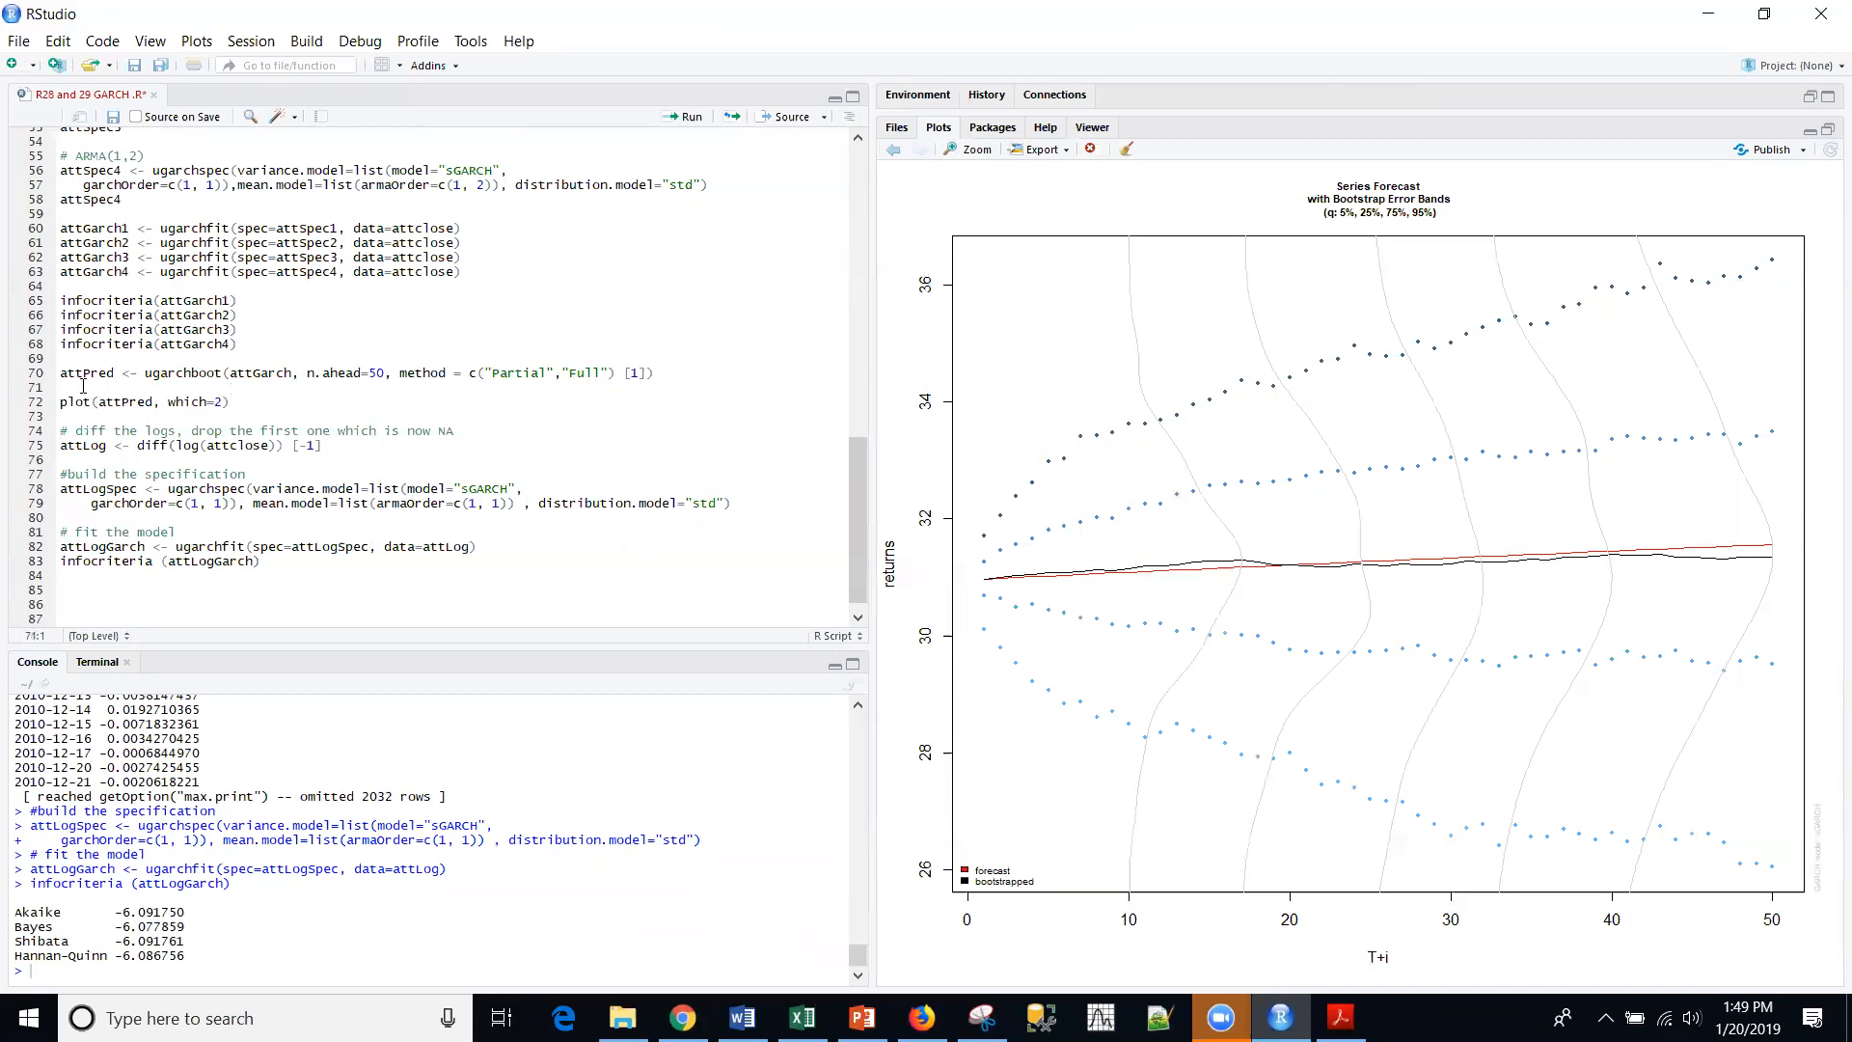
double_click(85, 372)
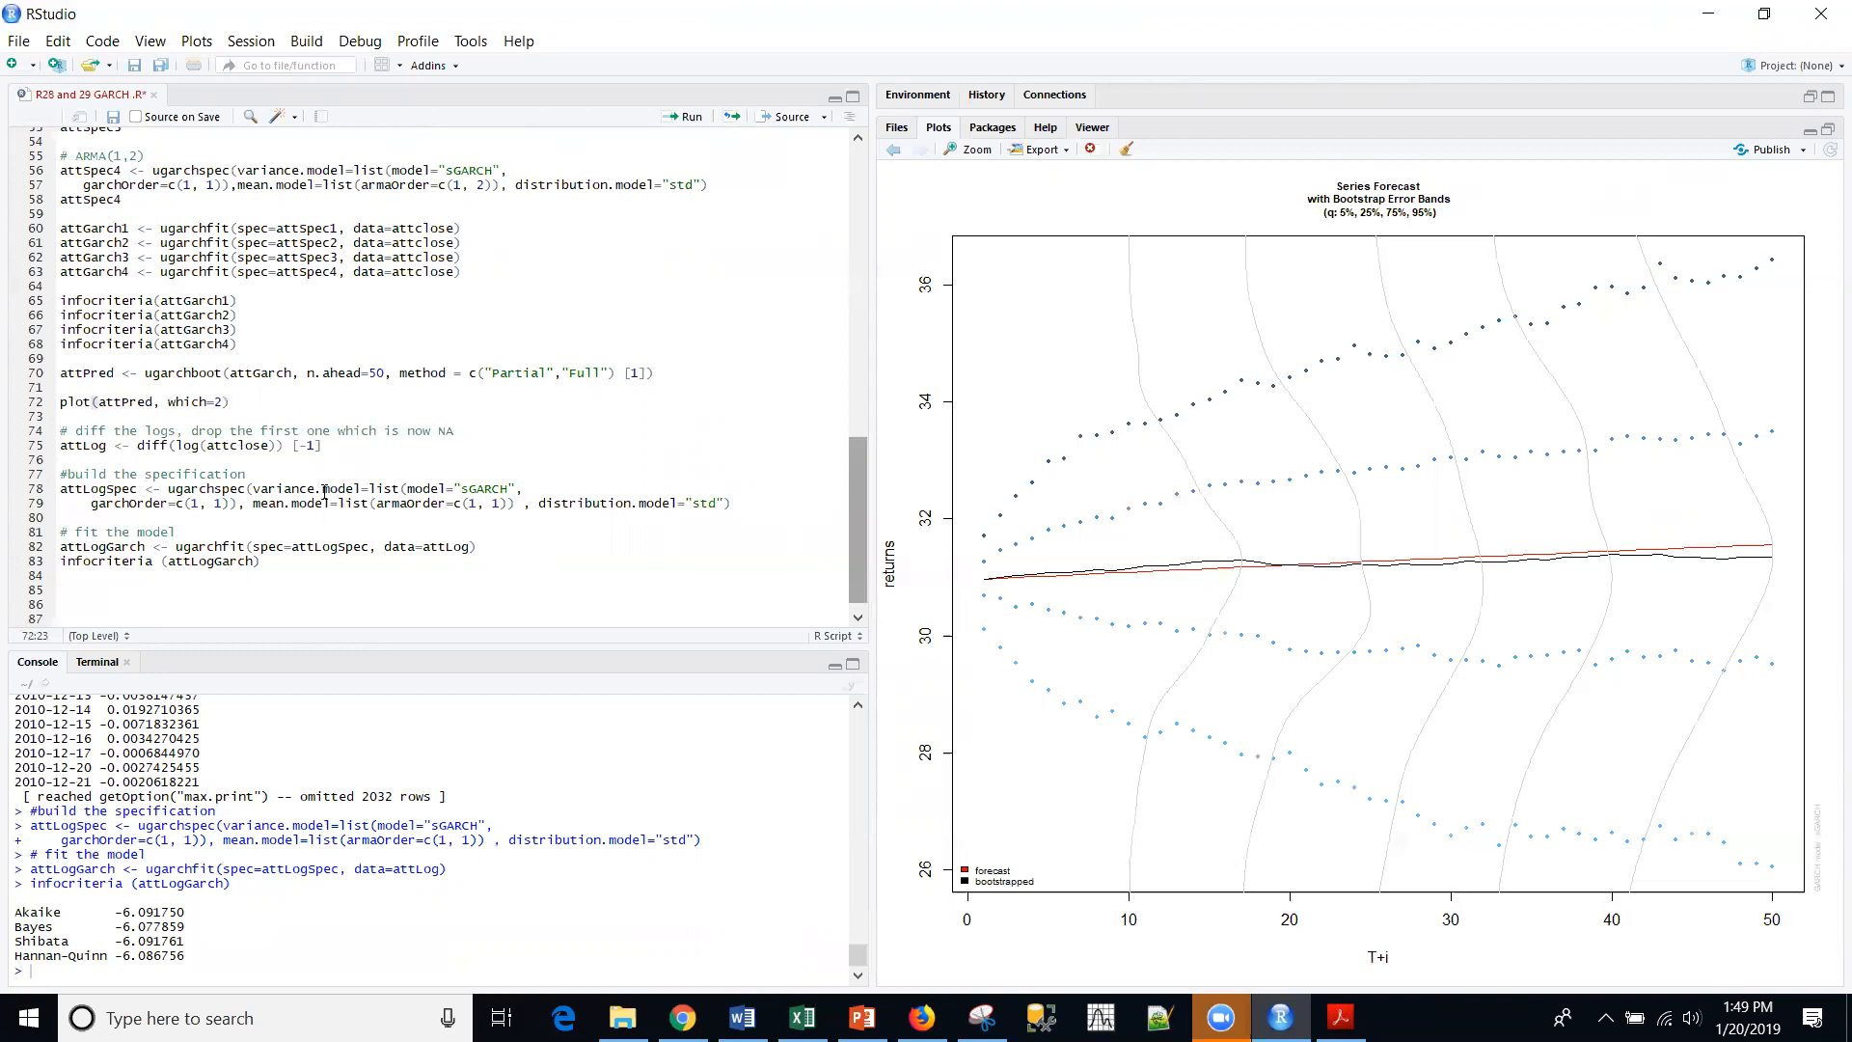
mouse_move(861, 508)
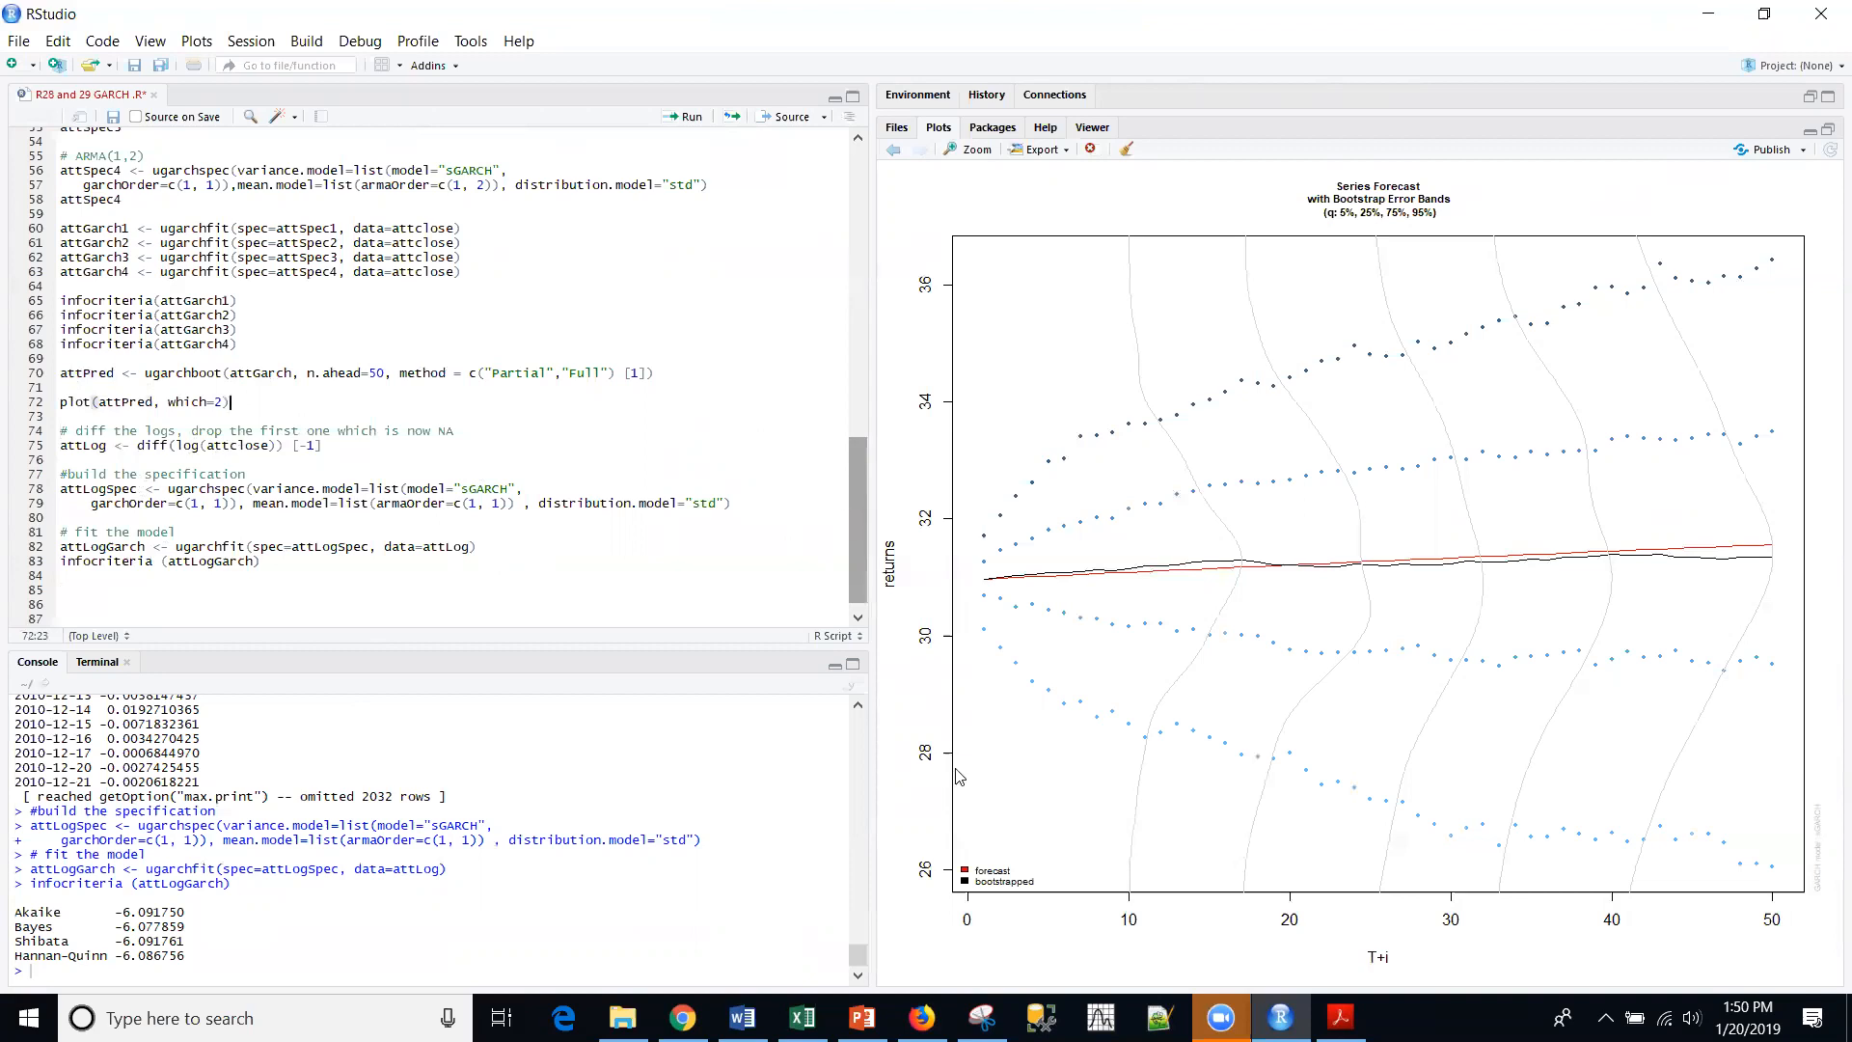
Switch to the PowerPoint Hands on R Series title slide for R29 GARCH
click(861, 1017)
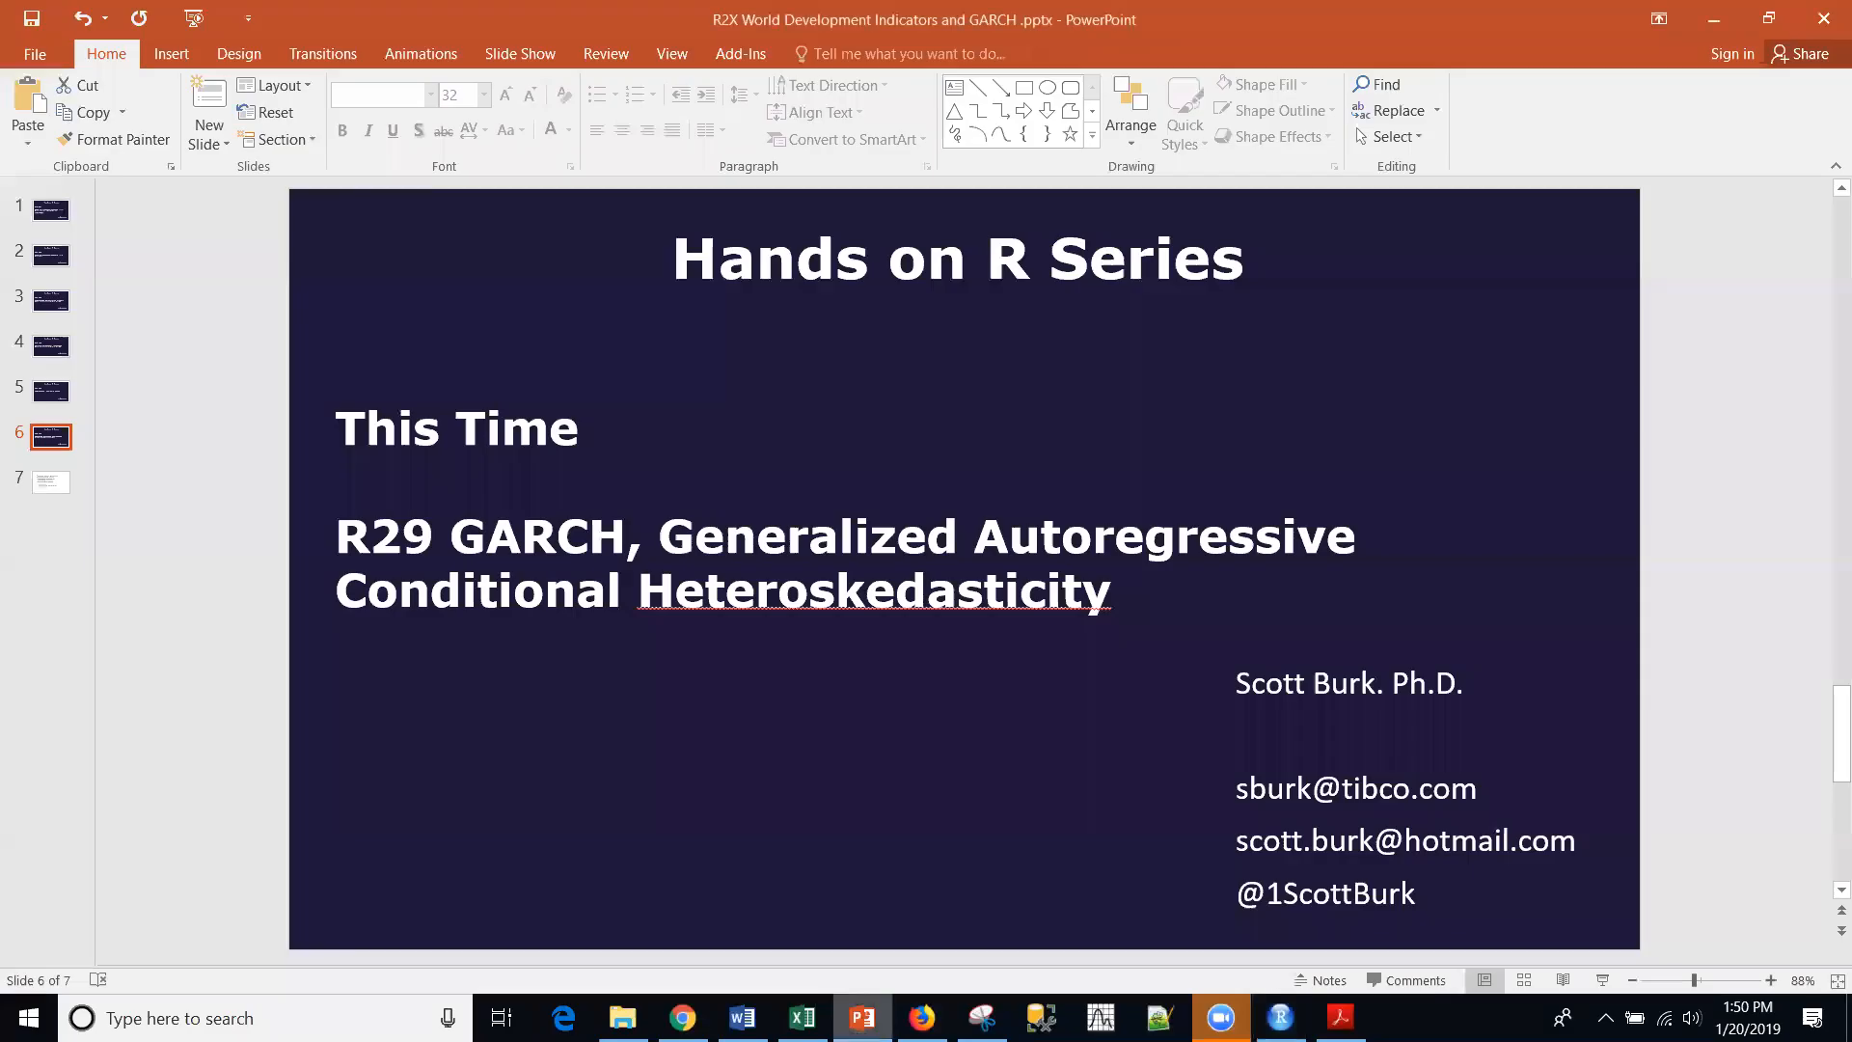
mouse_move(1410, 419)
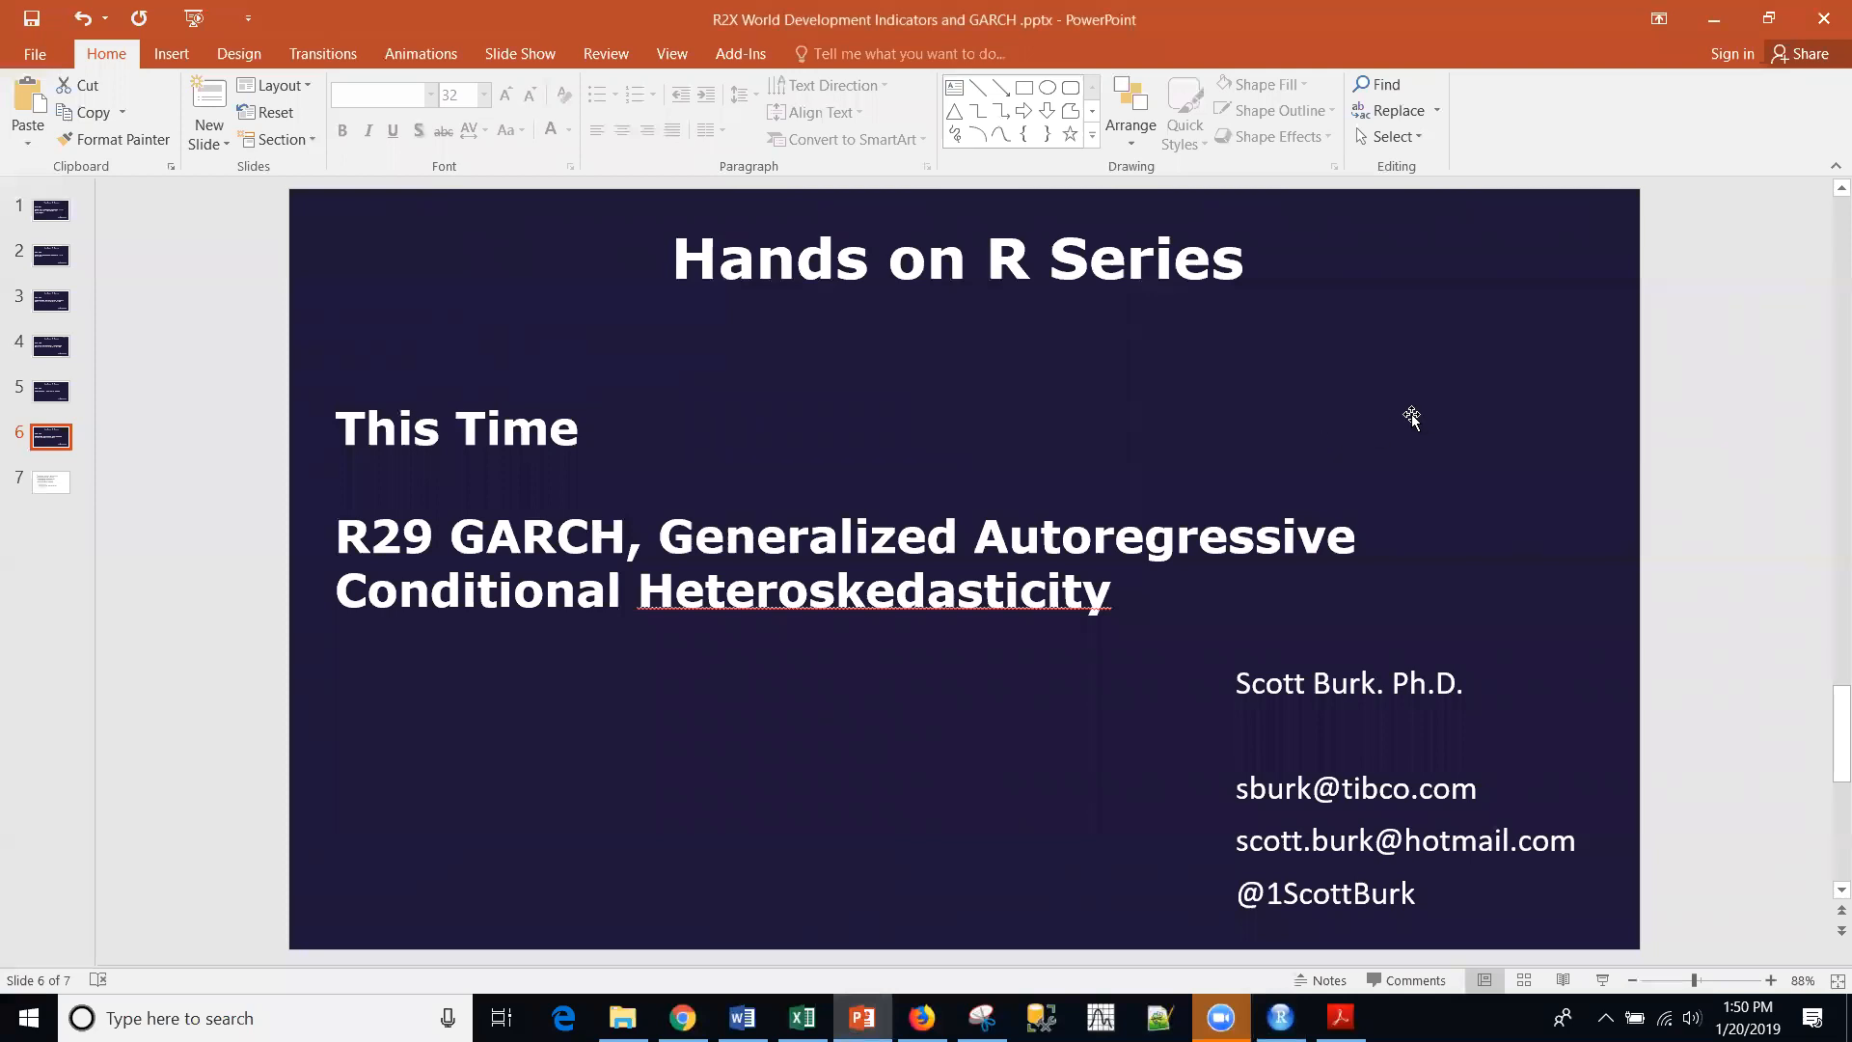
mouse_move(1551, 172)
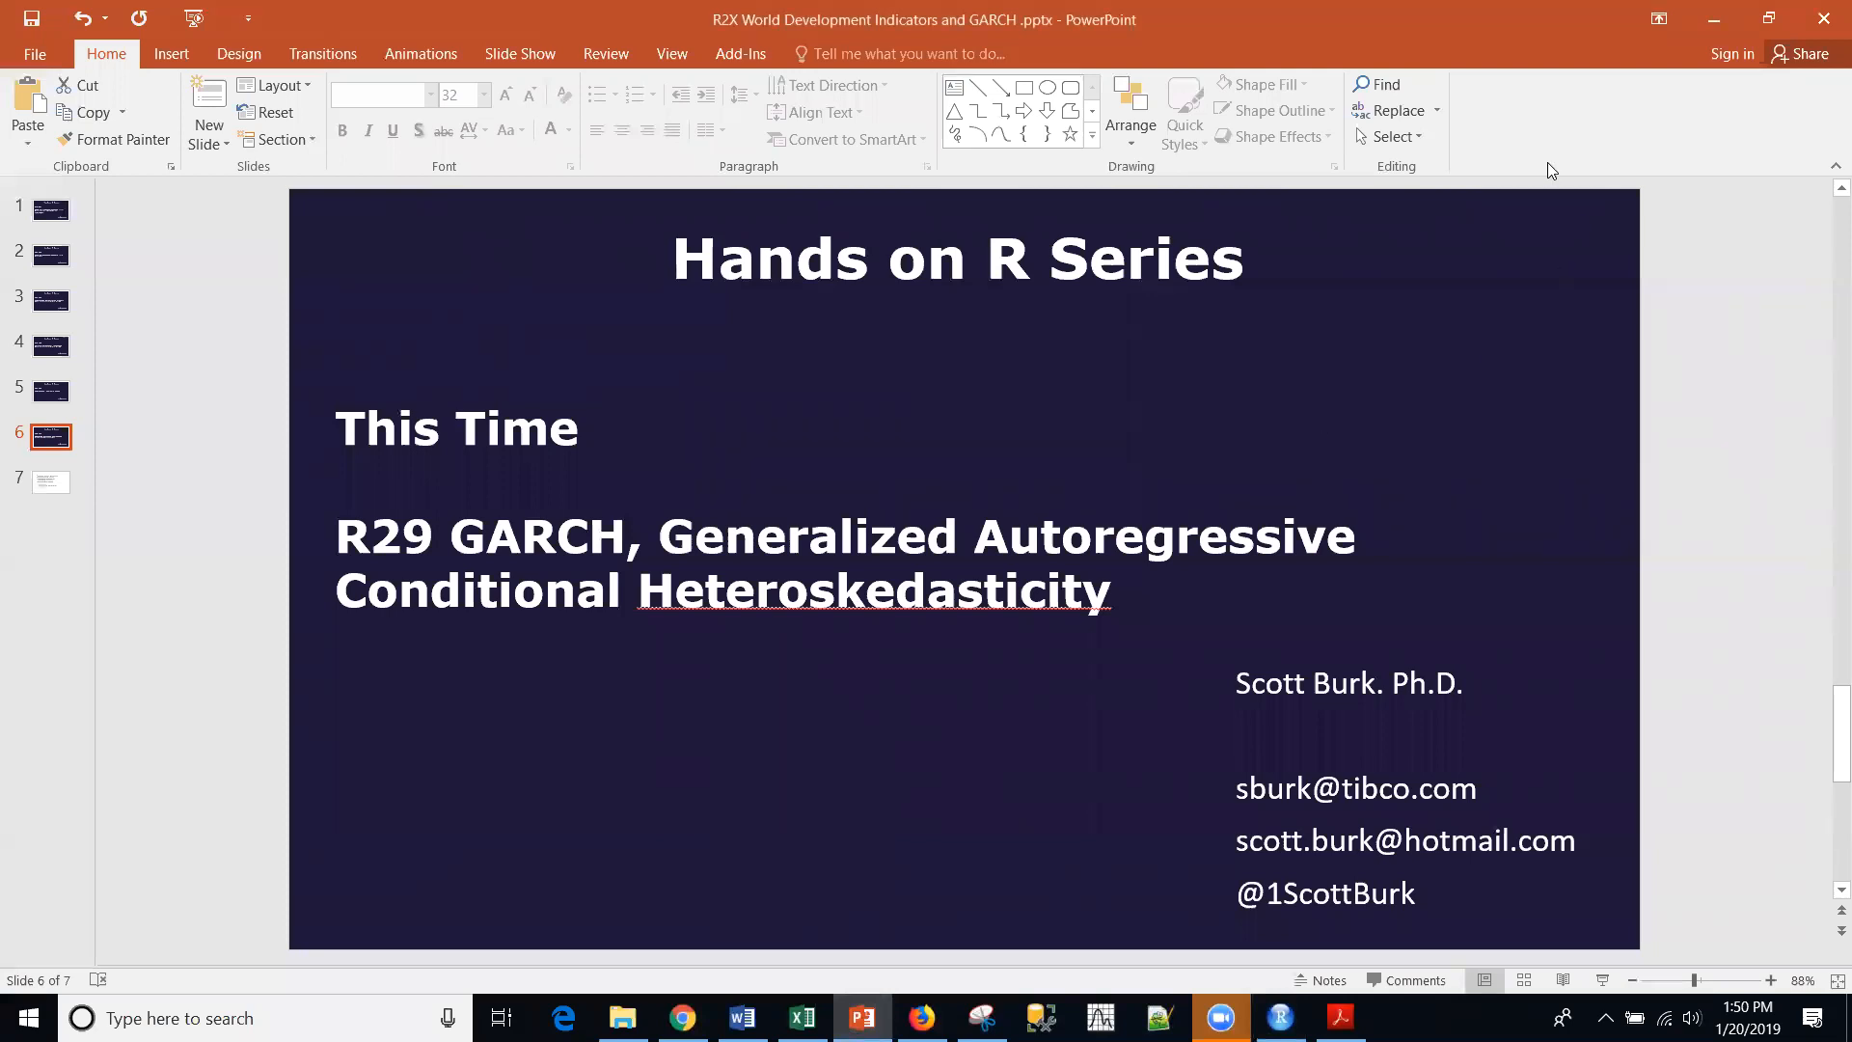
mouse_move(1543, 208)
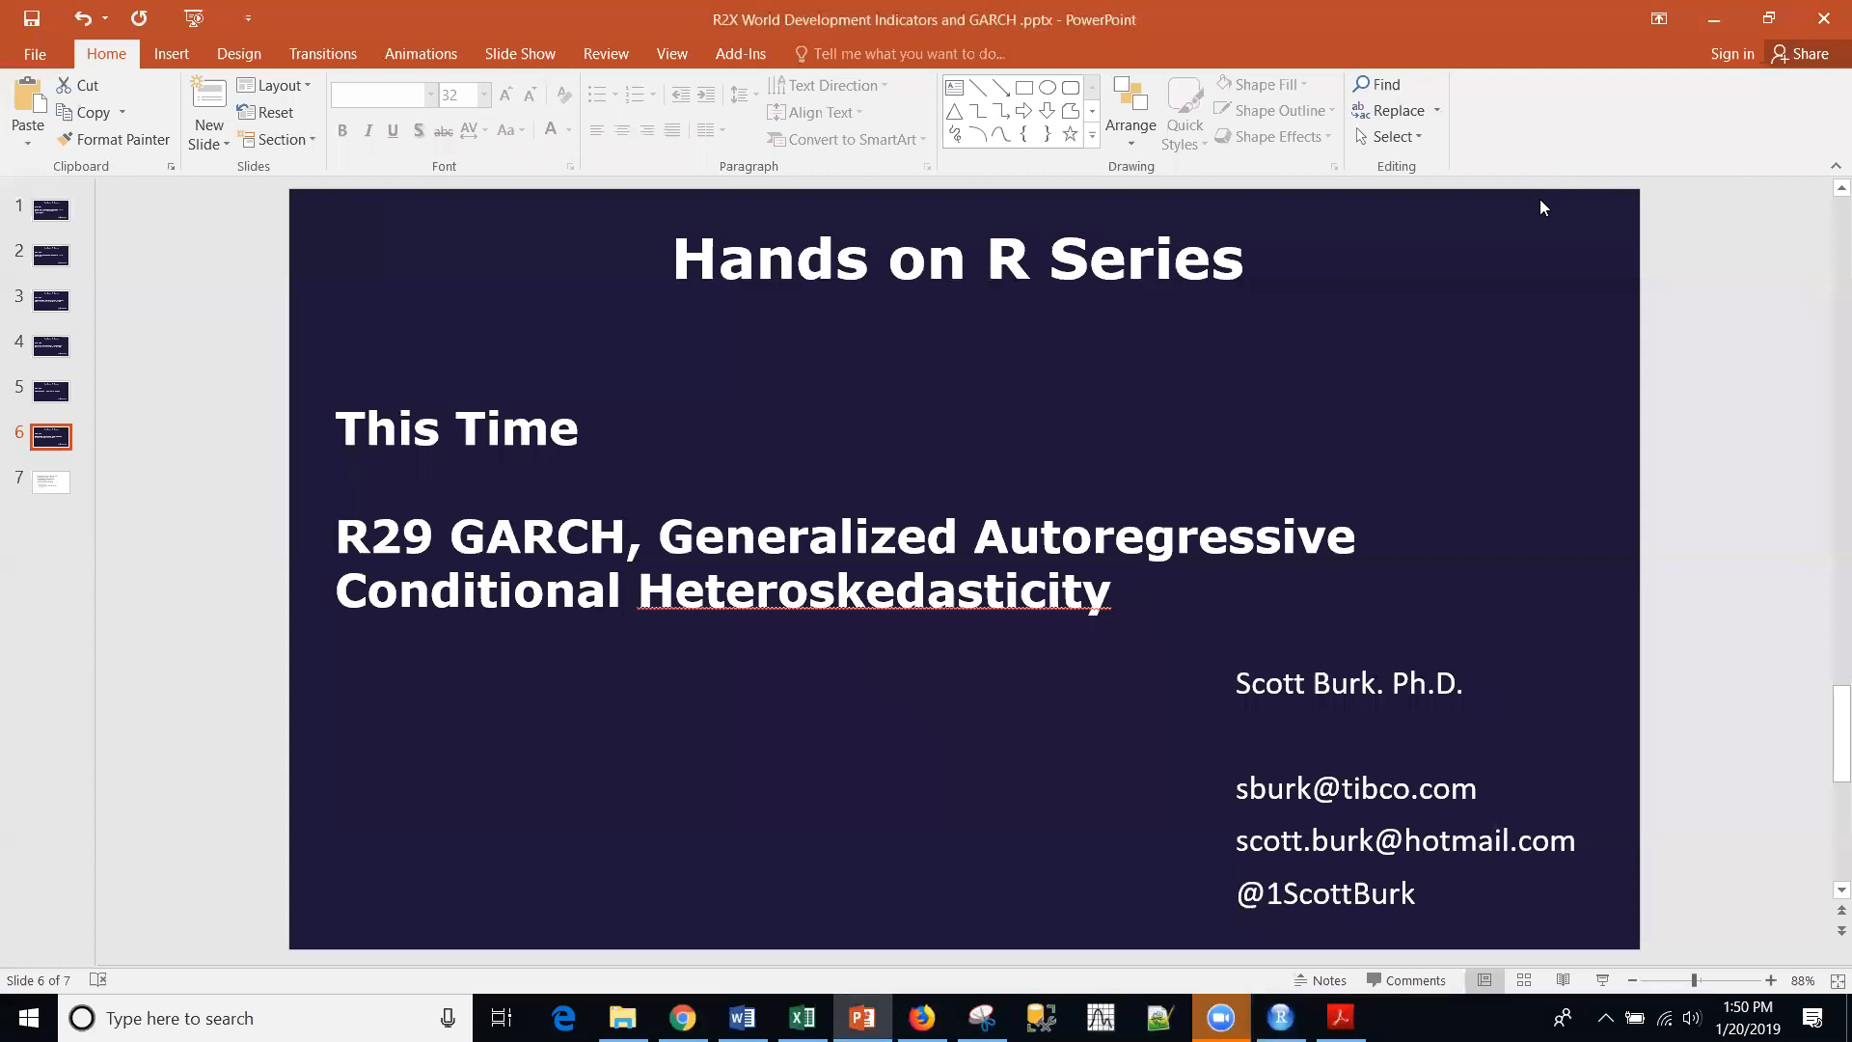
mouse_move(1591, 140)
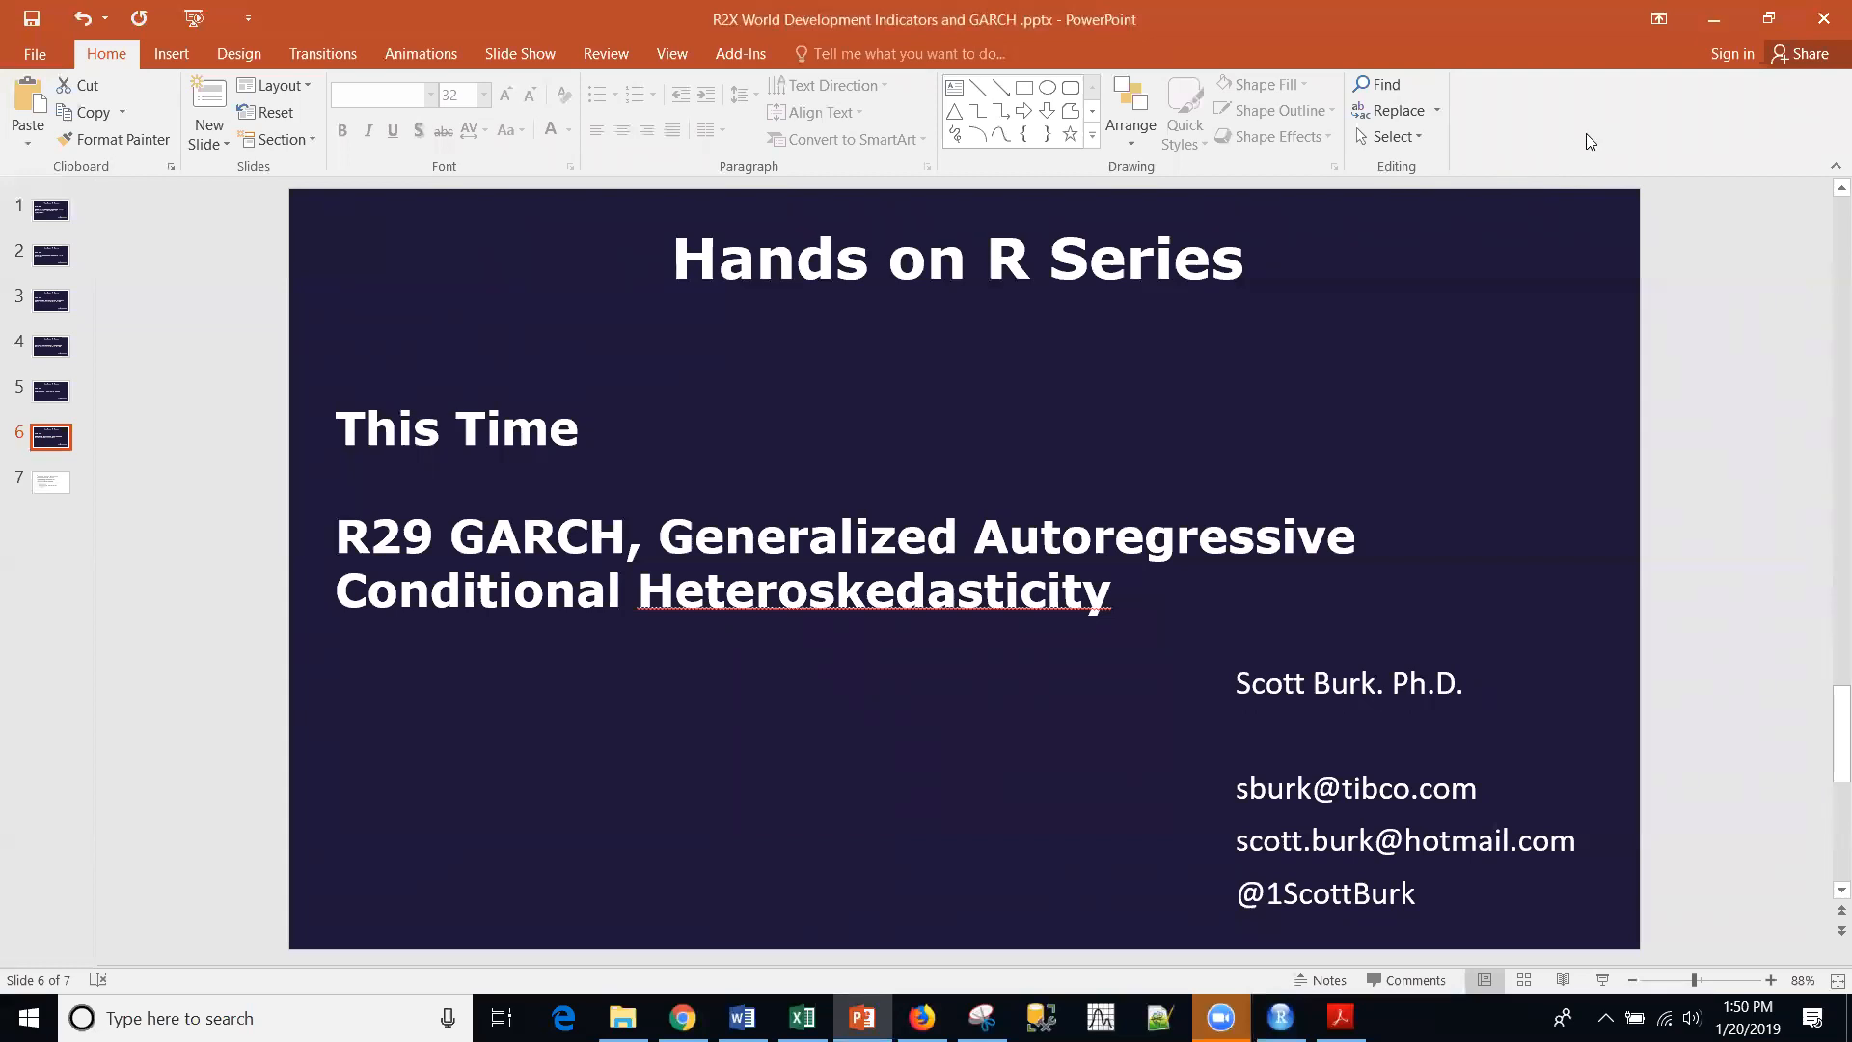